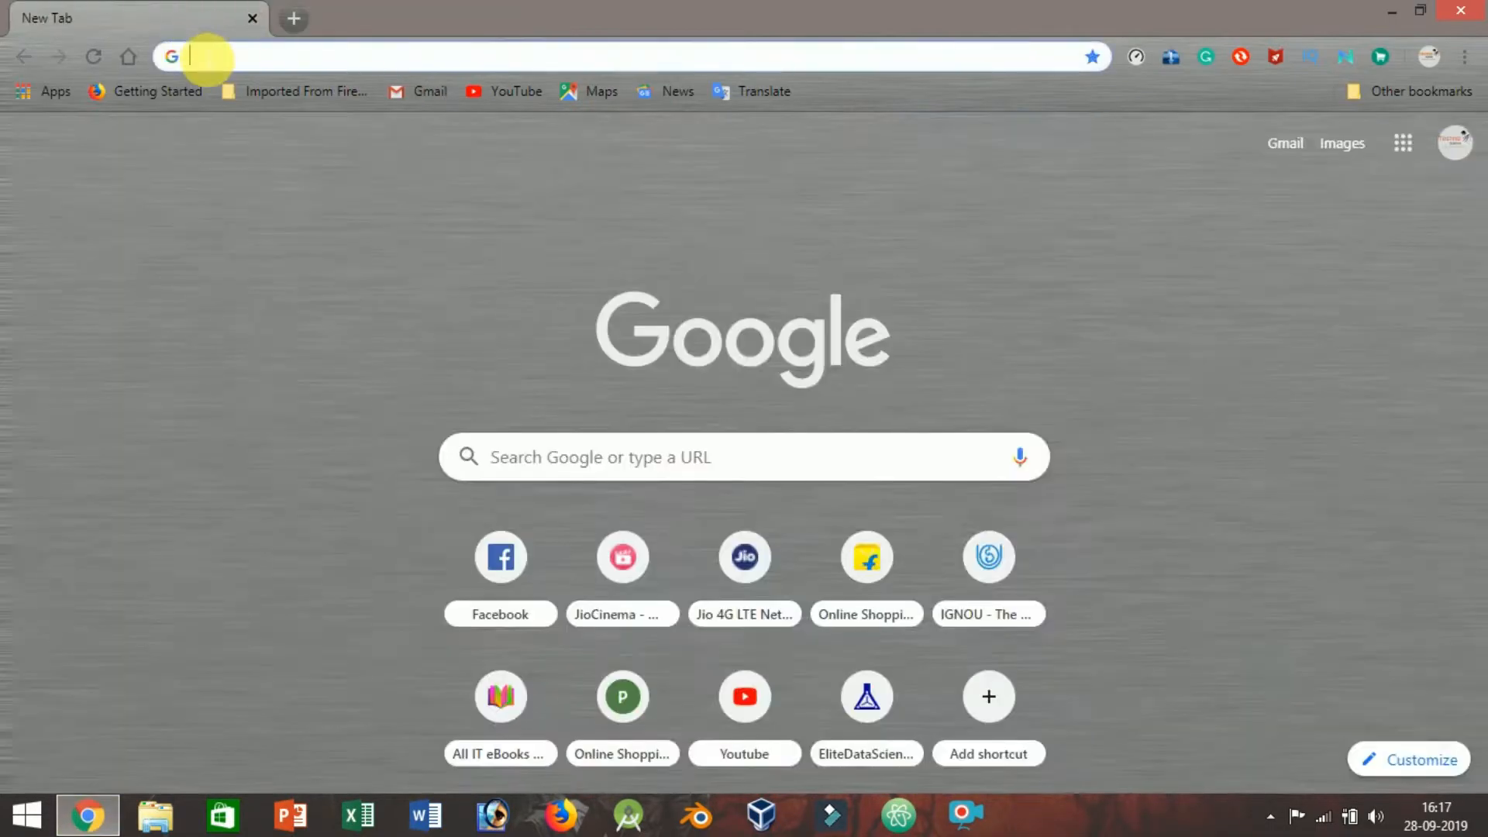
Load infinityfree.net from the new tab page's address bar
text(infinityfree.net)
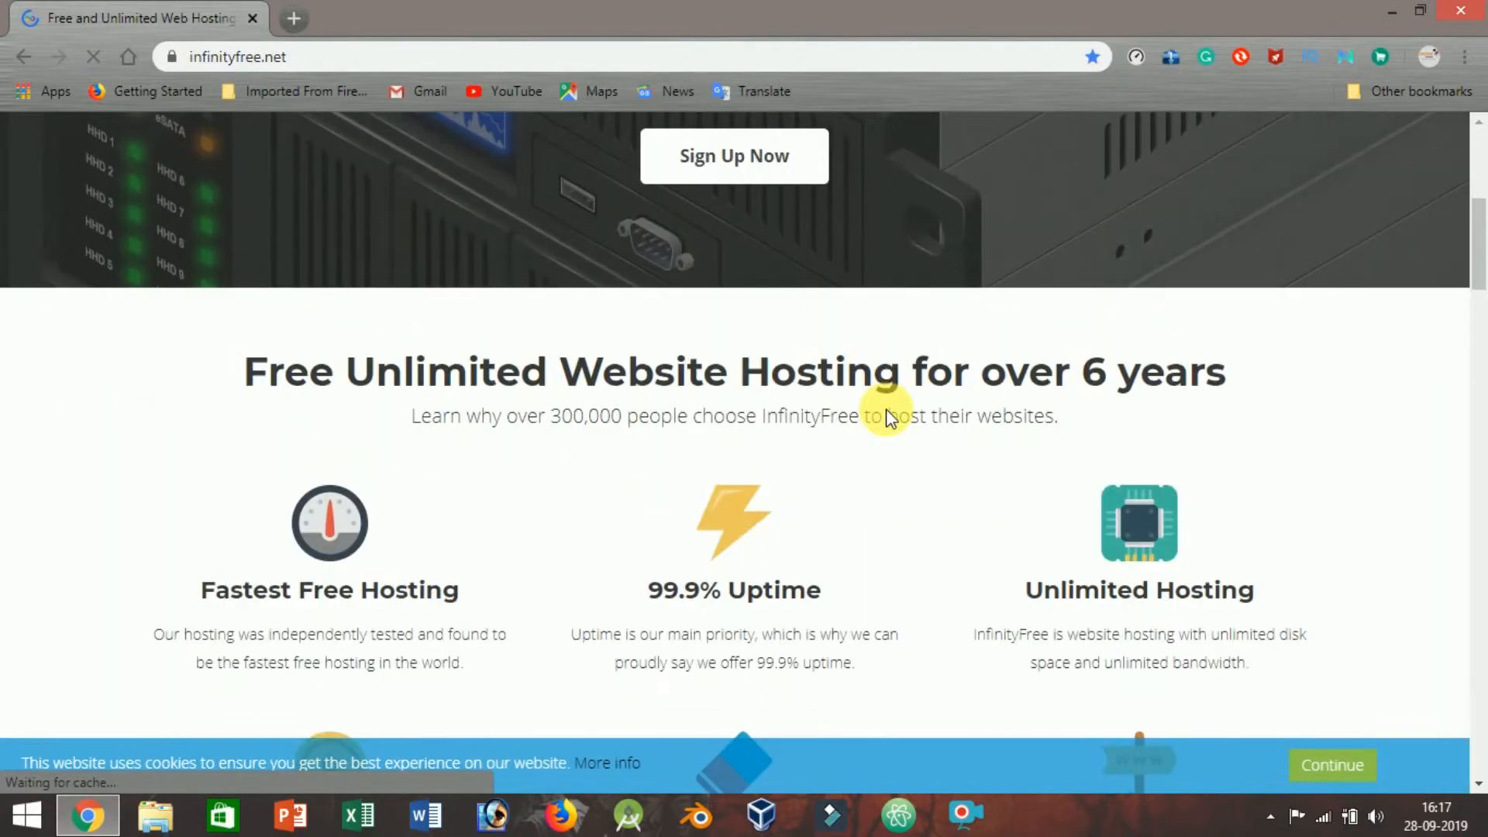
Scroll past the InfinityFree hero banner into its feature highlights
scroll(down, 3)
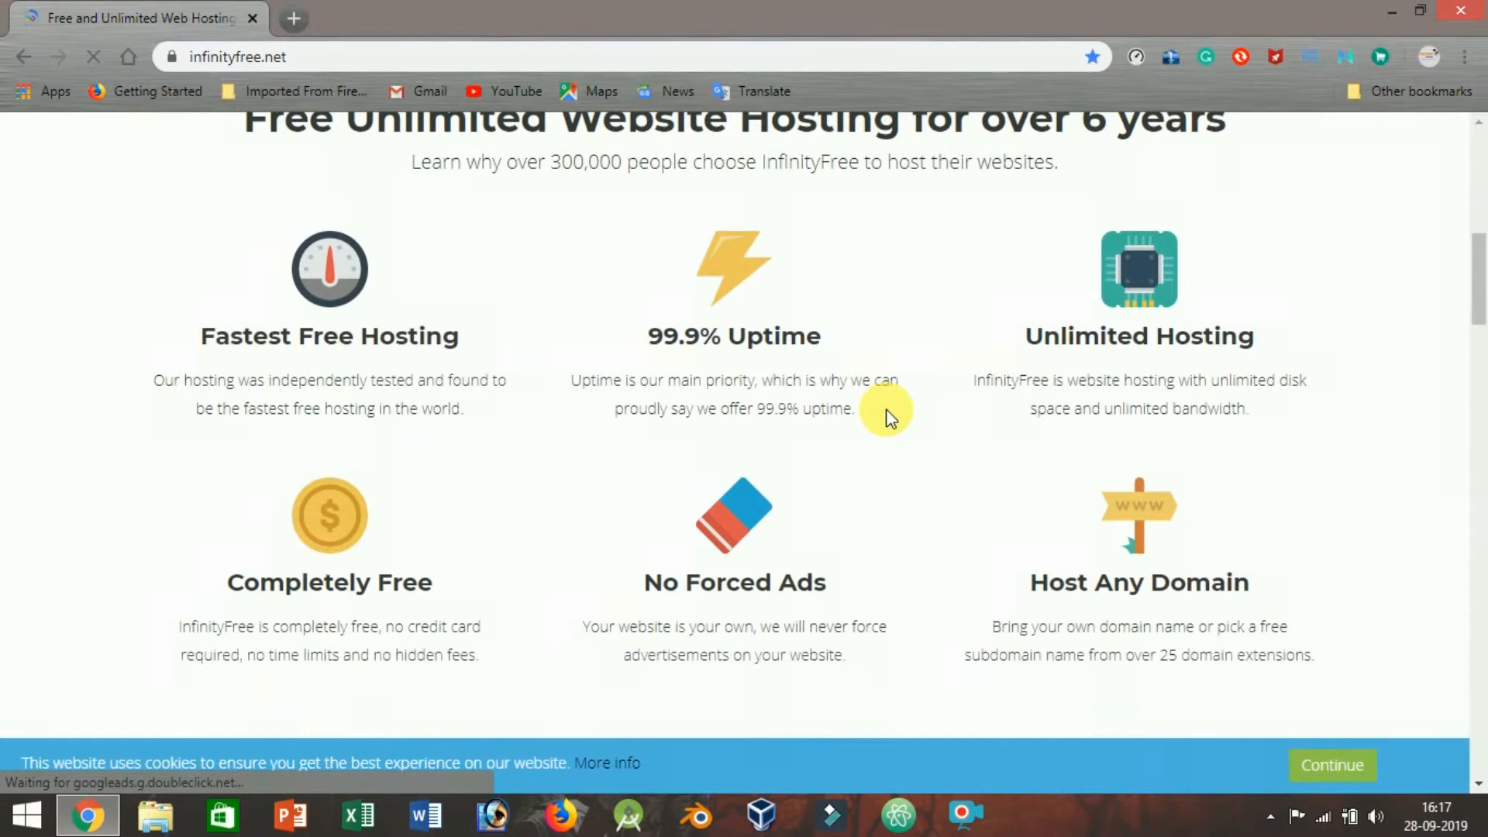
scroll(down, 3)
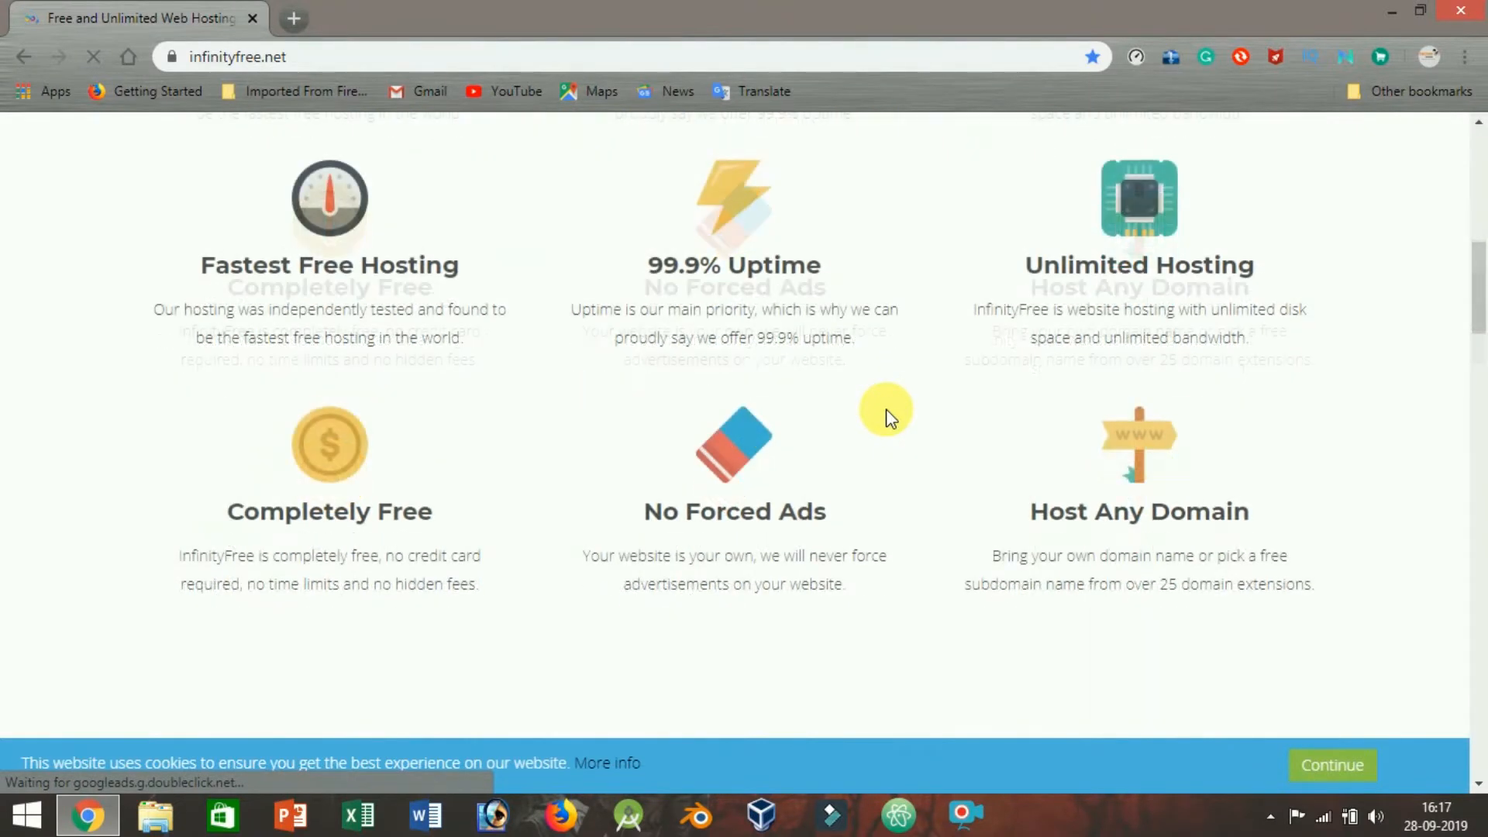
scroll(down, 3)
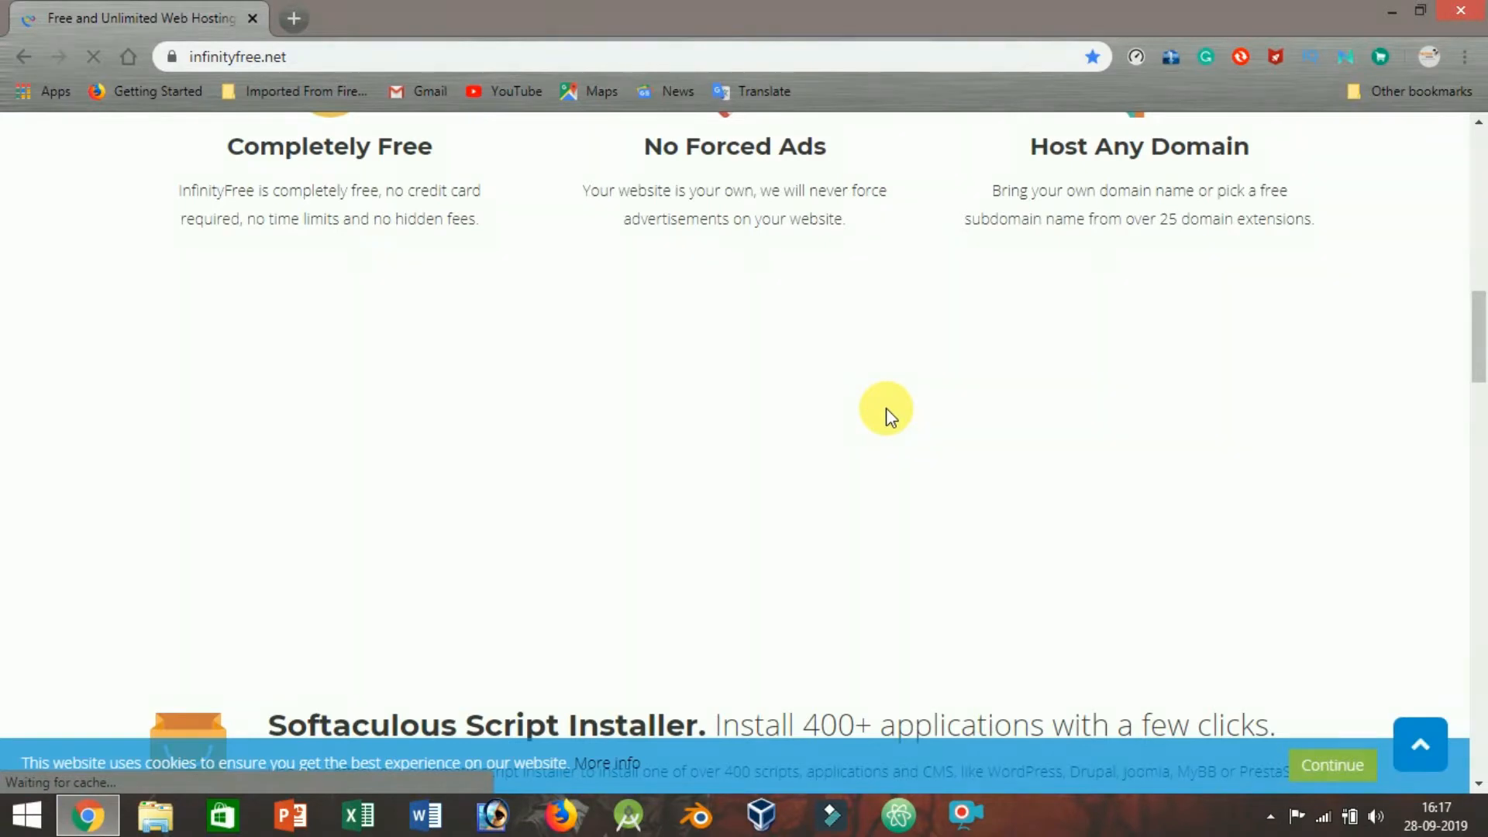
scroll(up, 3)
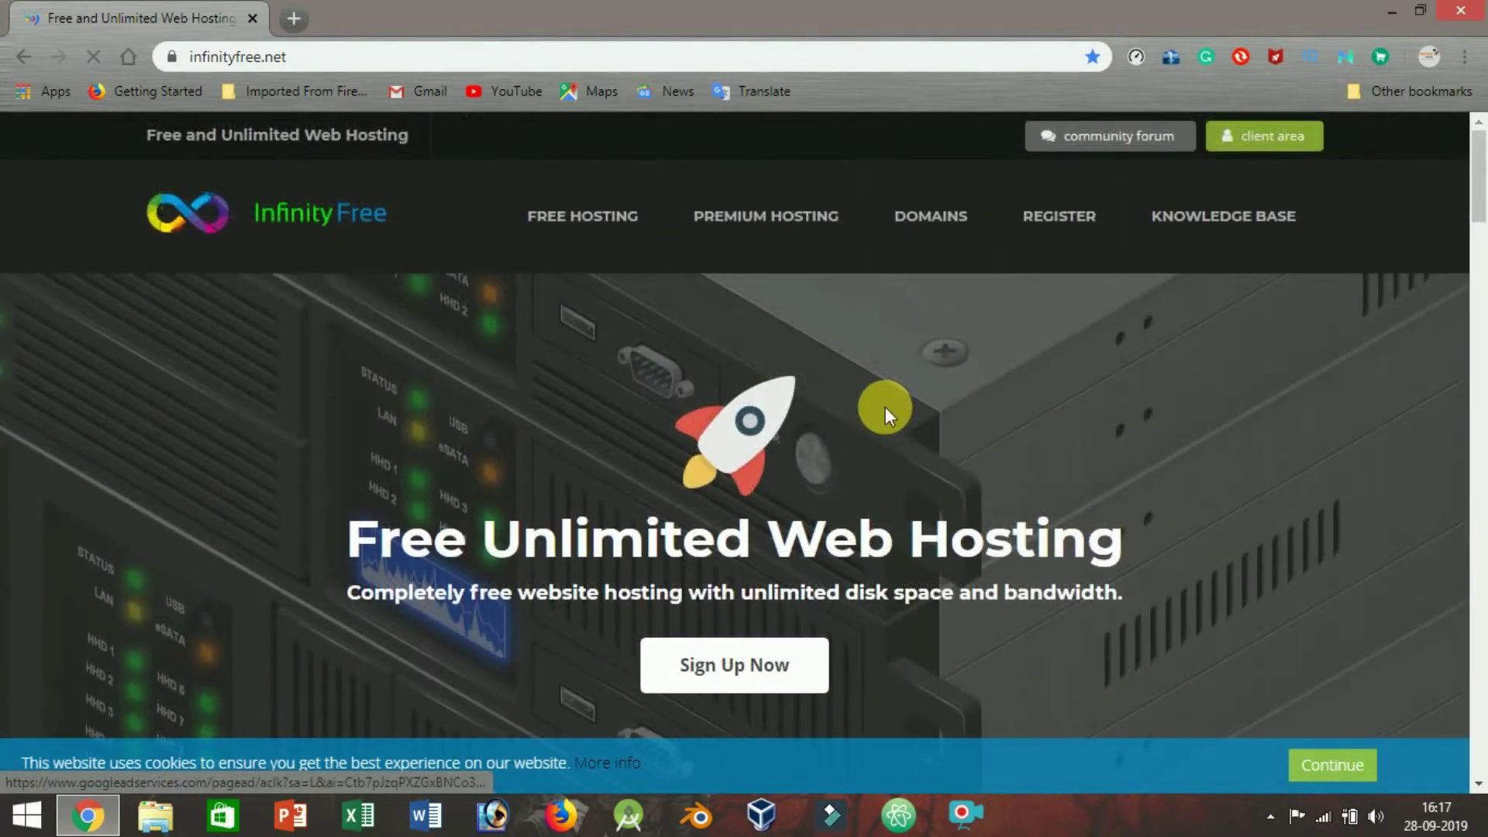
mouse_move(897, 397)
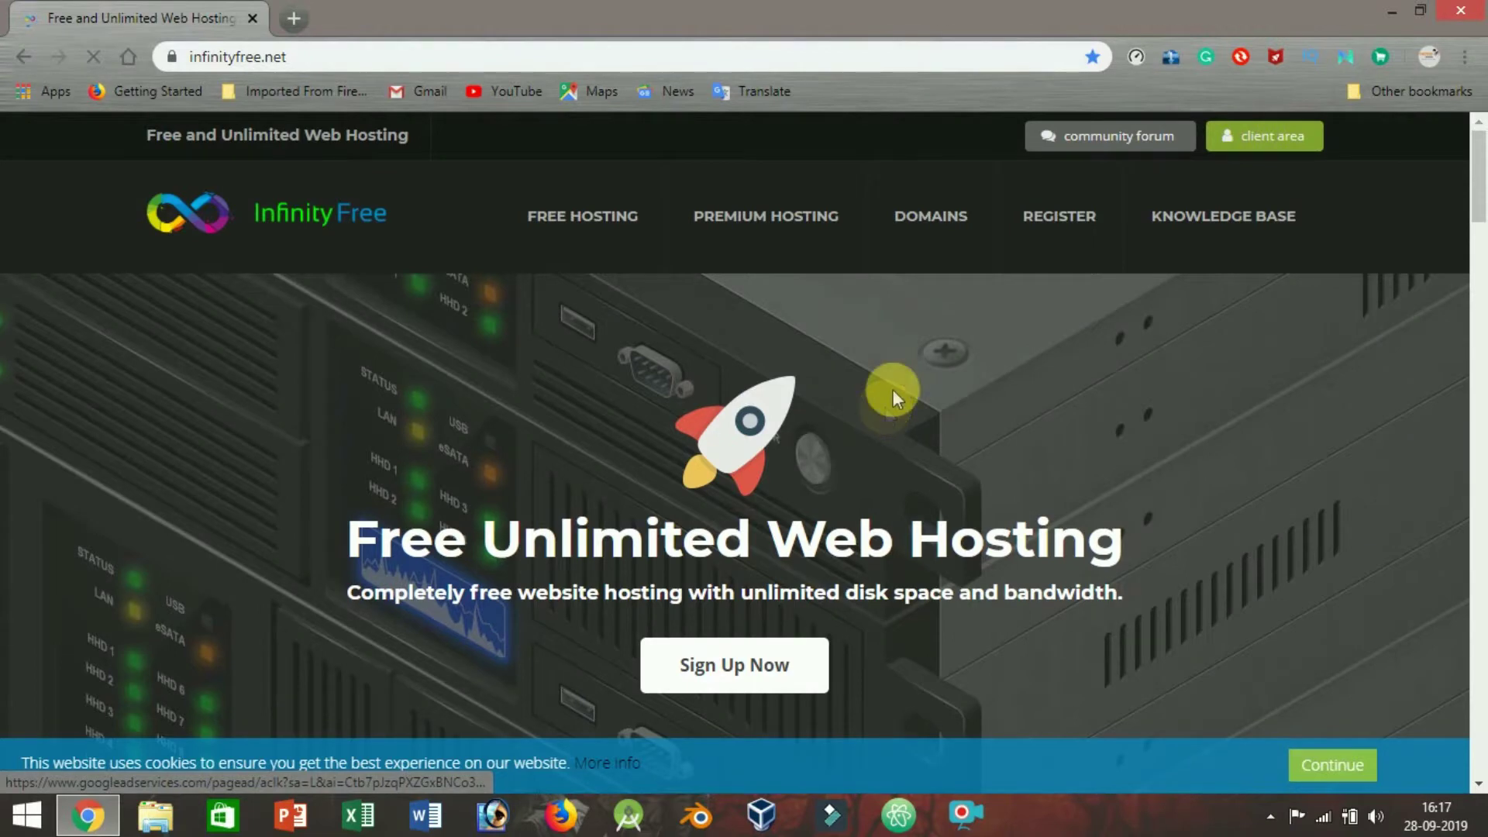
mouse_move(458, 577)
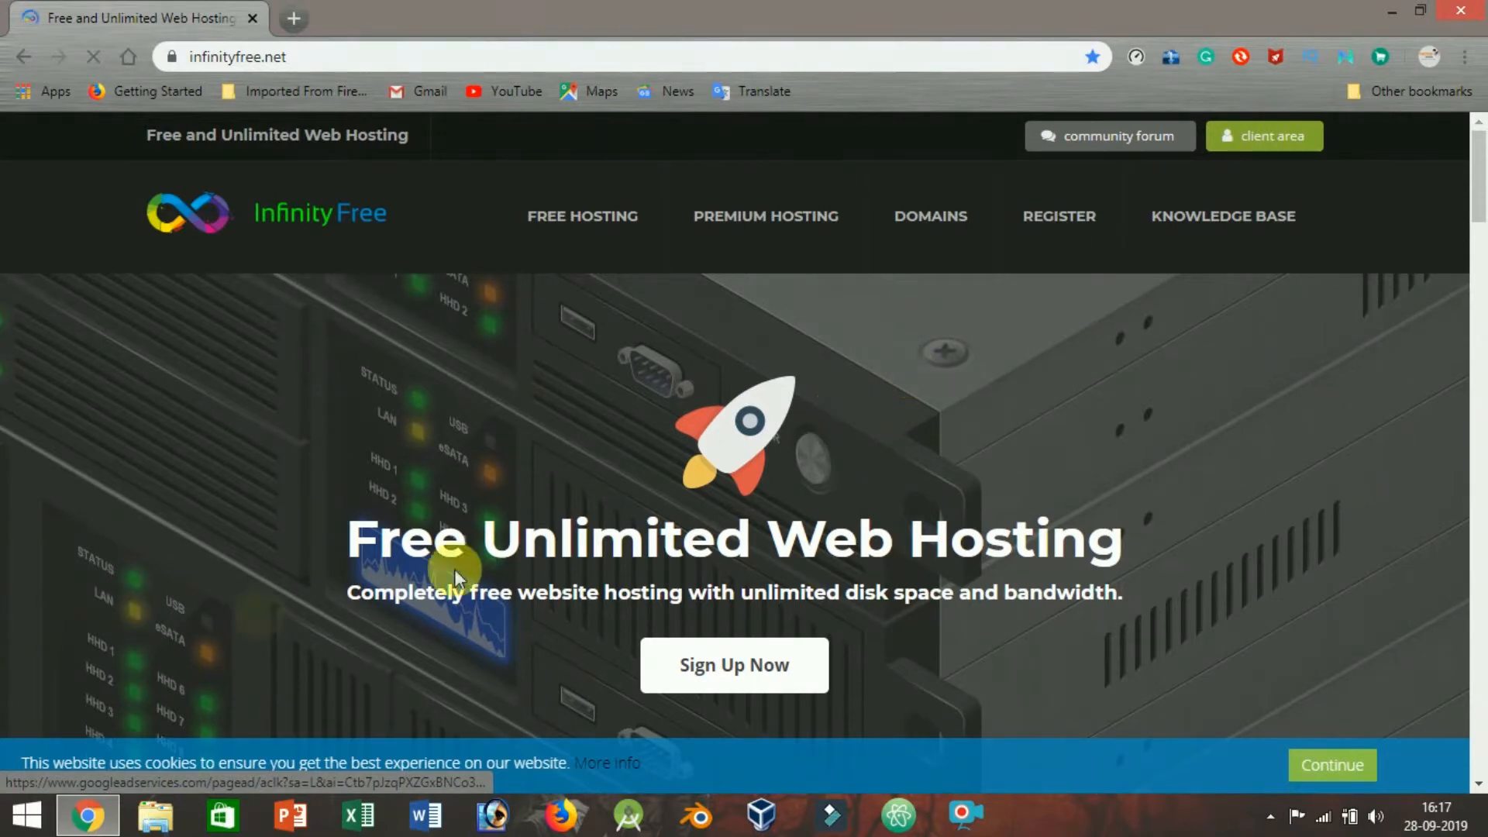
mouse_move(845, 414)
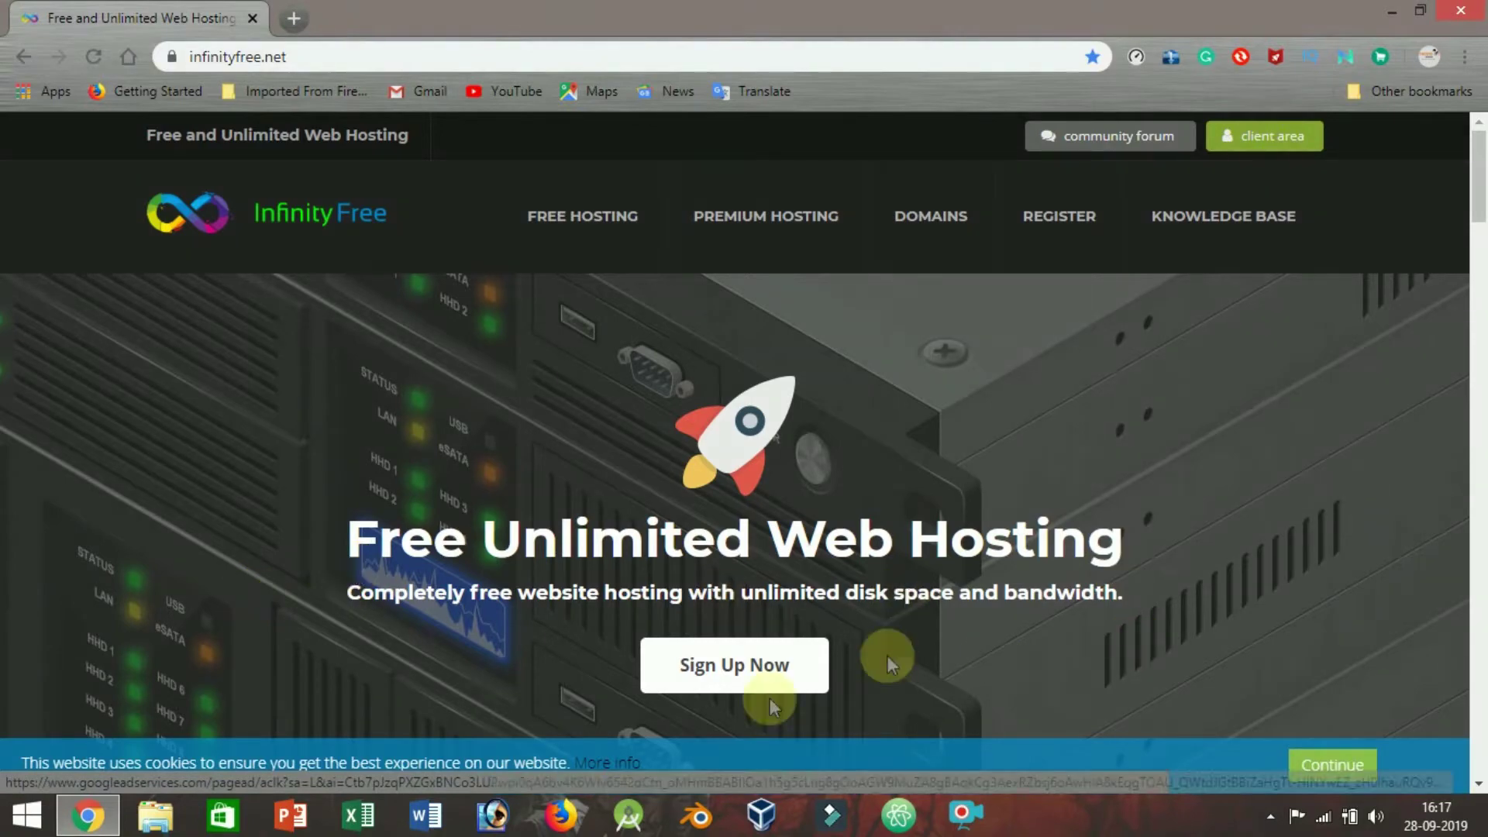
Scroll further down to the Softaculous Script Installer and its popular apps
scroll(down, 3)
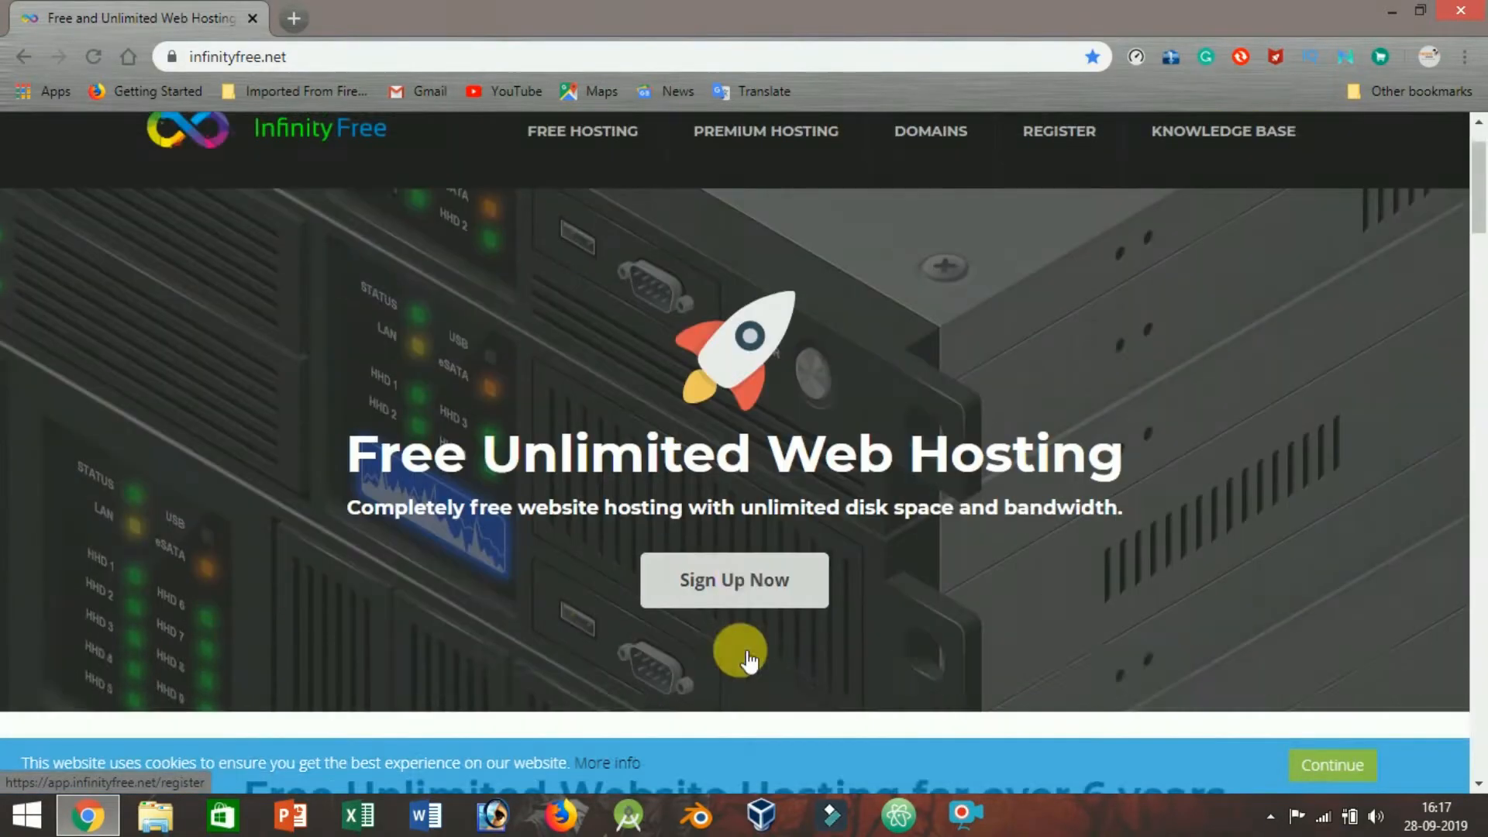
scroll(down, 3)
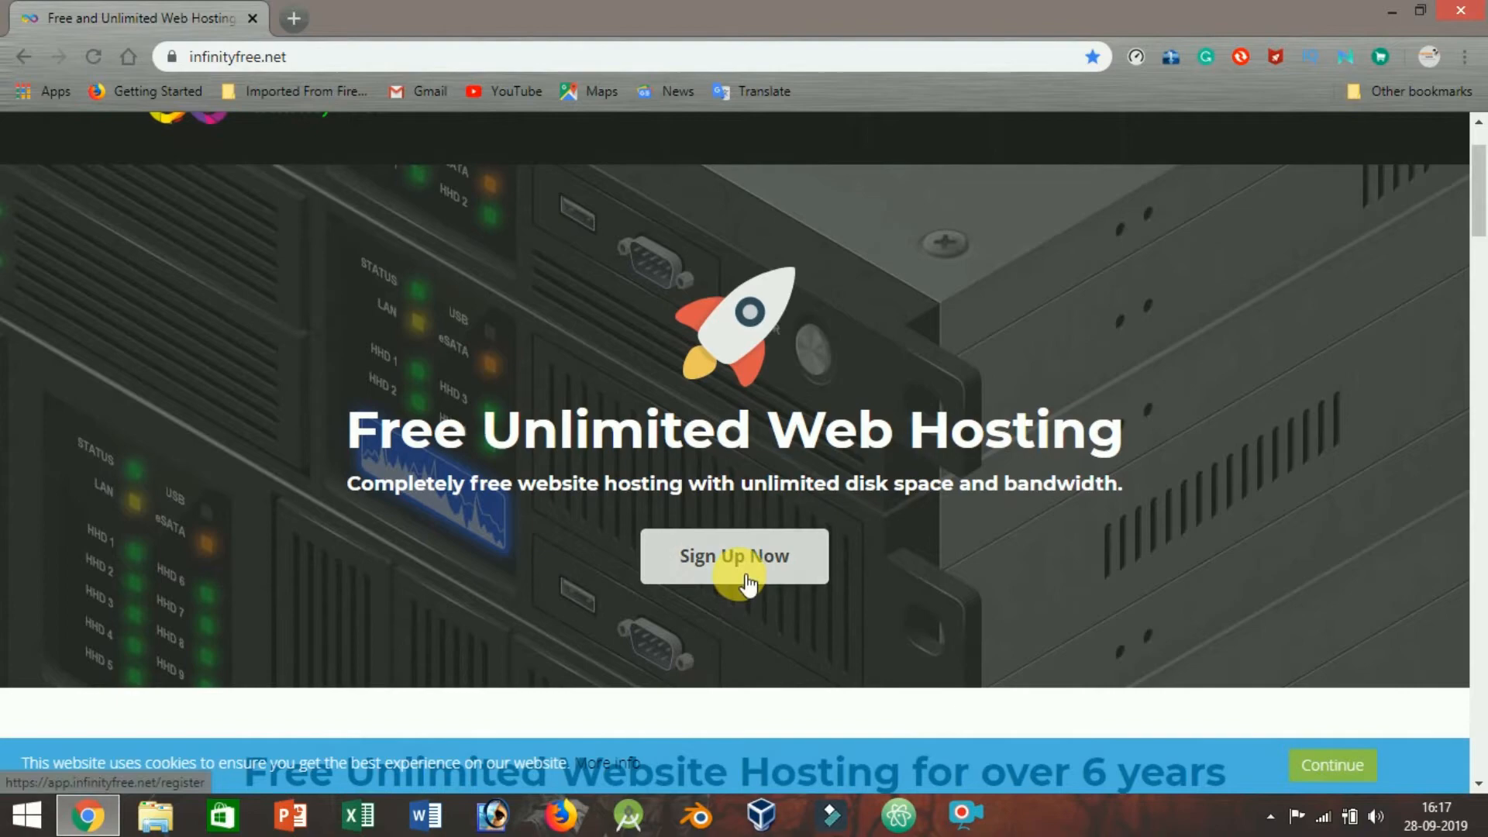
scroll(down, 3)
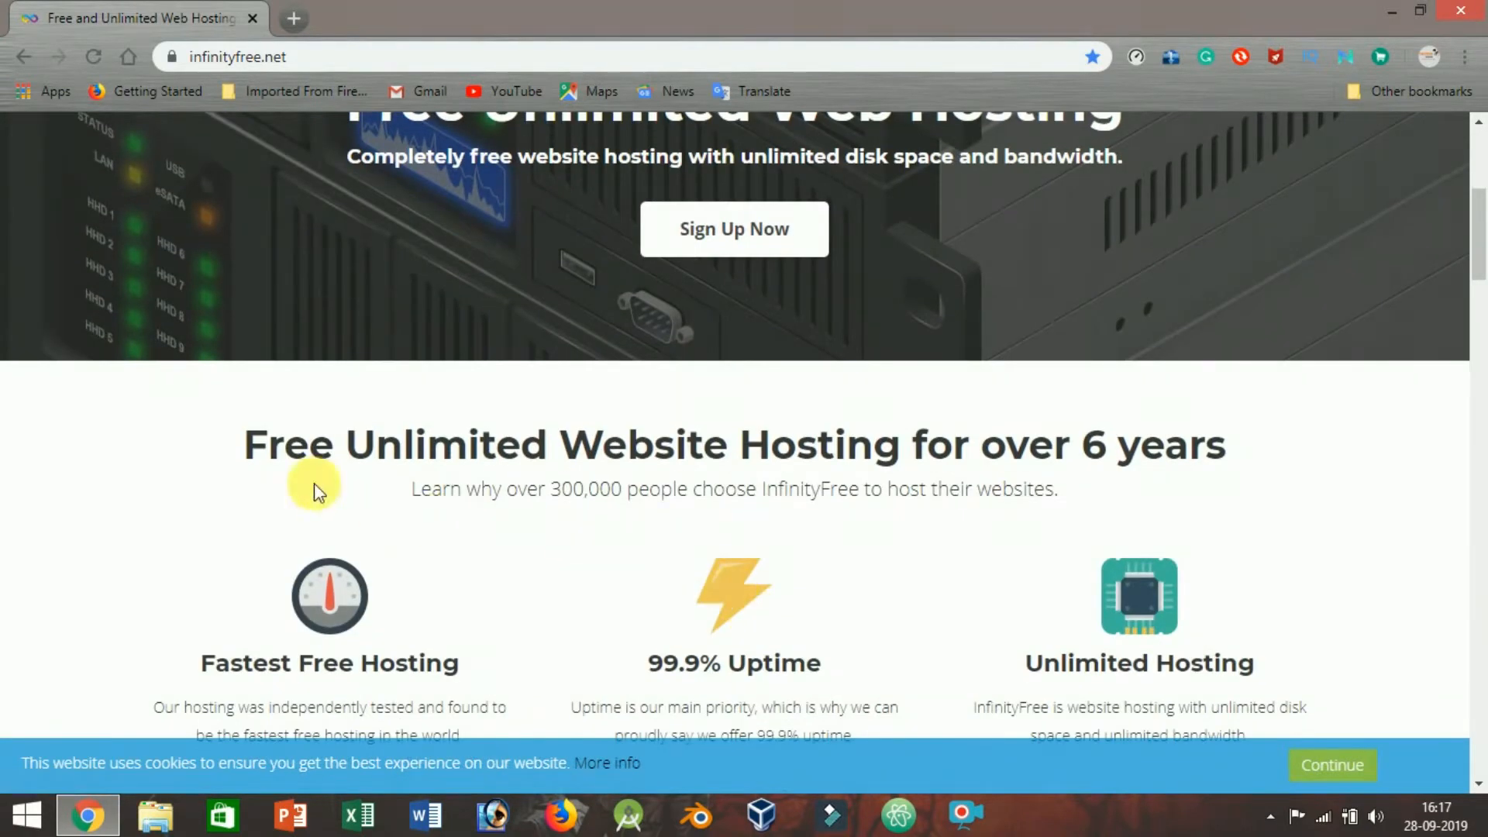
mouse_move(1221, 439)
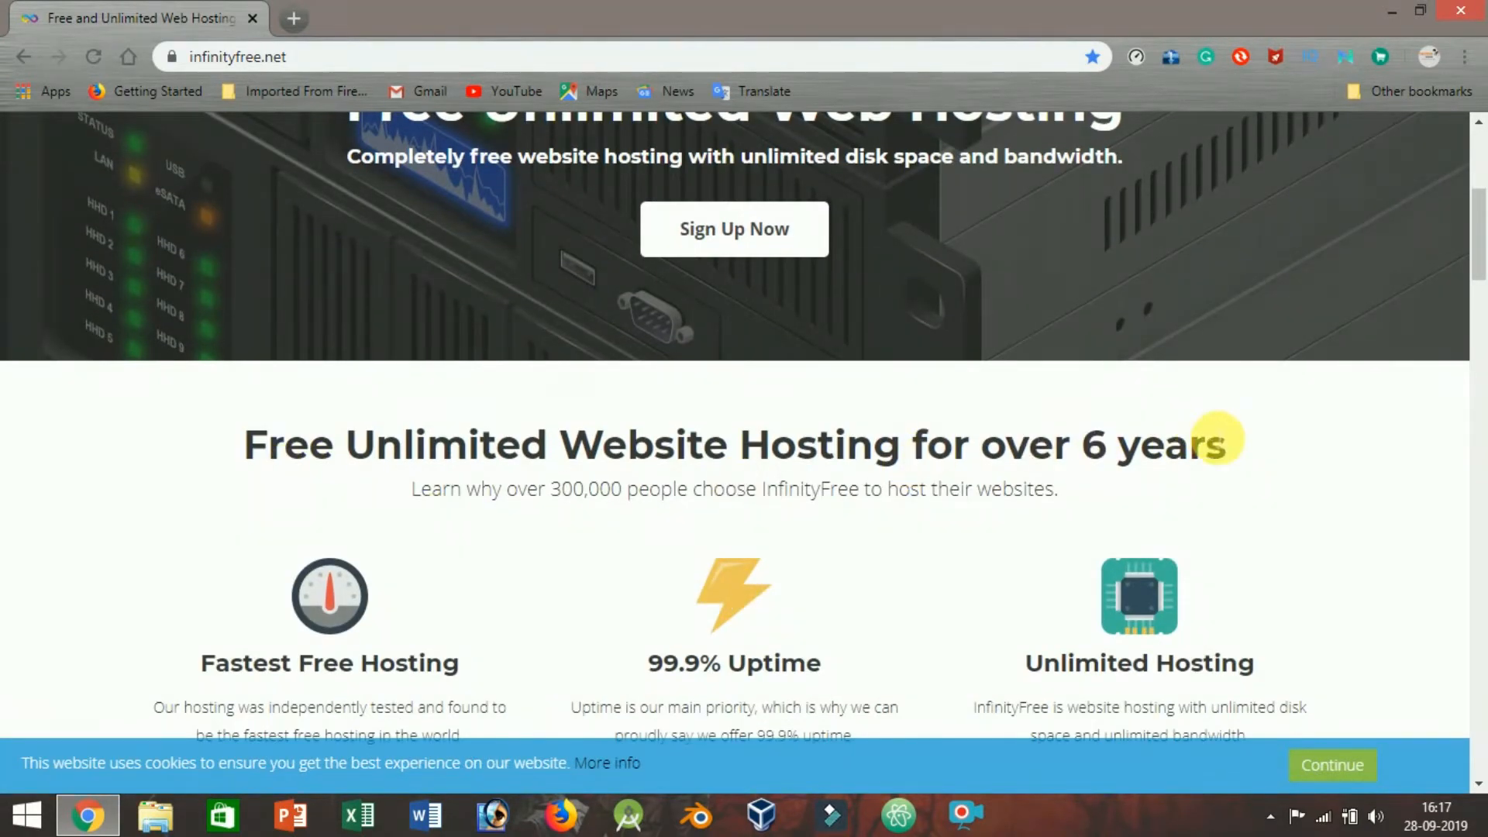
mouse_move(702, 674)
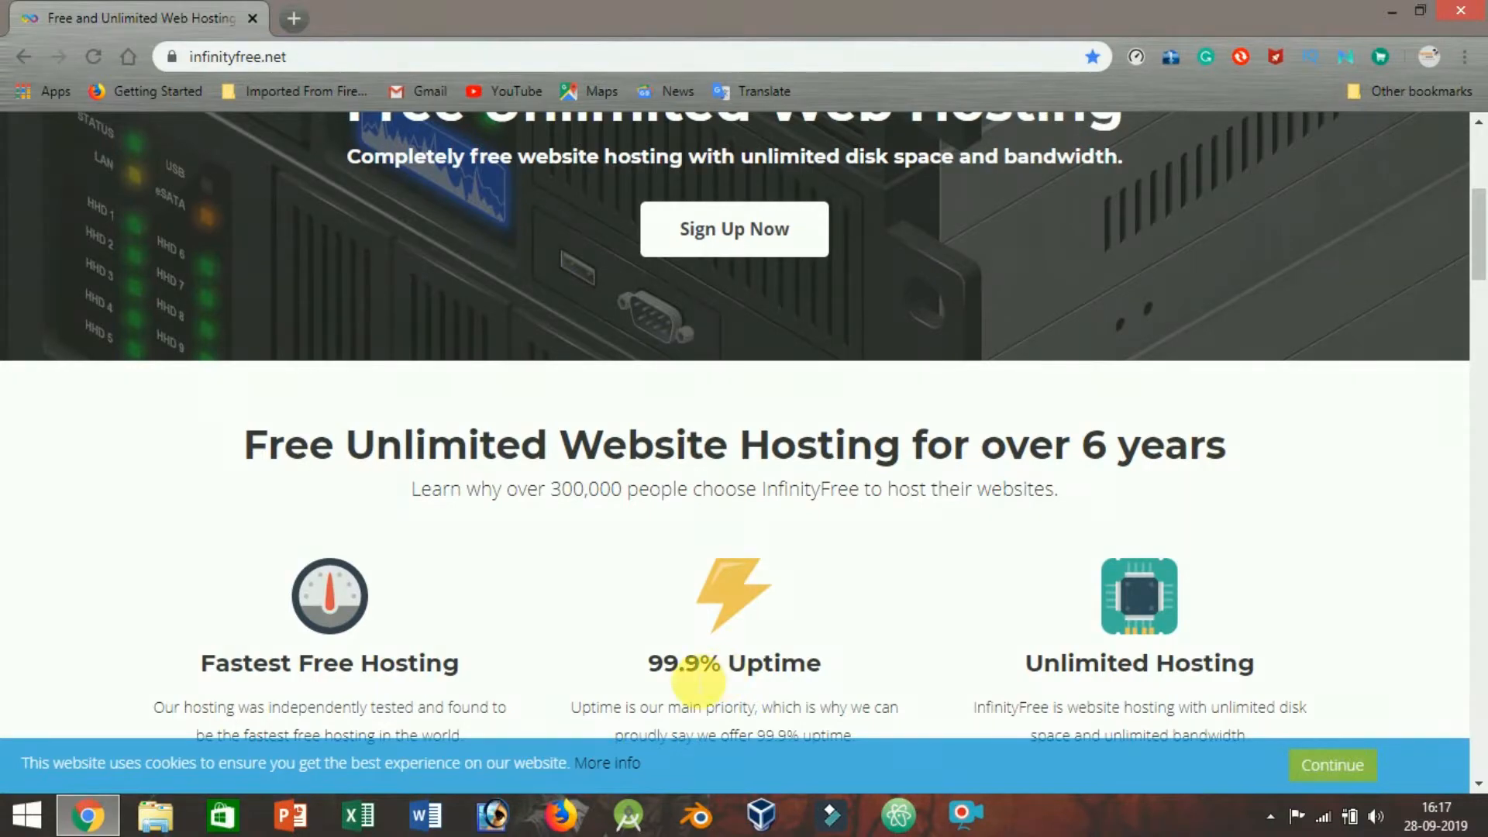
scroll(down, 3)
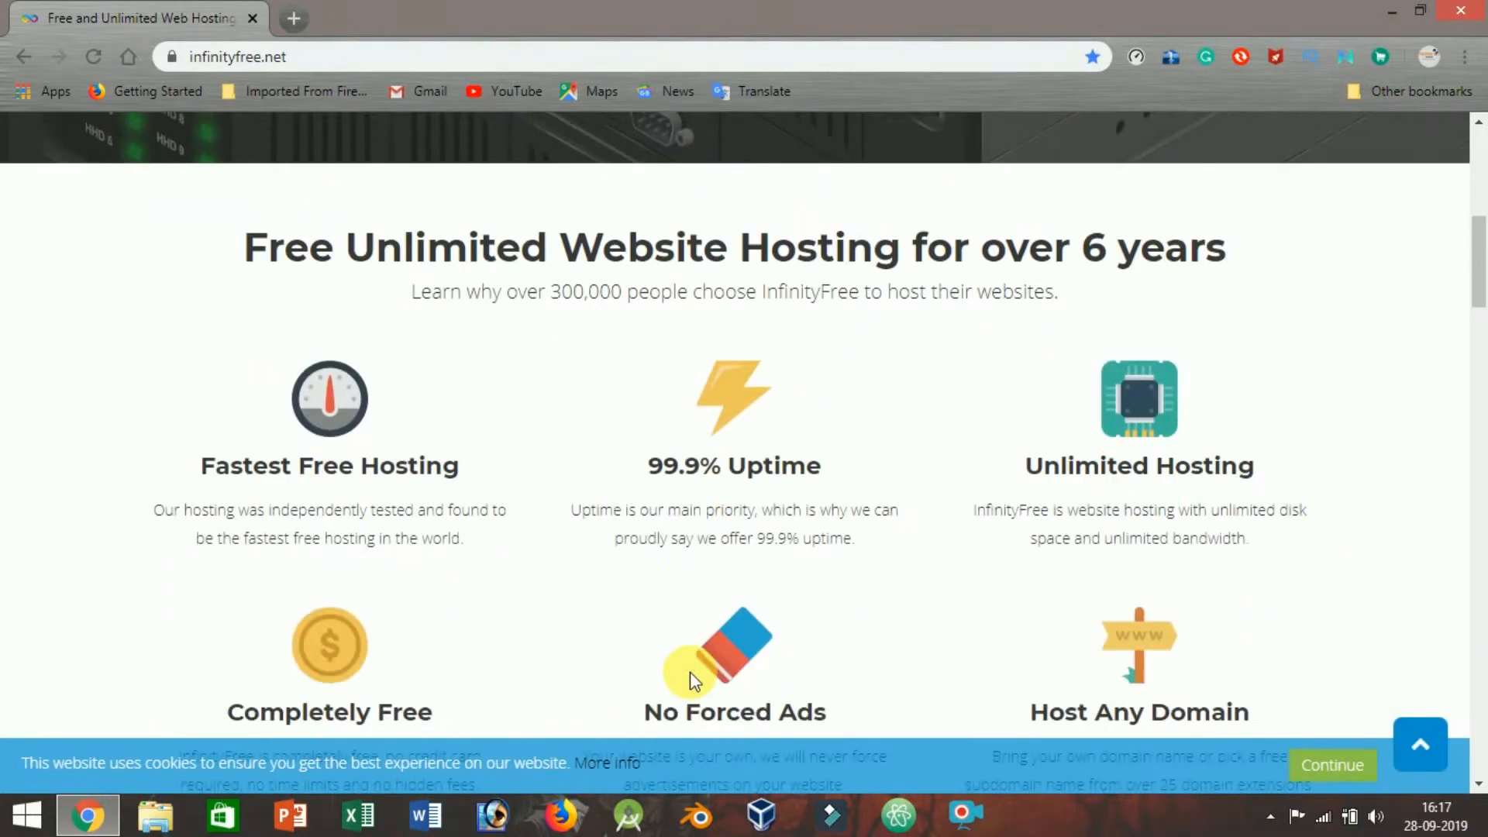
scroll(down, 3)
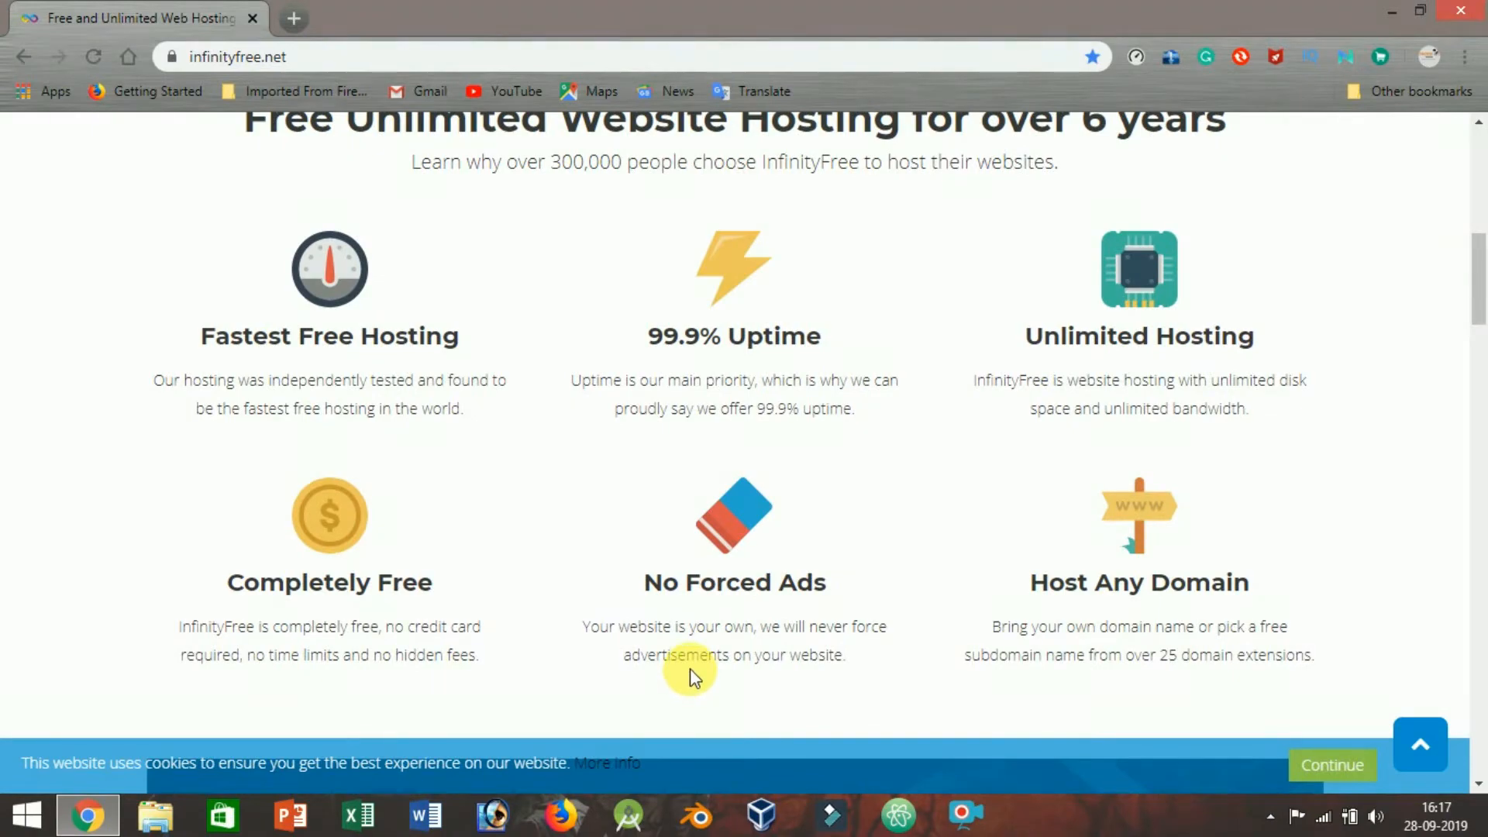
scroll(down, 3)
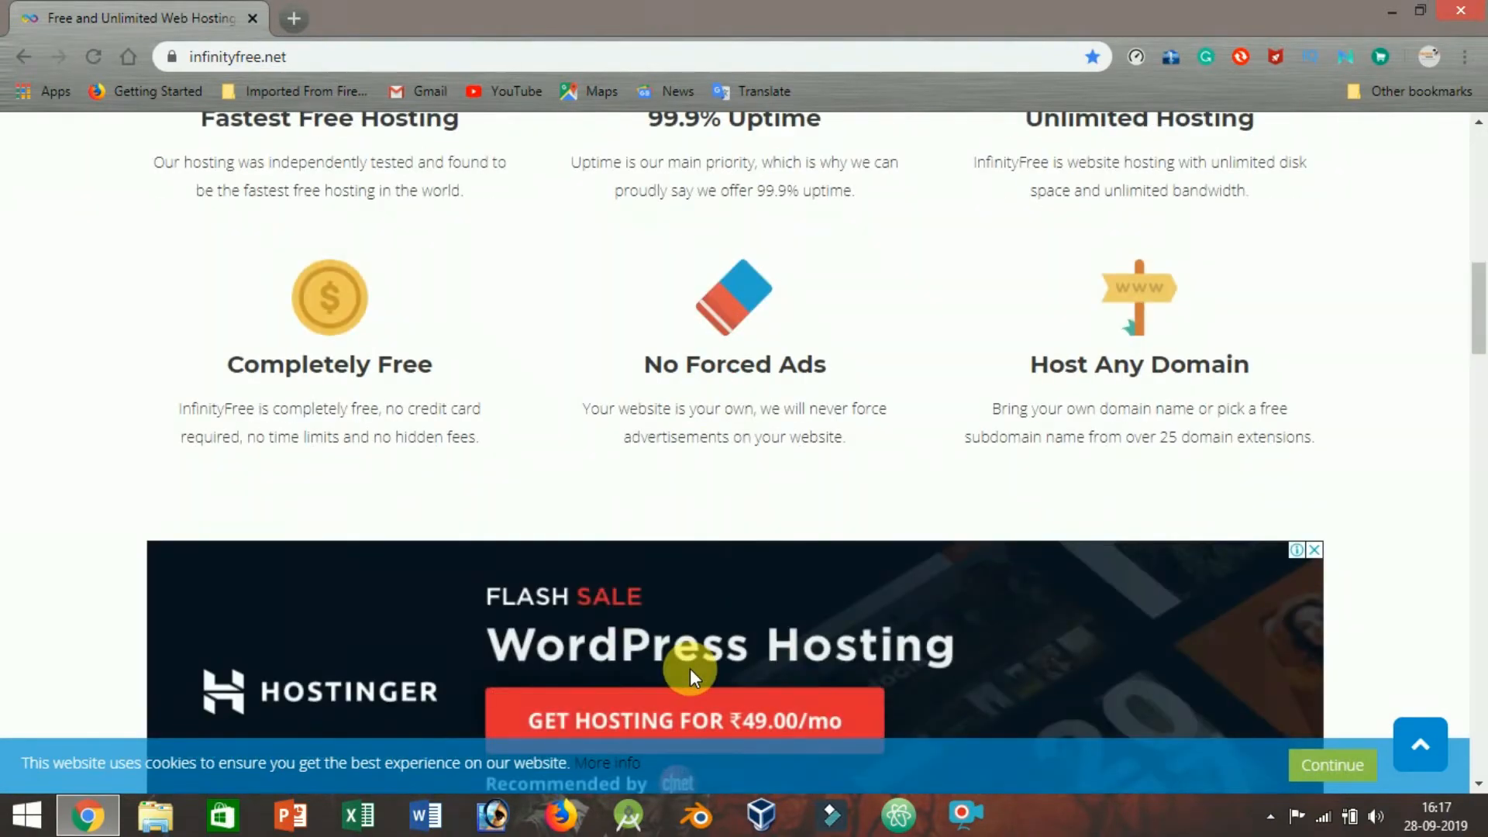
scroll(down, 3)
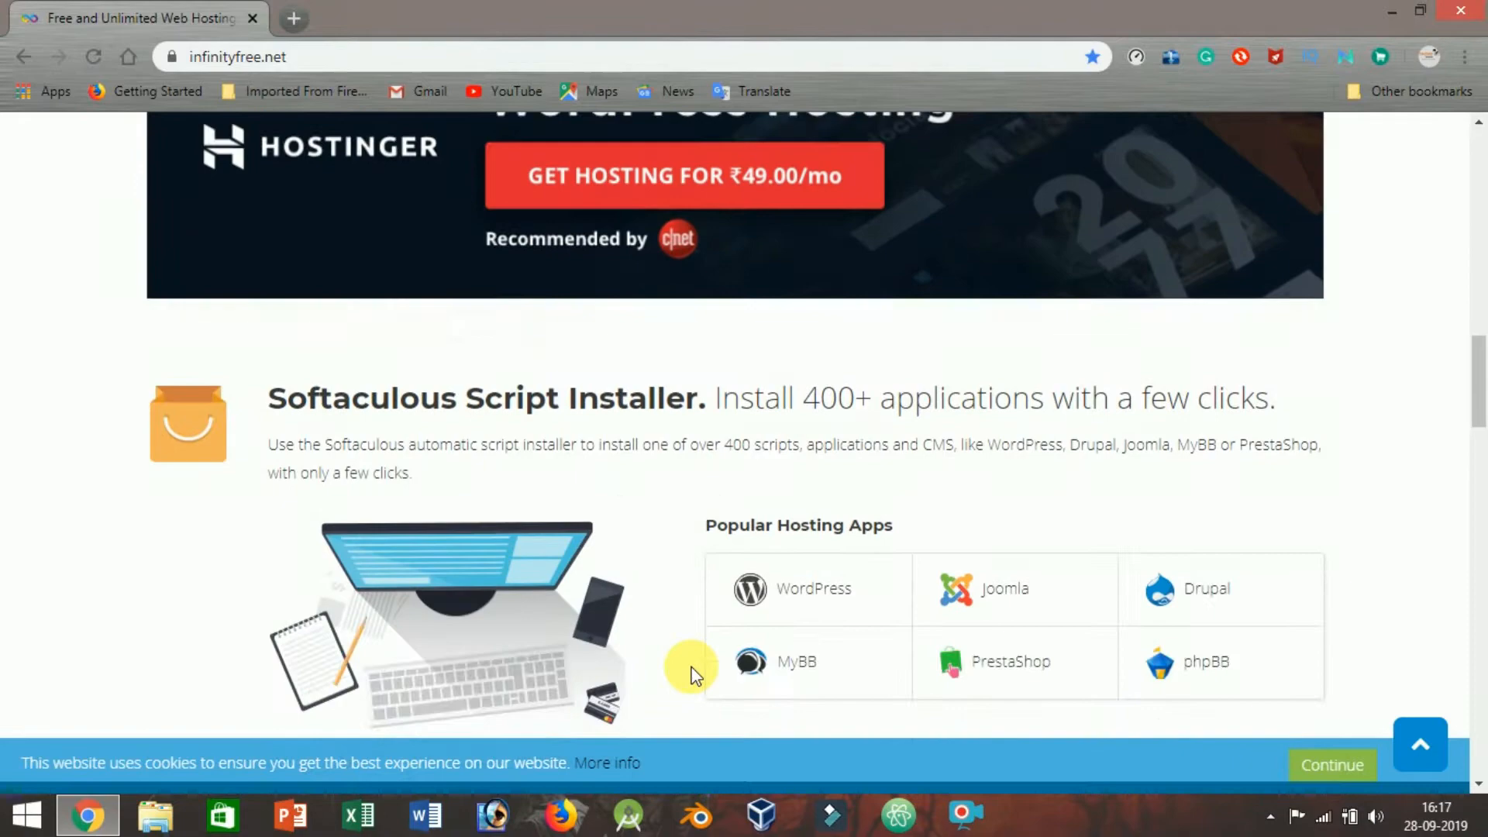
scroll(down, 3)
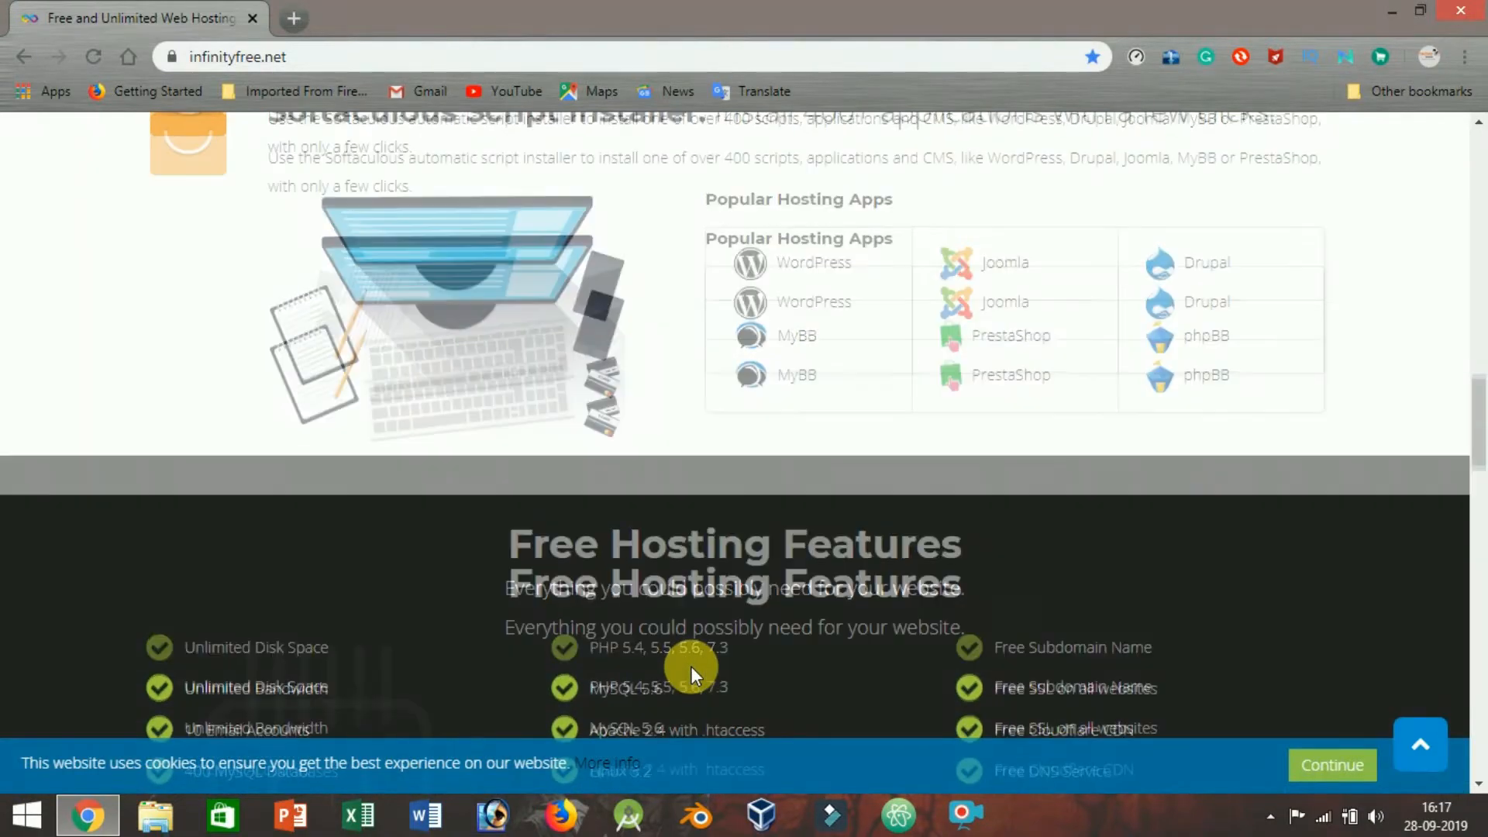
scroll(up, 3)
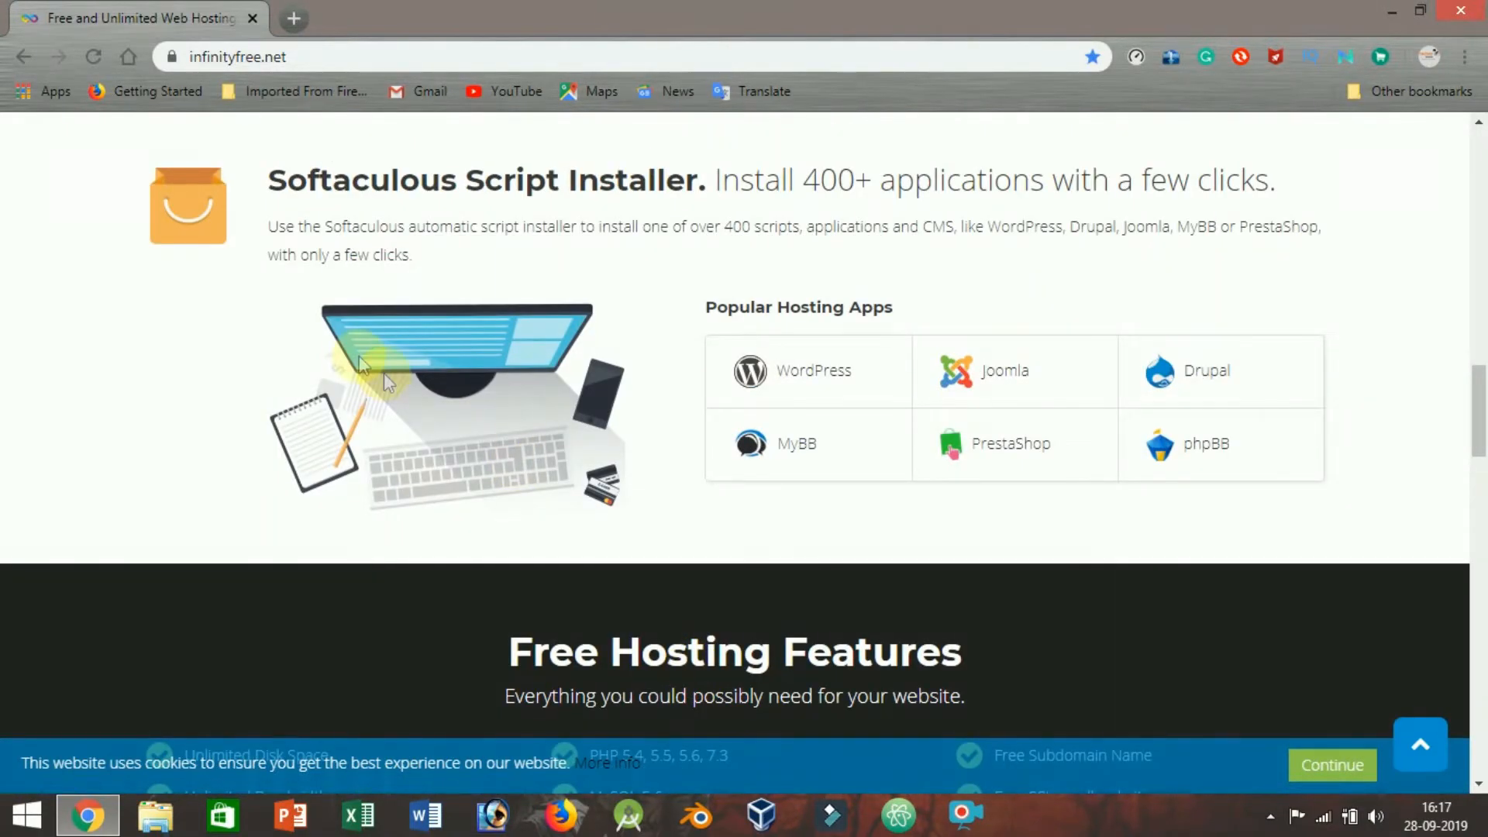
mouse_move(787, 475)
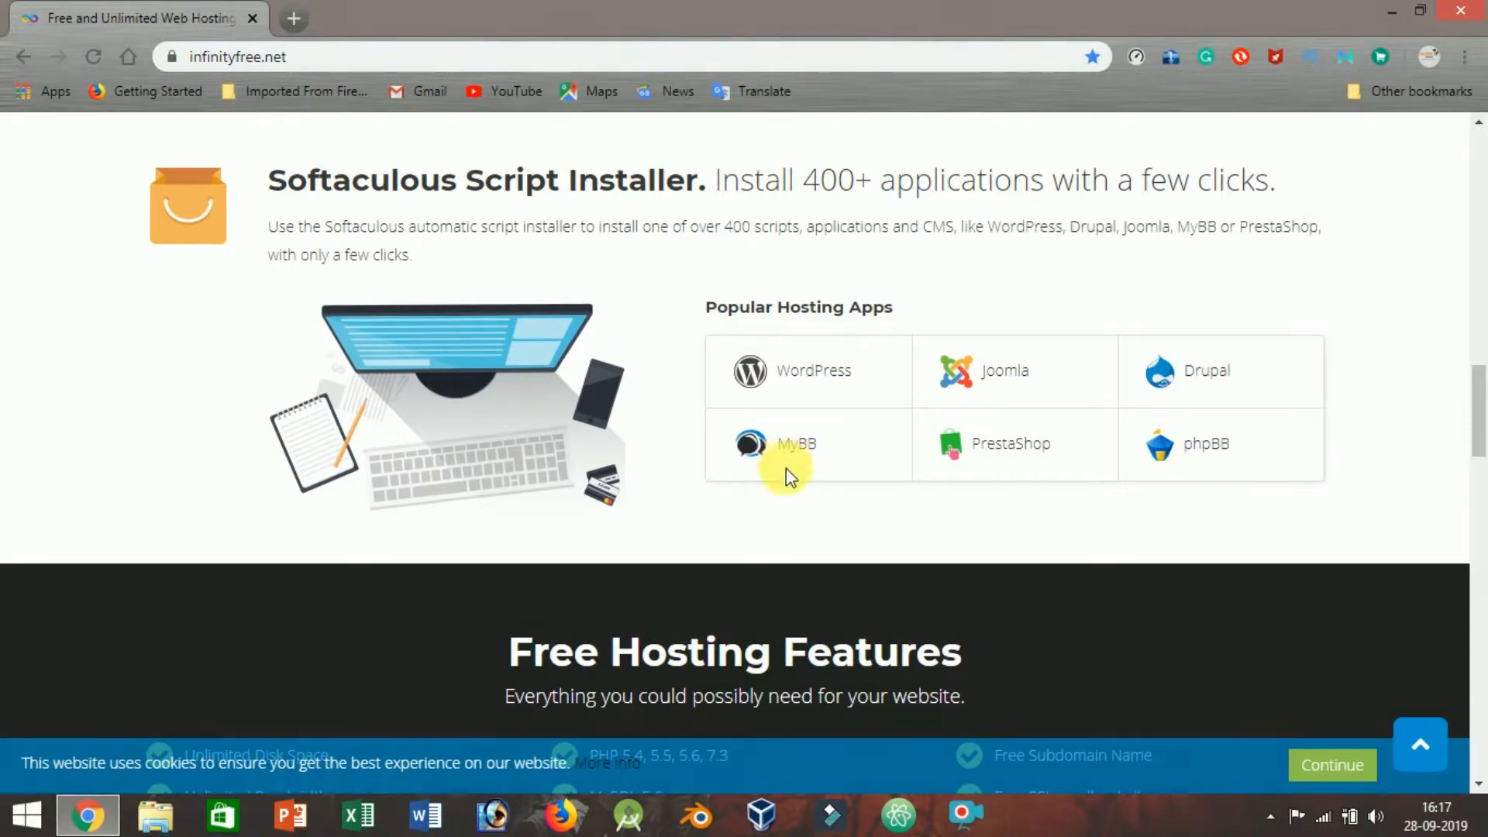
Scroll through the InfinityFree free hosting features and installer apps to the footer
scroll(down, 3)
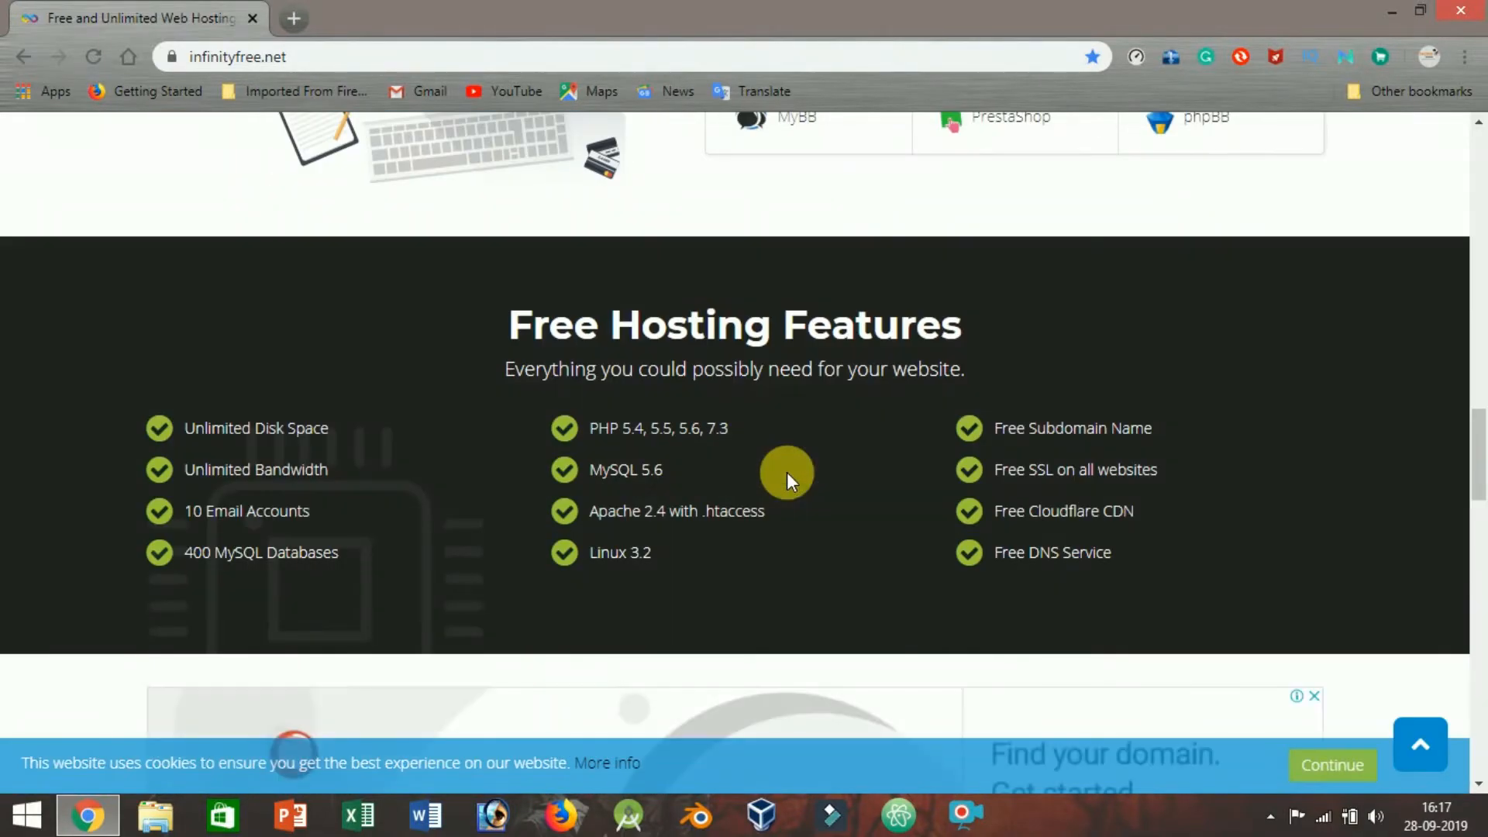
scroll(down, 3)
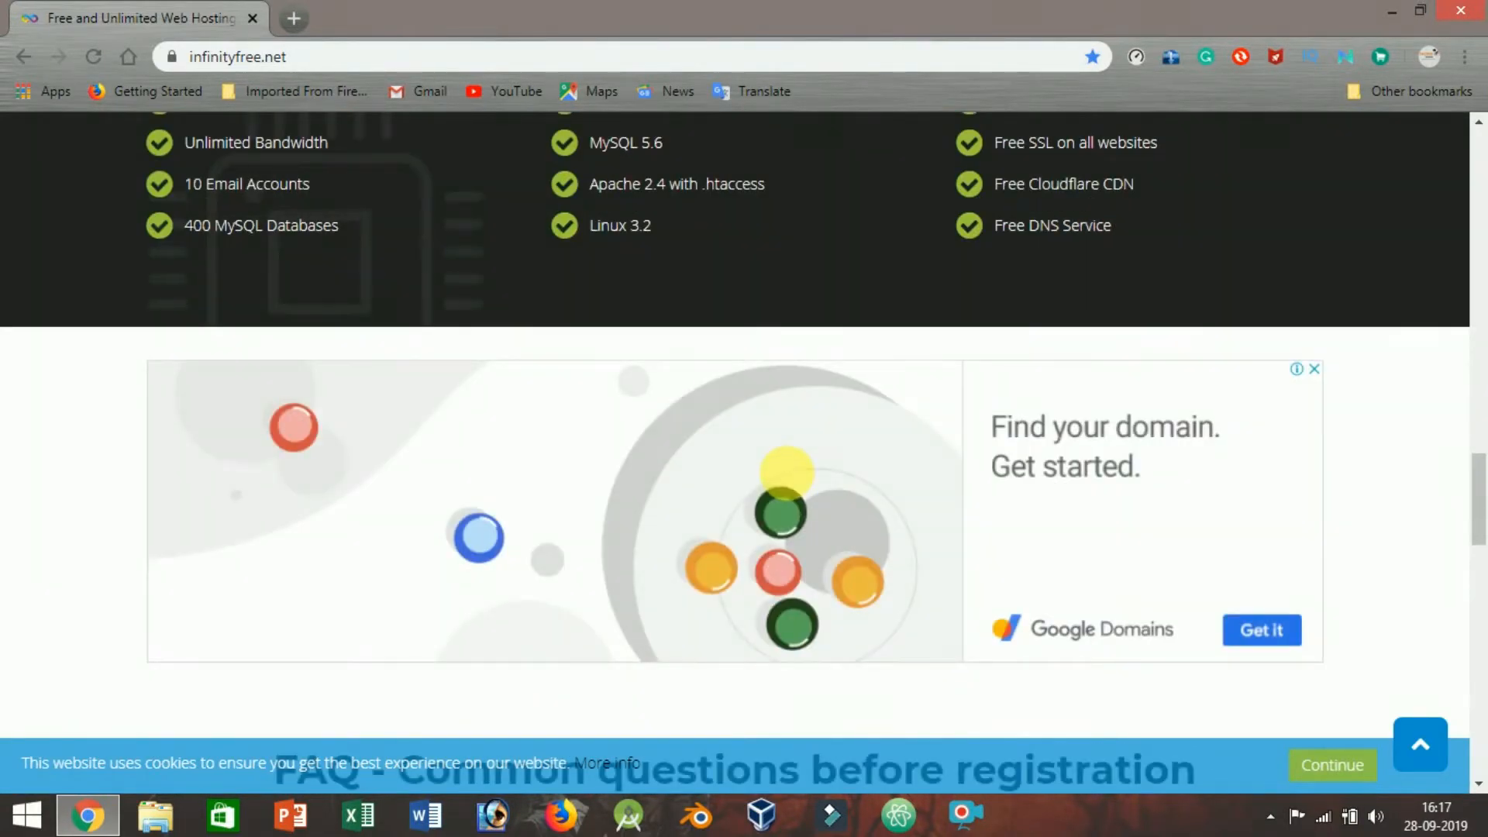
scroll(down, 3)
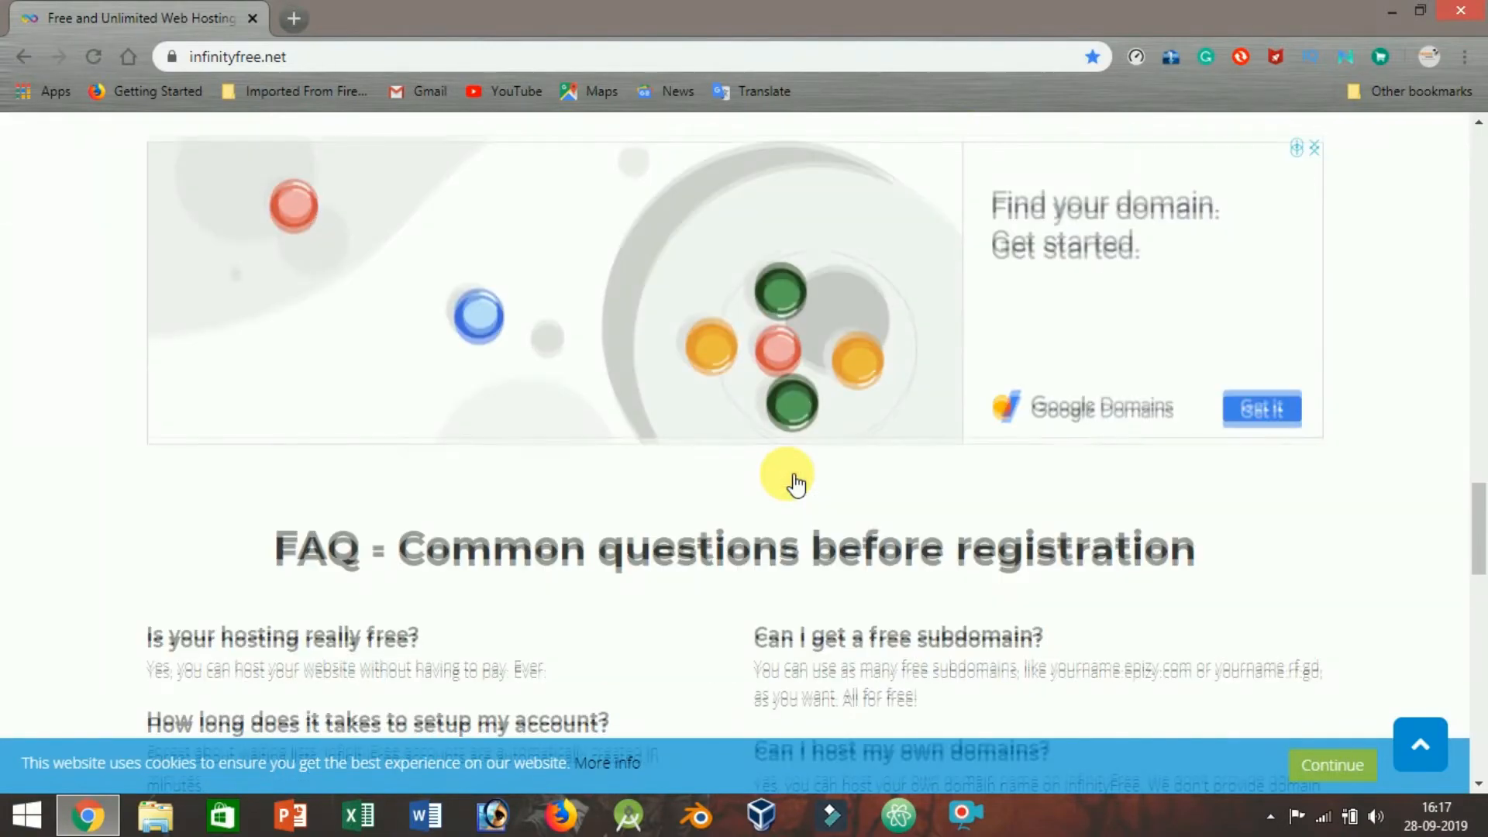
scroll(down, 3)
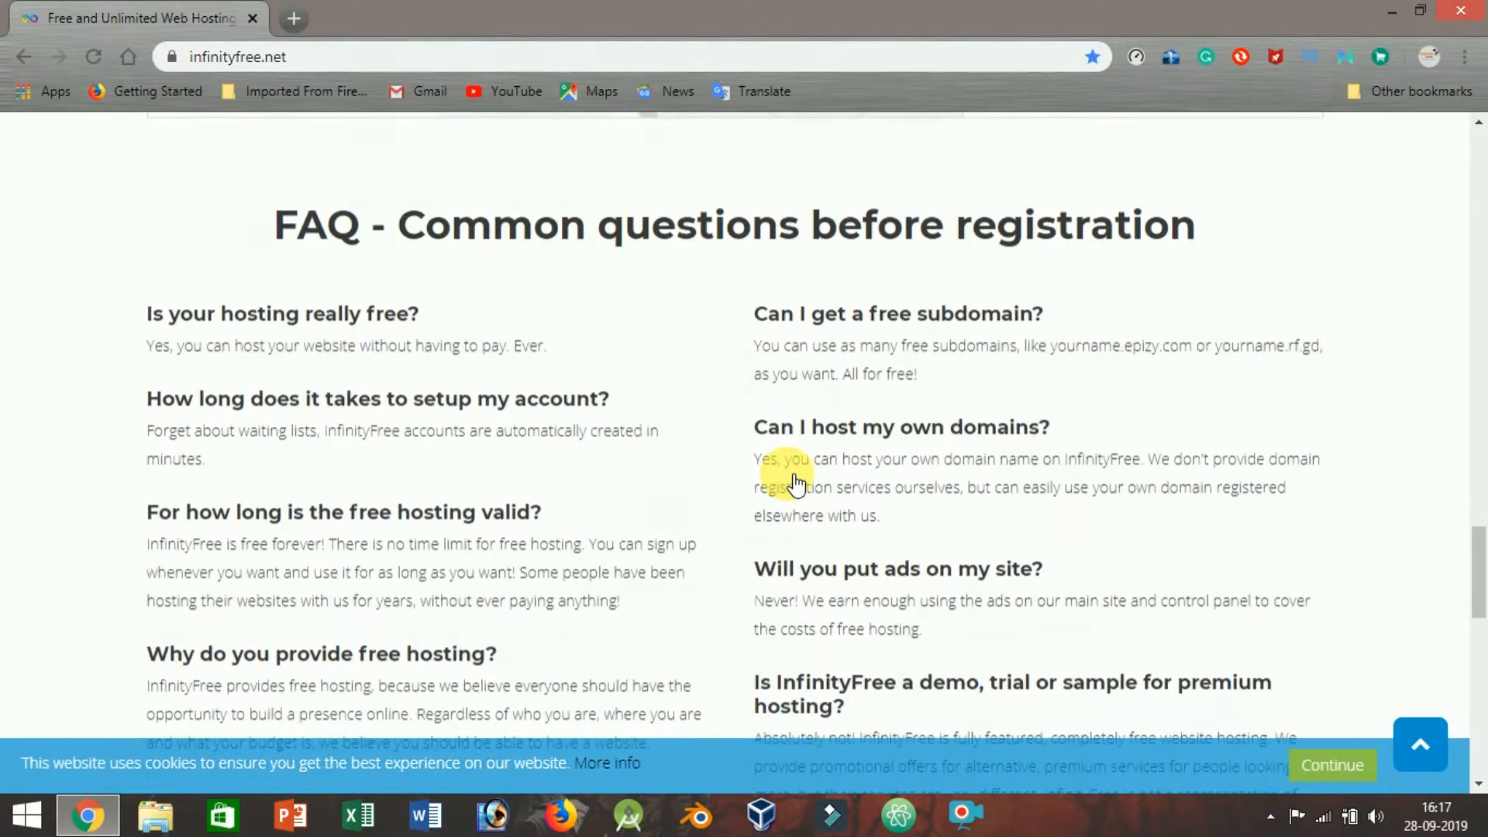
scroll(down, 3)
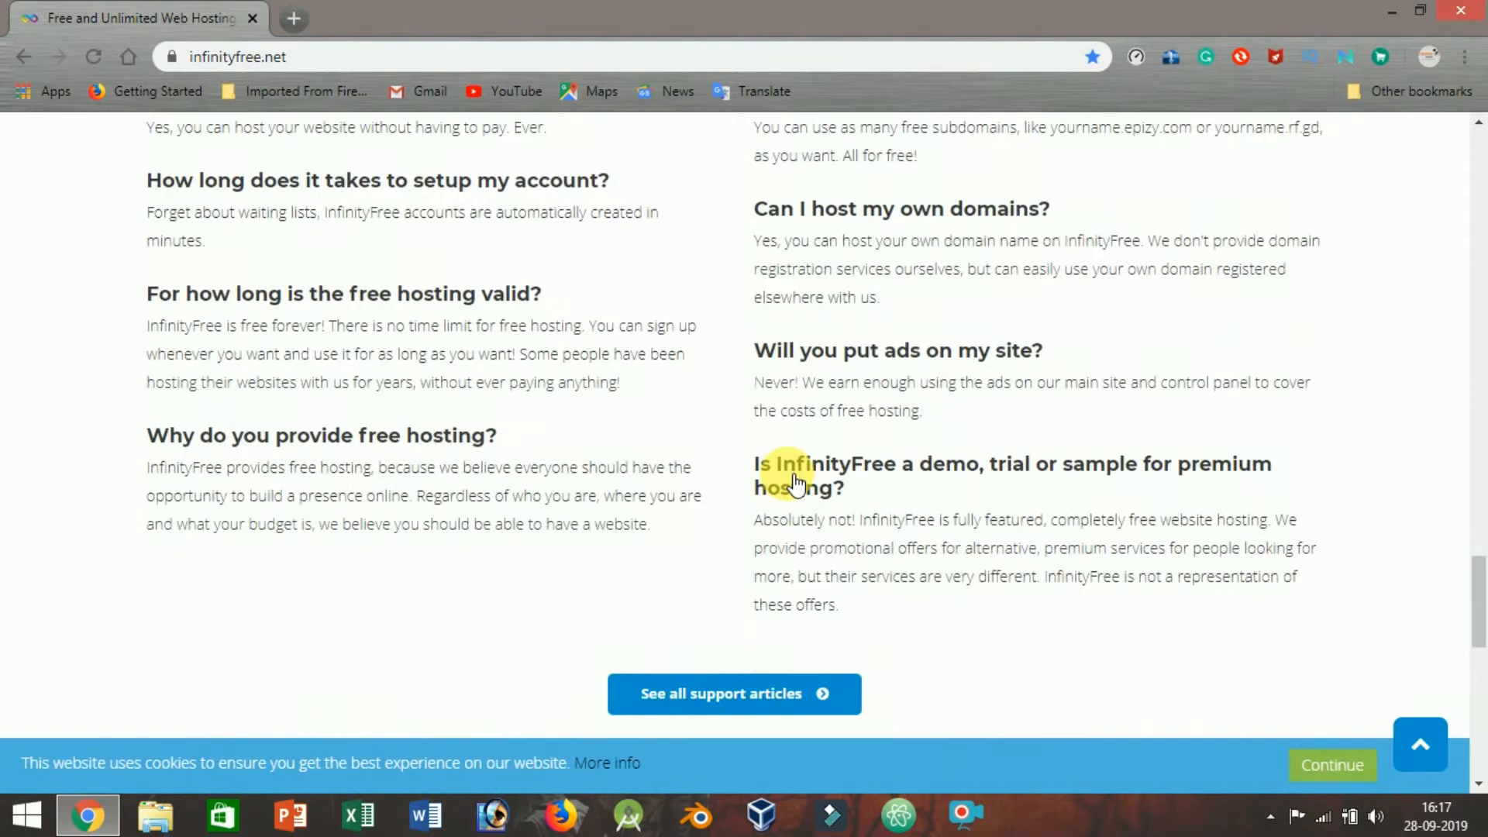
scroll(down, 3)
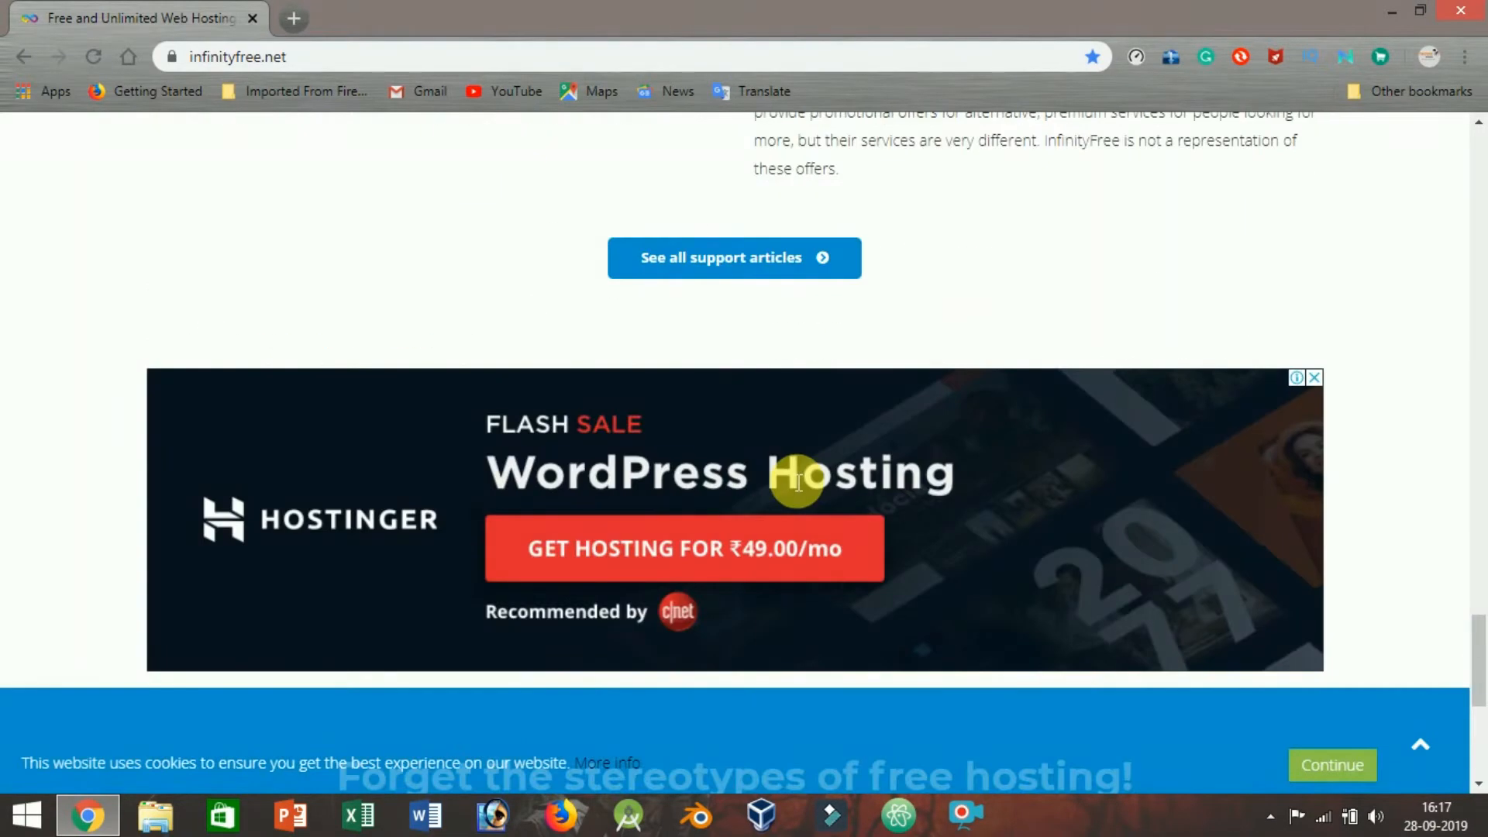
scroll(down, 3)
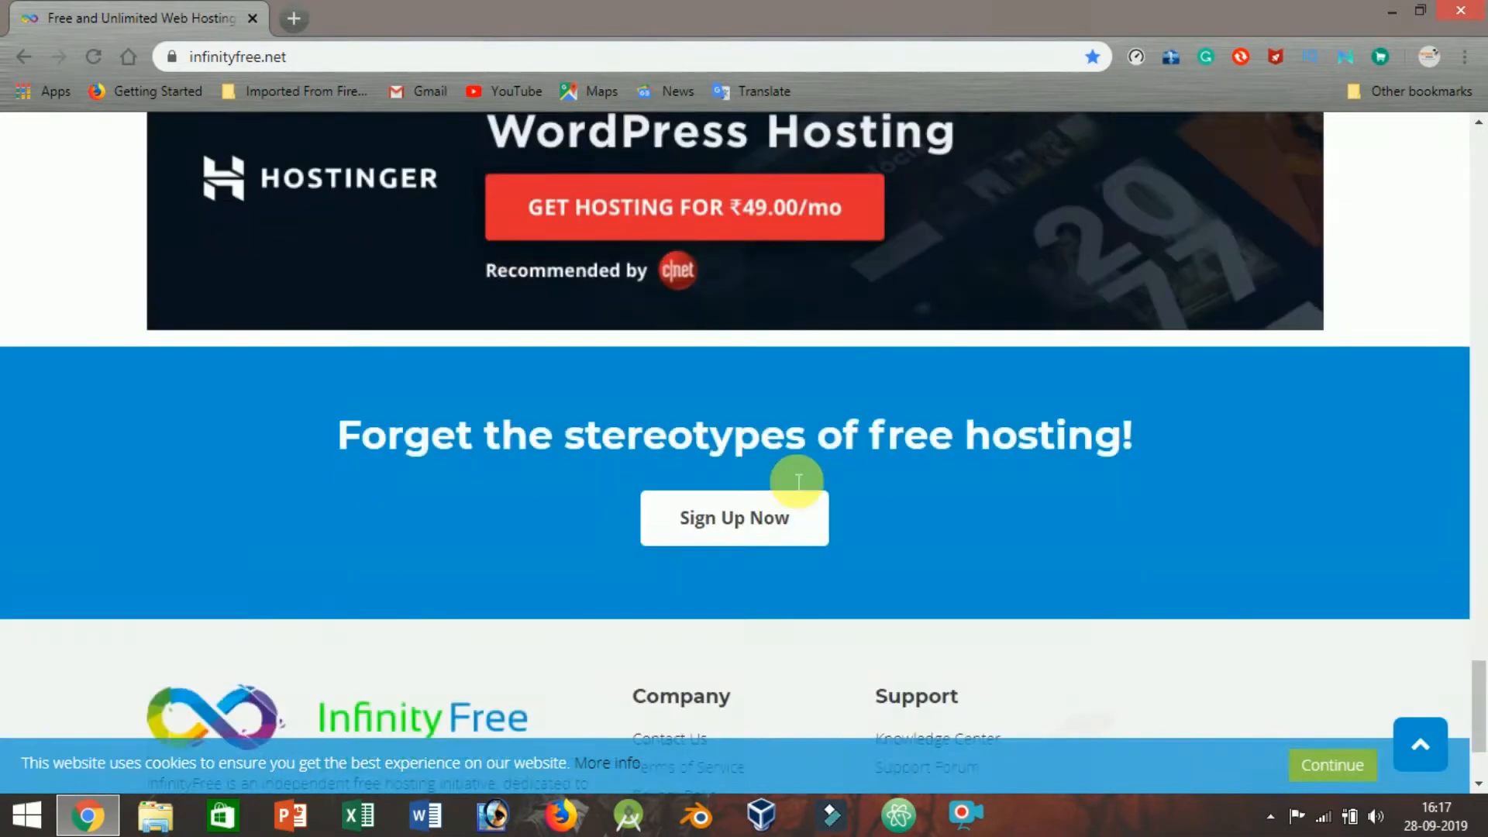
scroll(down, 3)
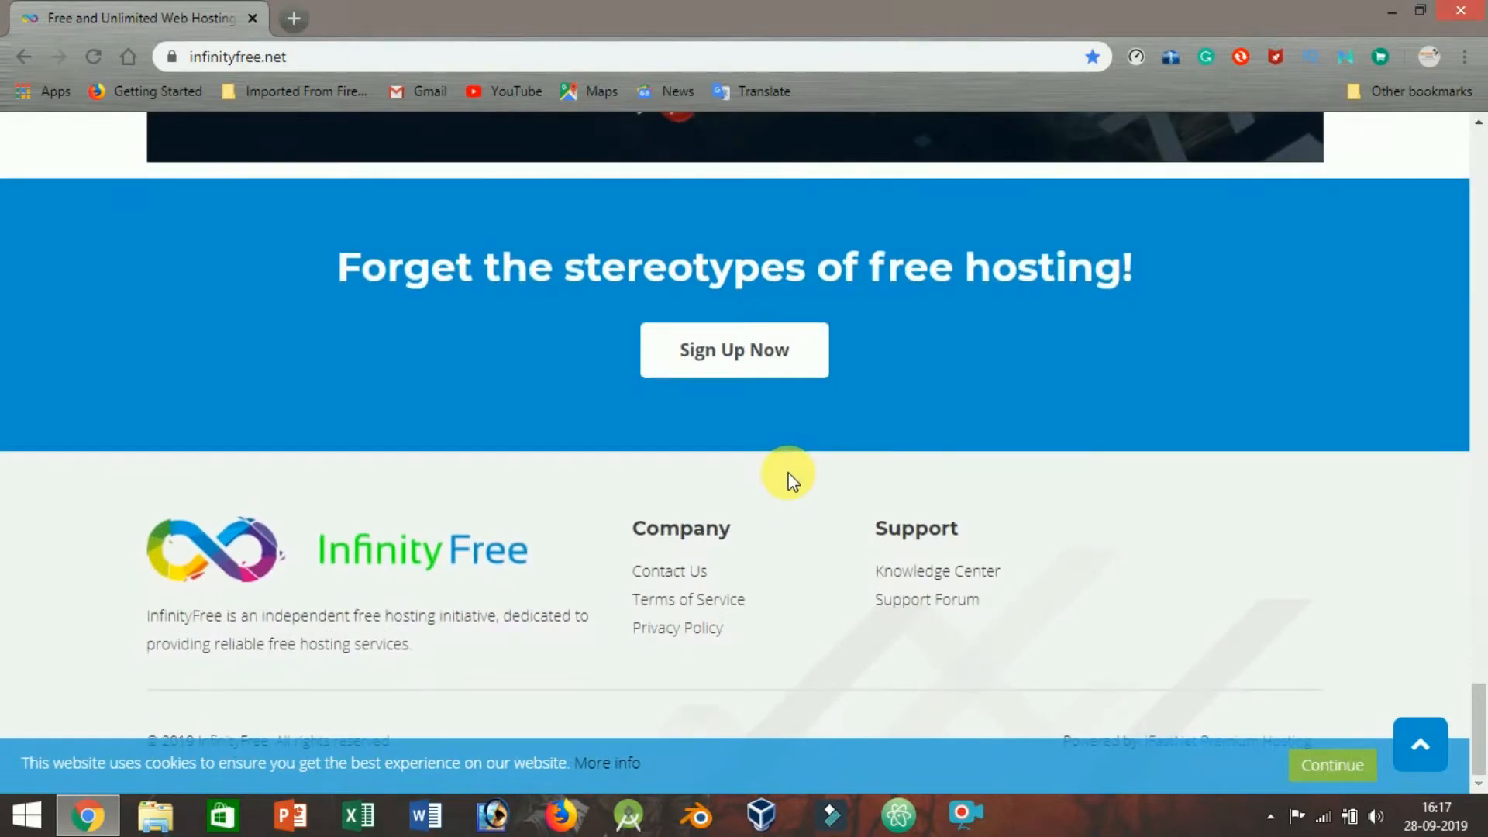
Scroll back up to the top hero section with the sign-up offer
scroll(up, 3)
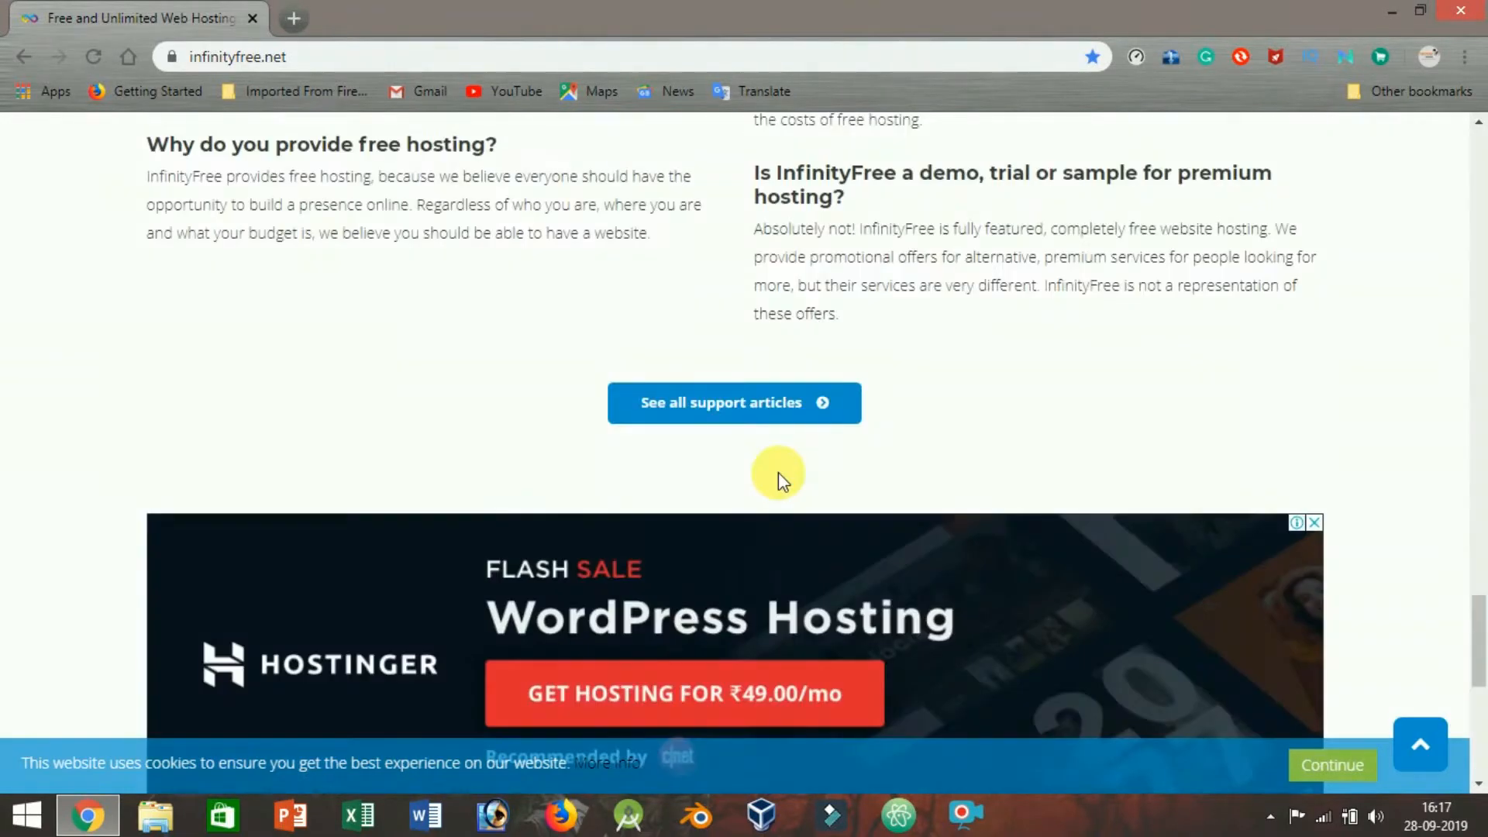
scroll(up, 3)
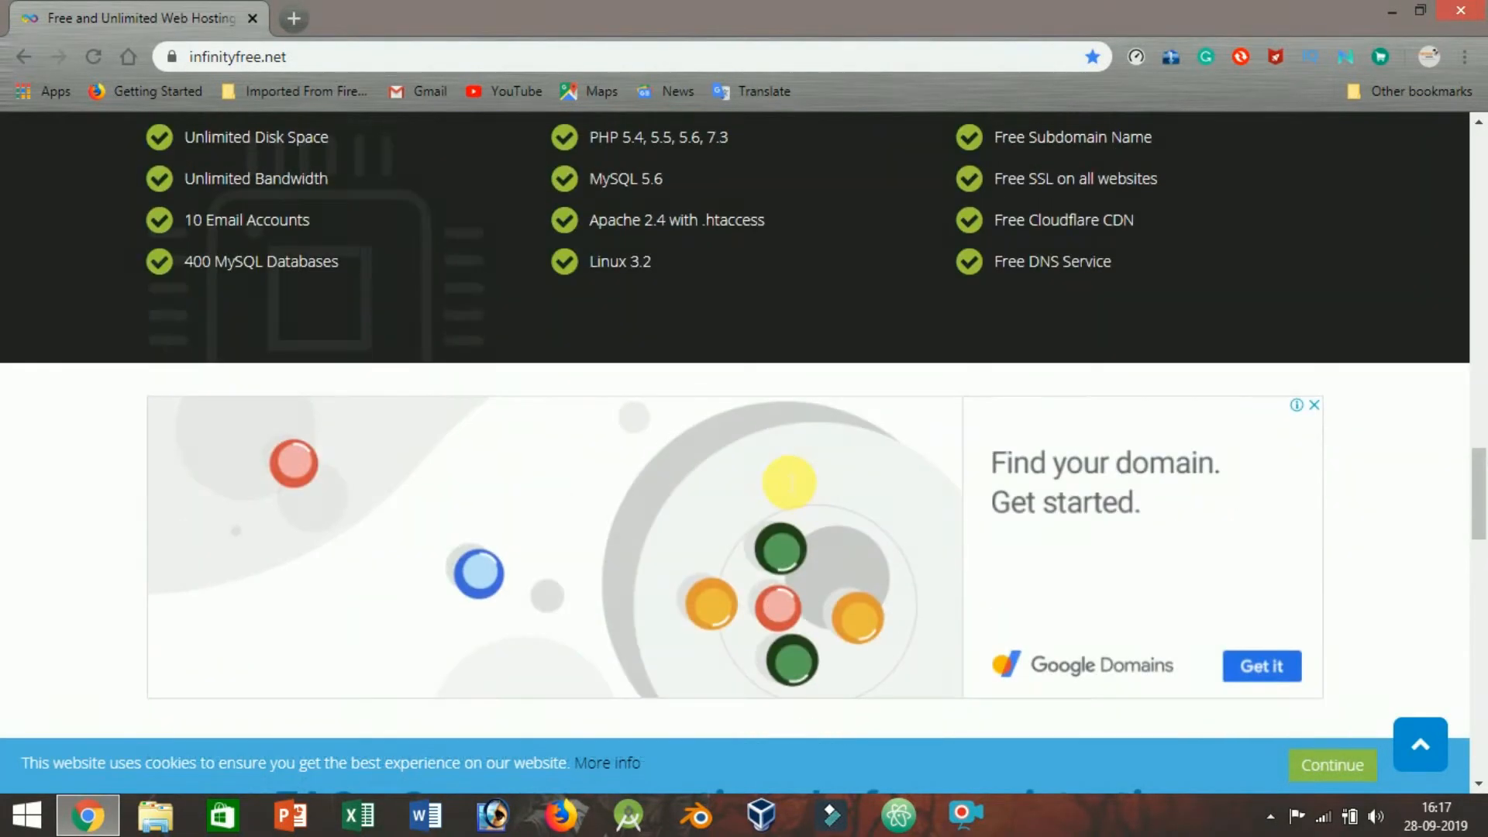
scroll(up, 3)
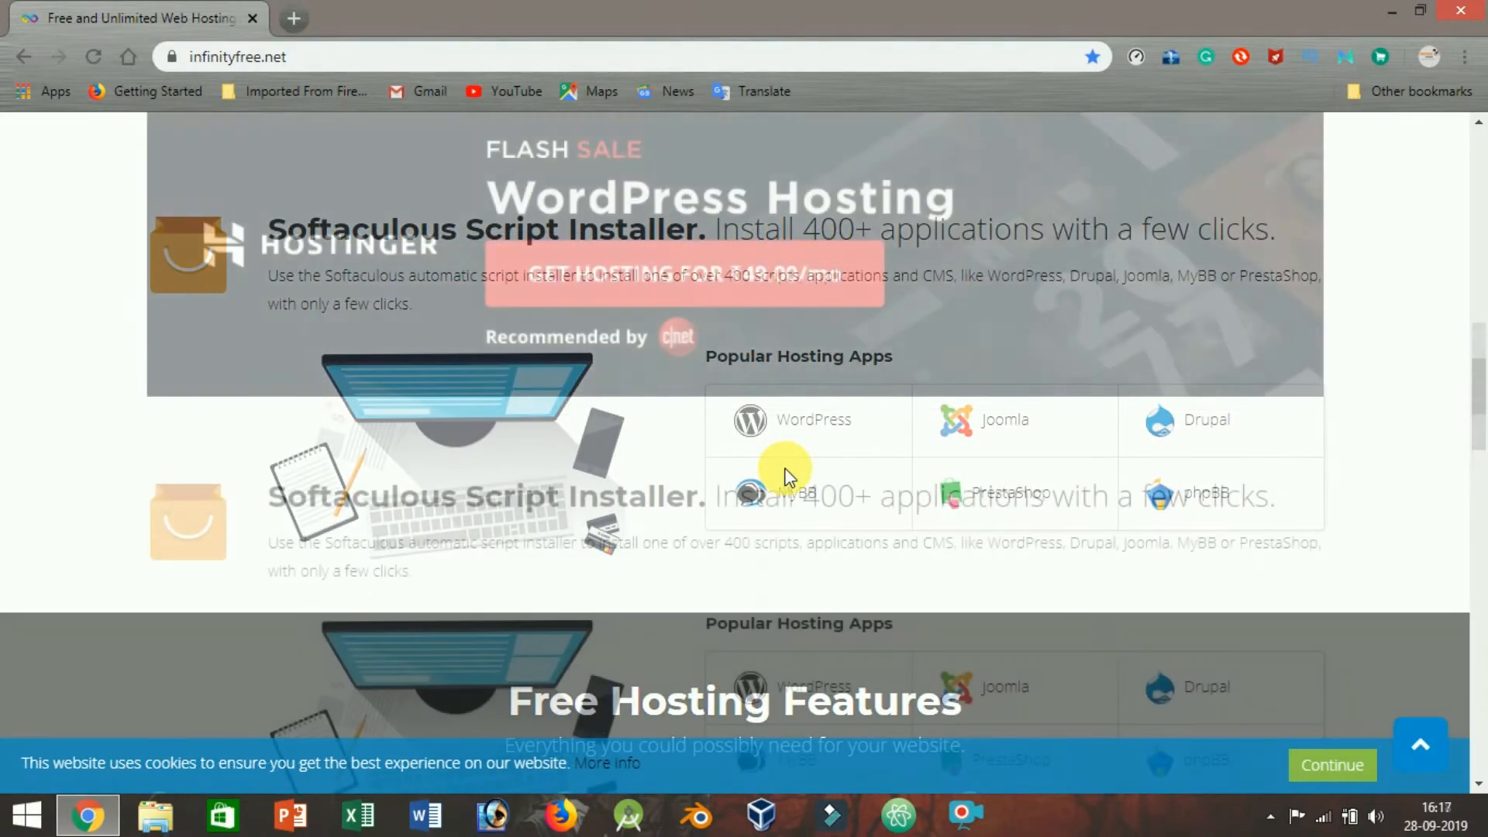
scroll(up, 3)
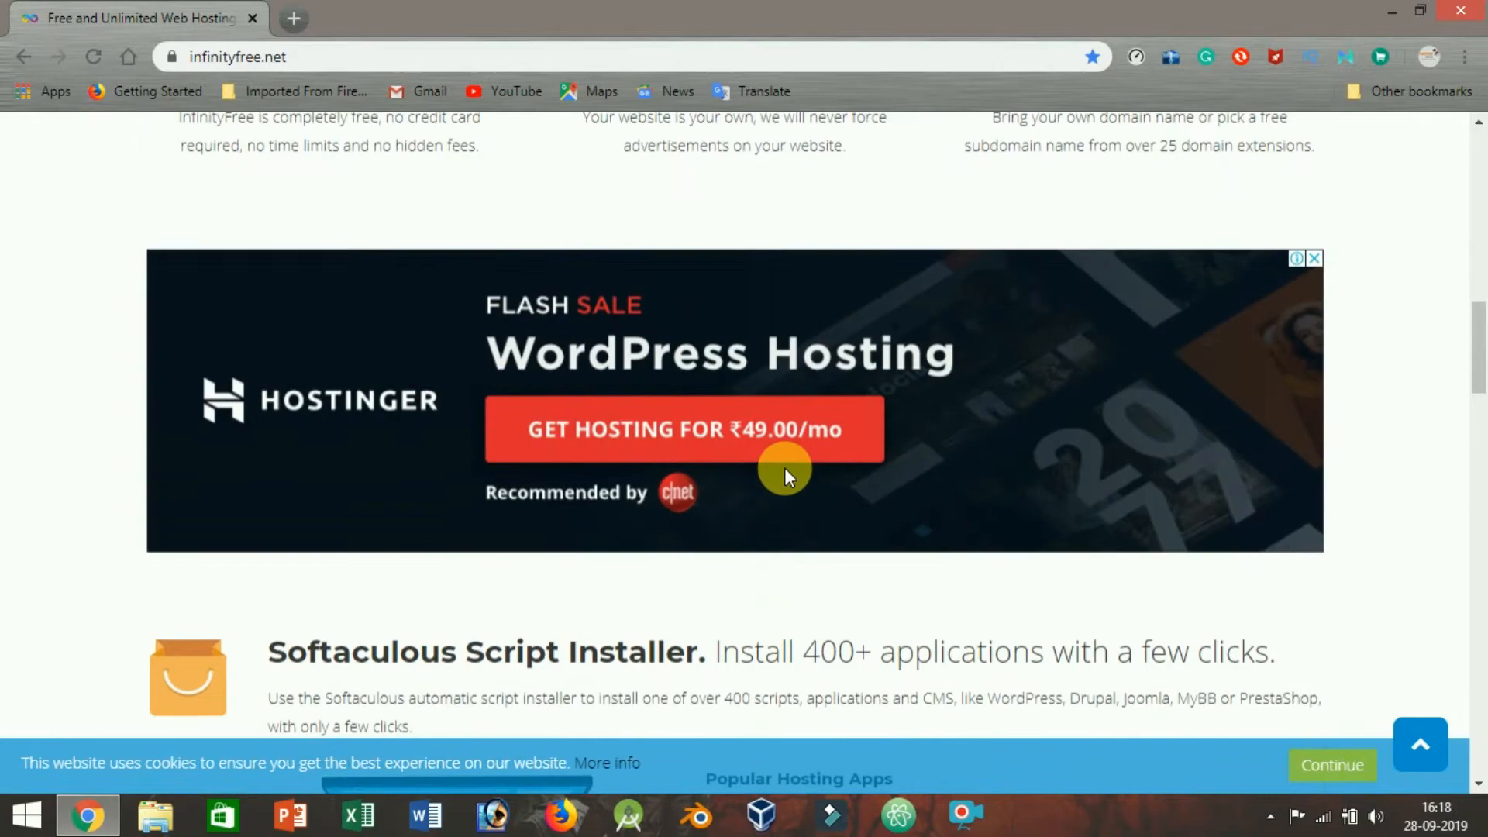
scroll(up, 3)
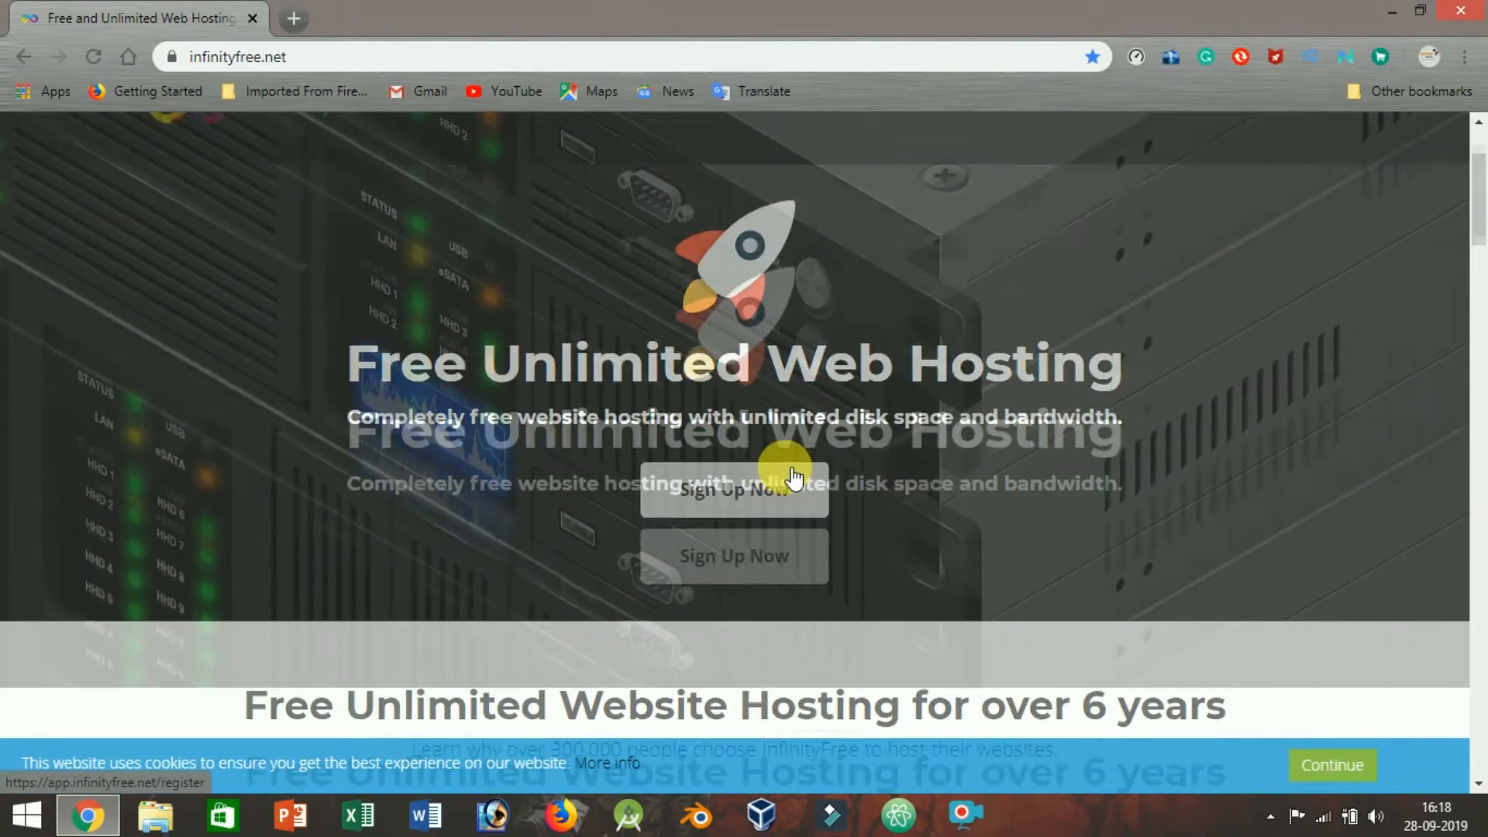
scroll(up, 3)
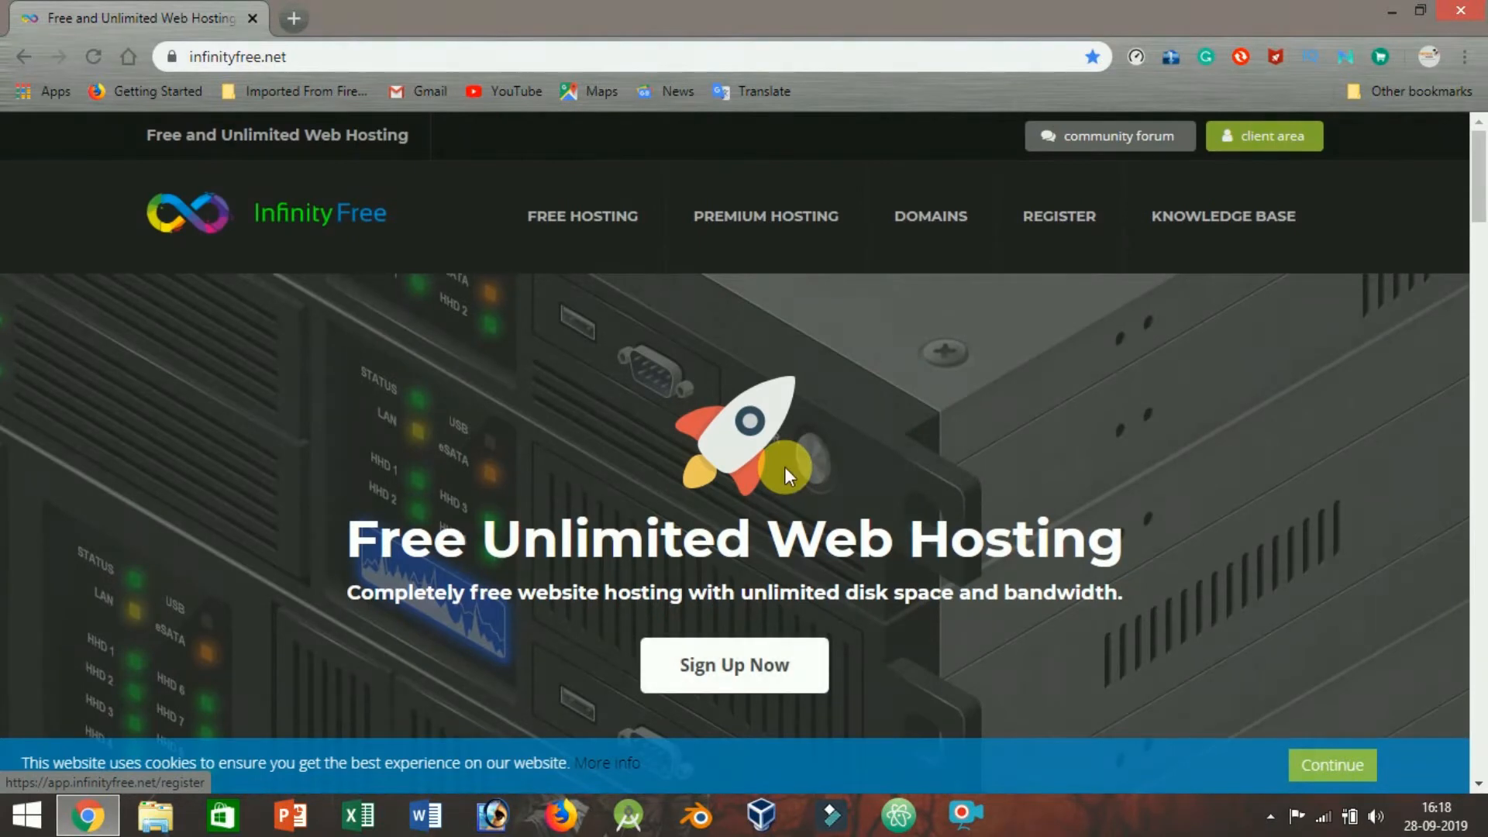
mouse_move(242, 13)
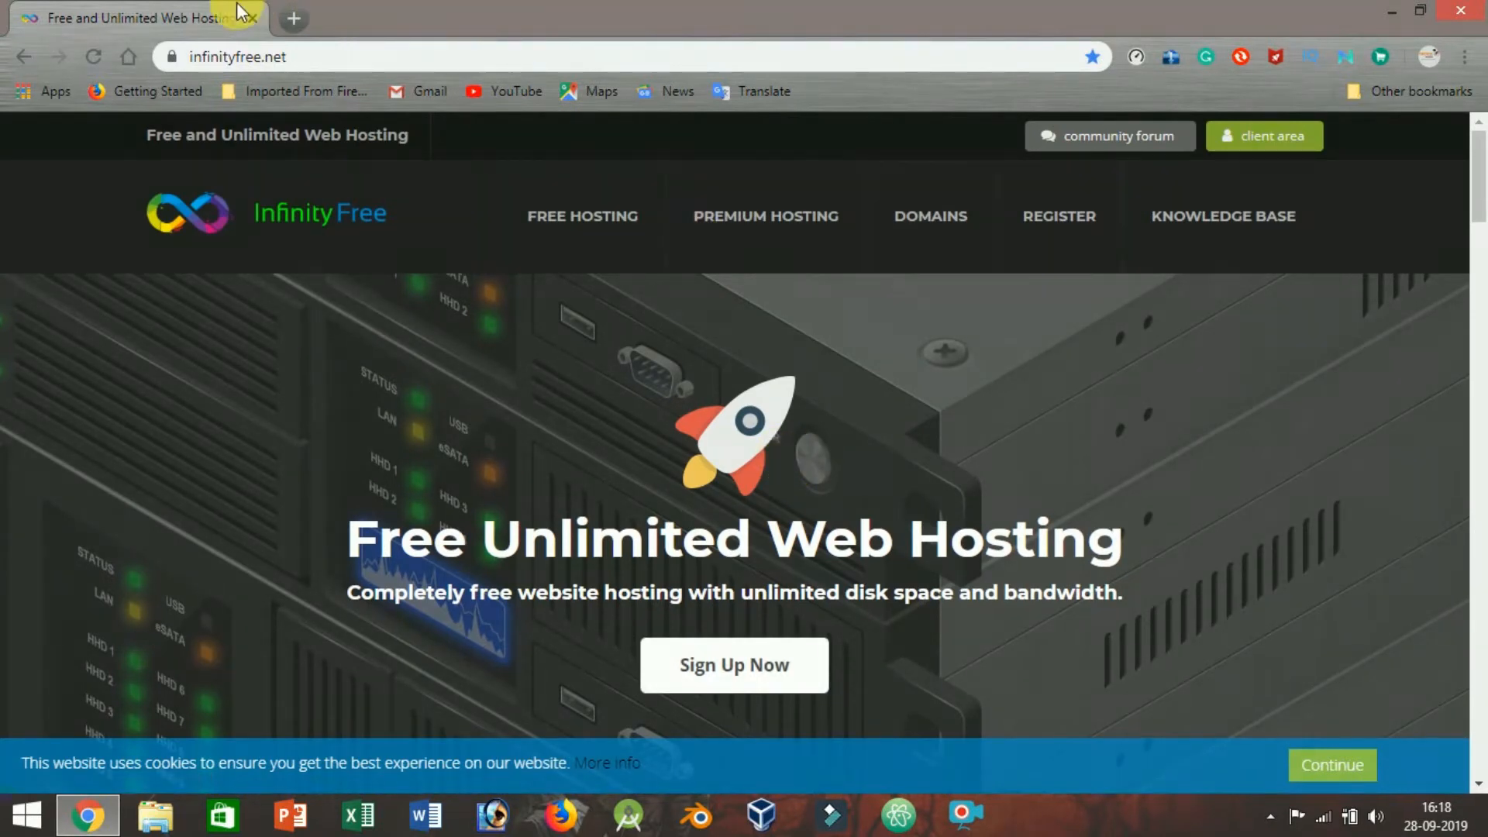
mouse_move(295, 17)
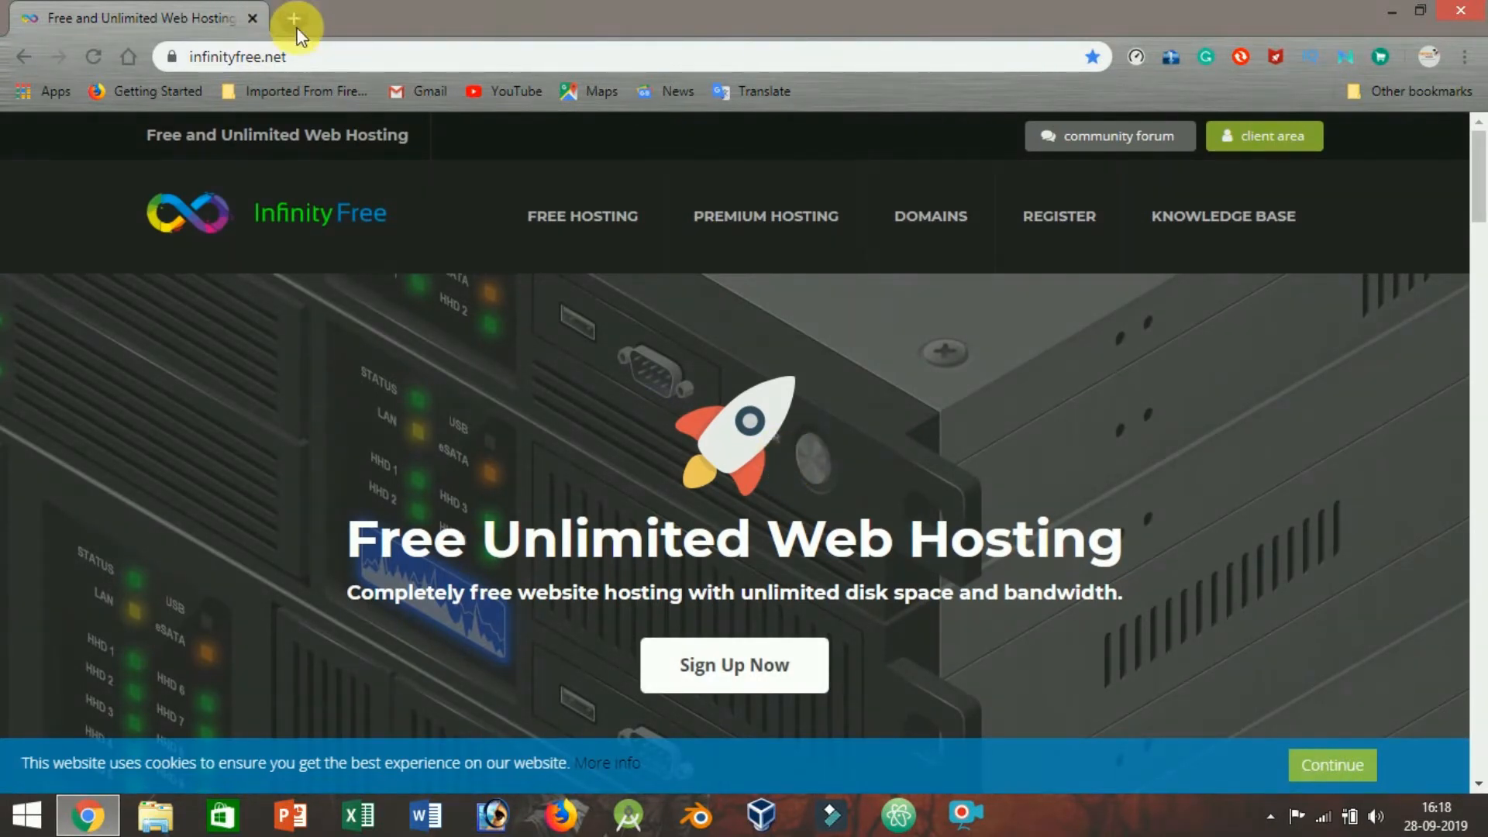
Load awardspace.com in a second tab and browse its hosting plan prices
click(296, 18)
text(awardspace.com)
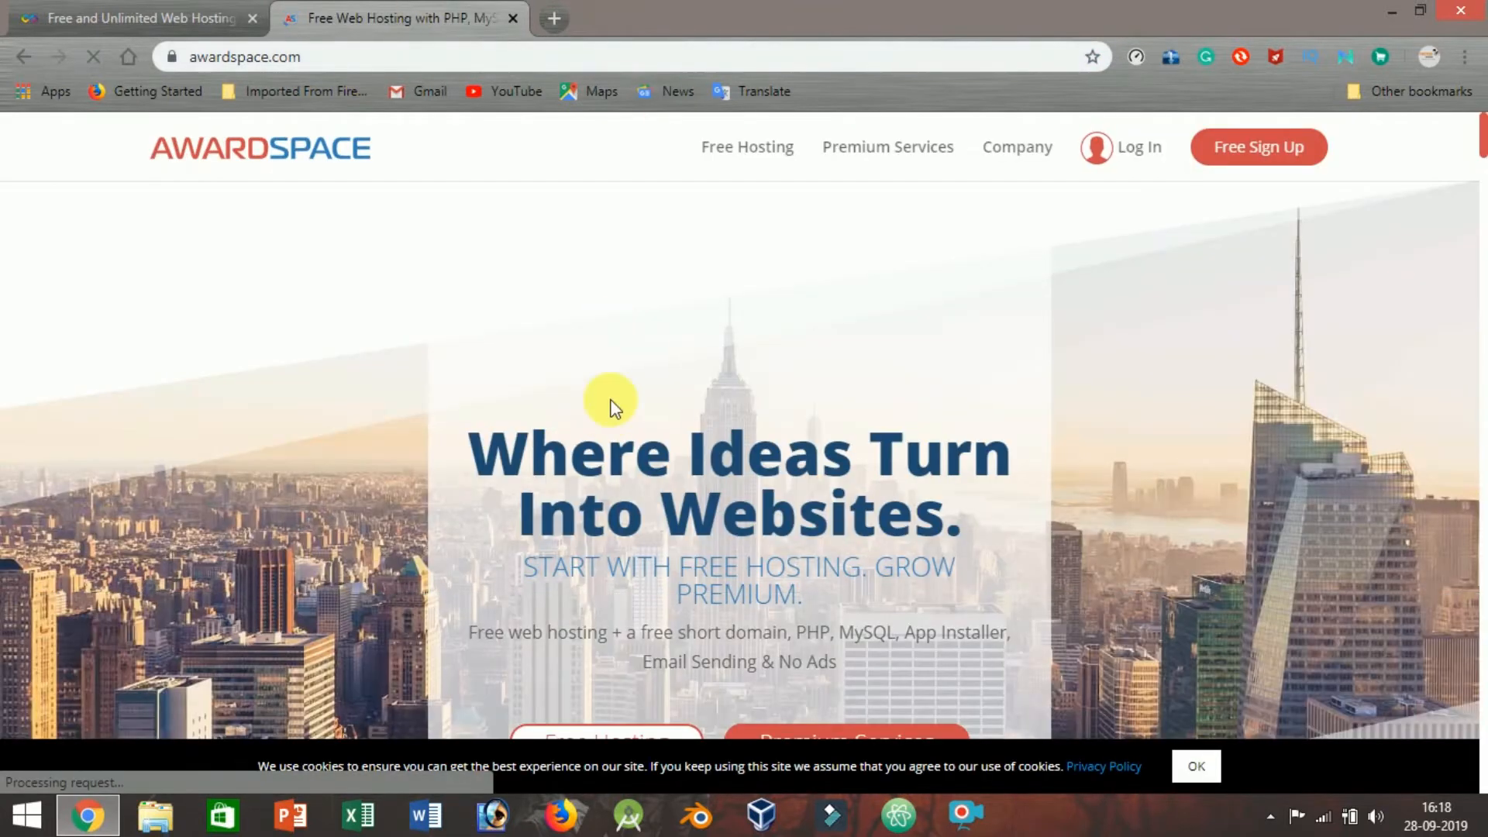
mouse_move(736, 342)
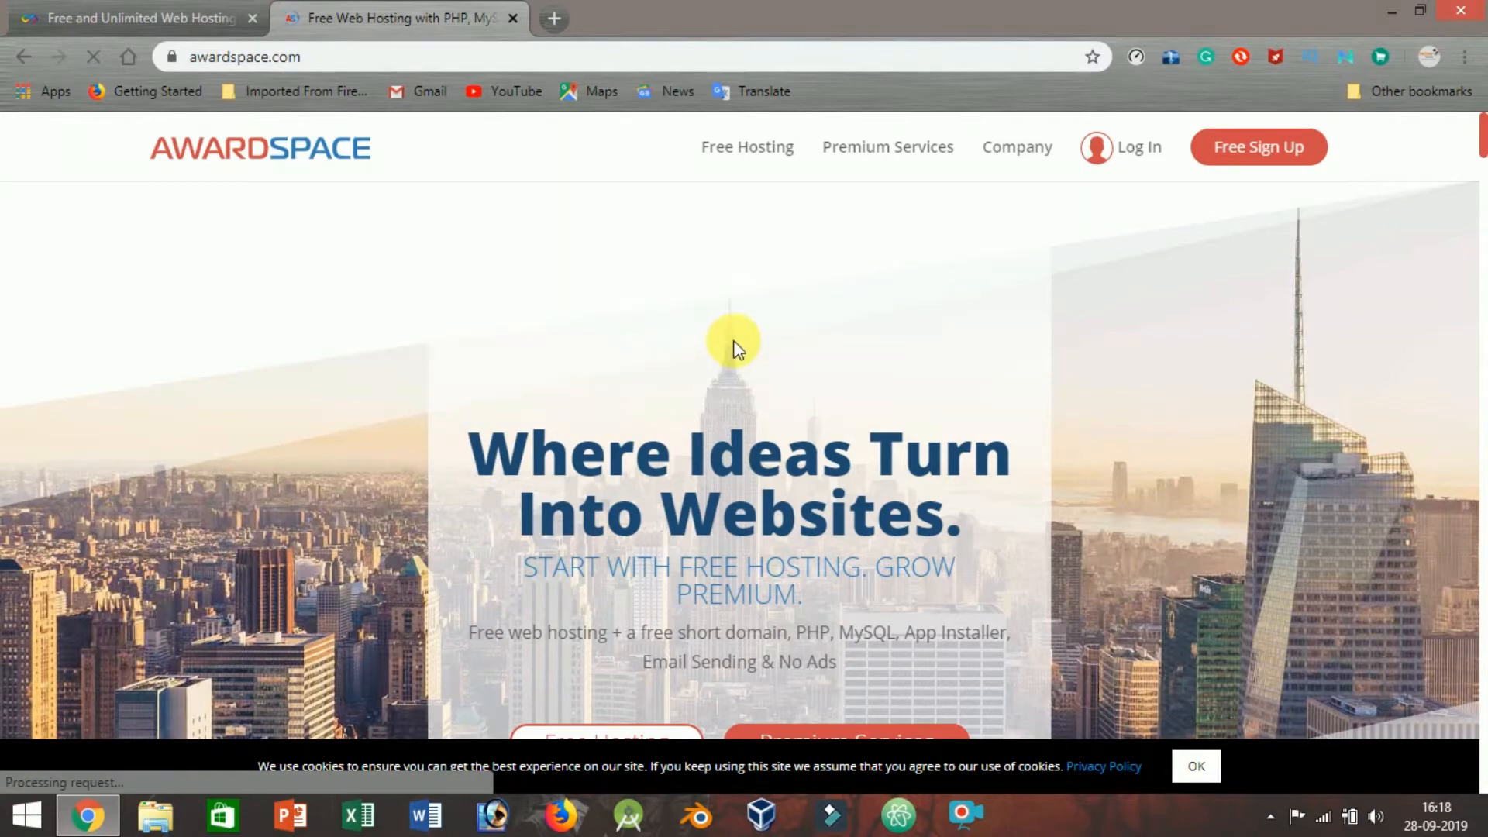
scroll(down, 3)
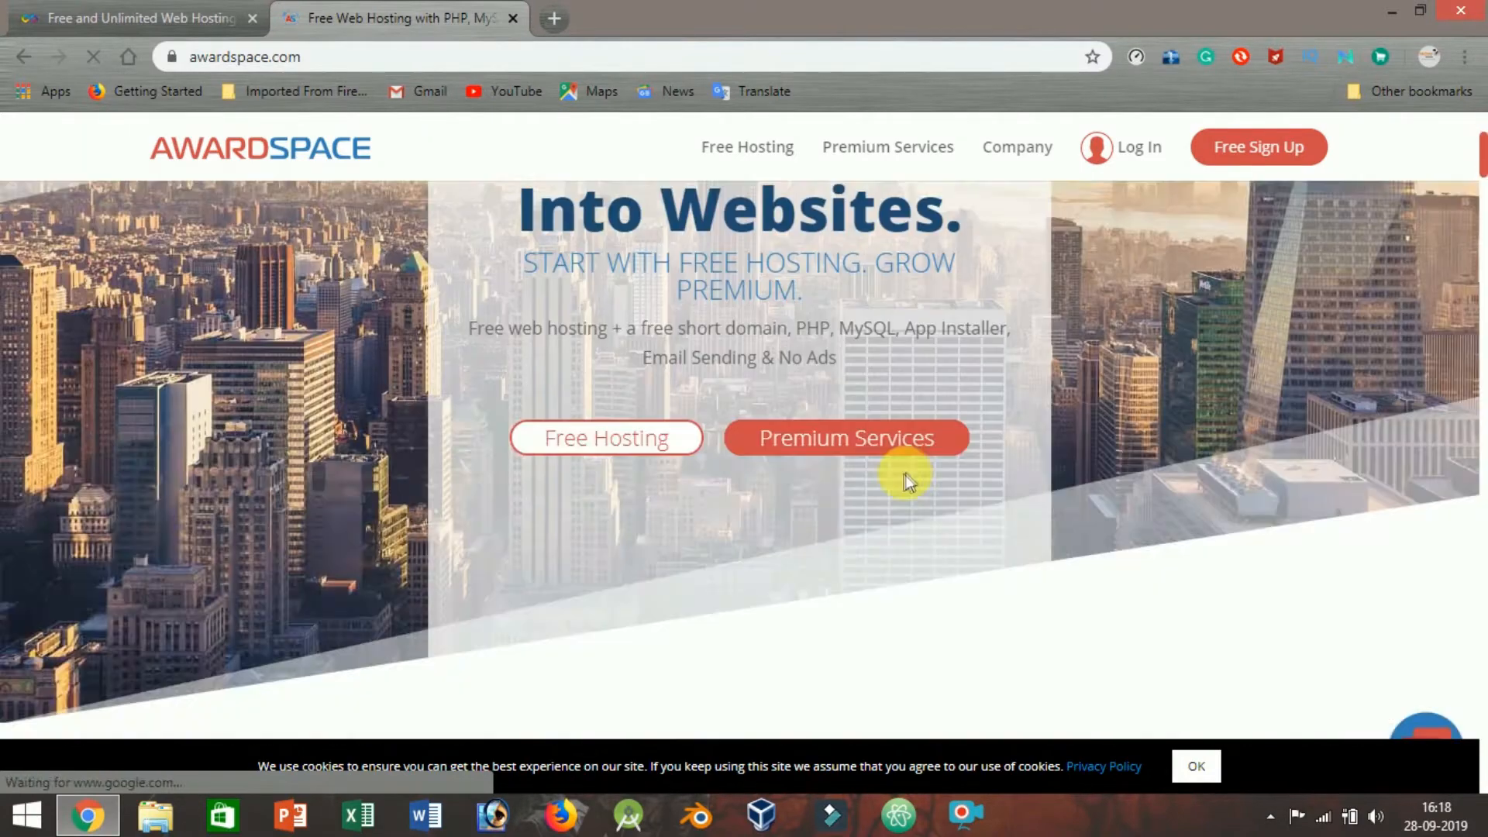
scroll(down, 3)
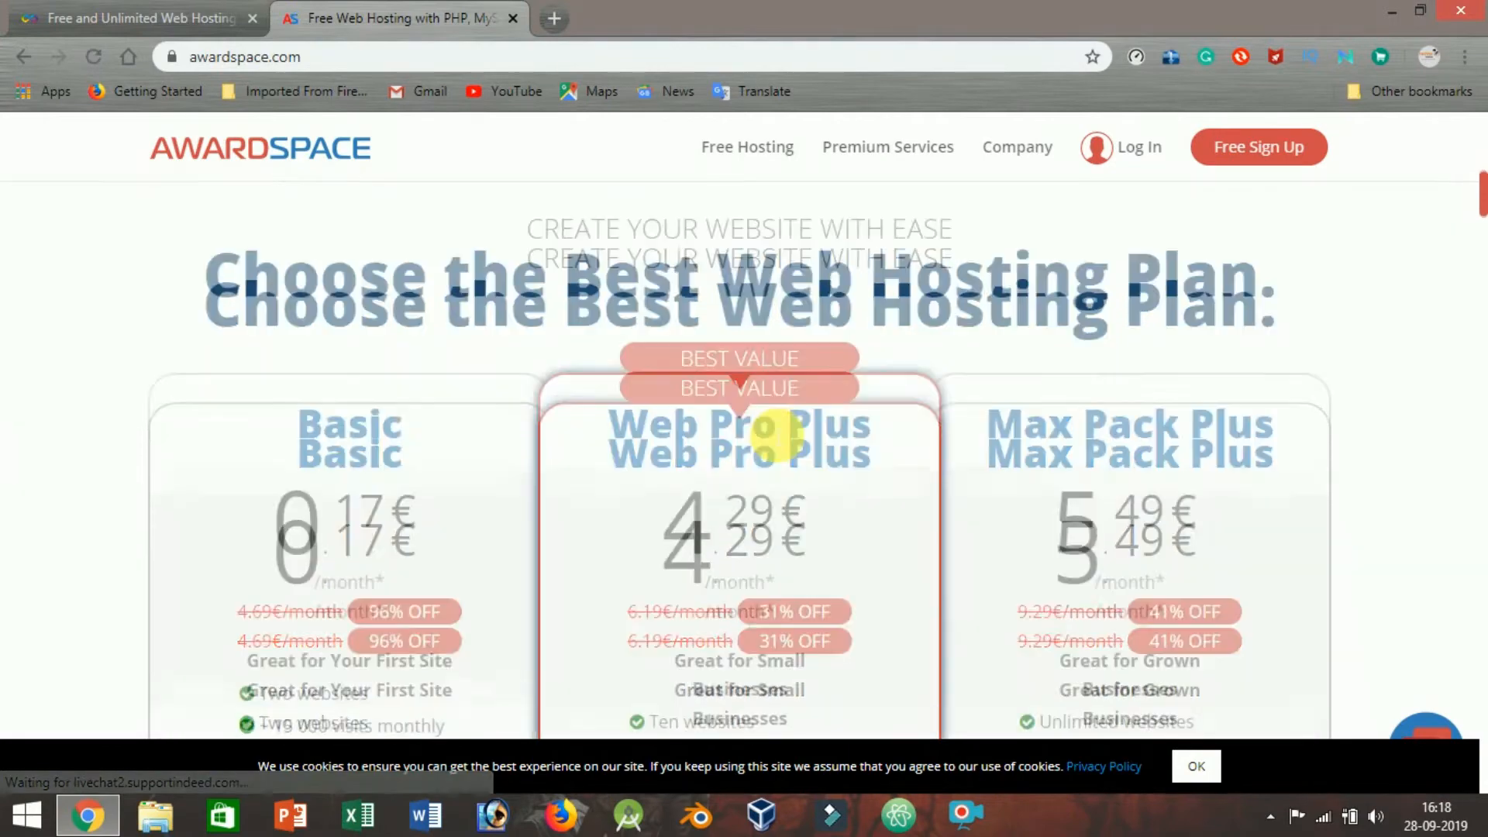
scroll(down, 3)
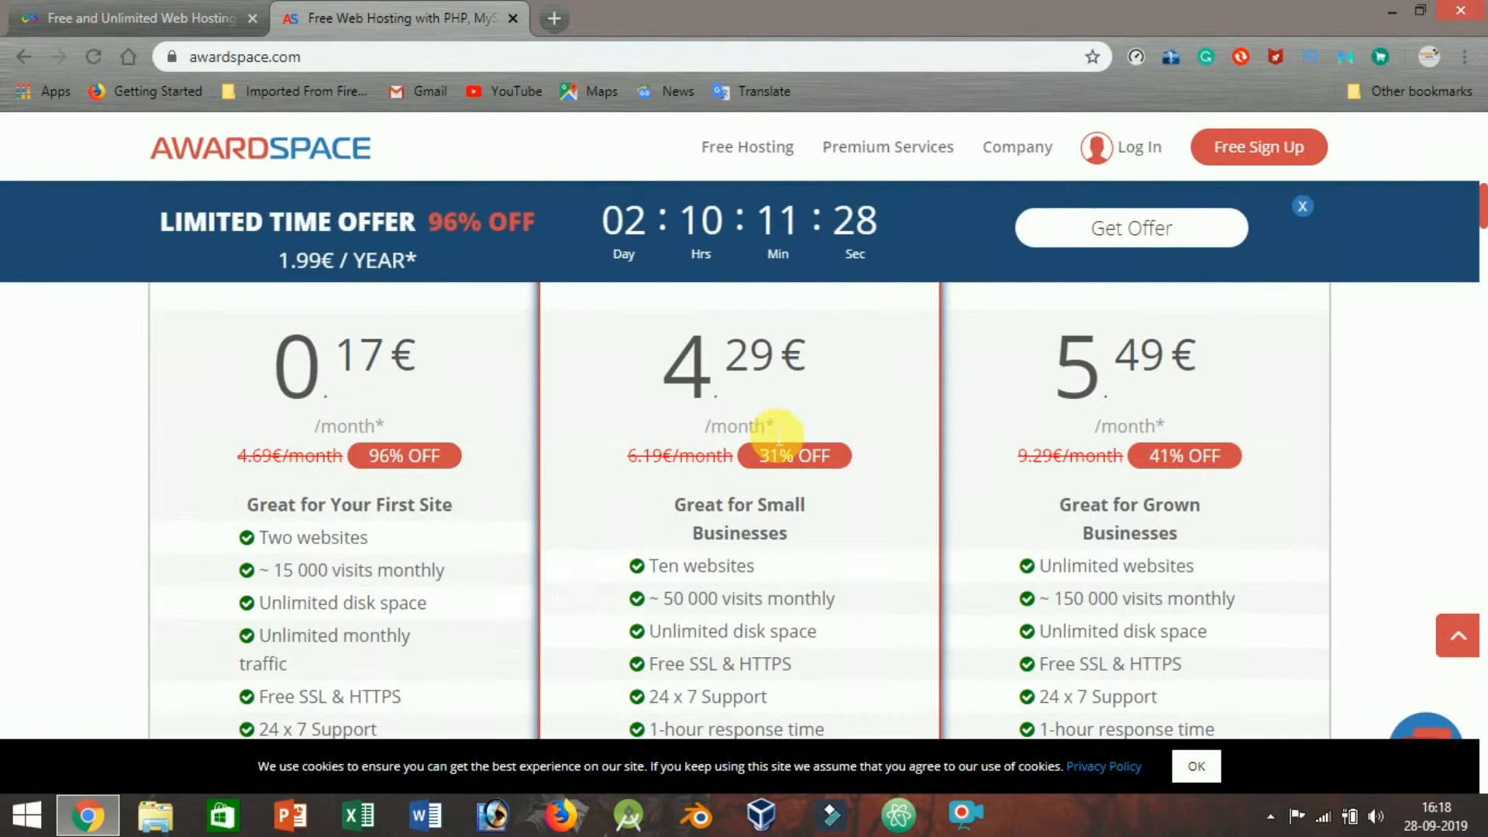
scroll(up, 3)
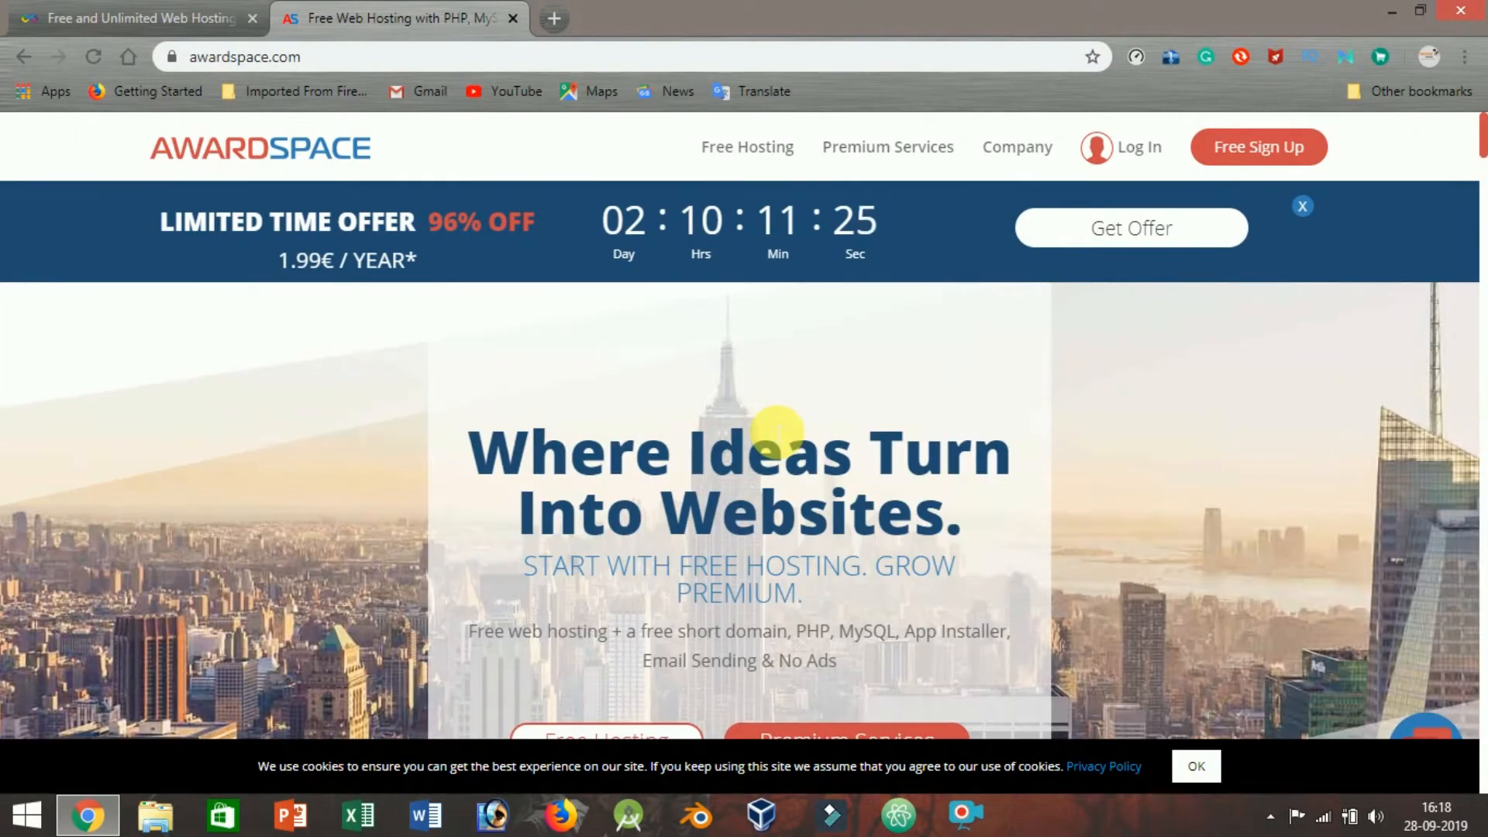
scroll(down, 3)
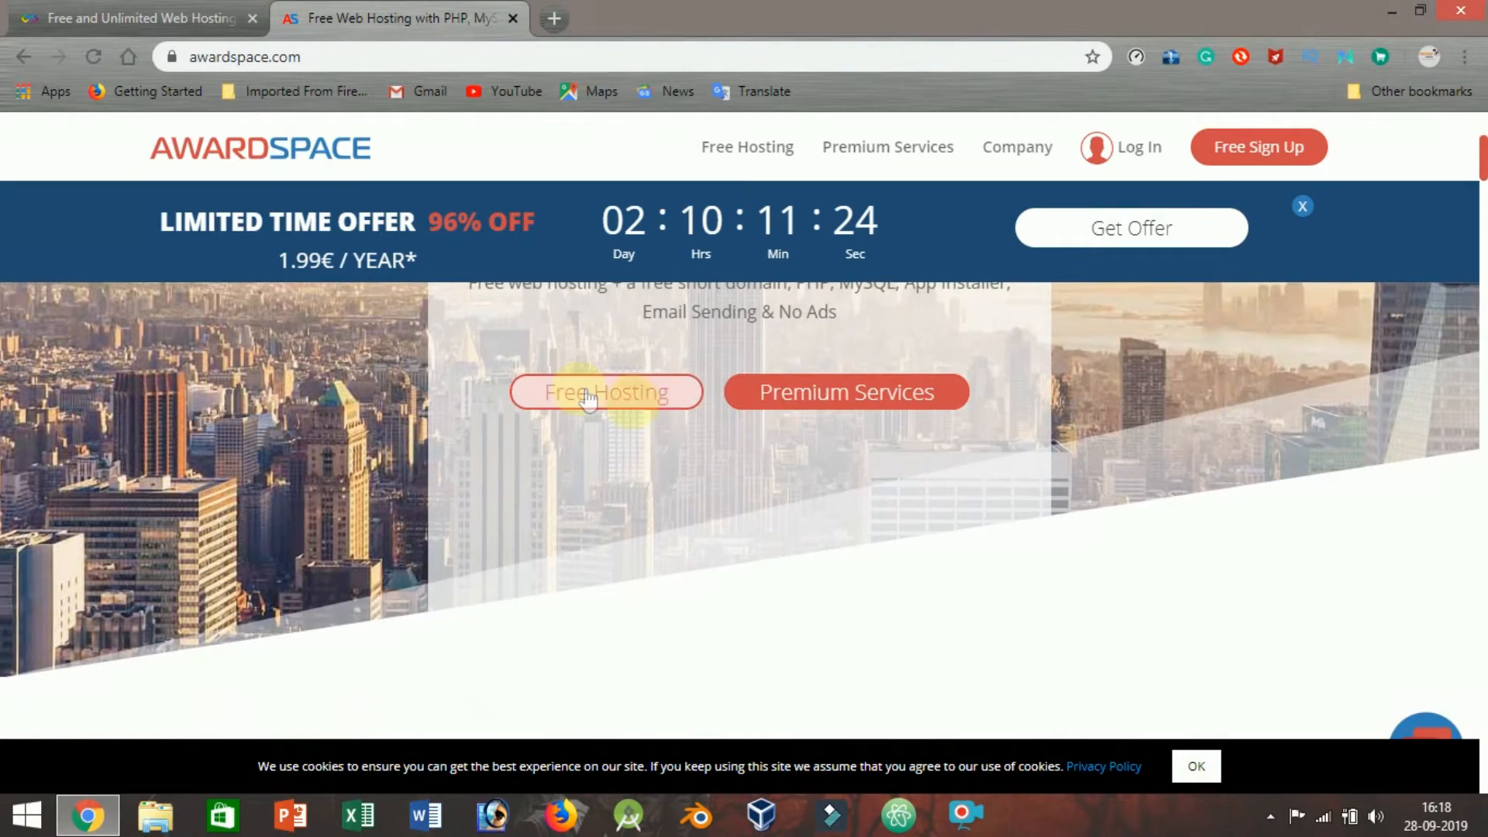
mouse_move(845, 392)
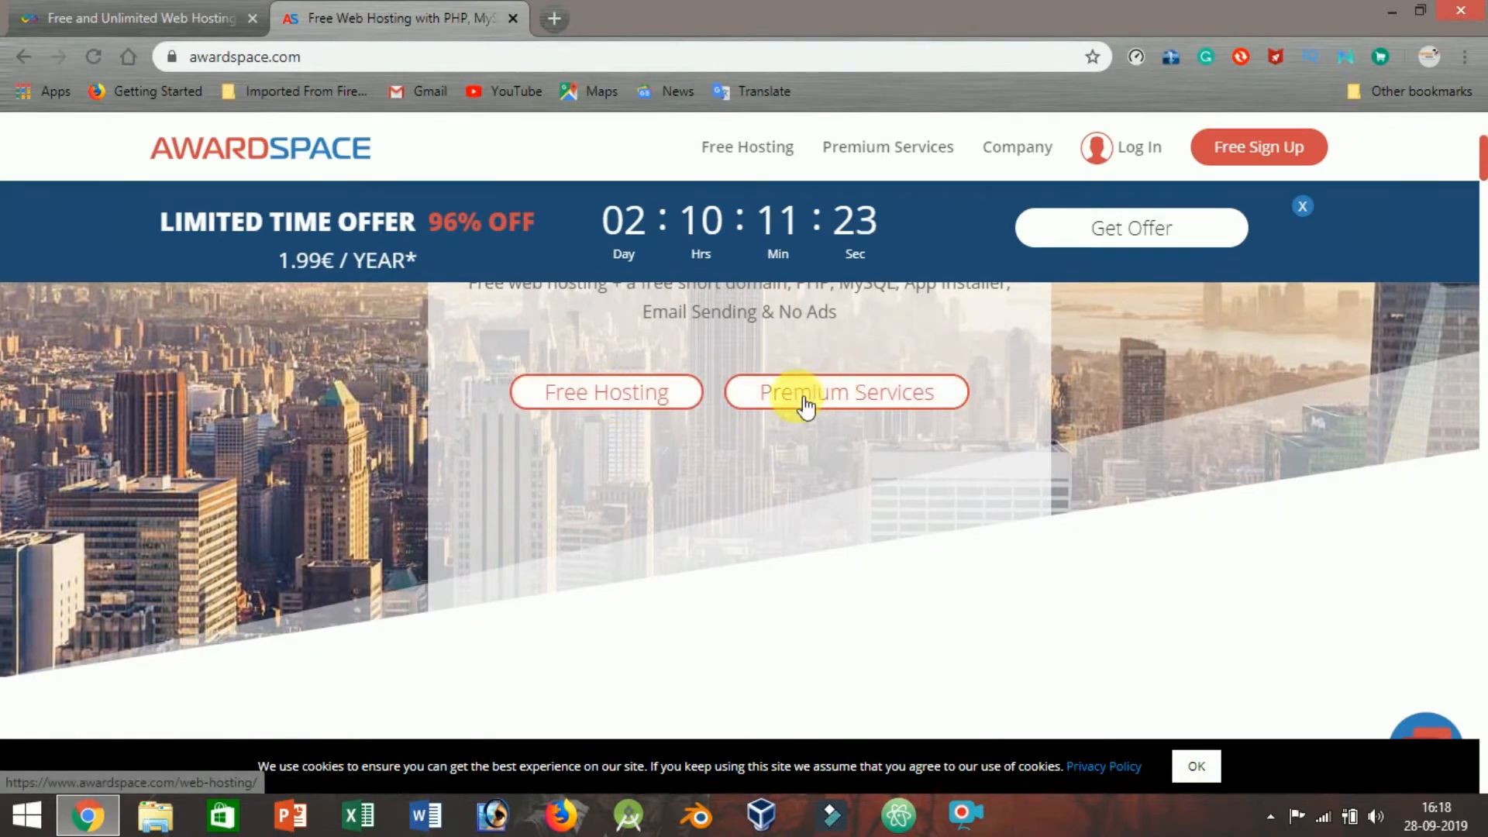
mouse_move(676, 415)
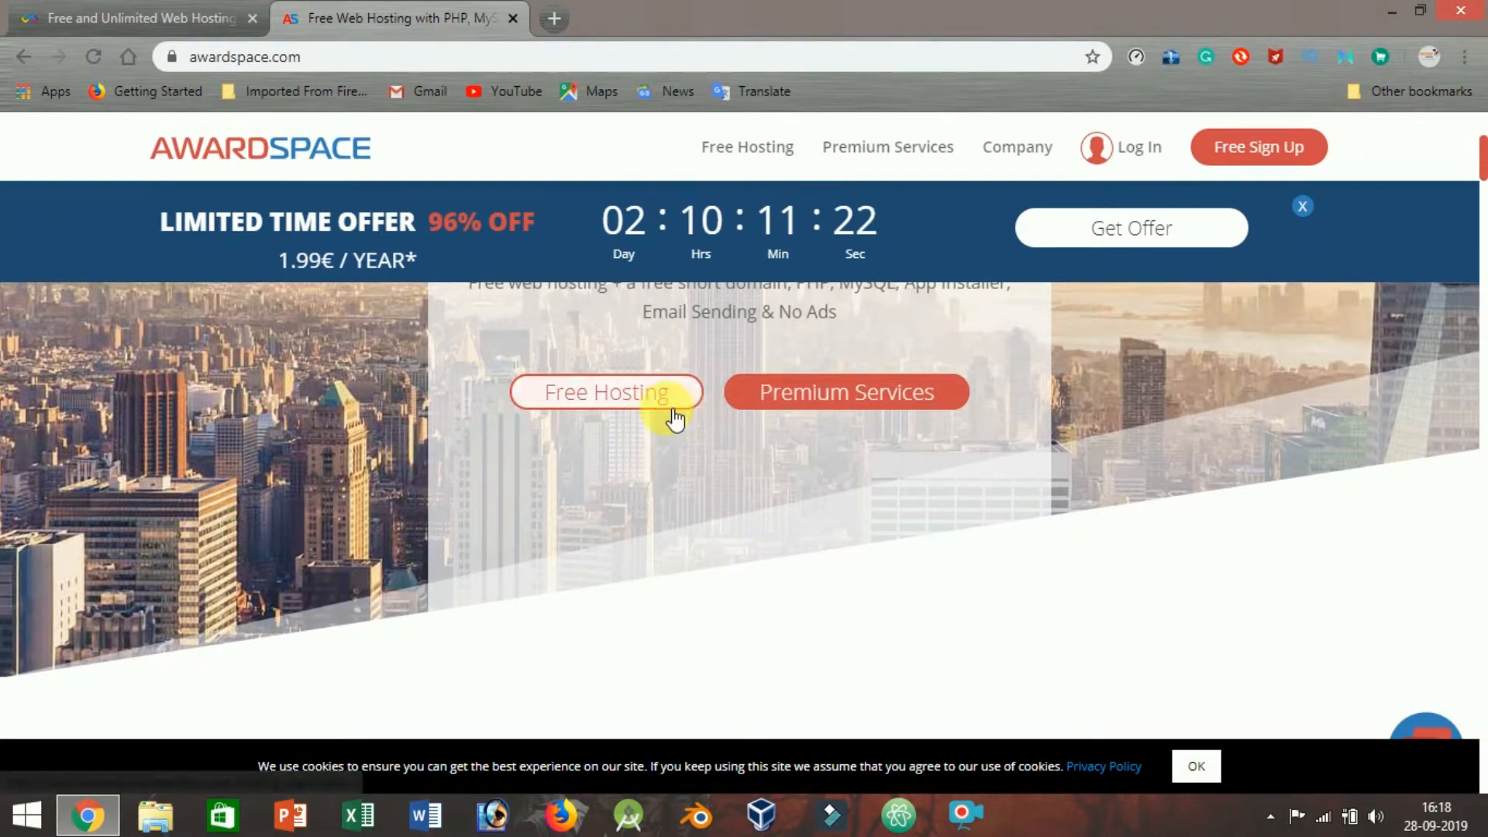
scroll(down, 3)
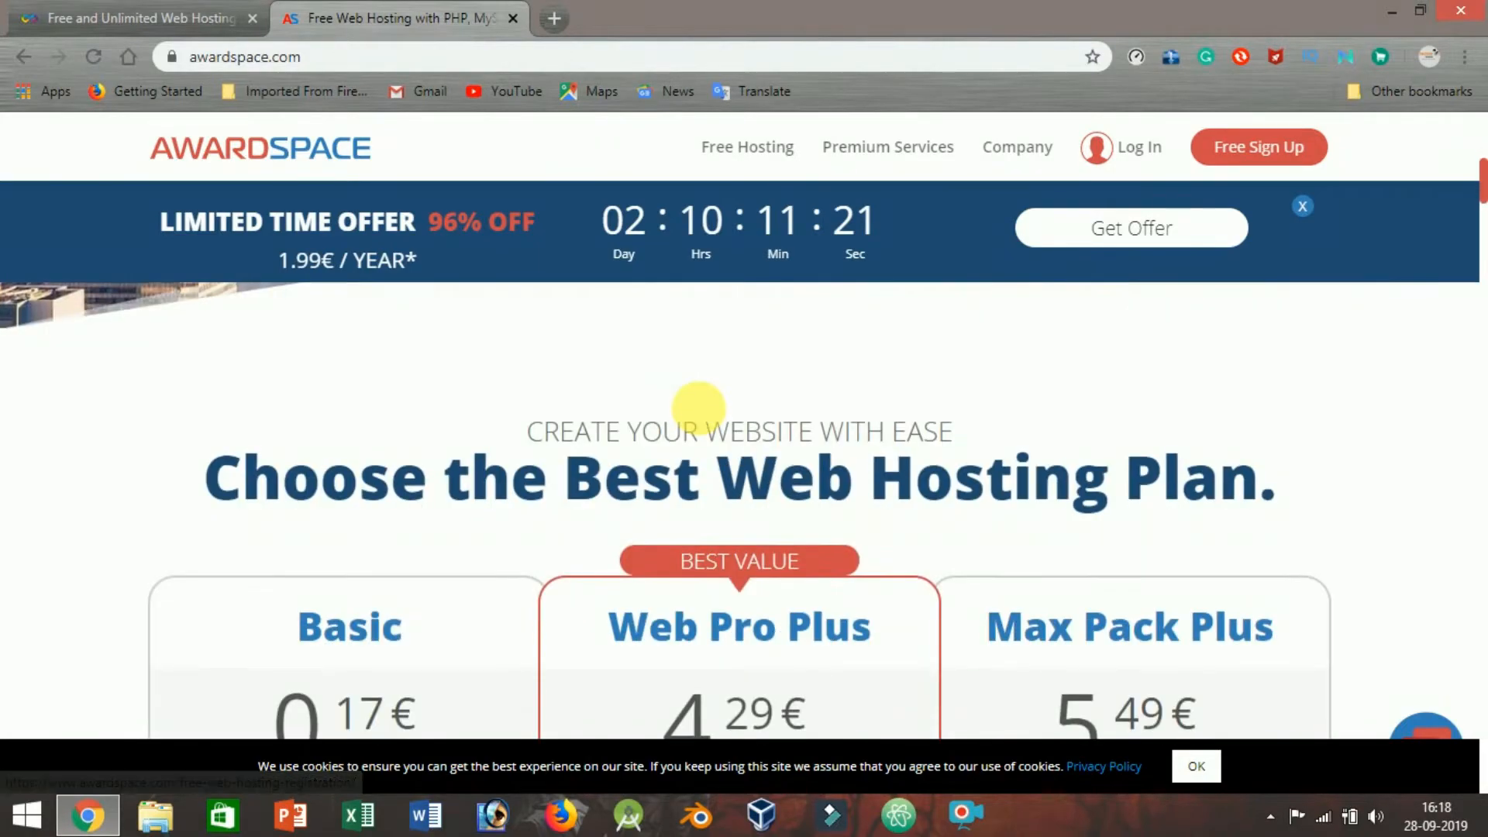
scroll(down, 3)
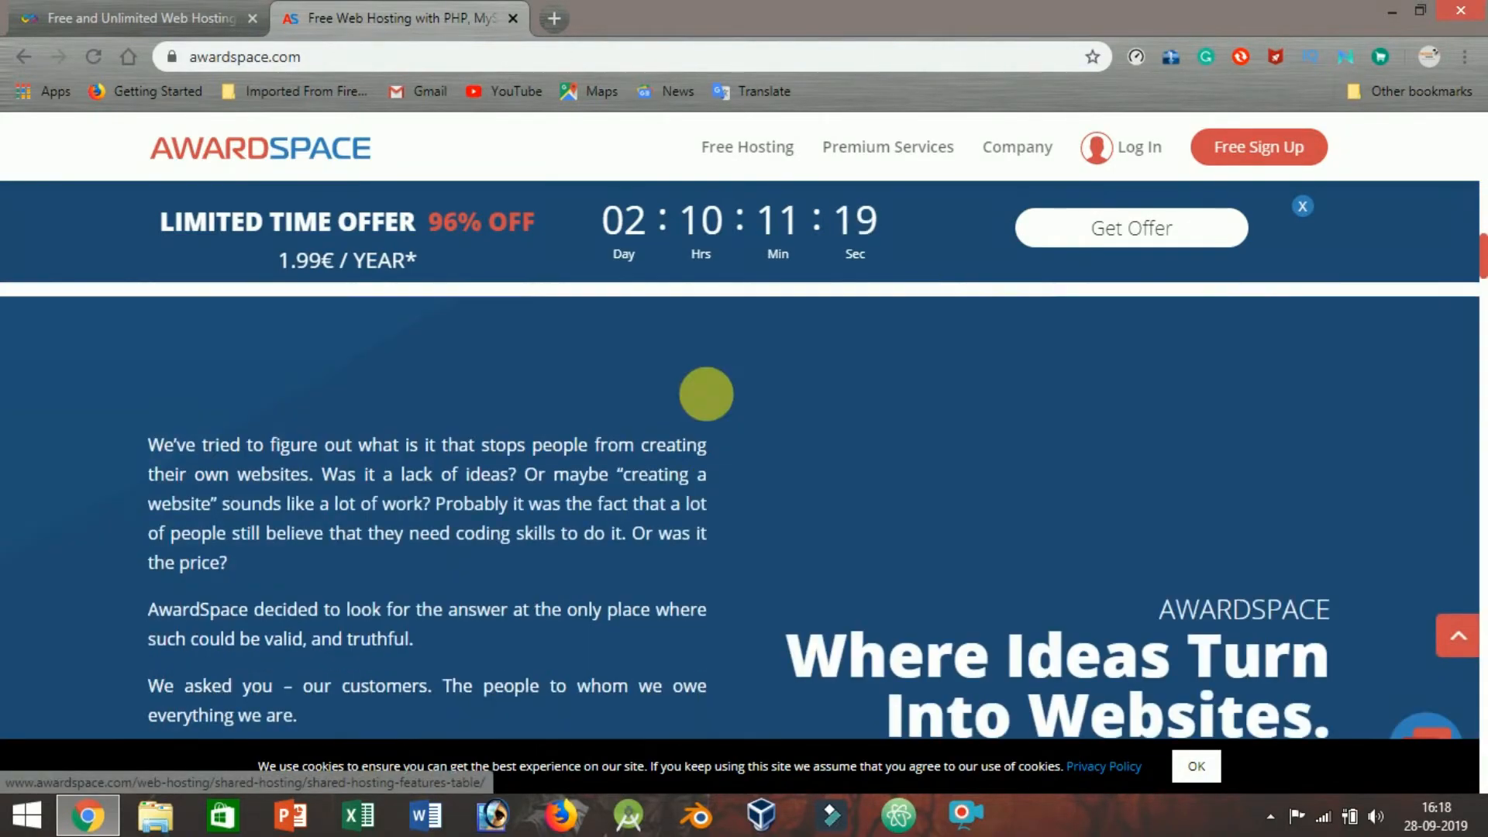
scroll(down, 3)
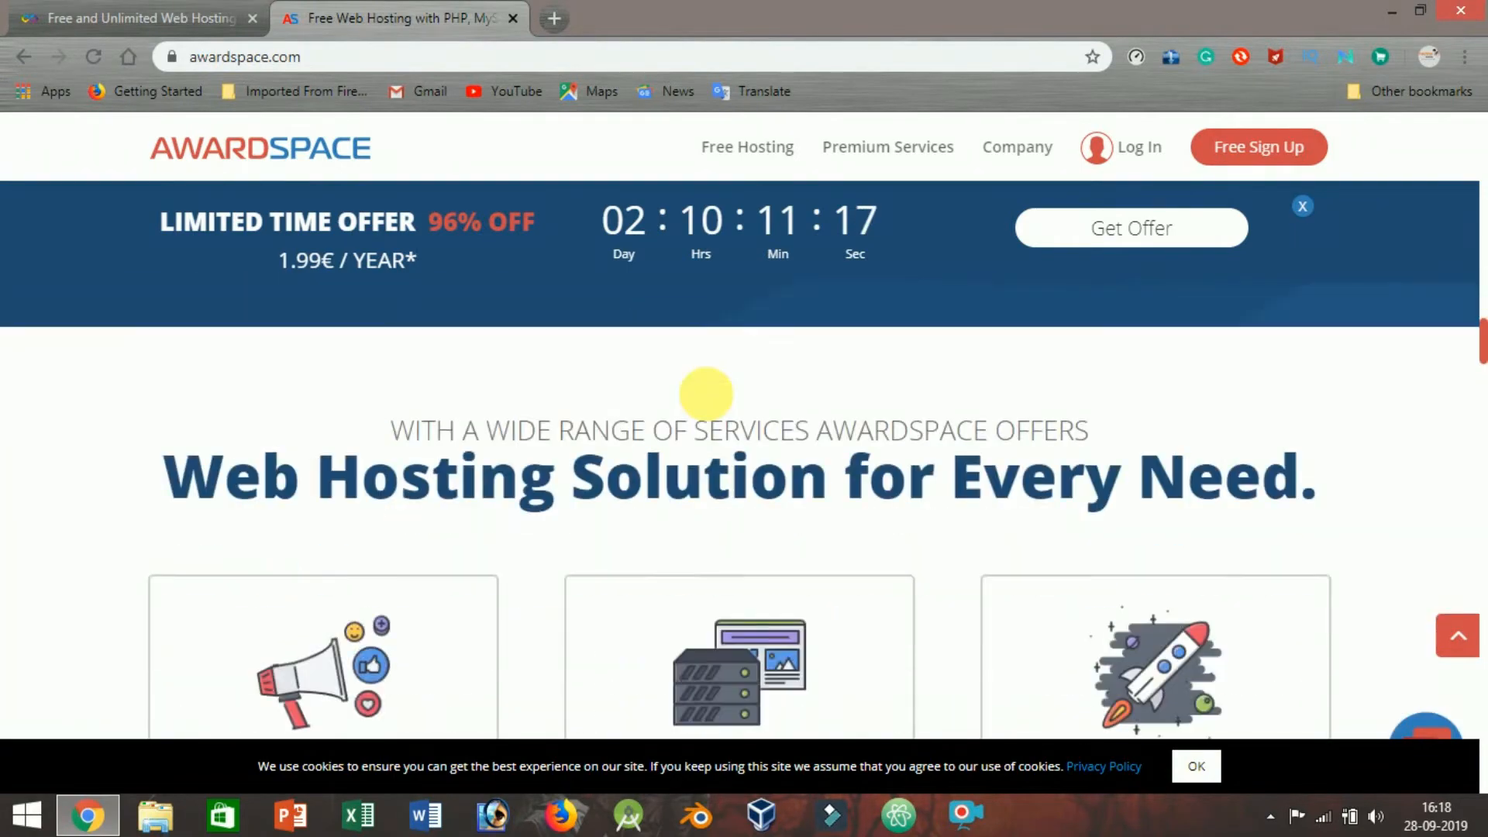
scroll(down, 3)
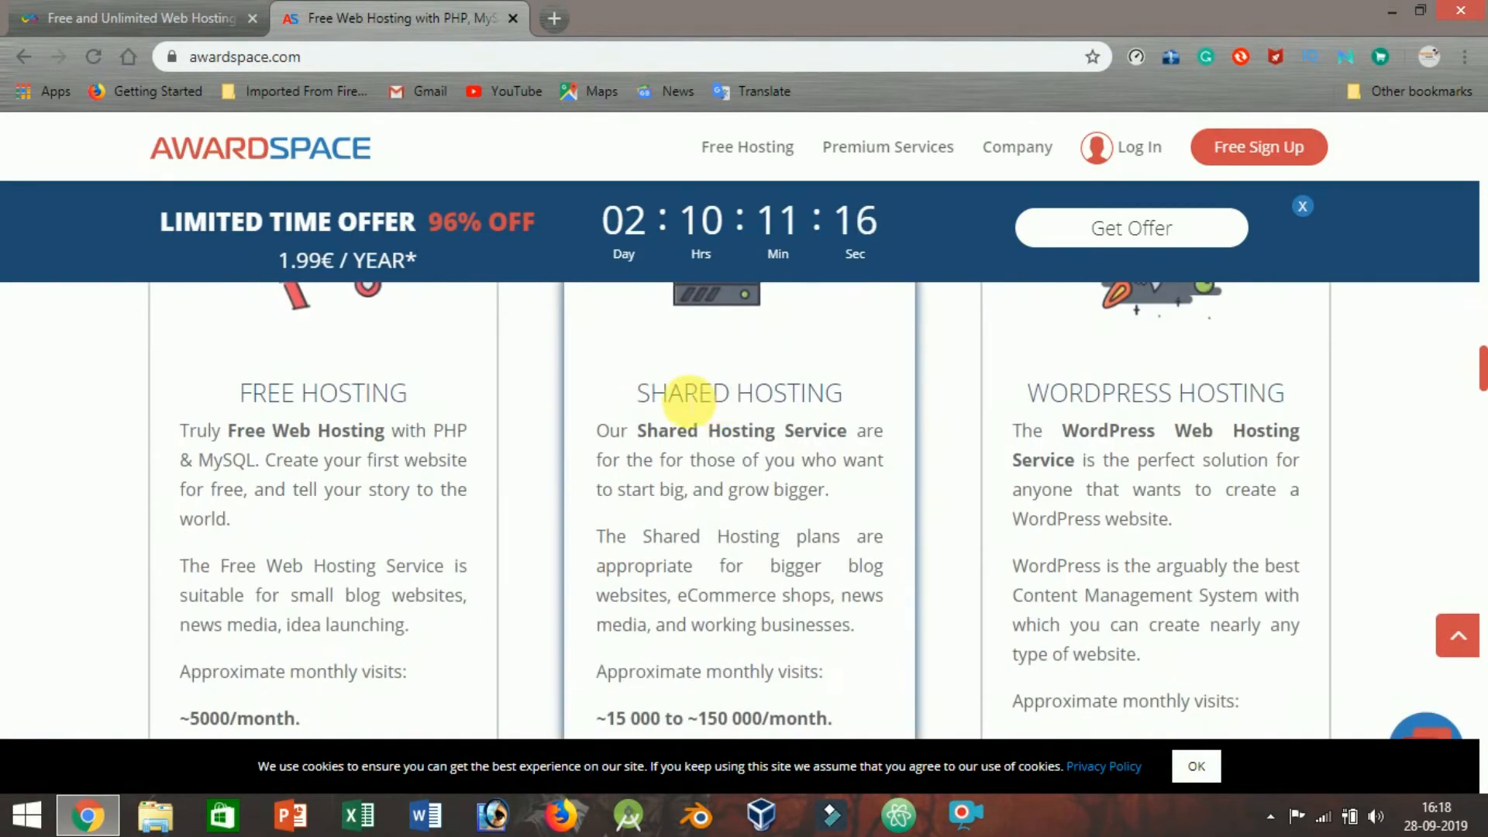
mouse_move(635, 479)
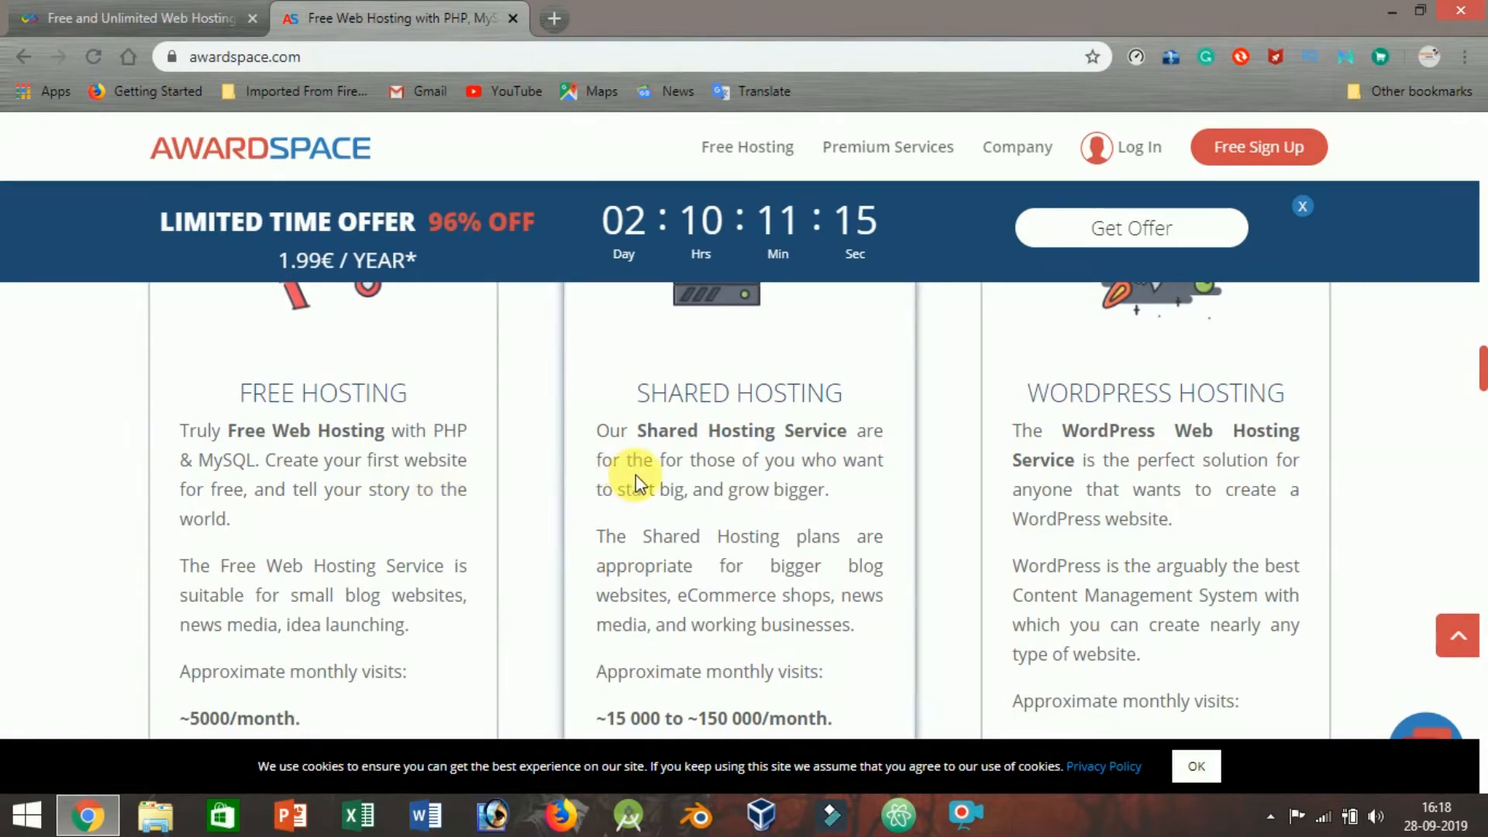
mouse_move(1031, 474)
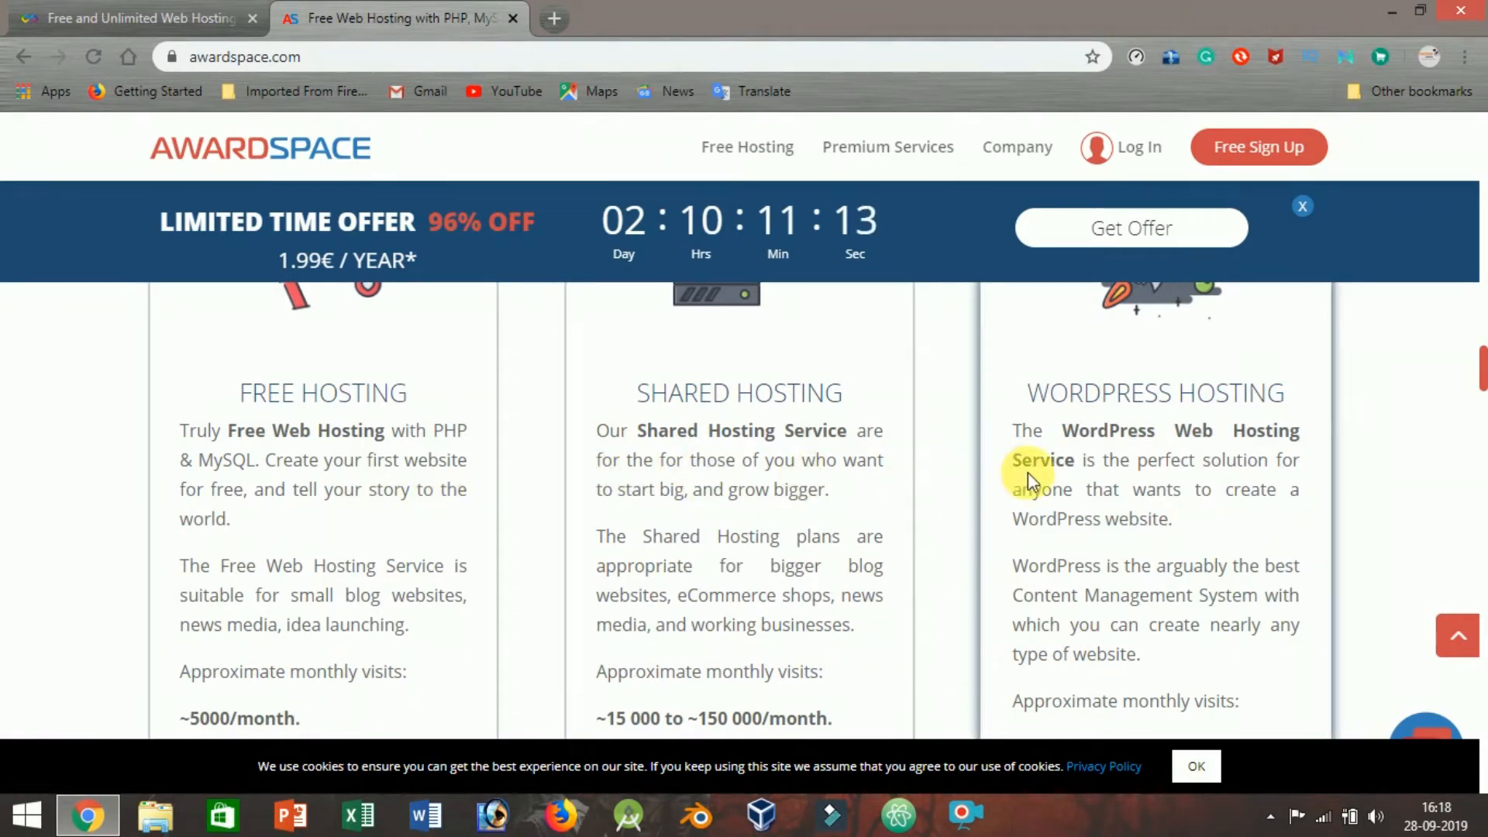
scroll(down, 3)
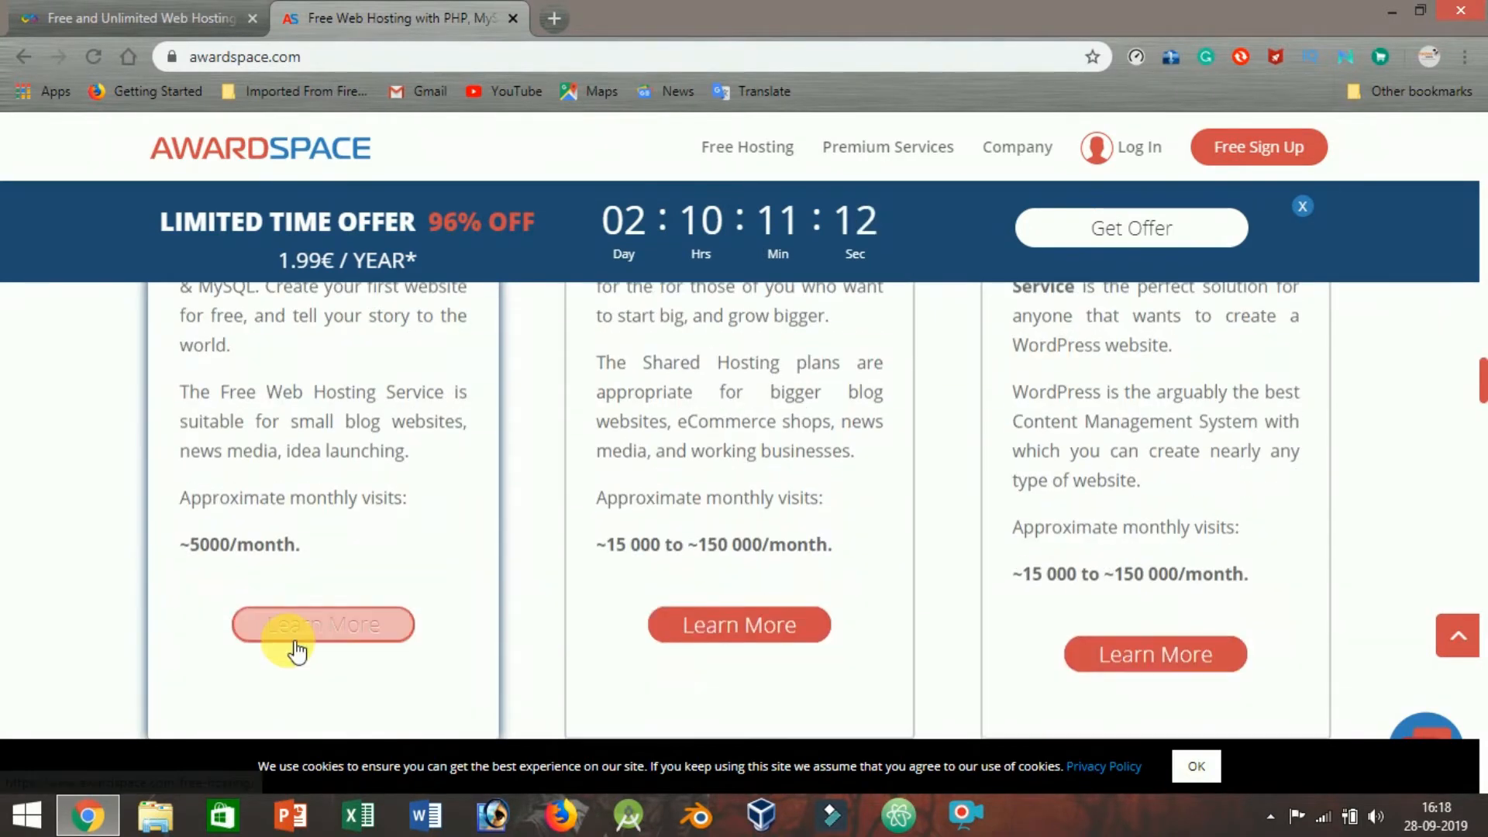
scroll(down, 3)
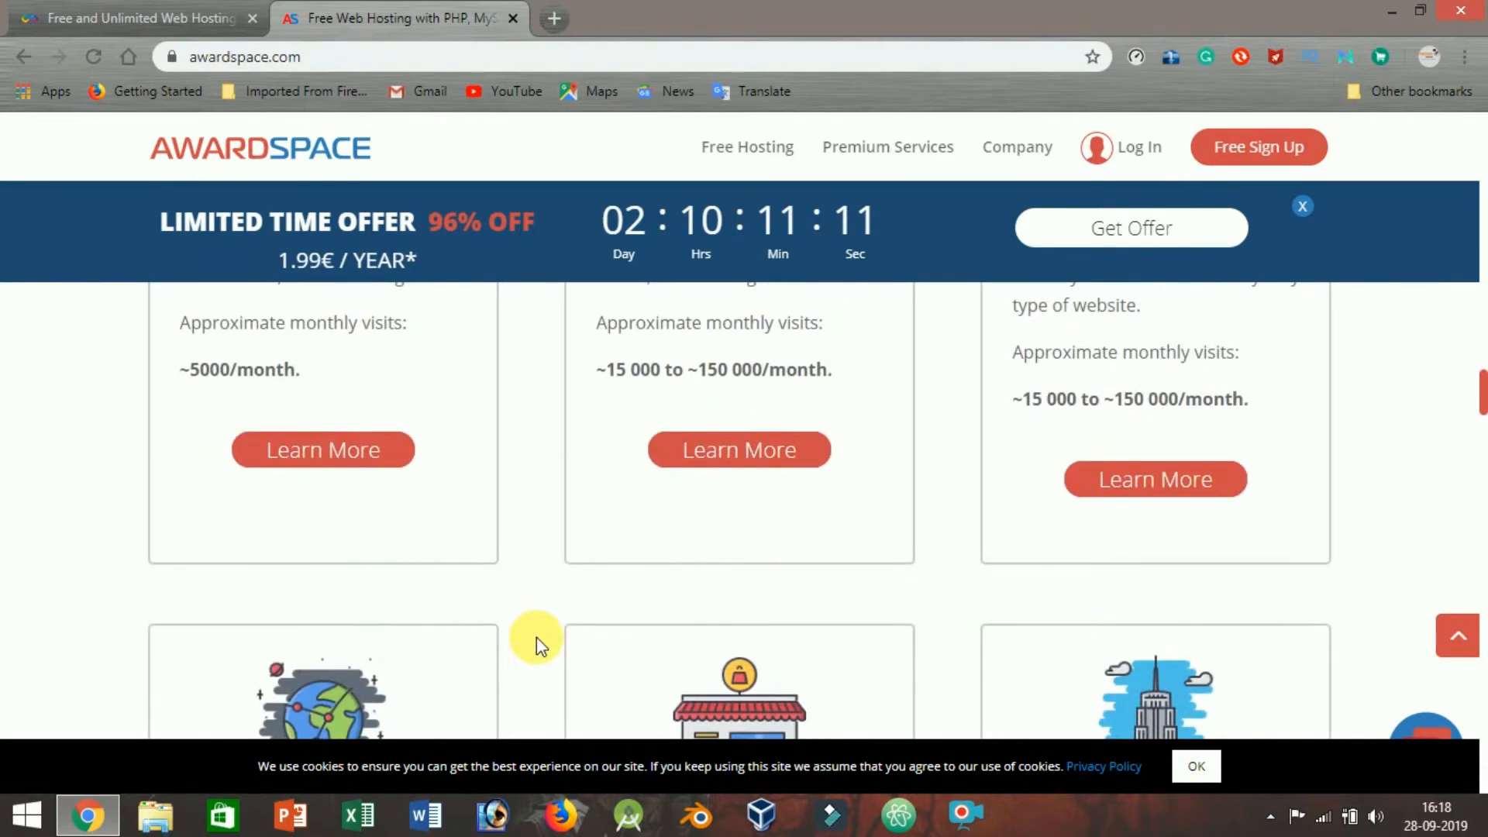
scroll(down, 3)
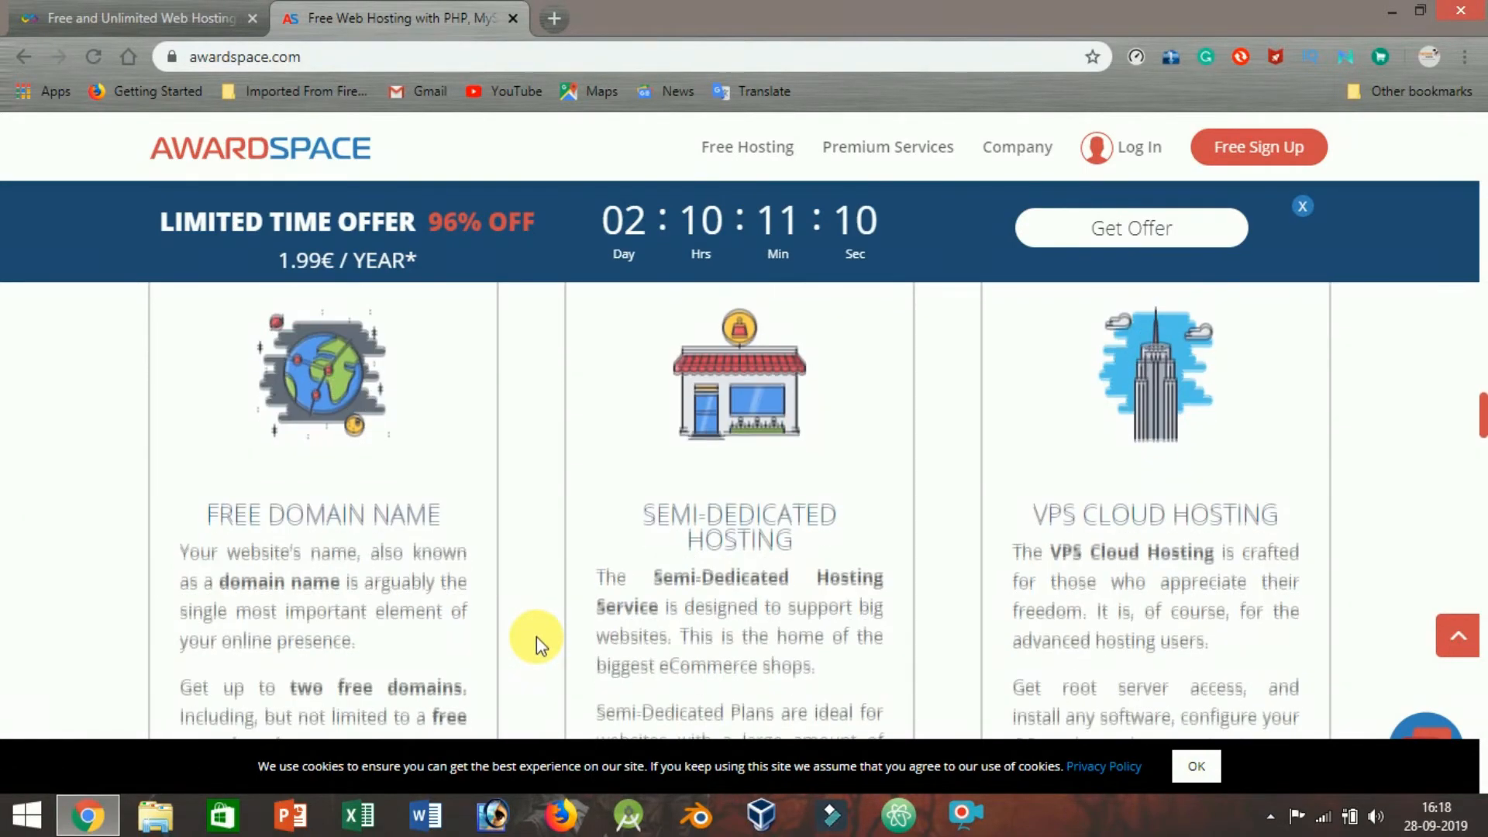
scroll(down, 3)
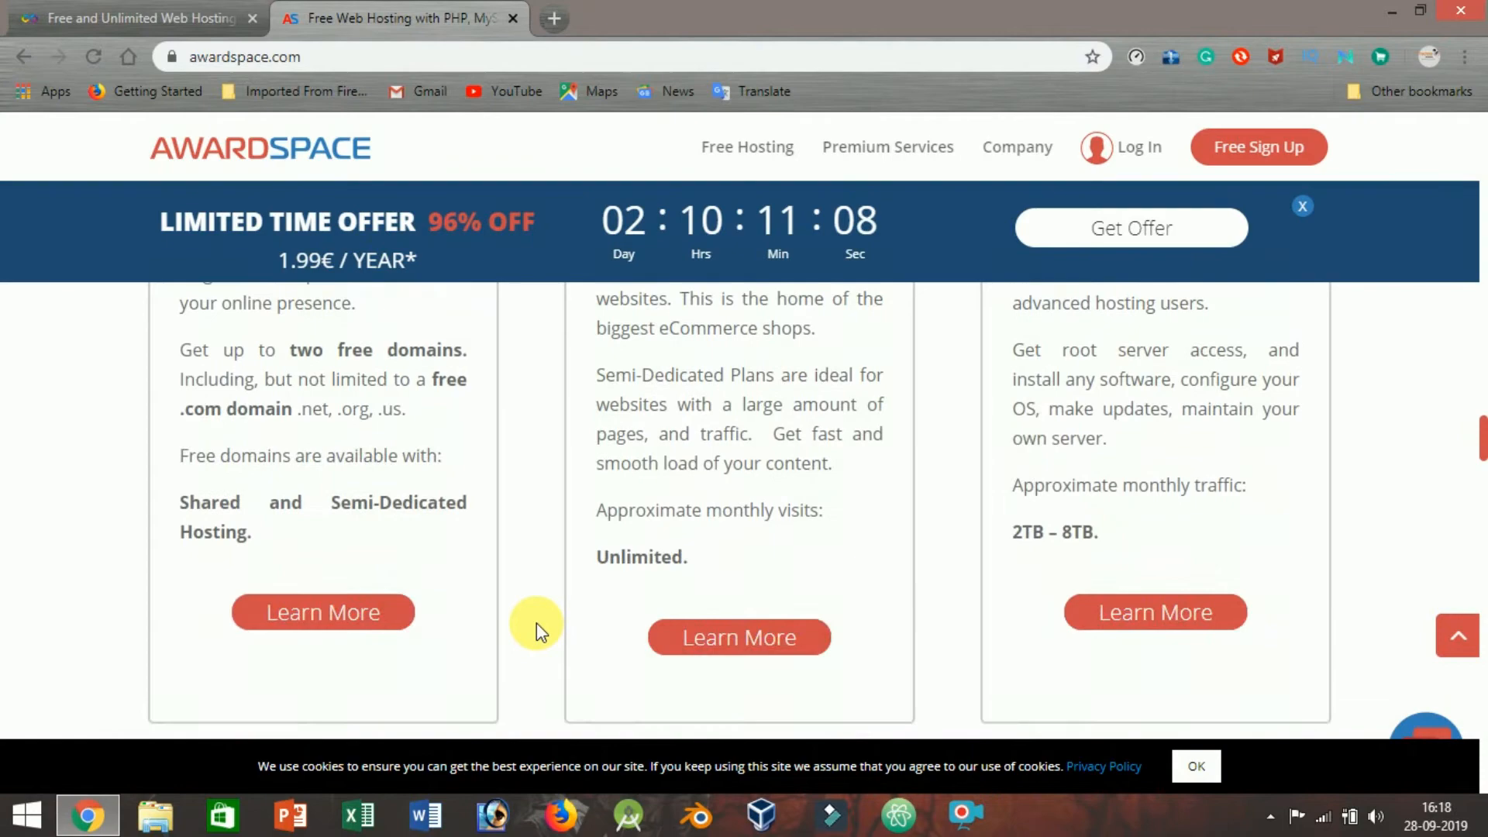
scroll(down, 3)
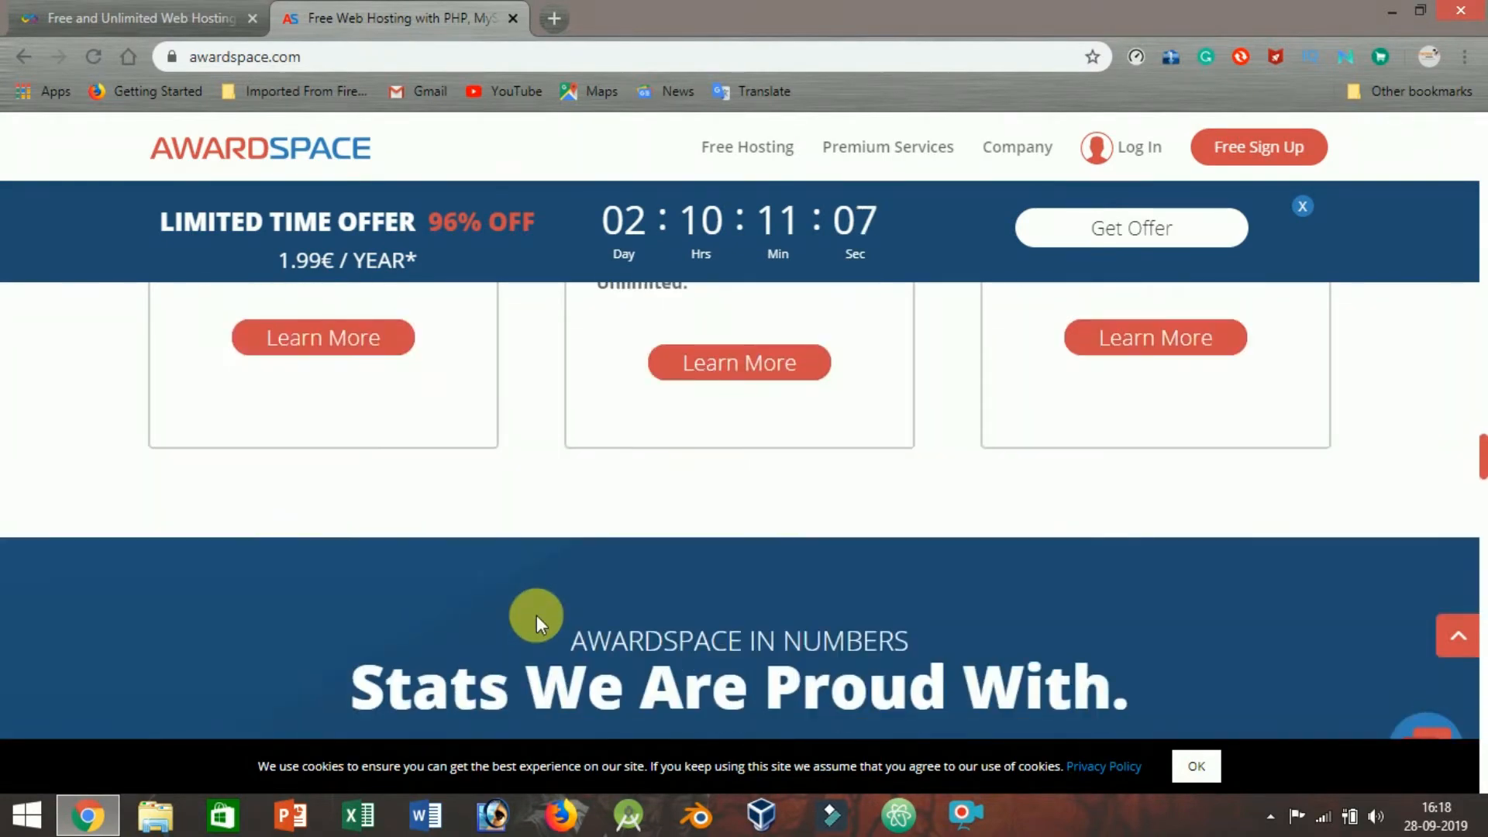
scroll(down, 3)
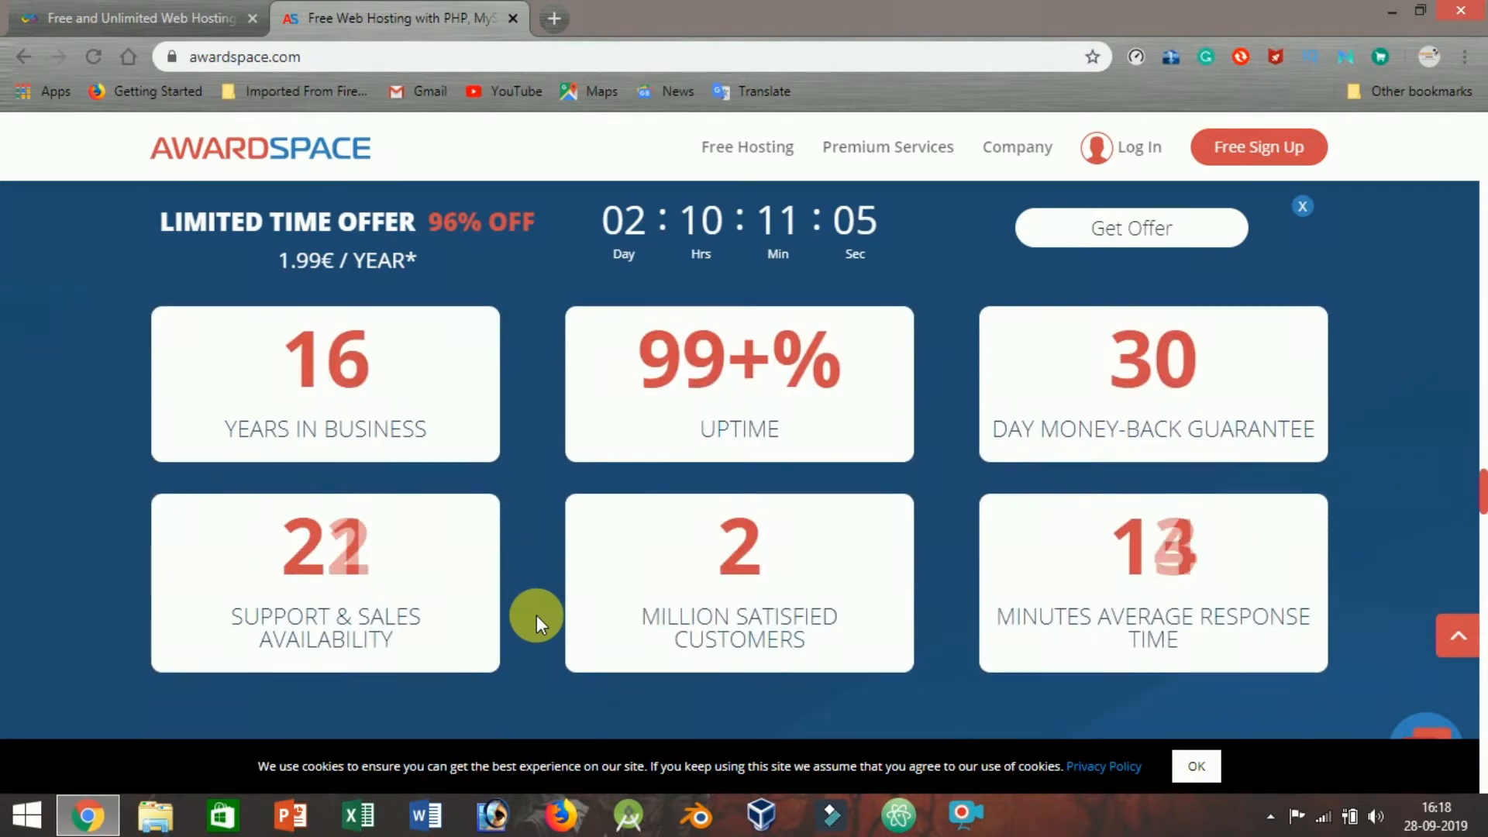
scroll(down, 3)
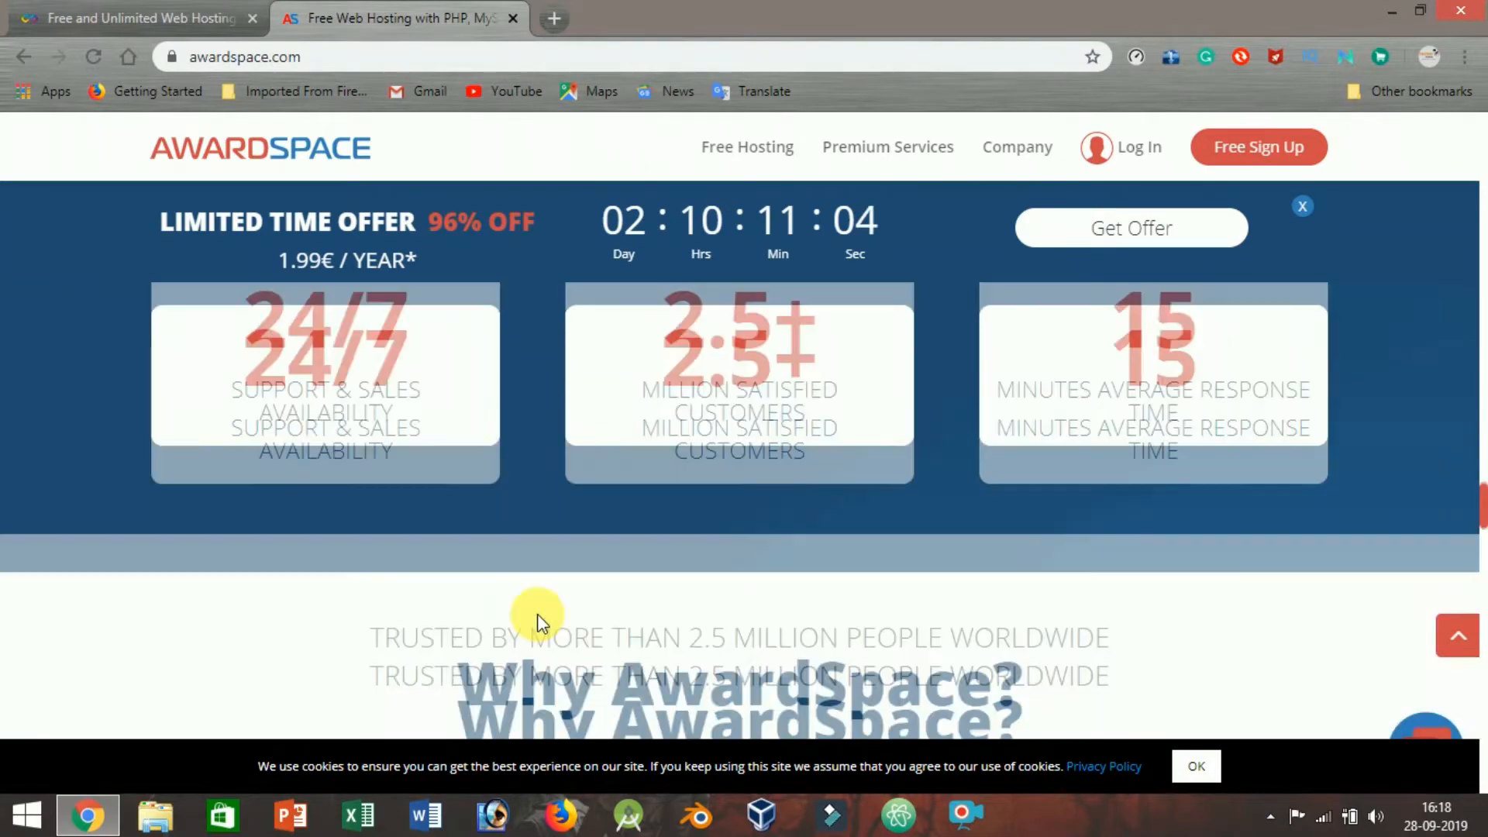
scroll(down, 3)
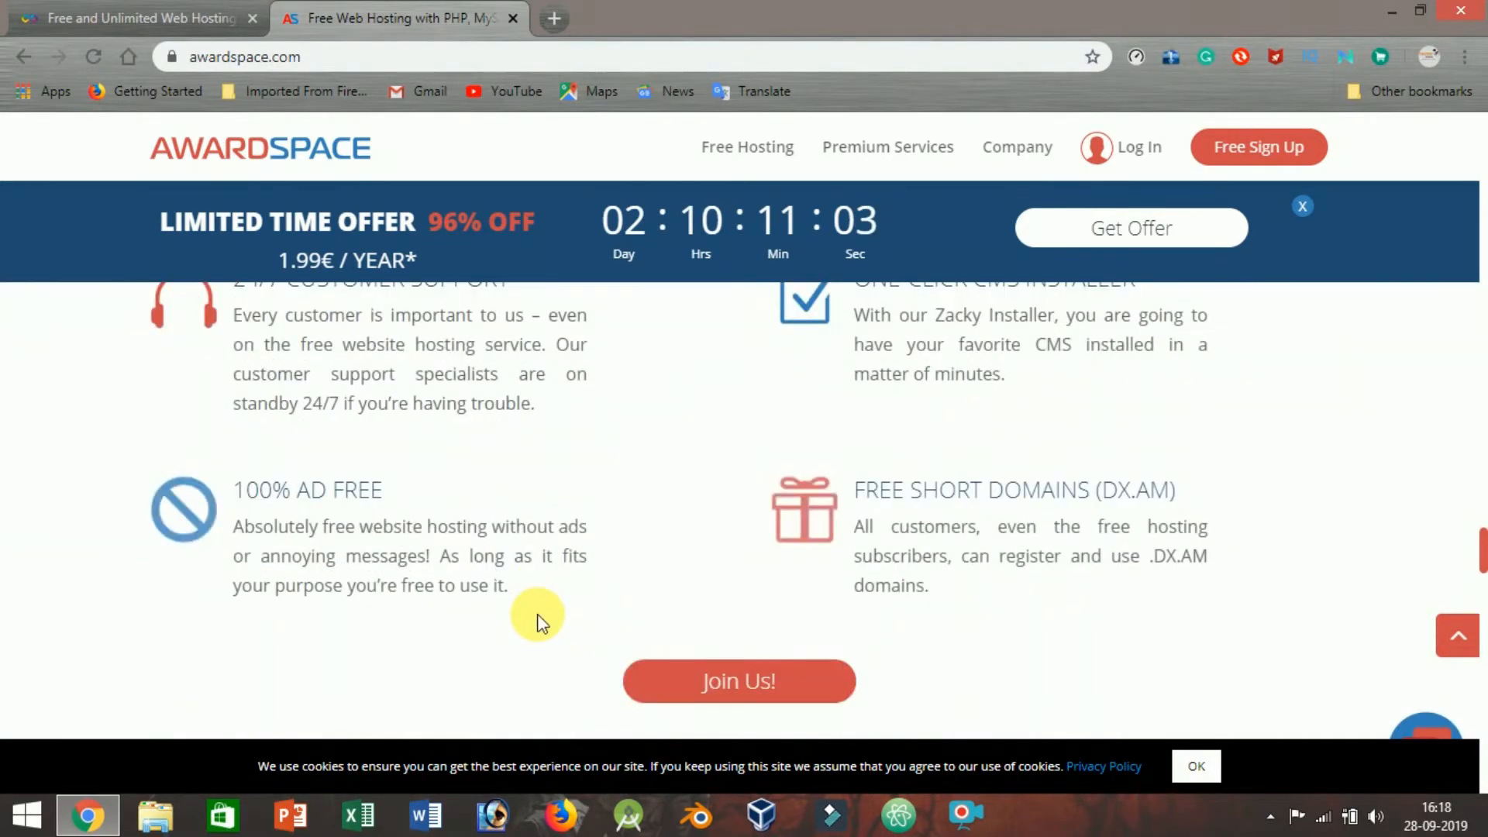
scroll(up, 3)
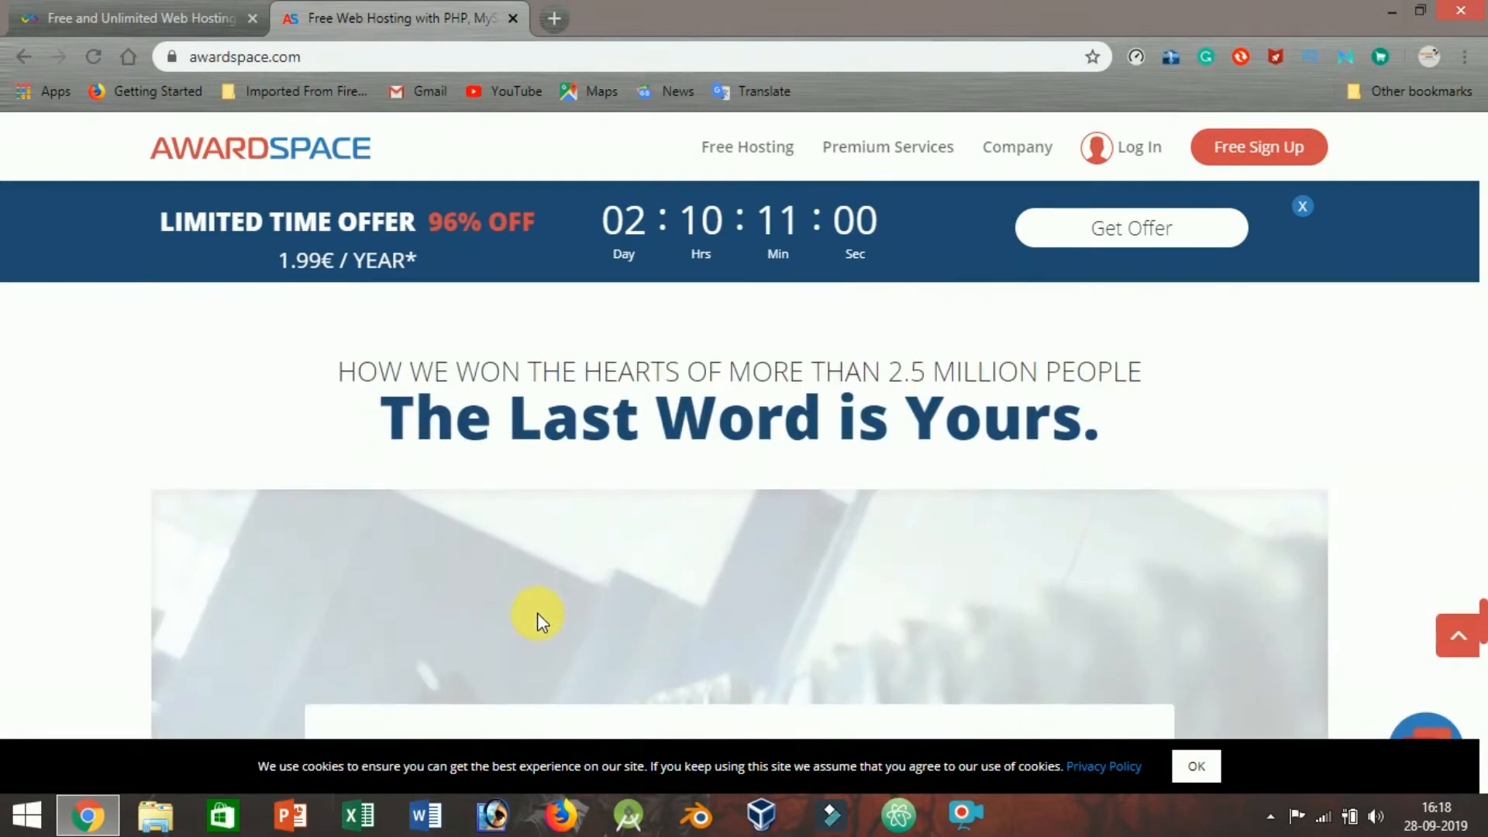
scroll(down, 3)
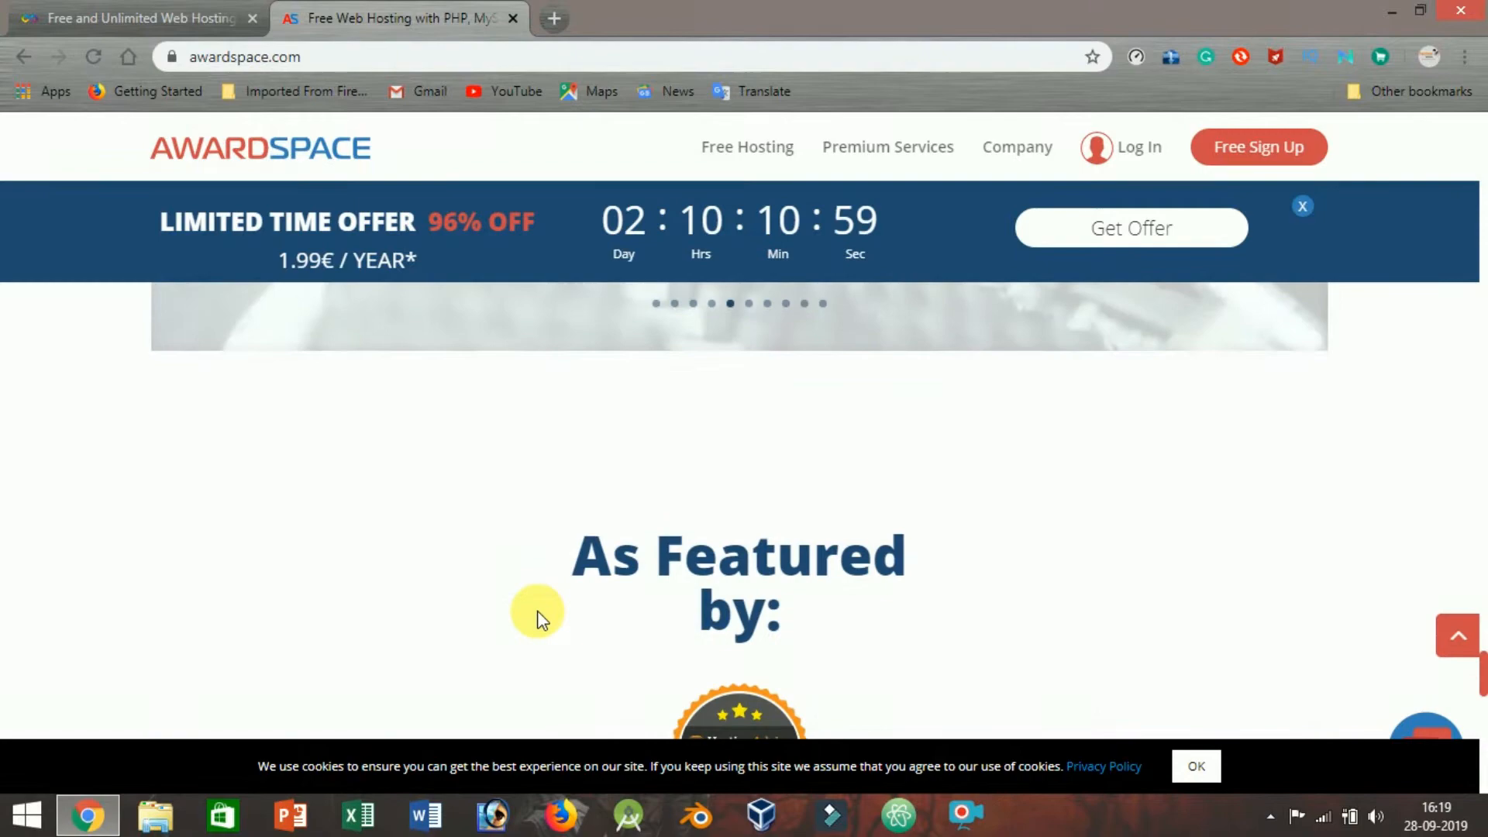
scroll(down, 3)
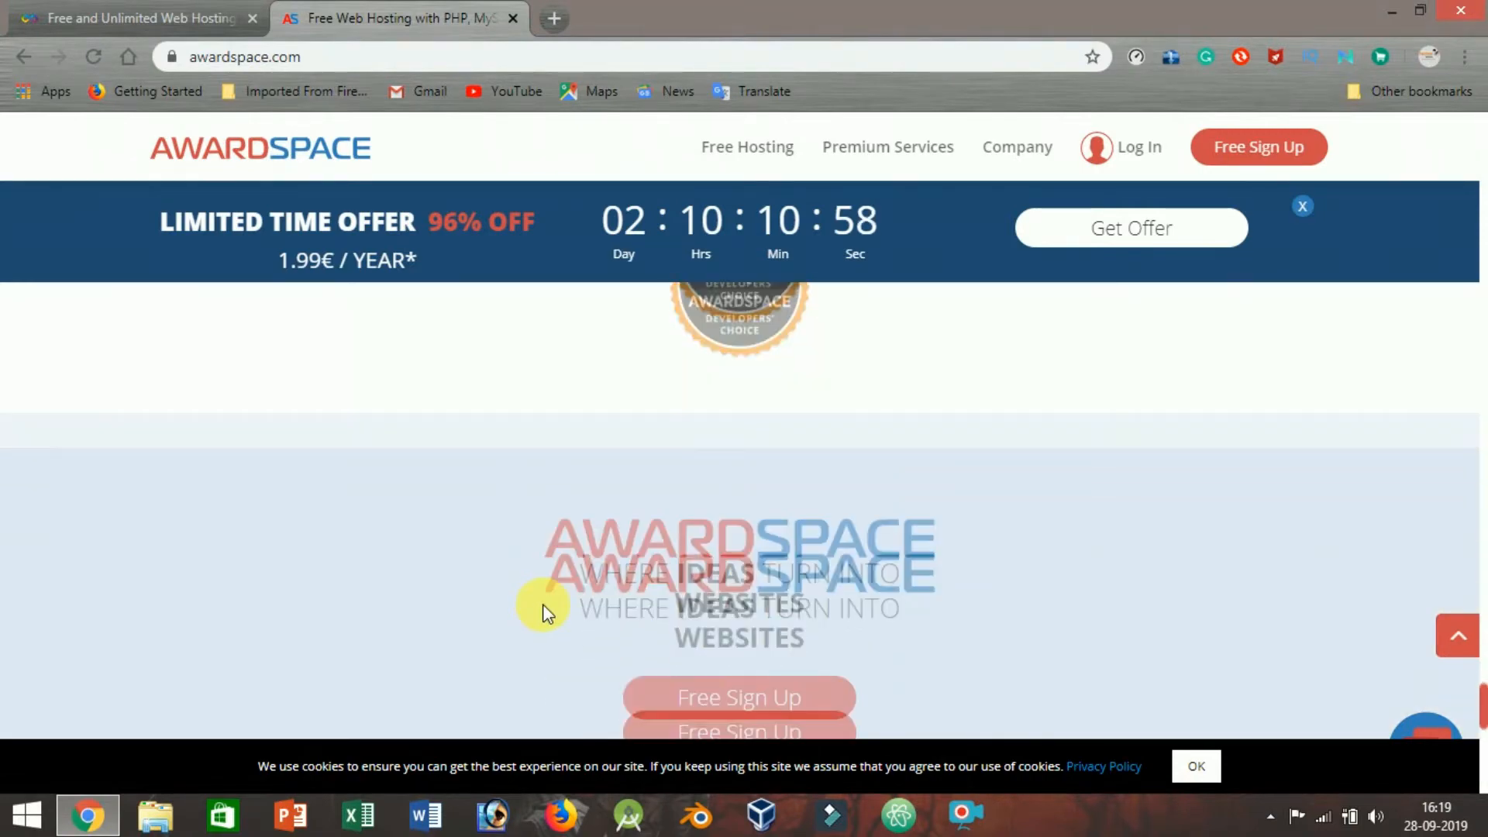
scroll(down, 3)
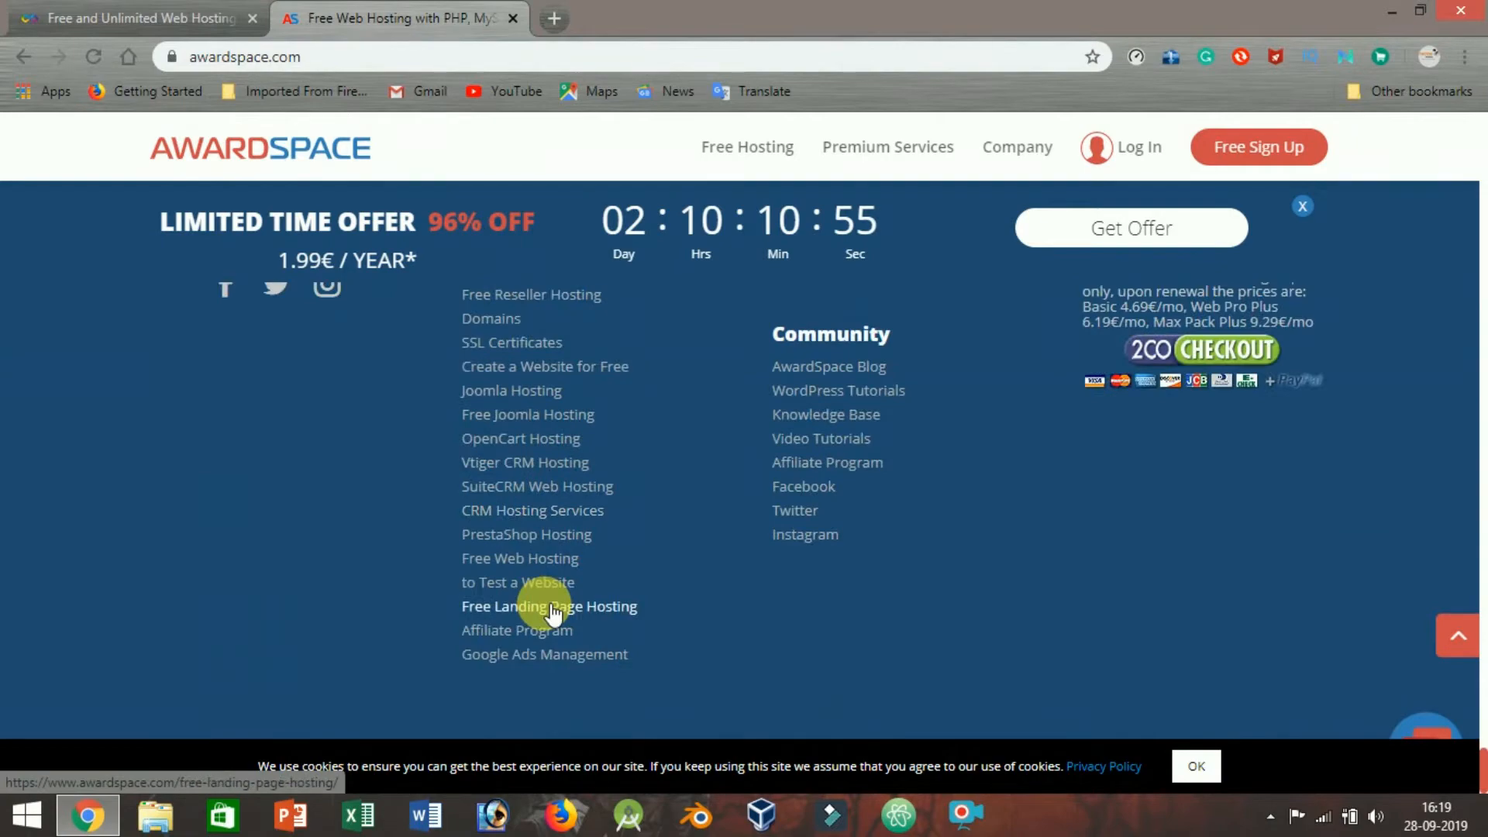
scroll(up, 3)
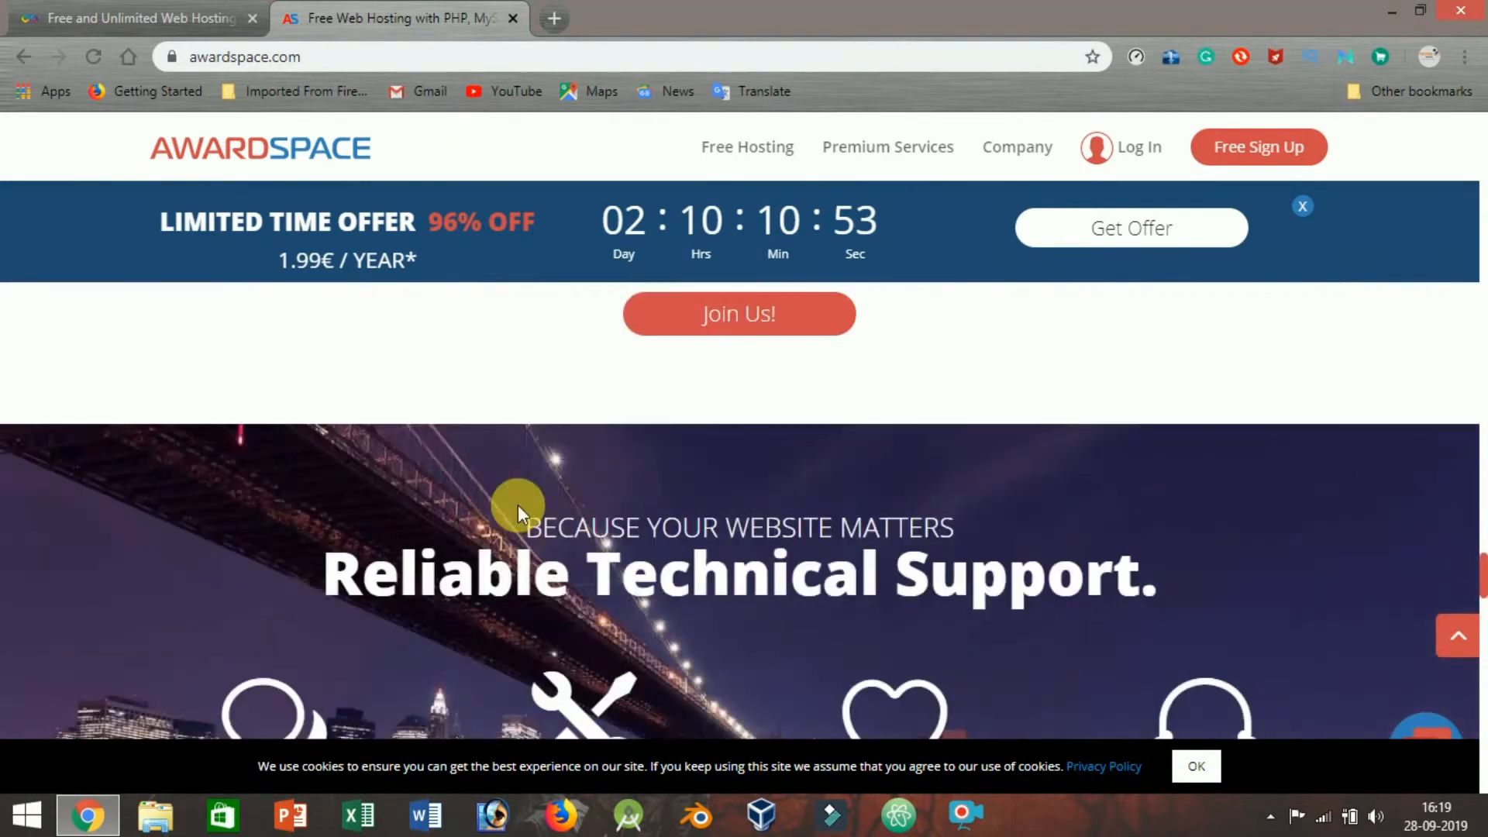
scroll(down, 3)
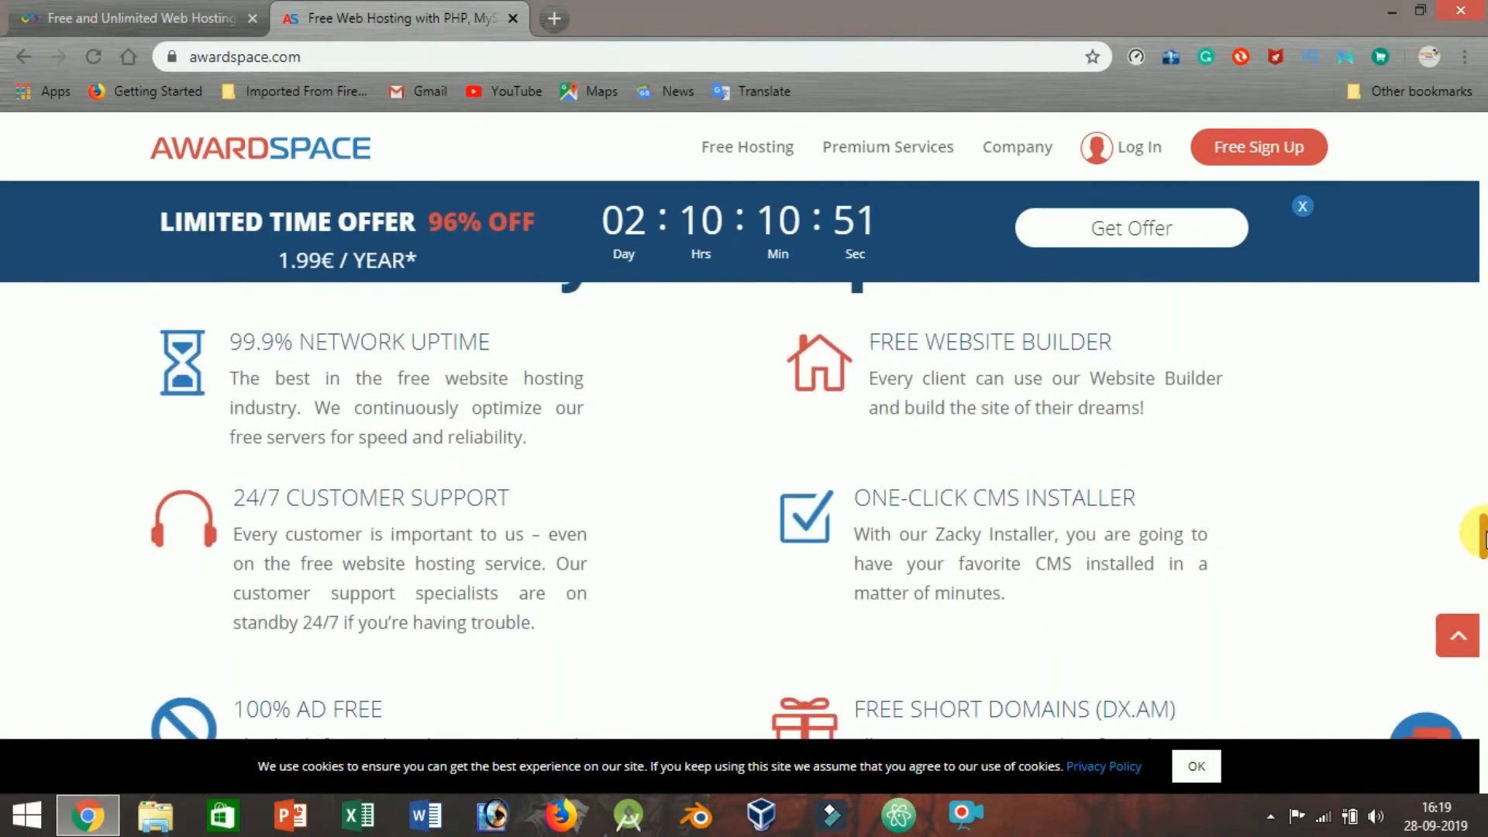
scroll(up, 3)
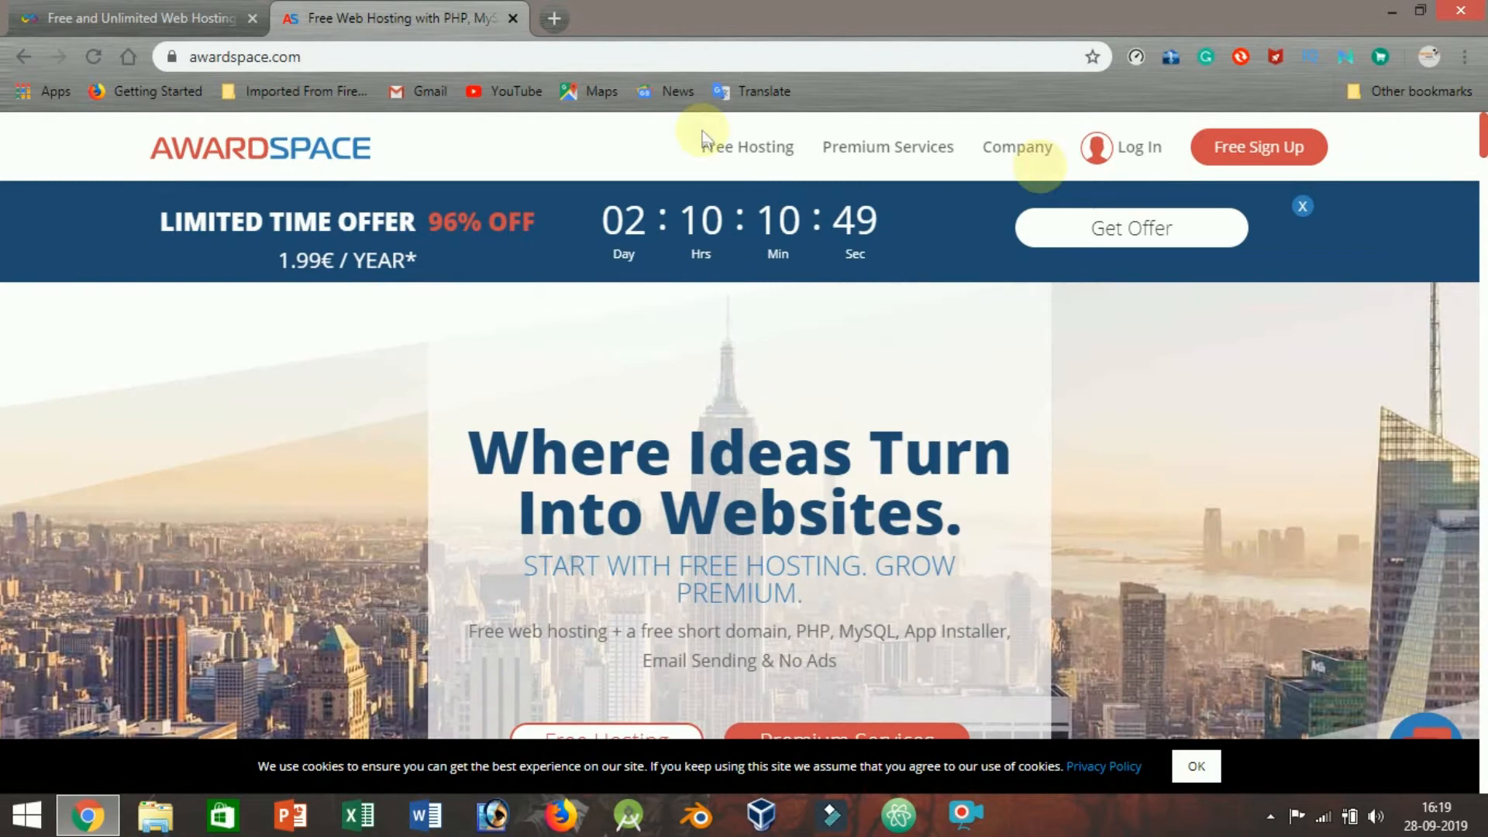
mouse_move(517, 18)
text(freehosting)
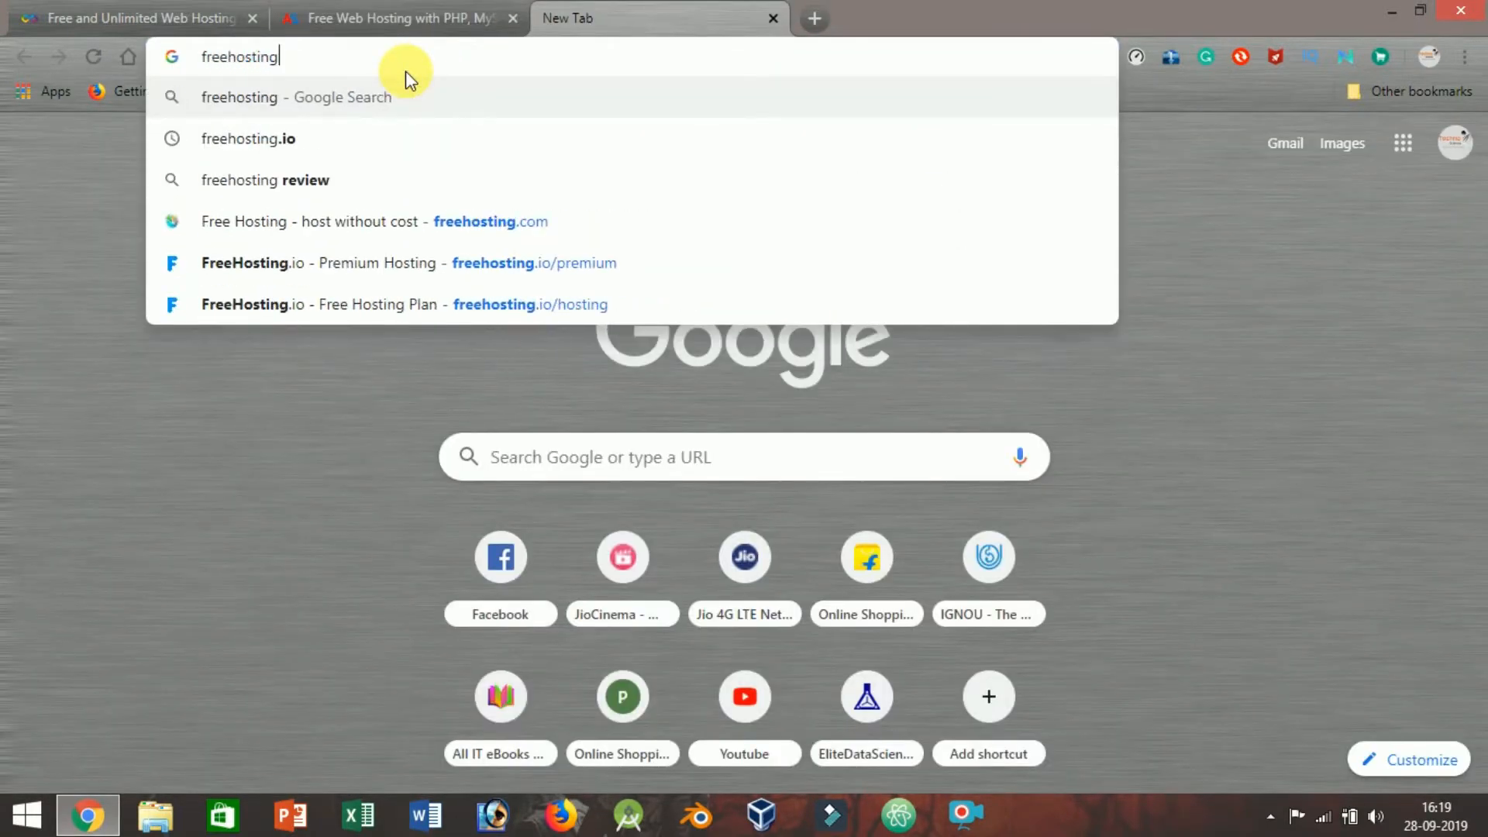
Pick freehosting.com from the address bar suggestions and load it
click(379, 221)
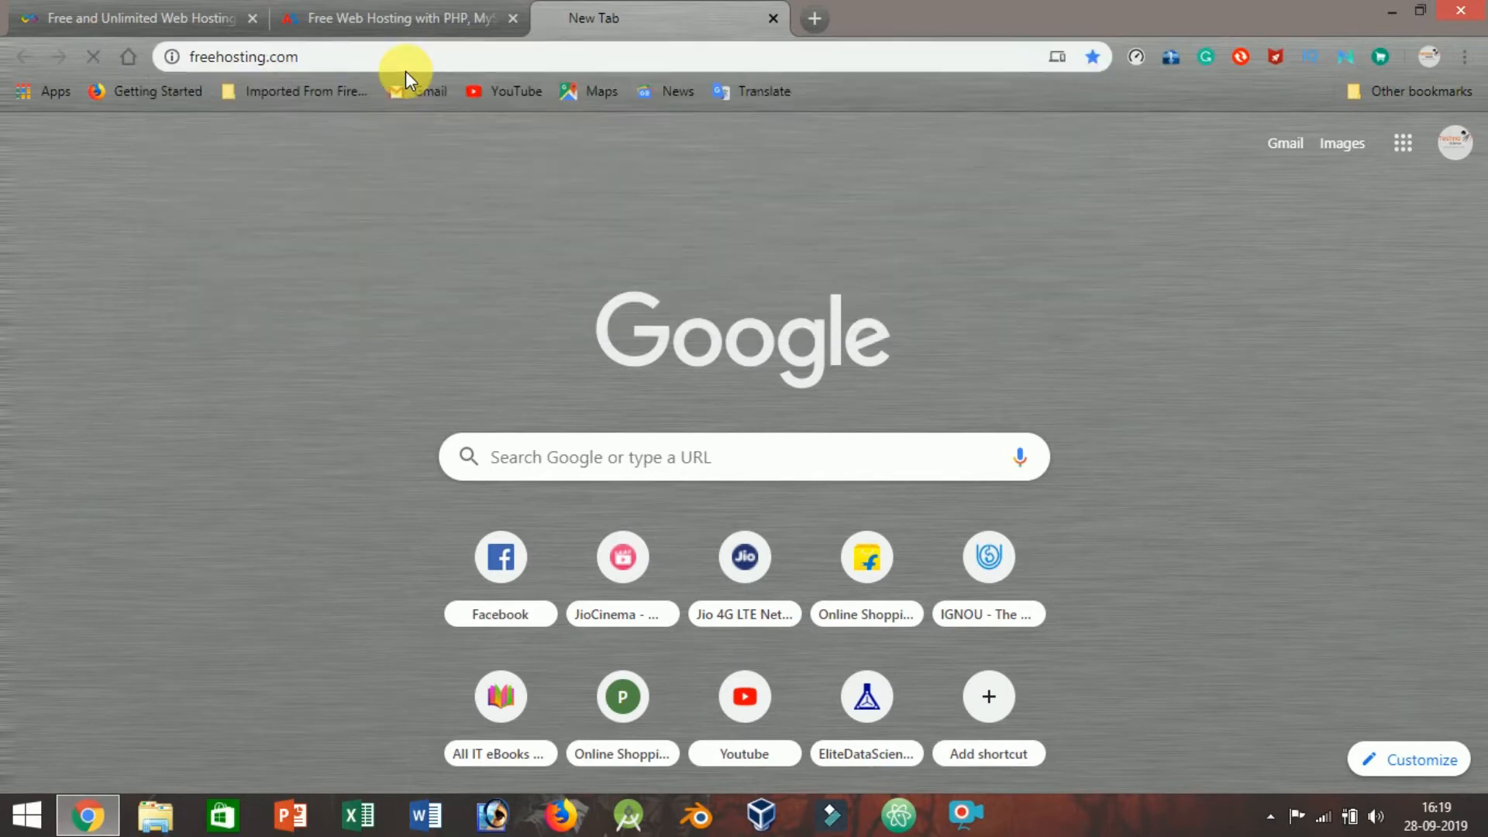
key(Return)
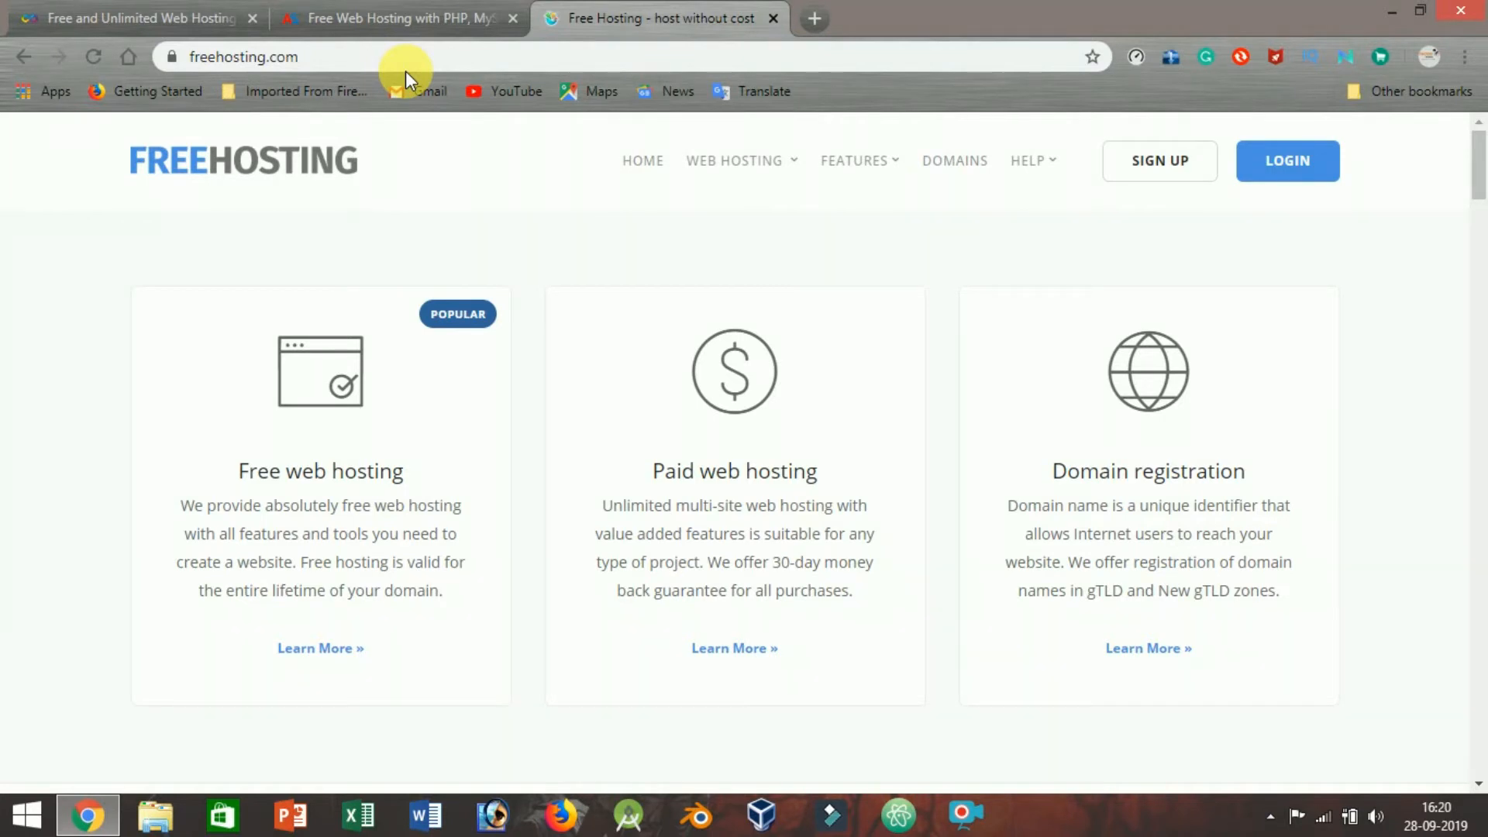
mouse_move(494, 322)
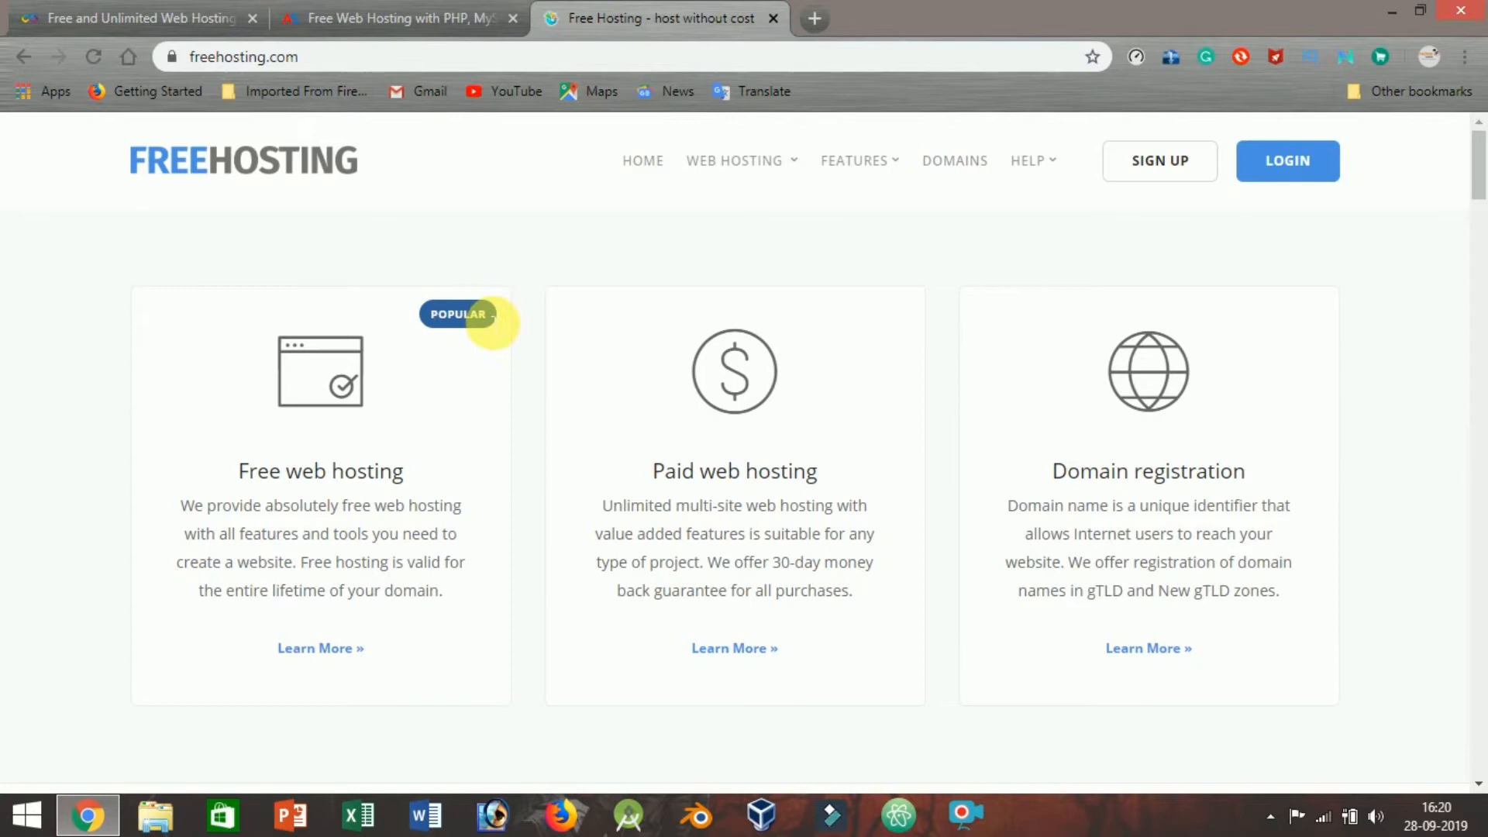
scroll(down, 3)
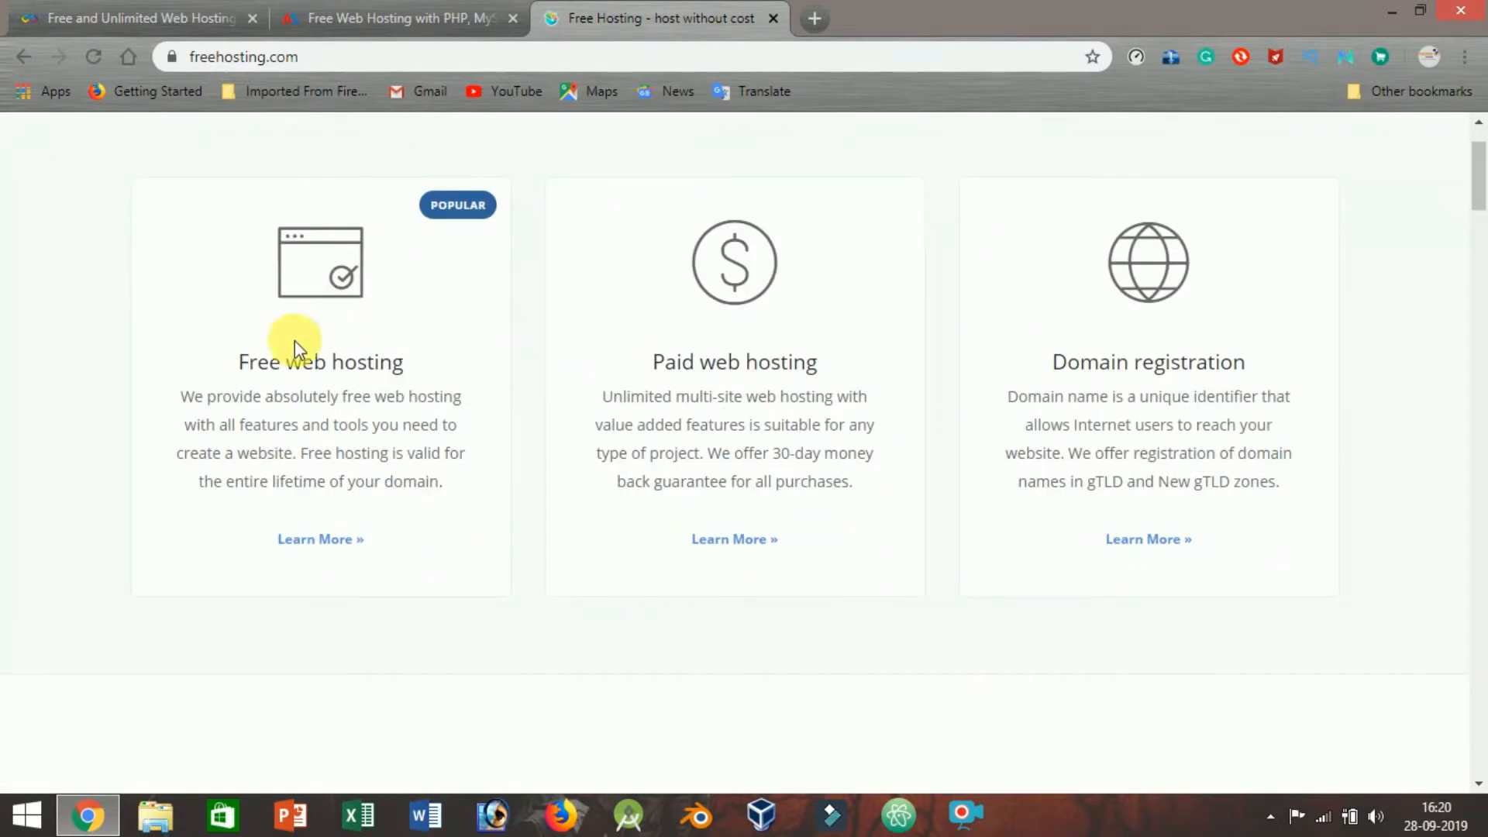
scroll(down, 3)
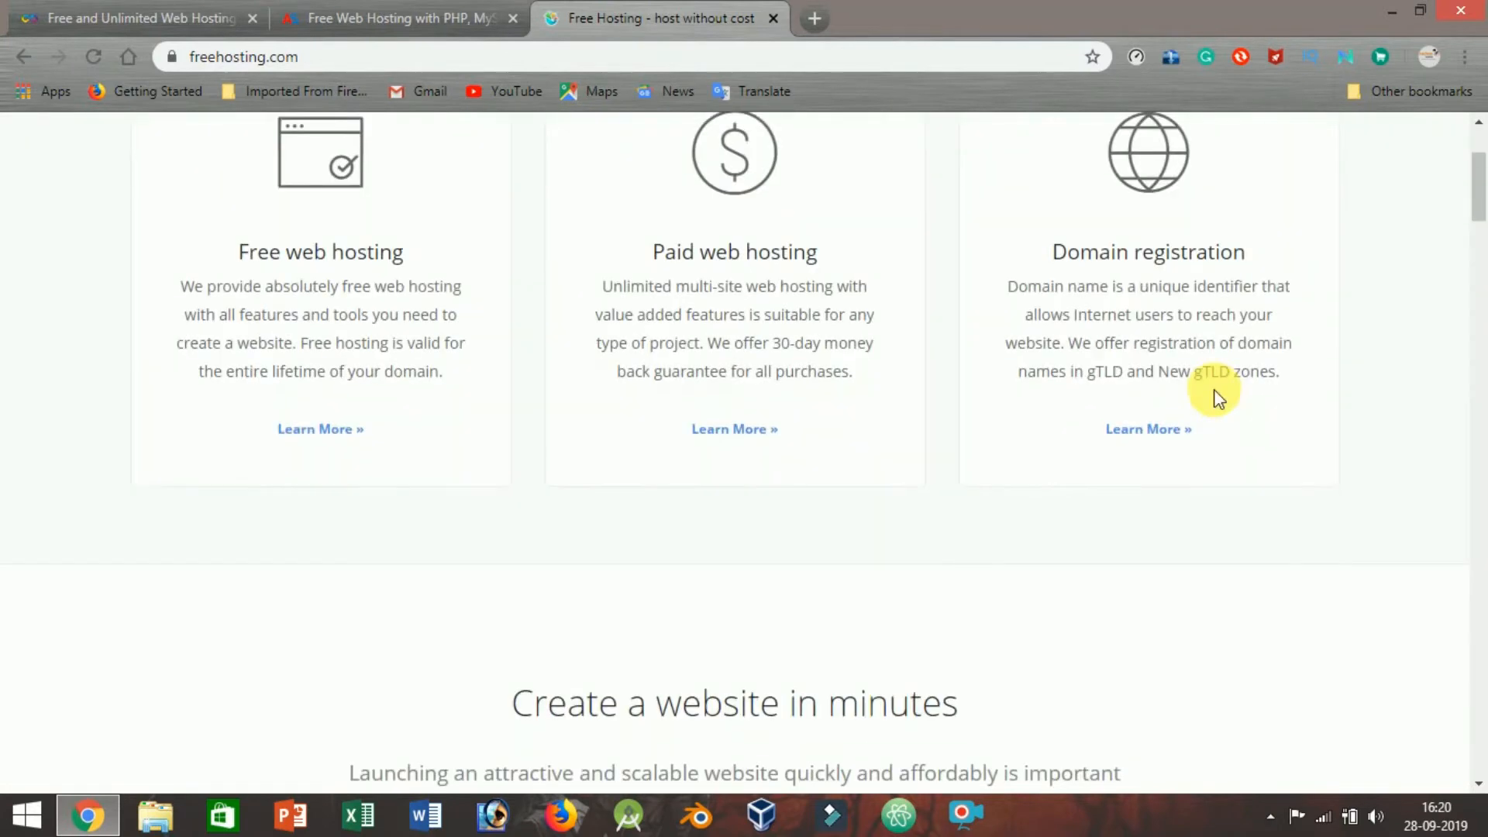
scroll(down, 3)
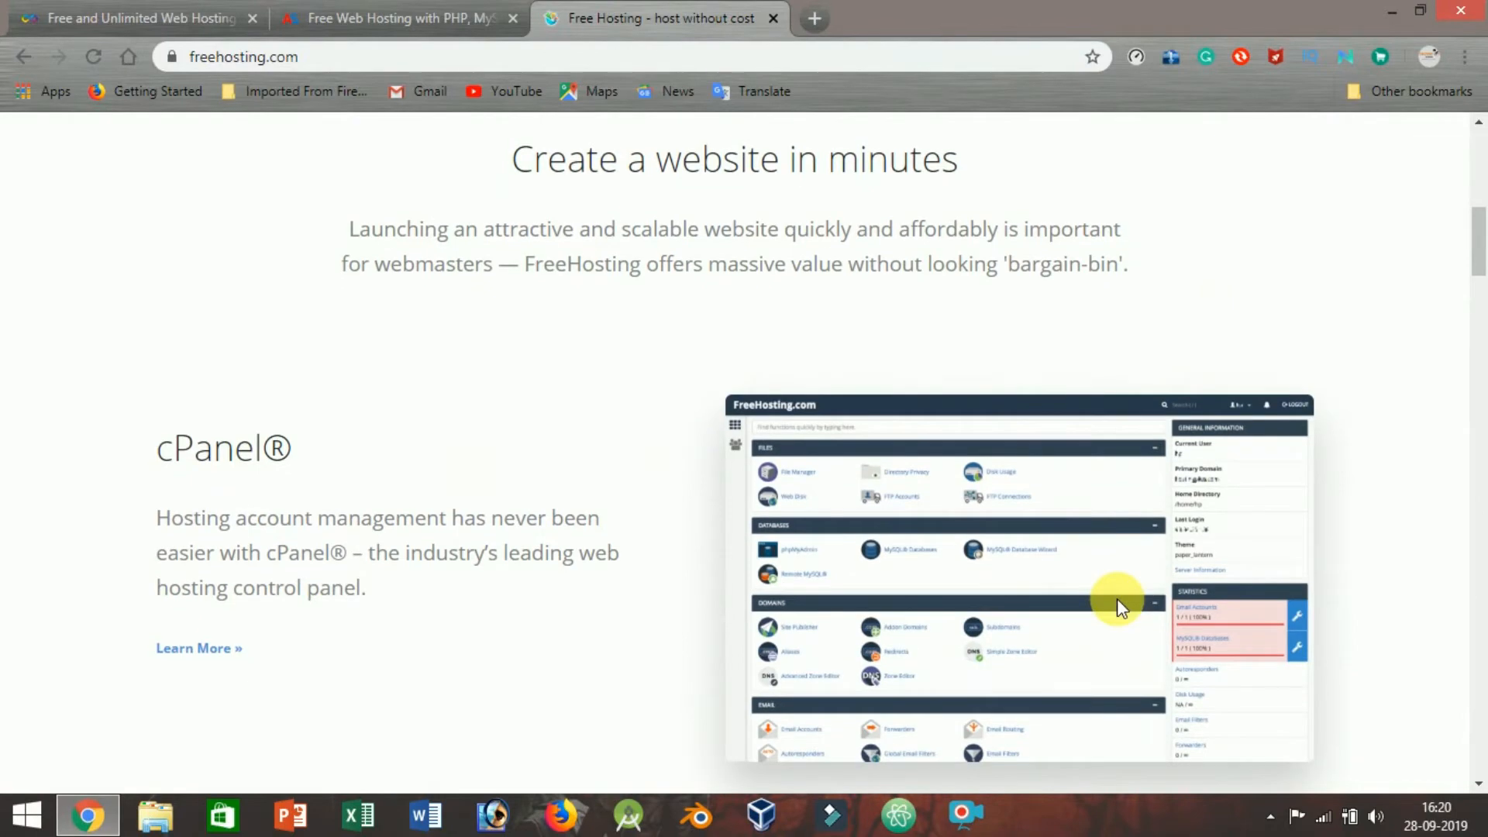
scroll(down, 3)
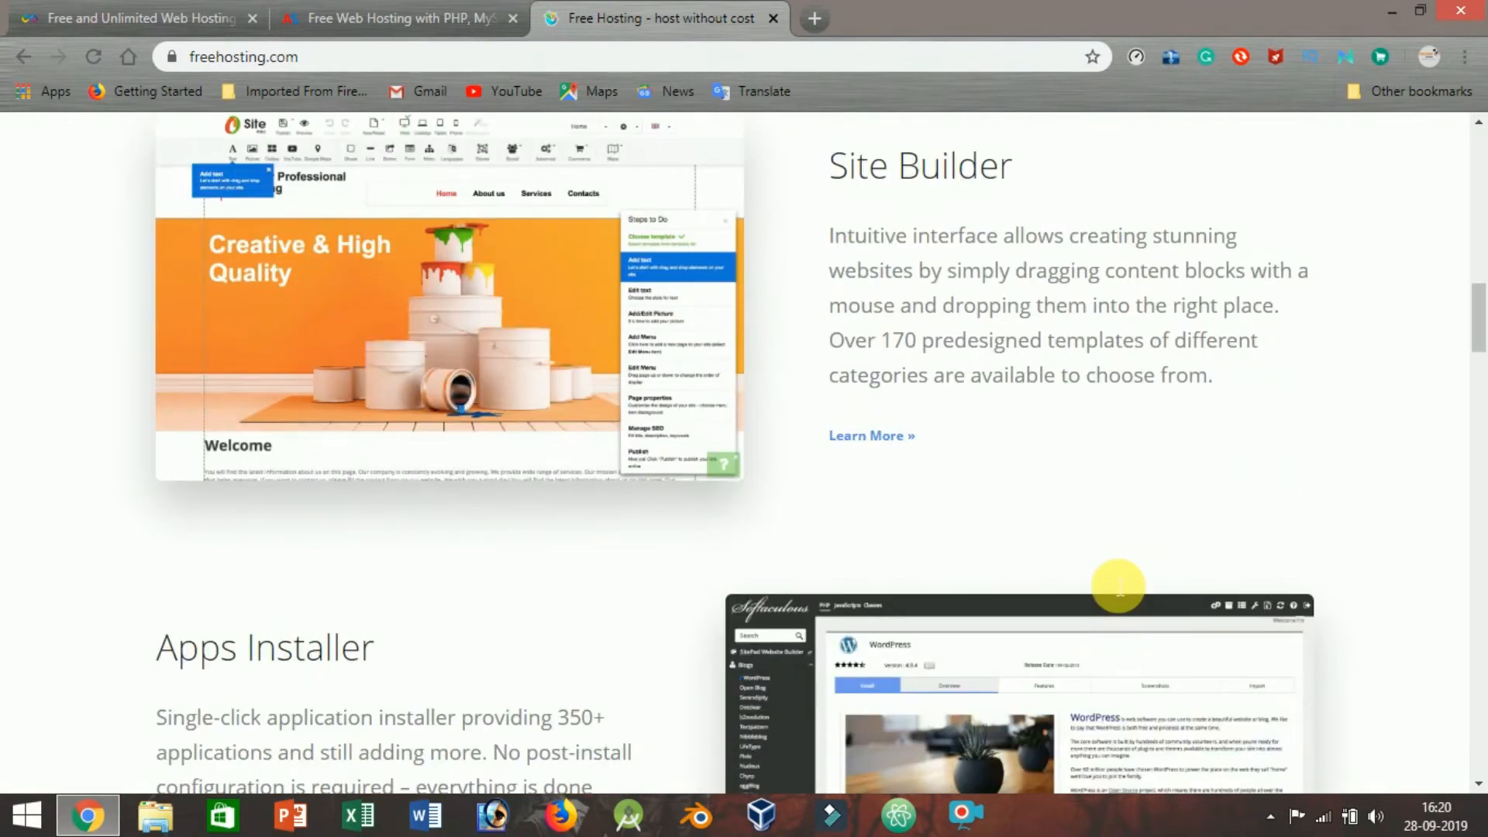
scroll(down, 3)
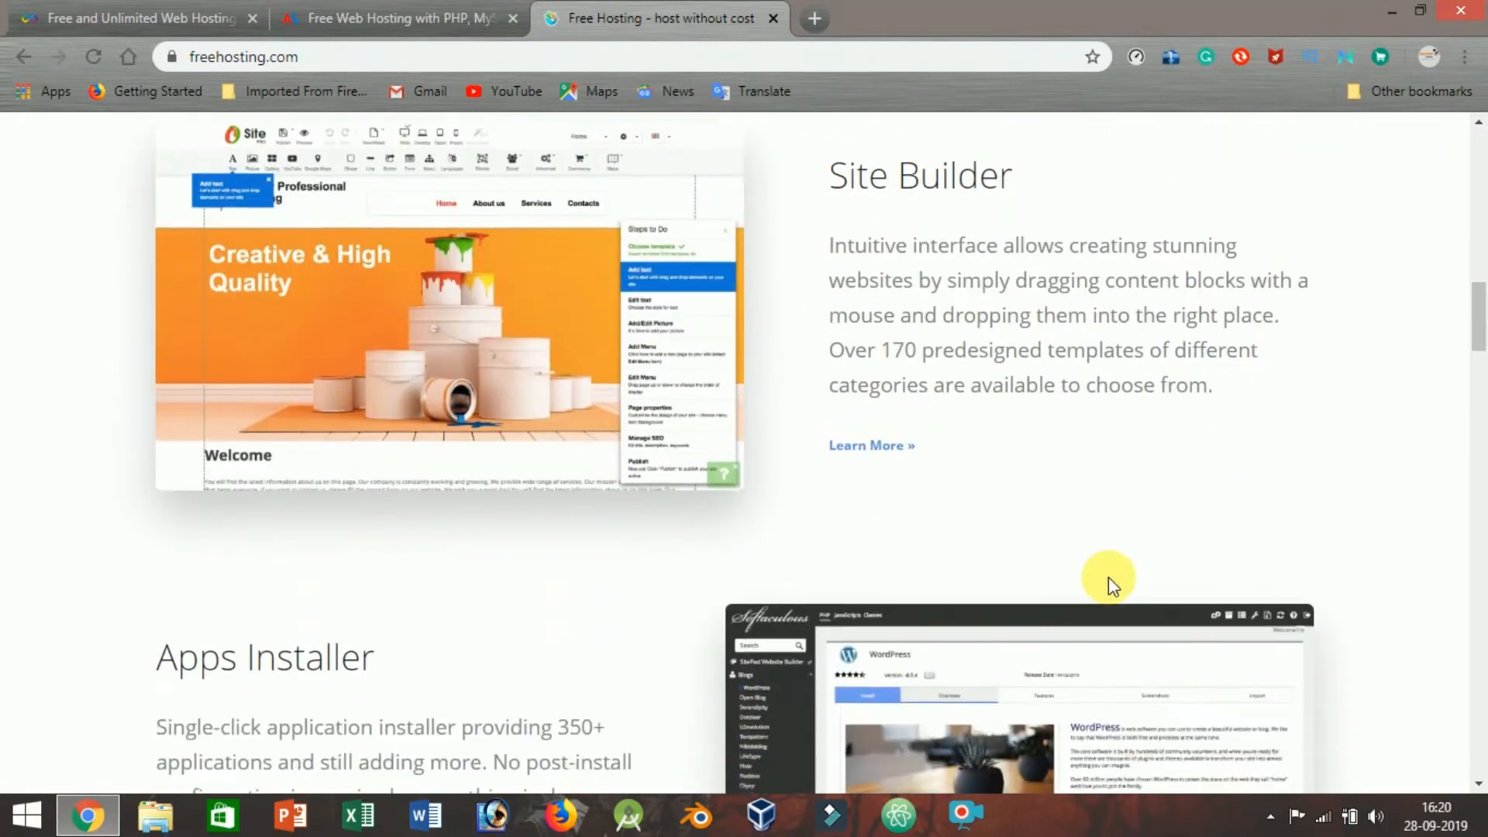
scroll(down, 3)
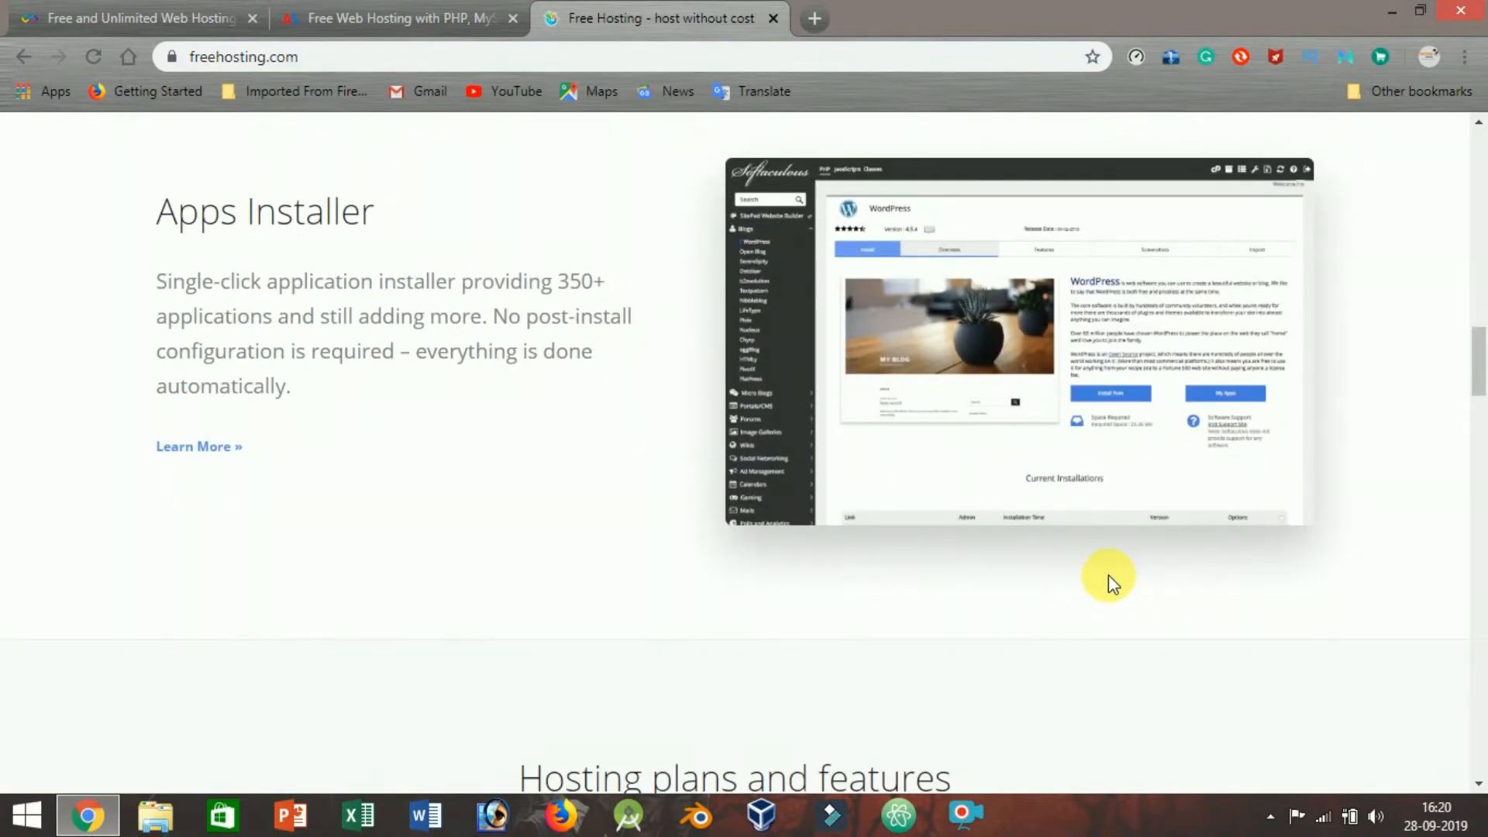
scroll(down, 3)
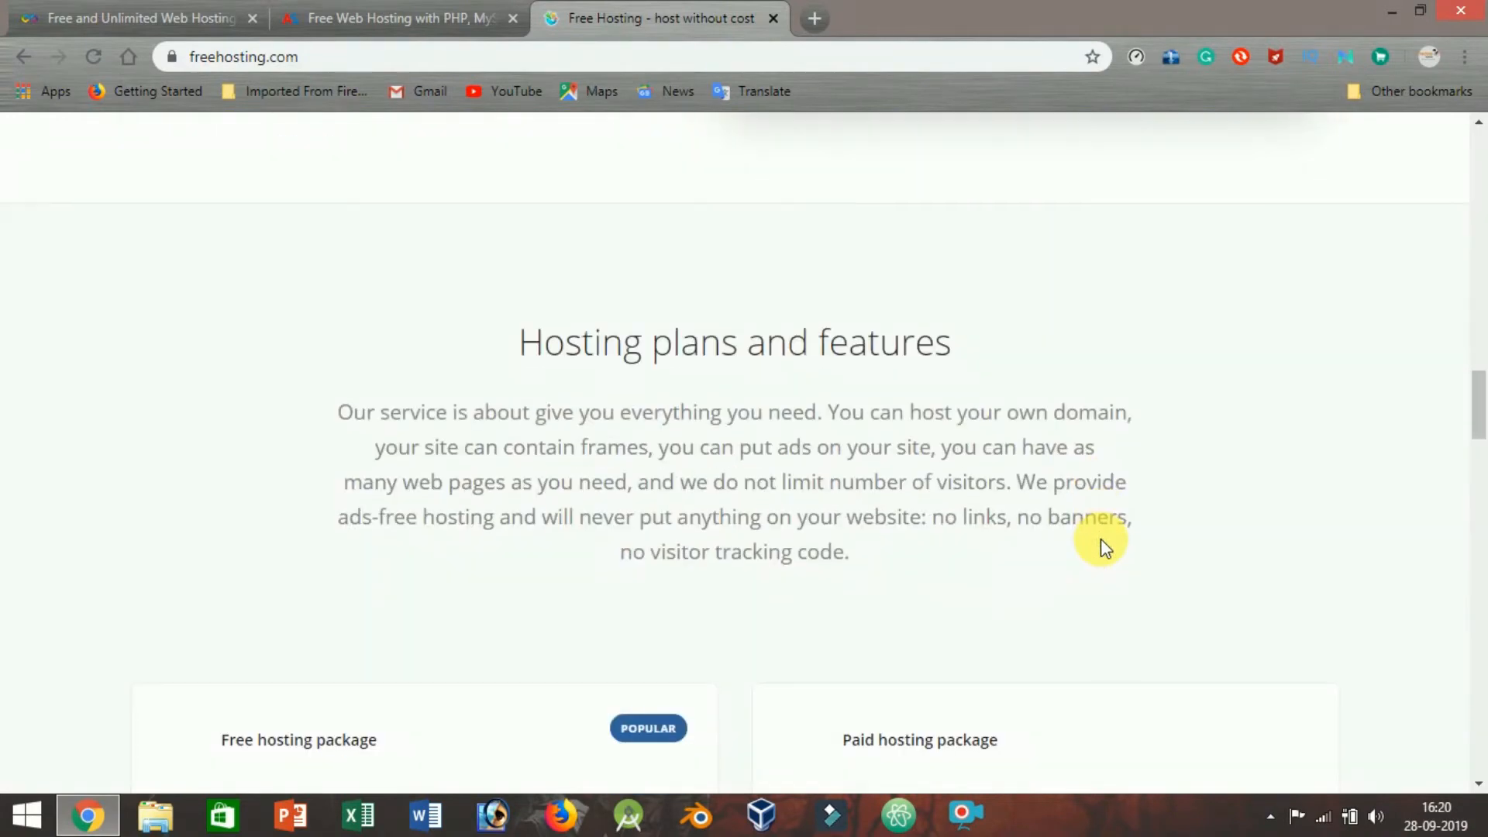
scroll(down, 3)
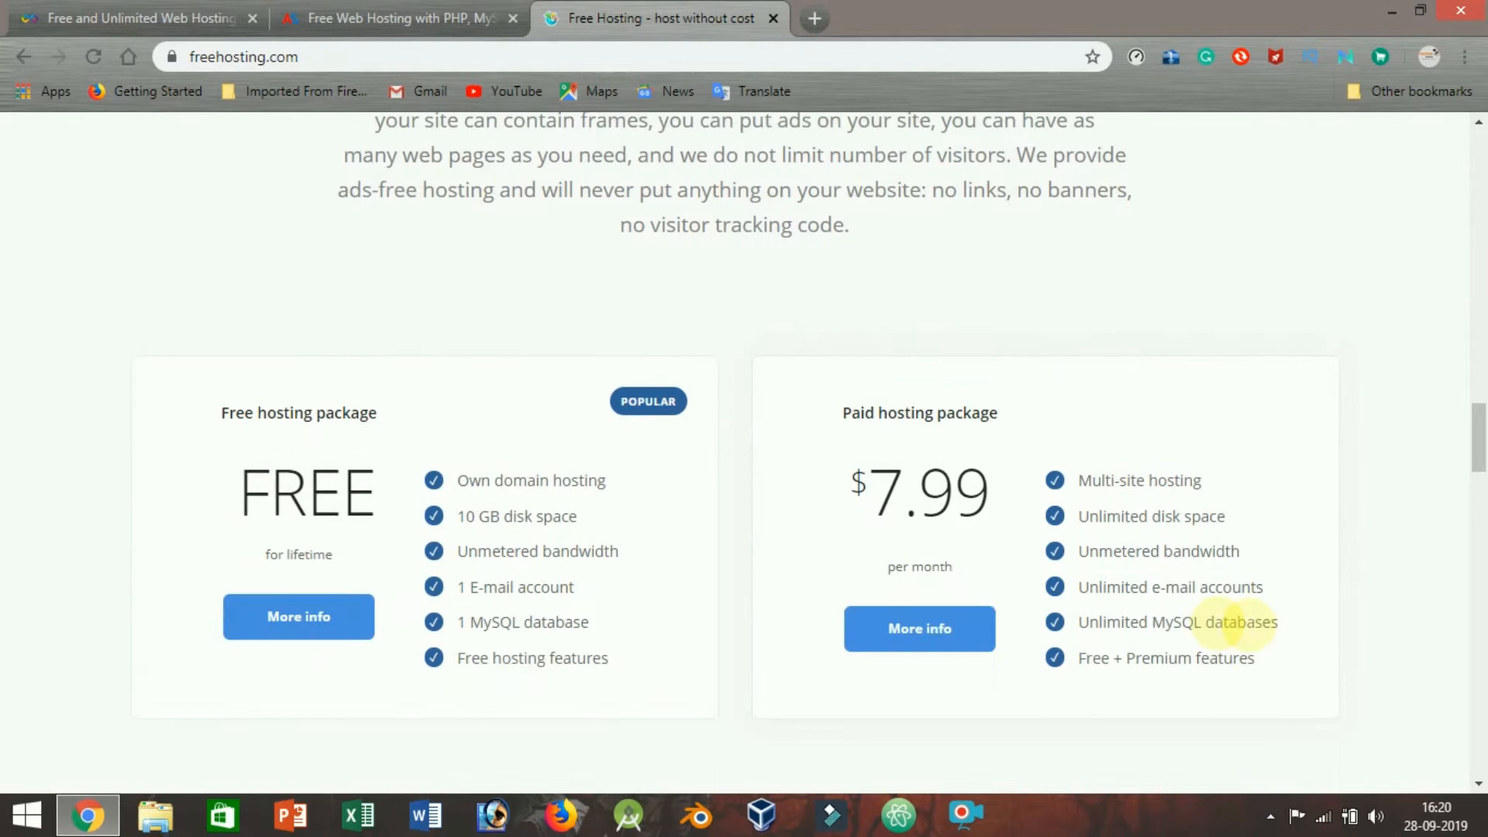
scroll(down, 3)
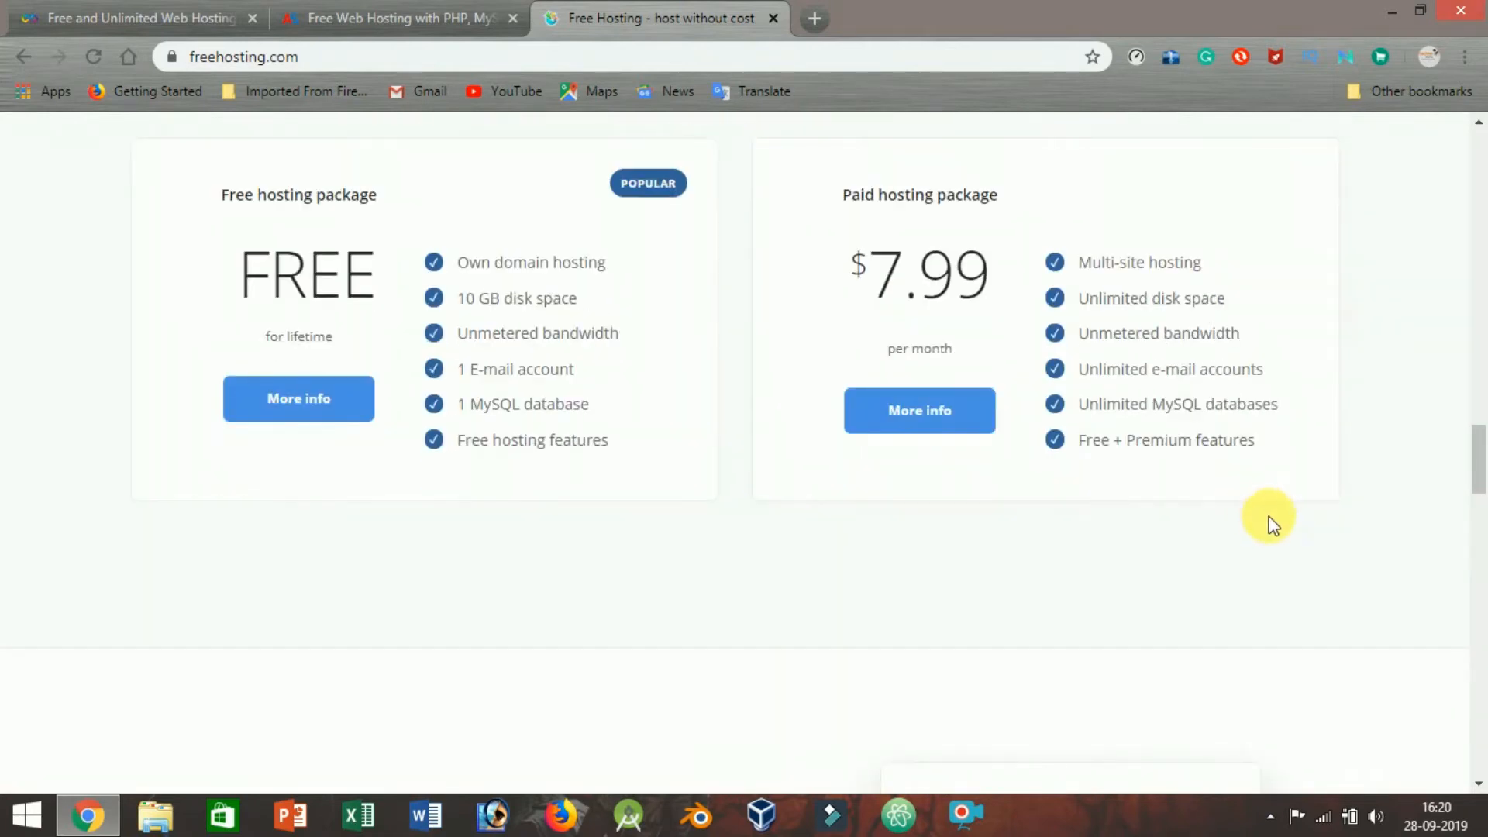
scroll(down, 3)
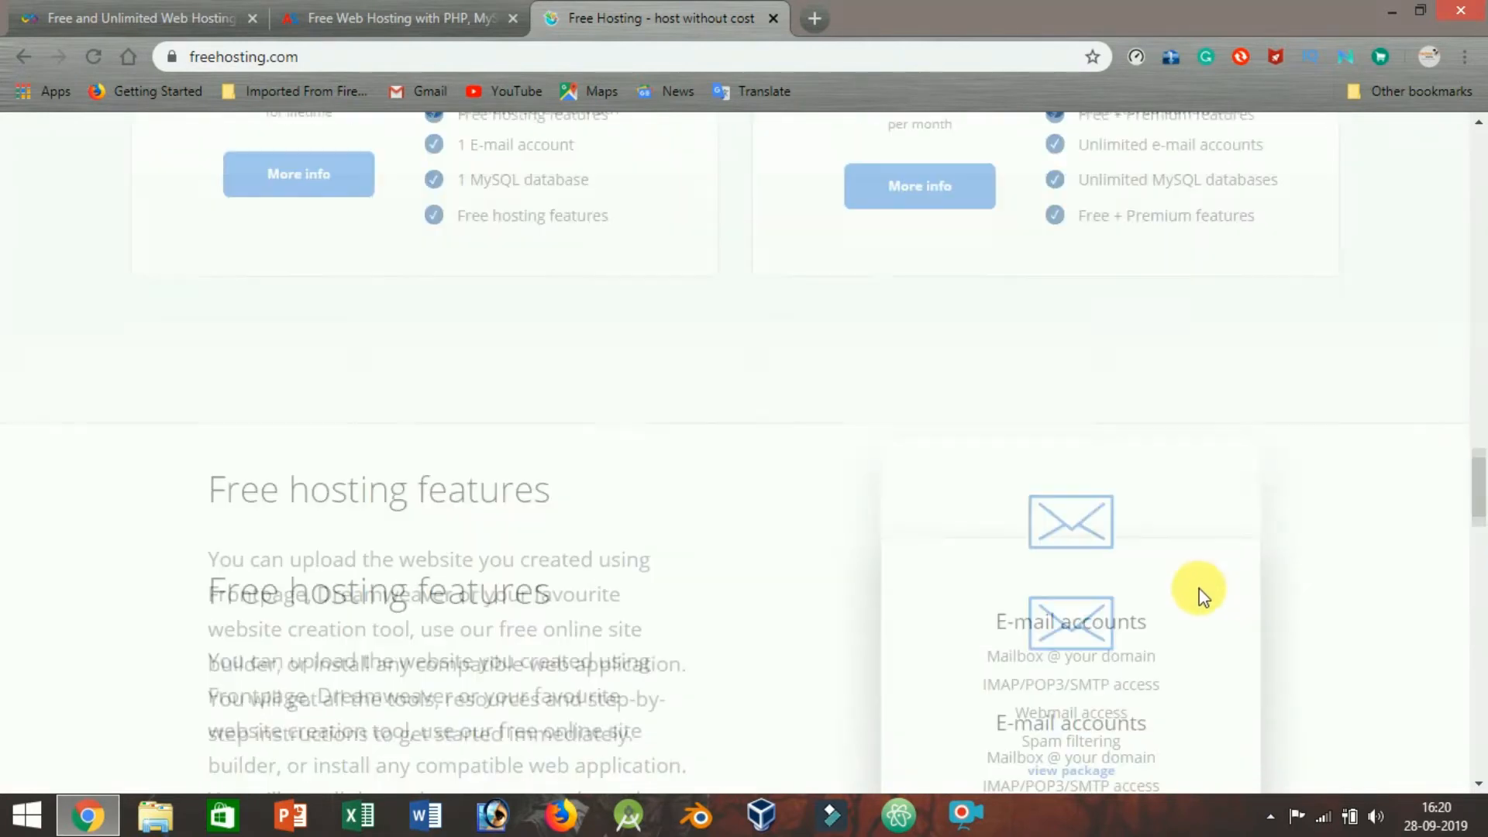
scroll(down, 3)
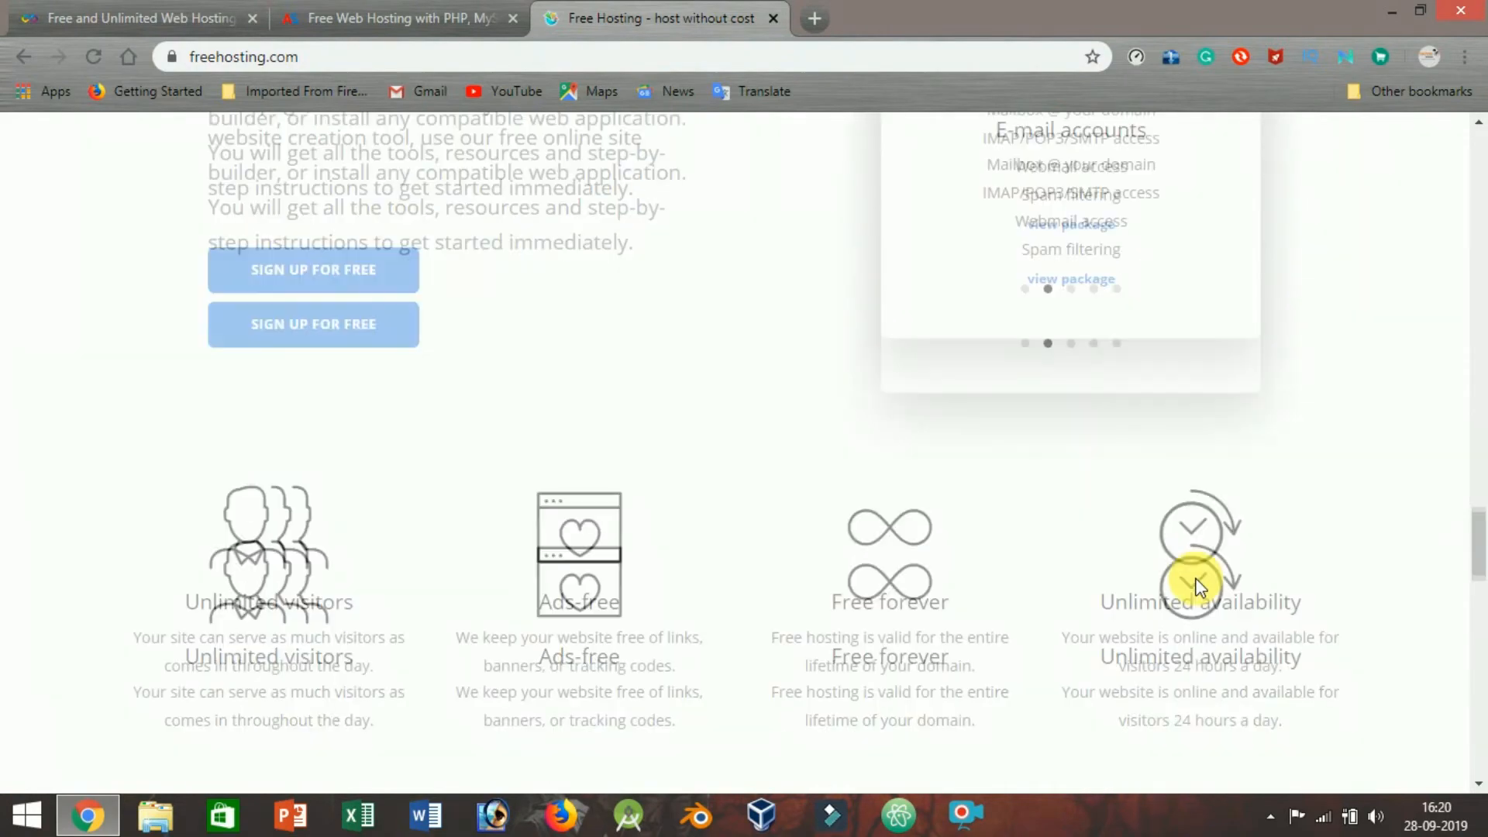
scroll(down, 3)
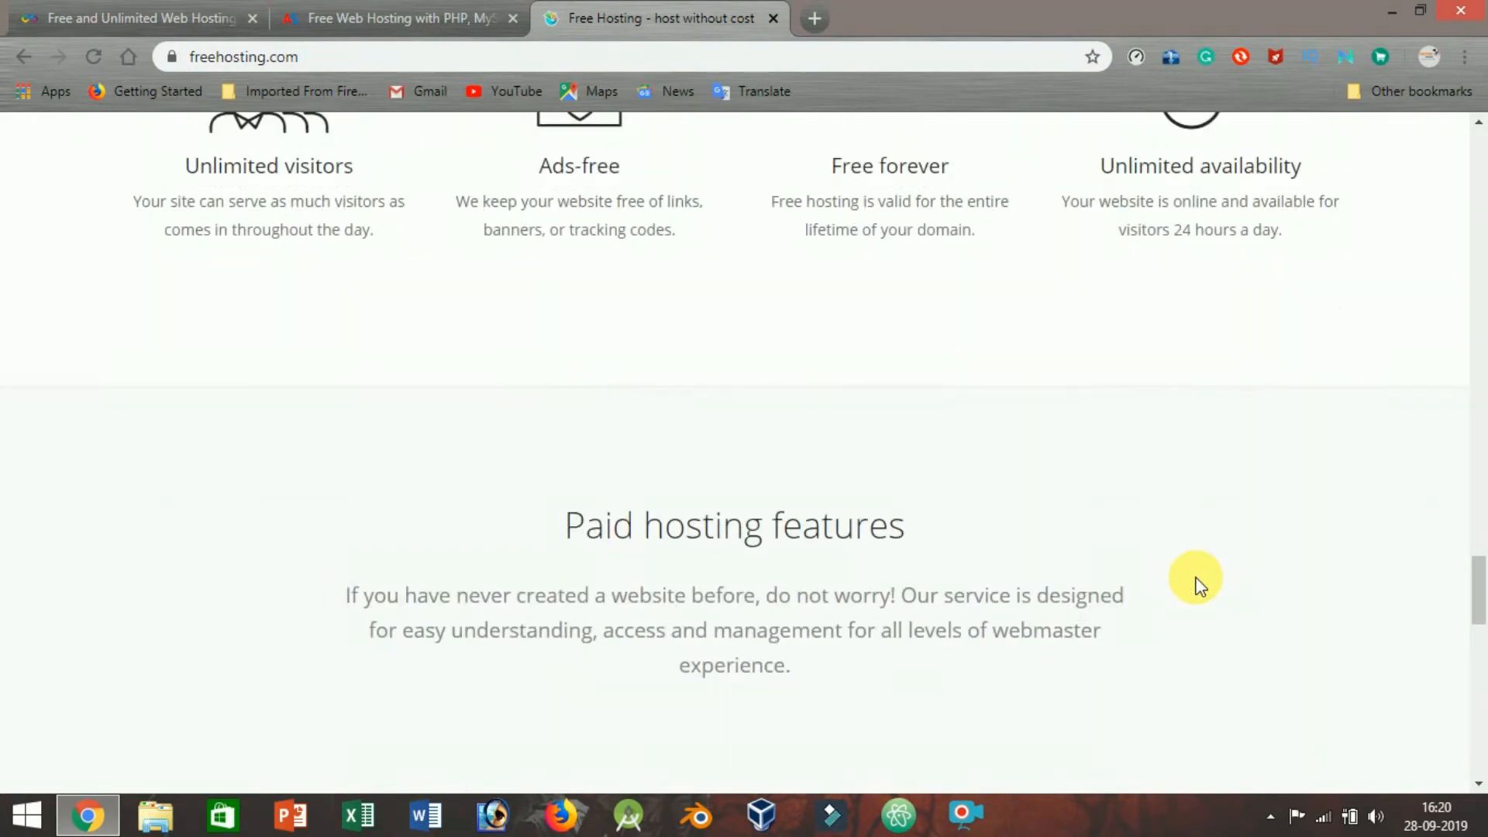
scroll(down, 3)
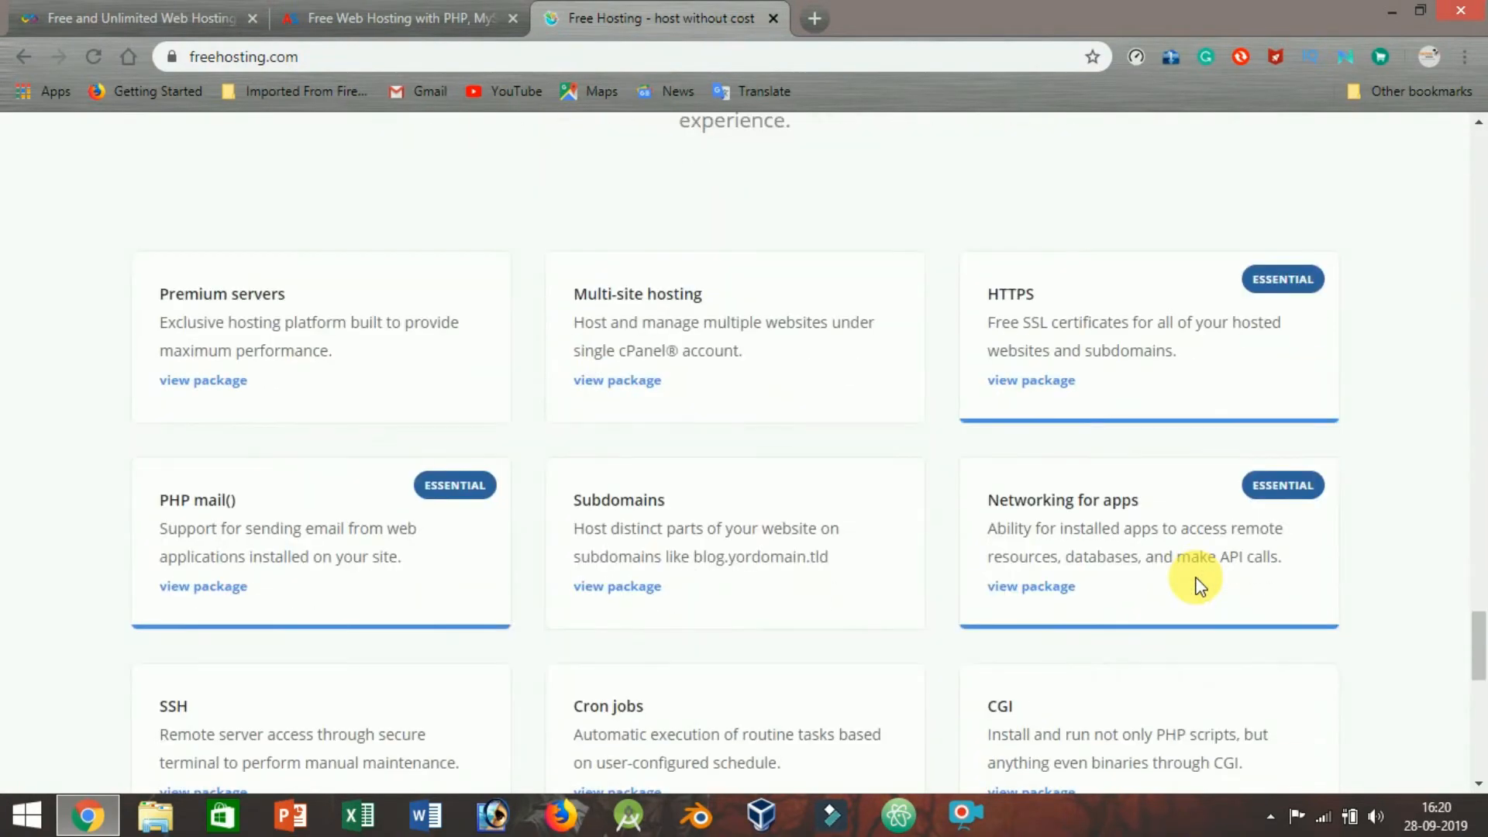
scroll(down, 3)
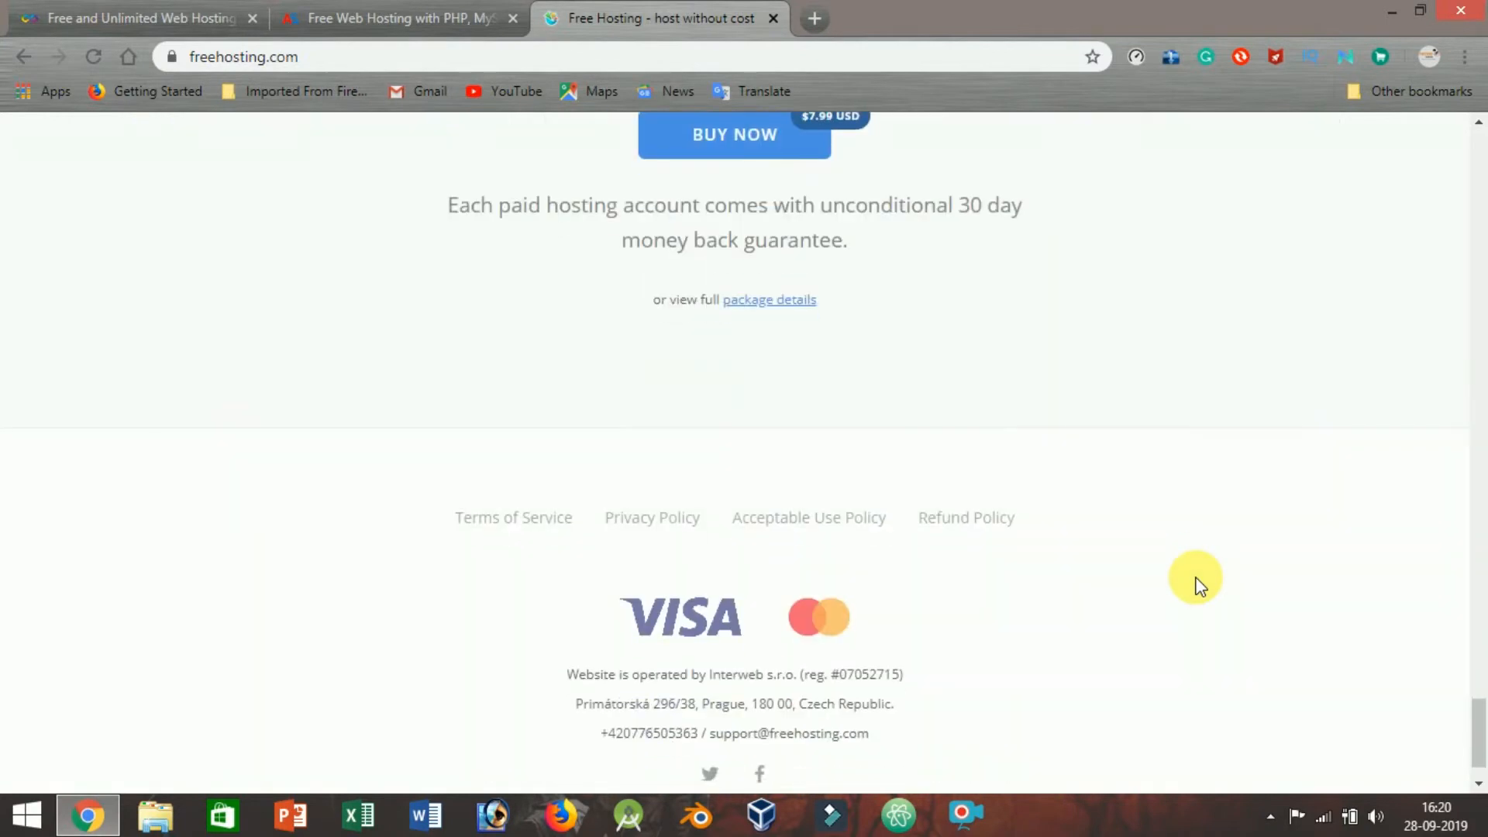
scroll(up, 3)
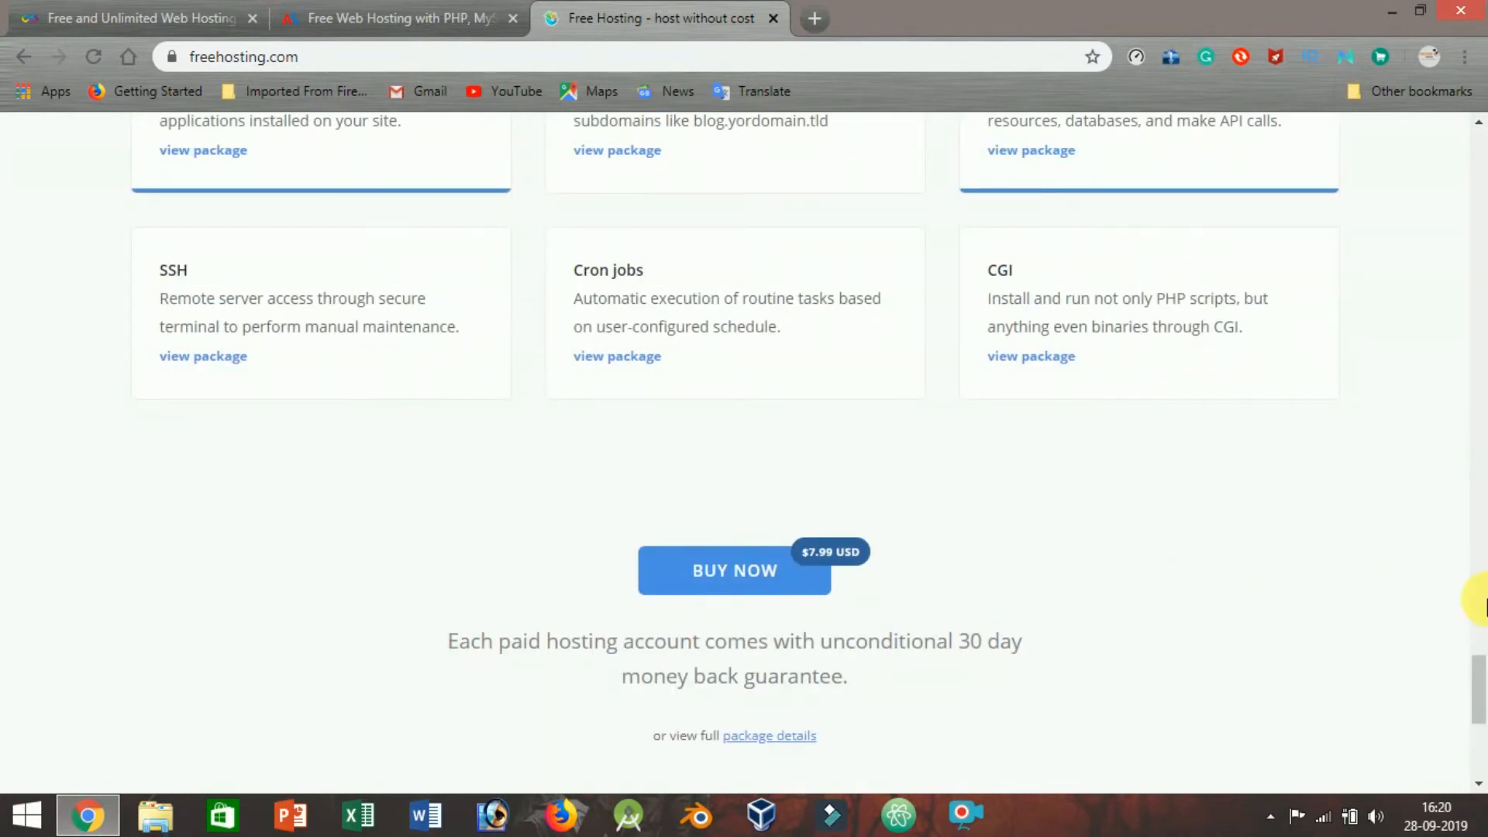
scroll(down, 3)
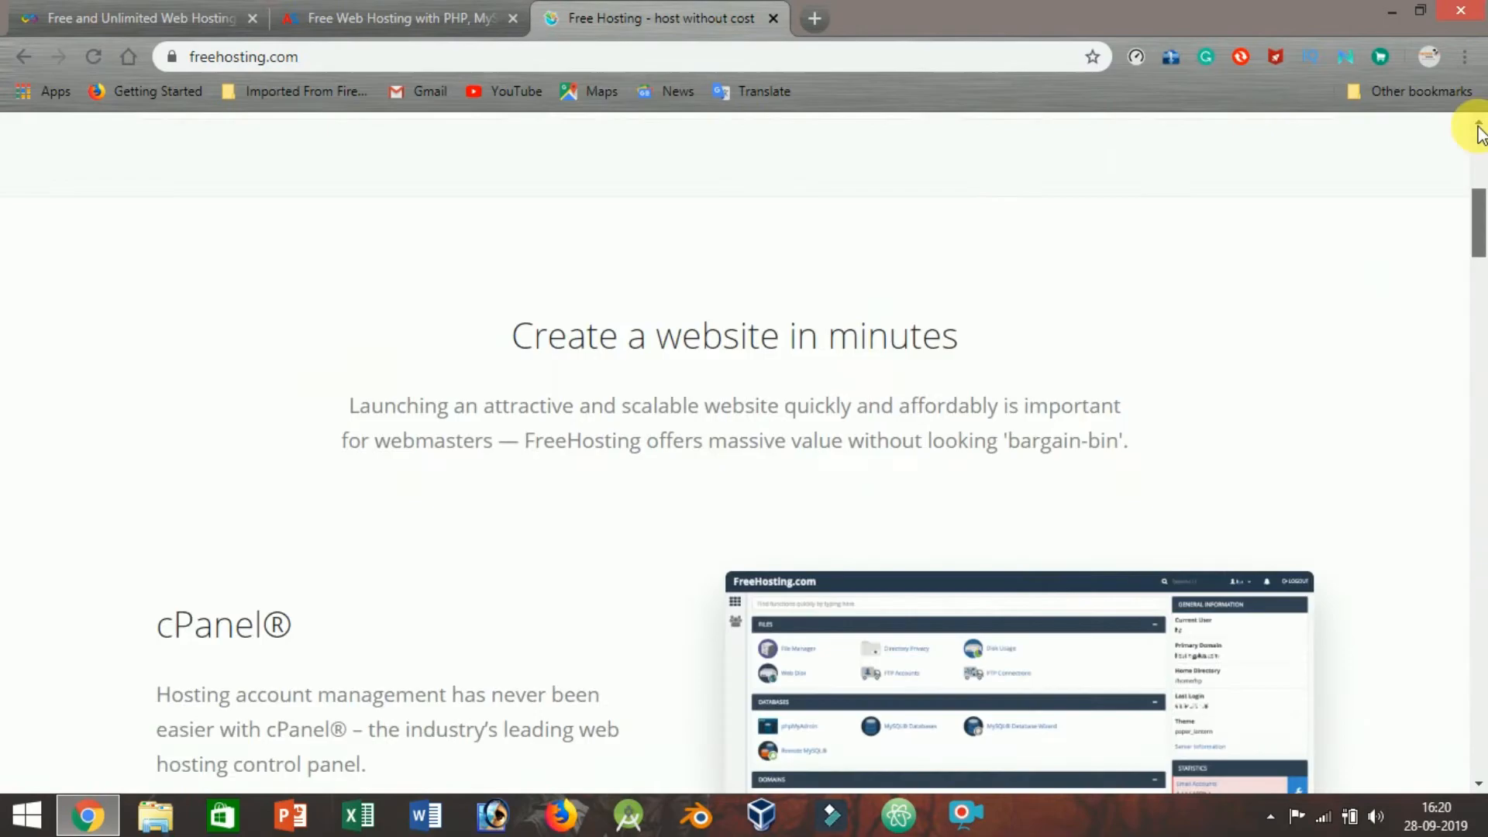
click(813, 18)
text(freehostia.com)
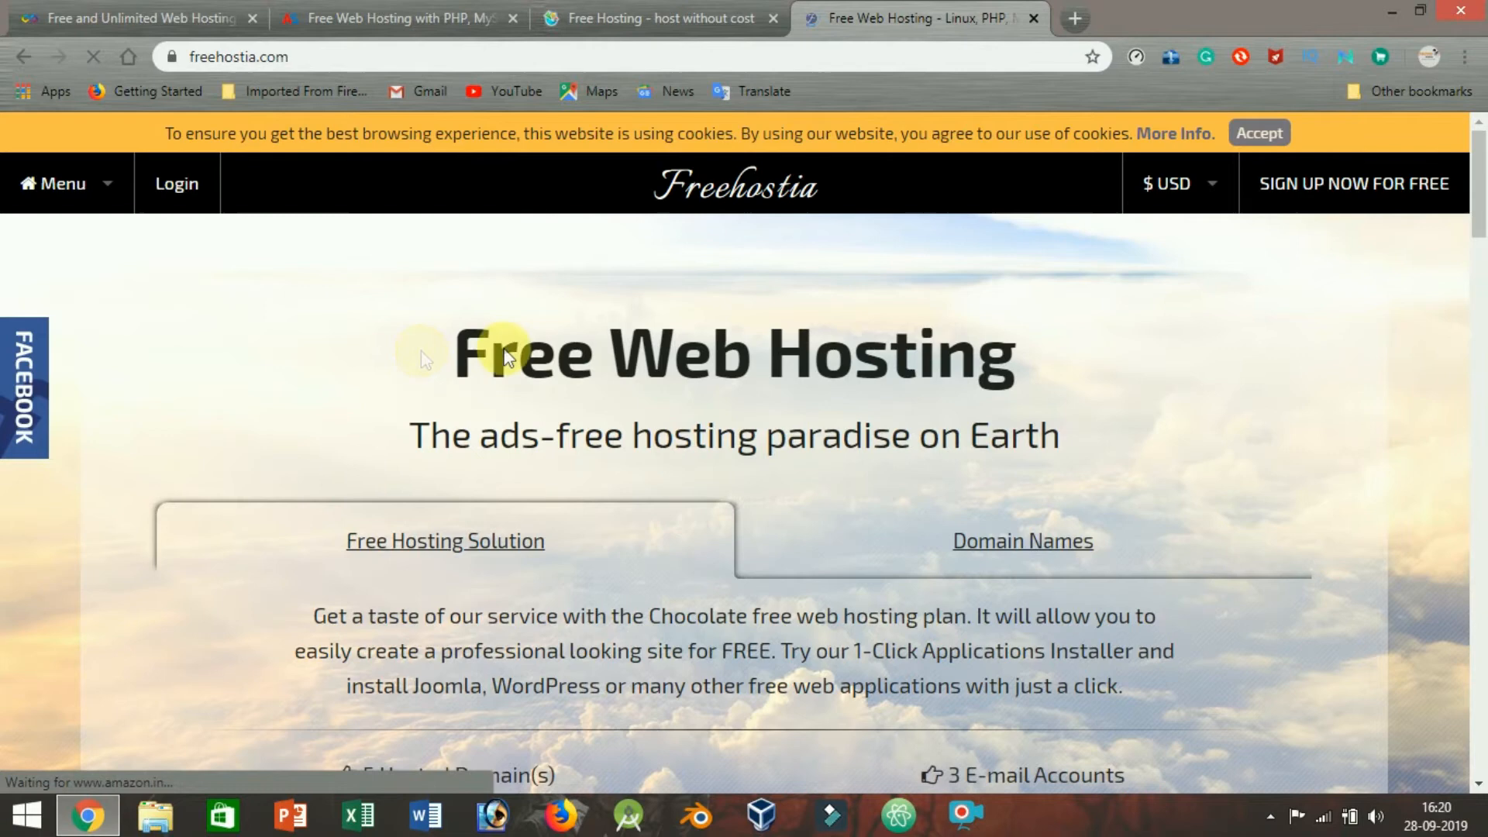
mouse_move(596, 360)
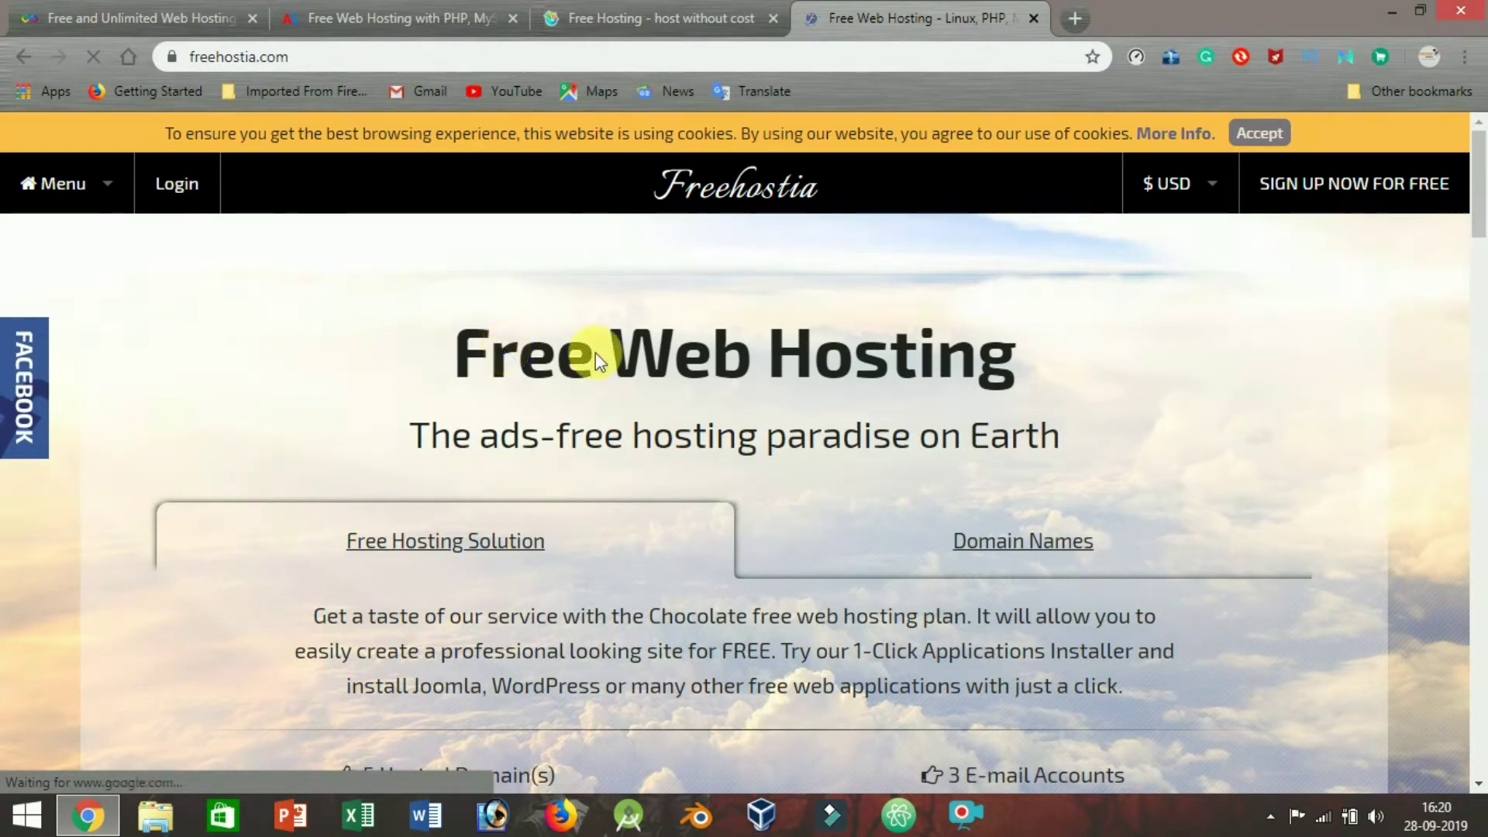
mouse_move(292, 411)
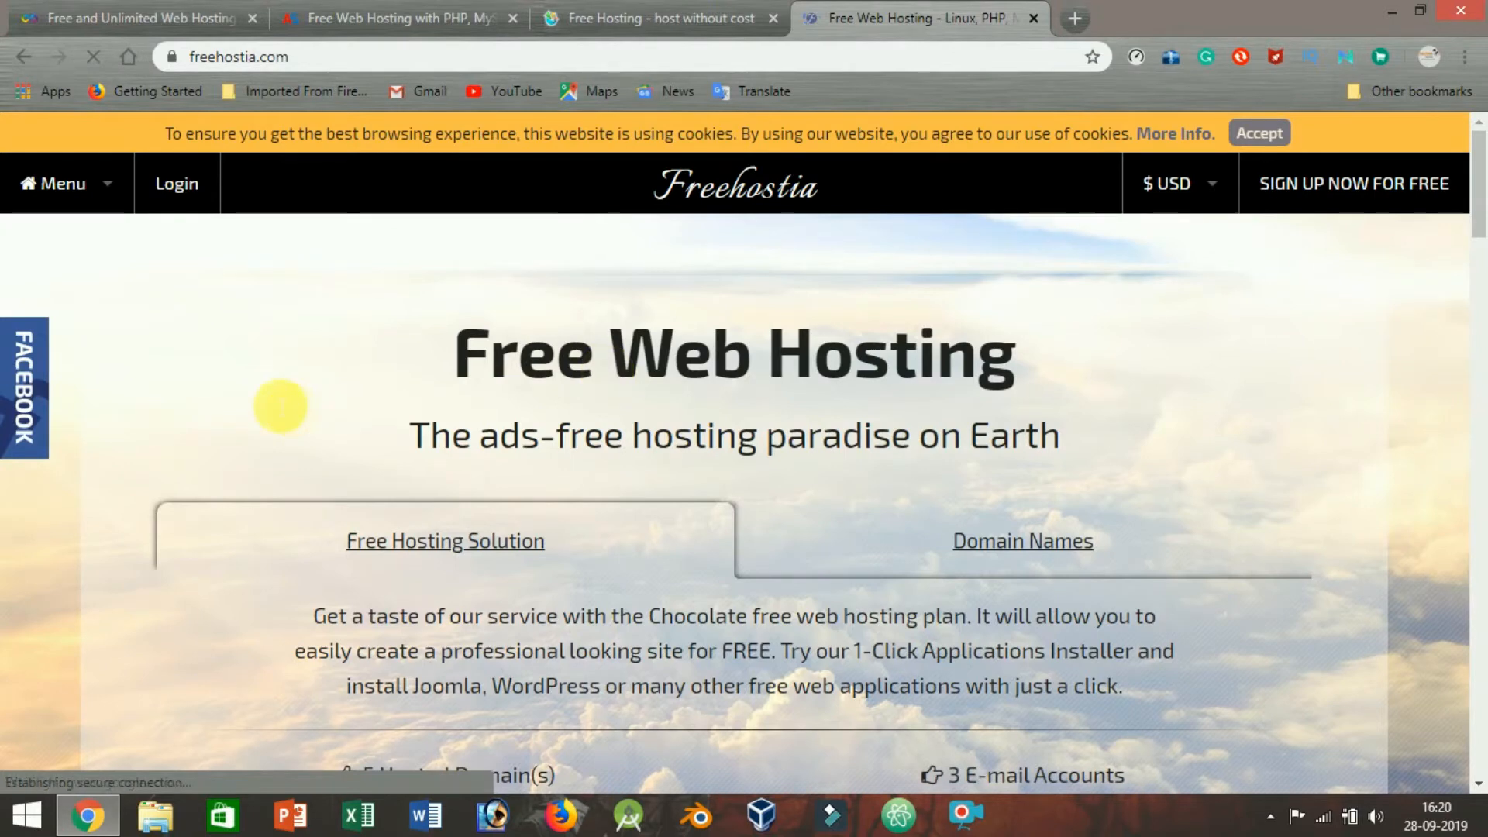
mouse_move(413, 396)
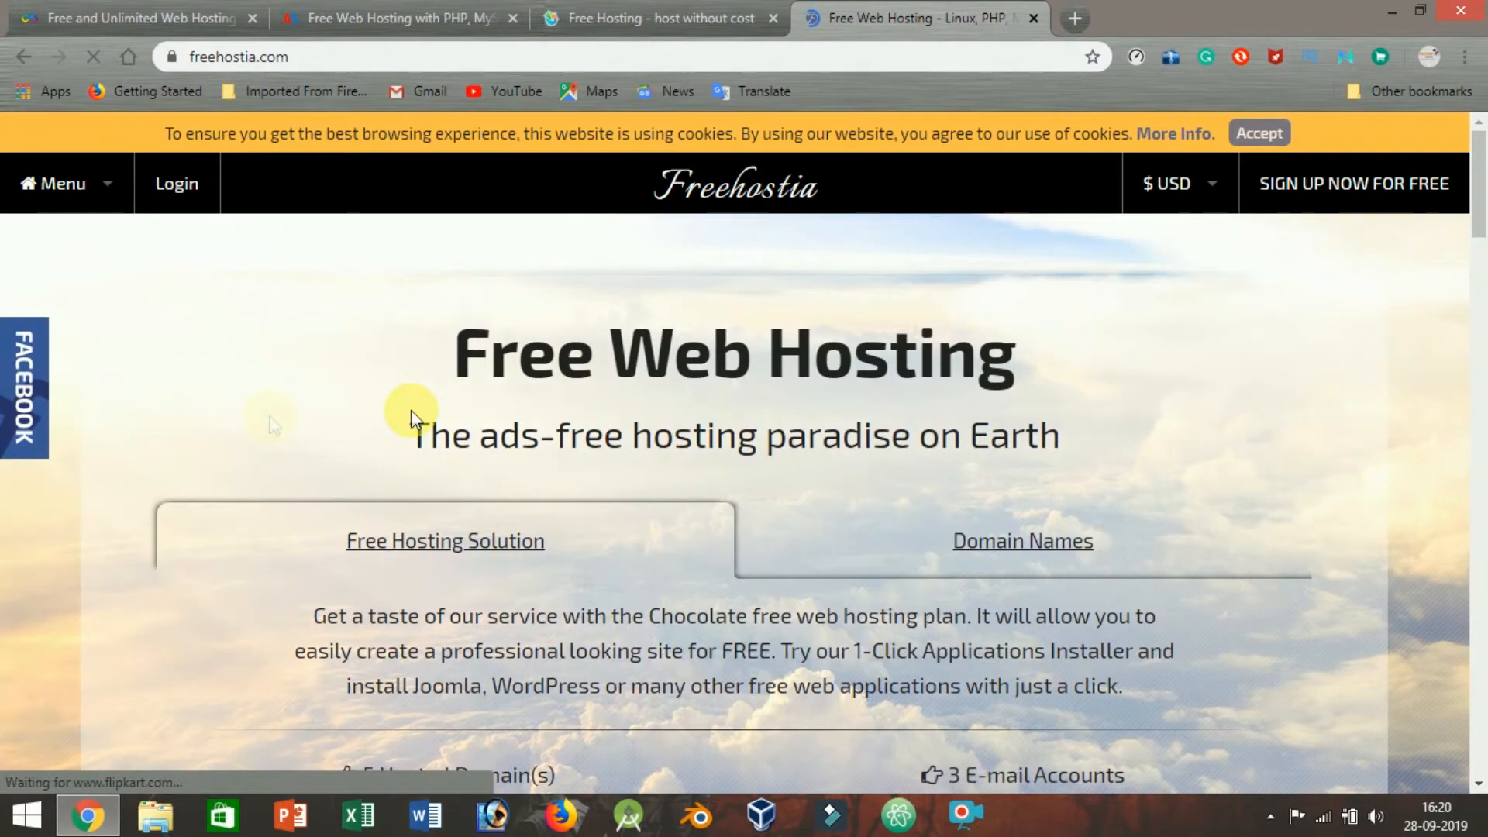
mouse_move(275, 423)
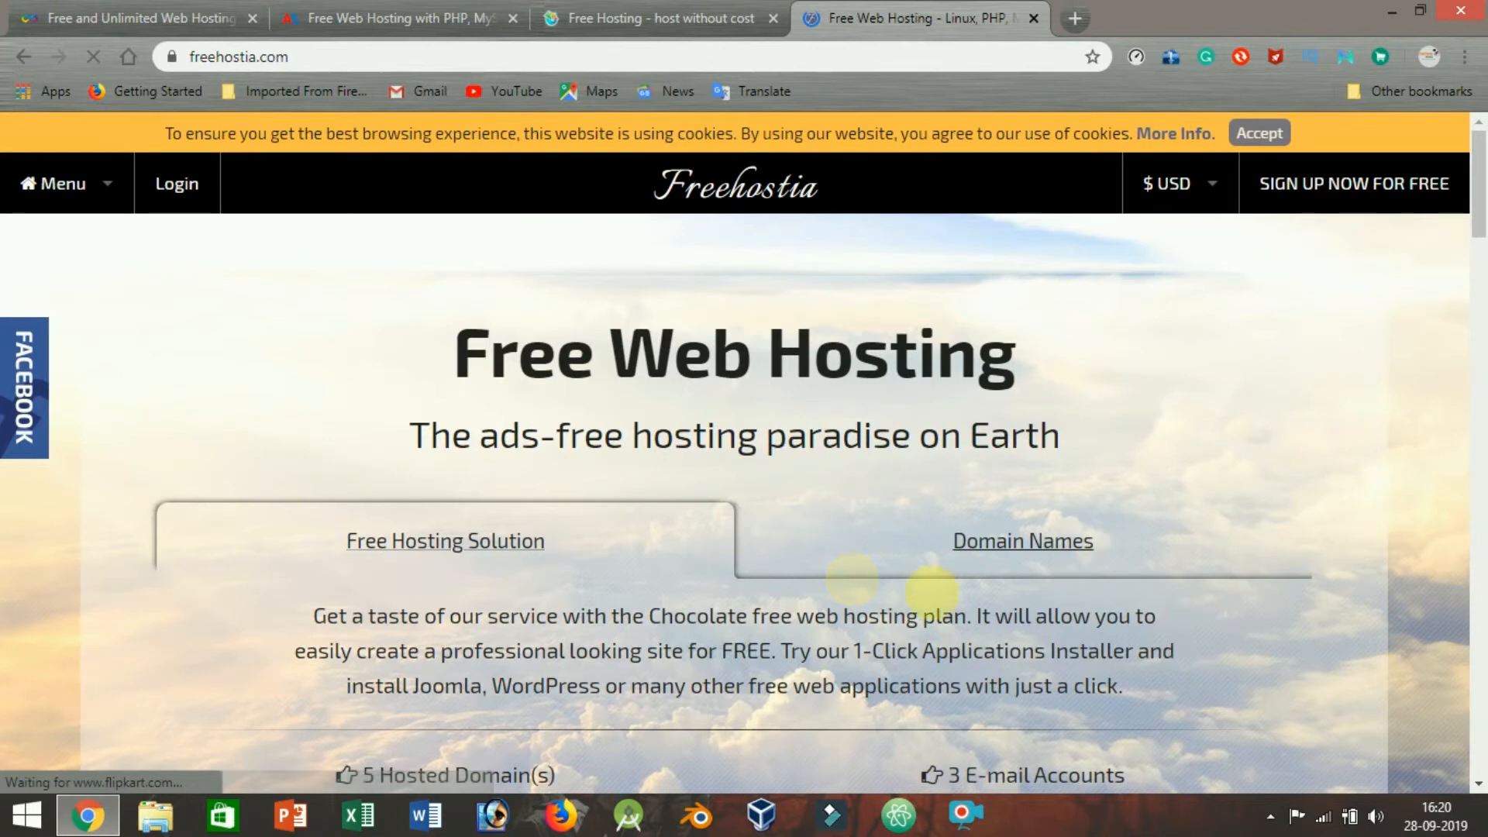
mouse_move(934, 613)
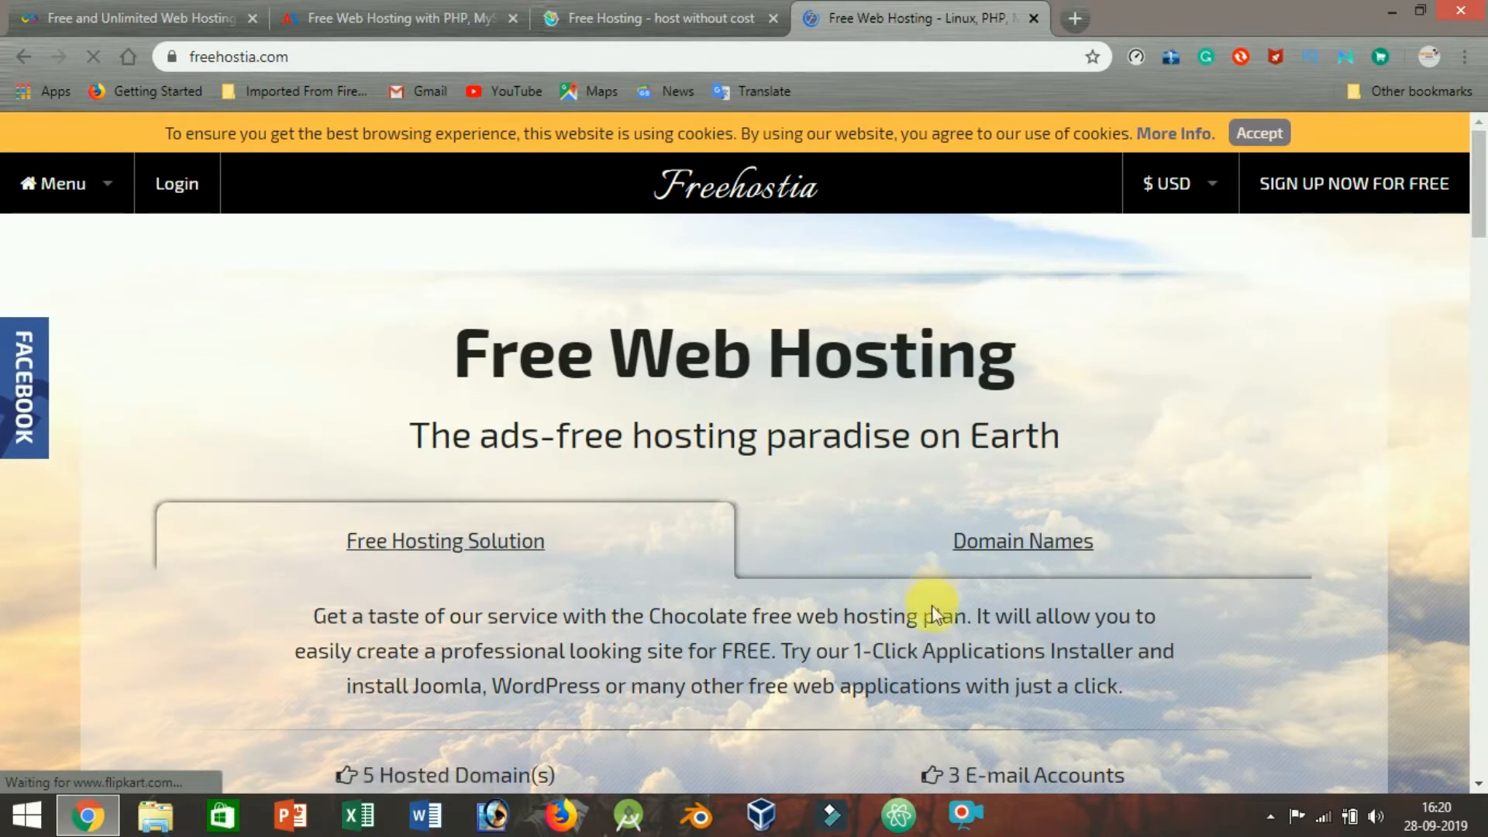
mouse_move(937, 612)
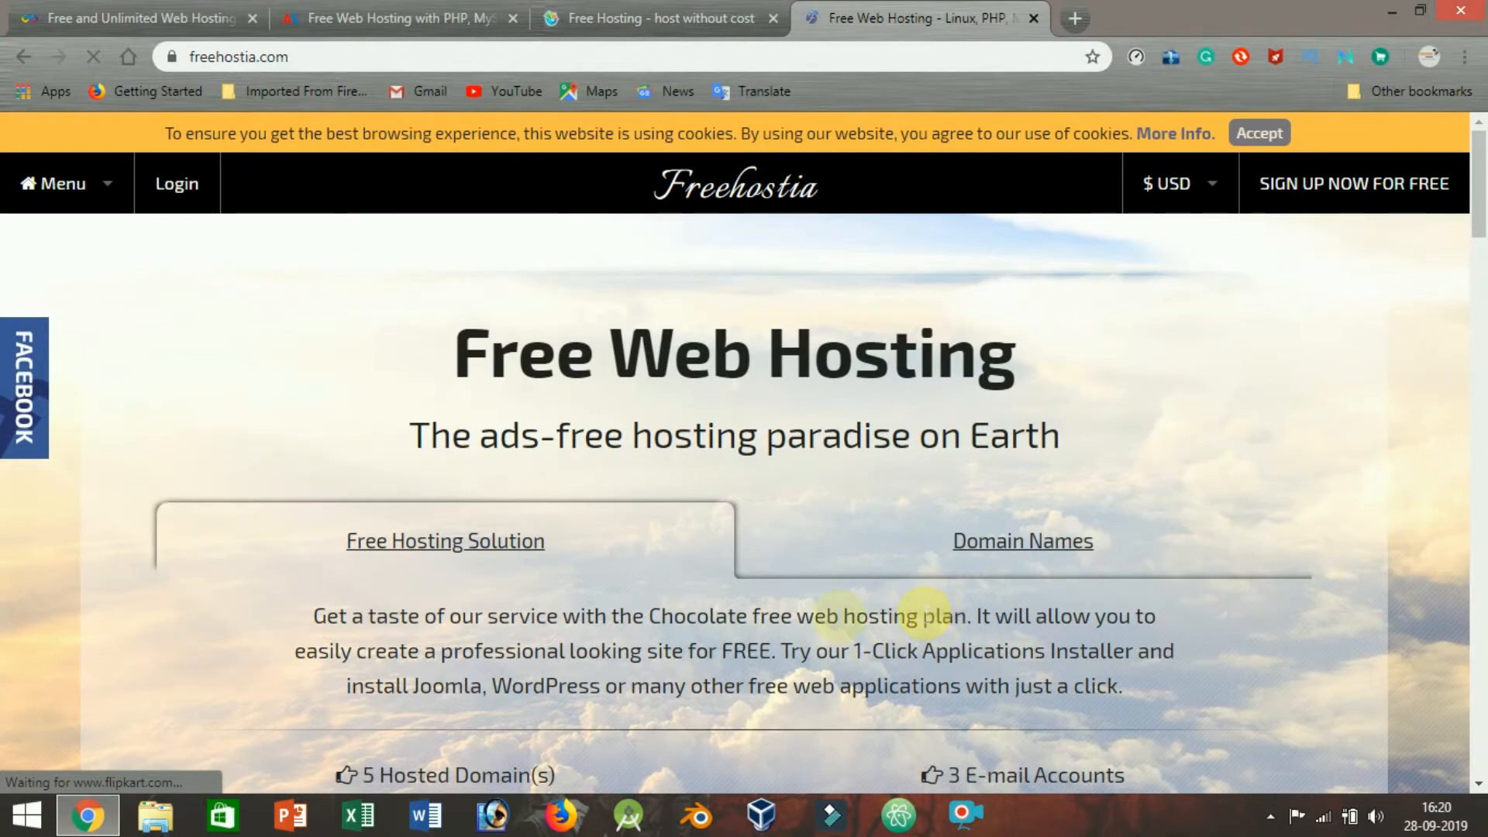
mouse_move(842, 617)
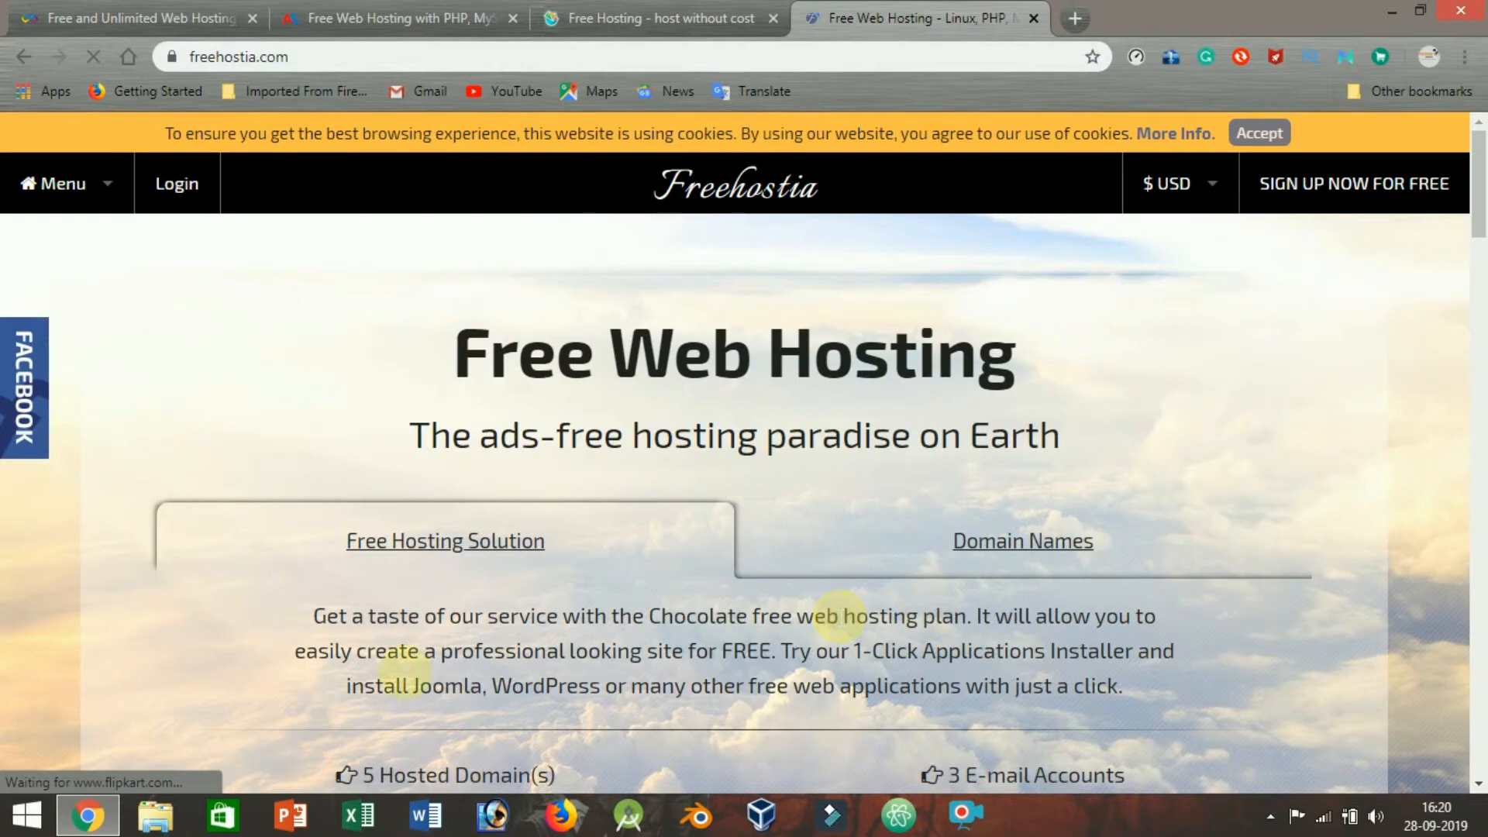
mouse_move(300, 679)
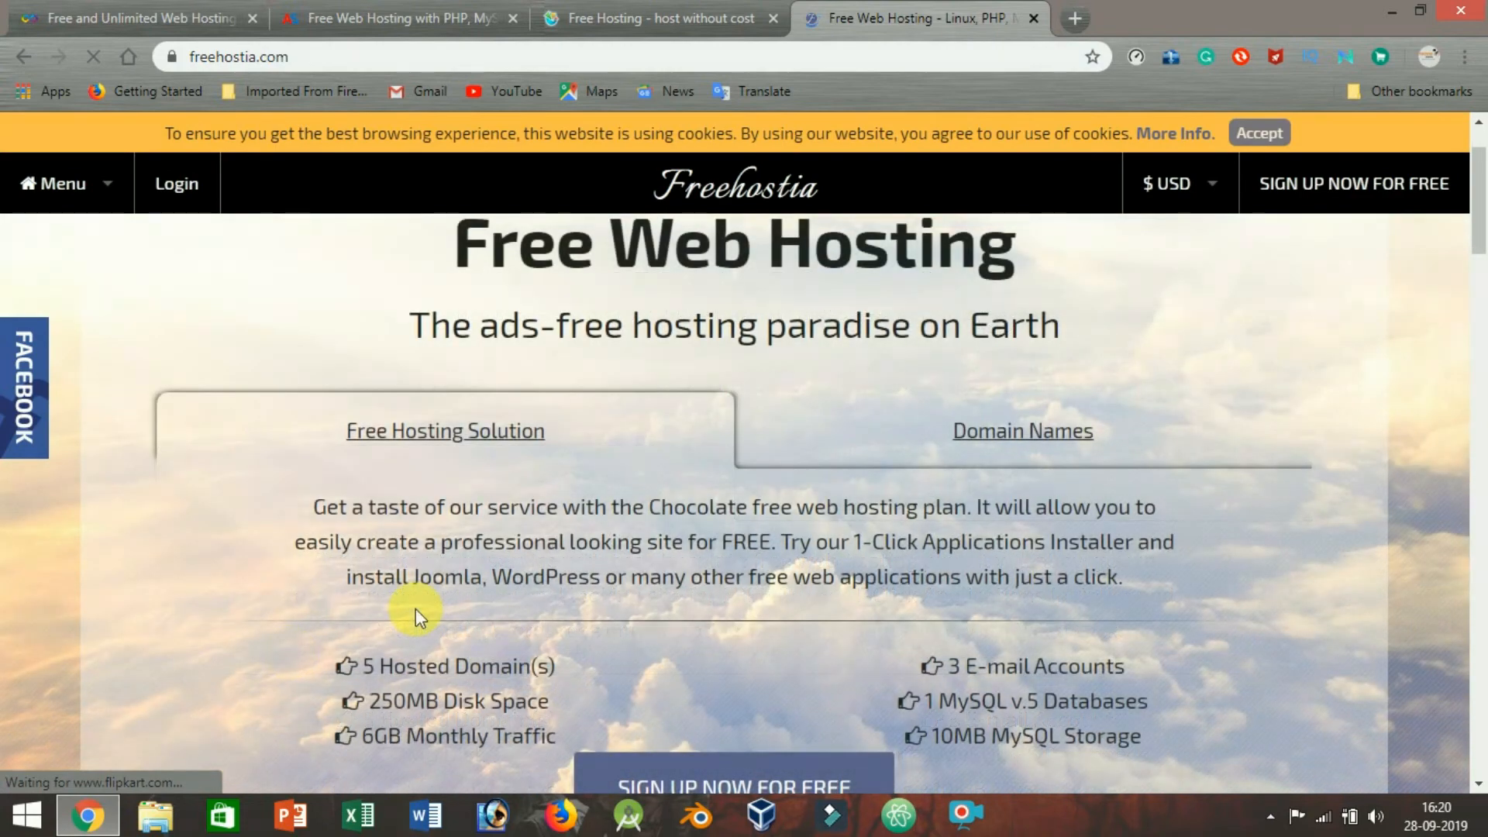
mouse_move(485, 608)
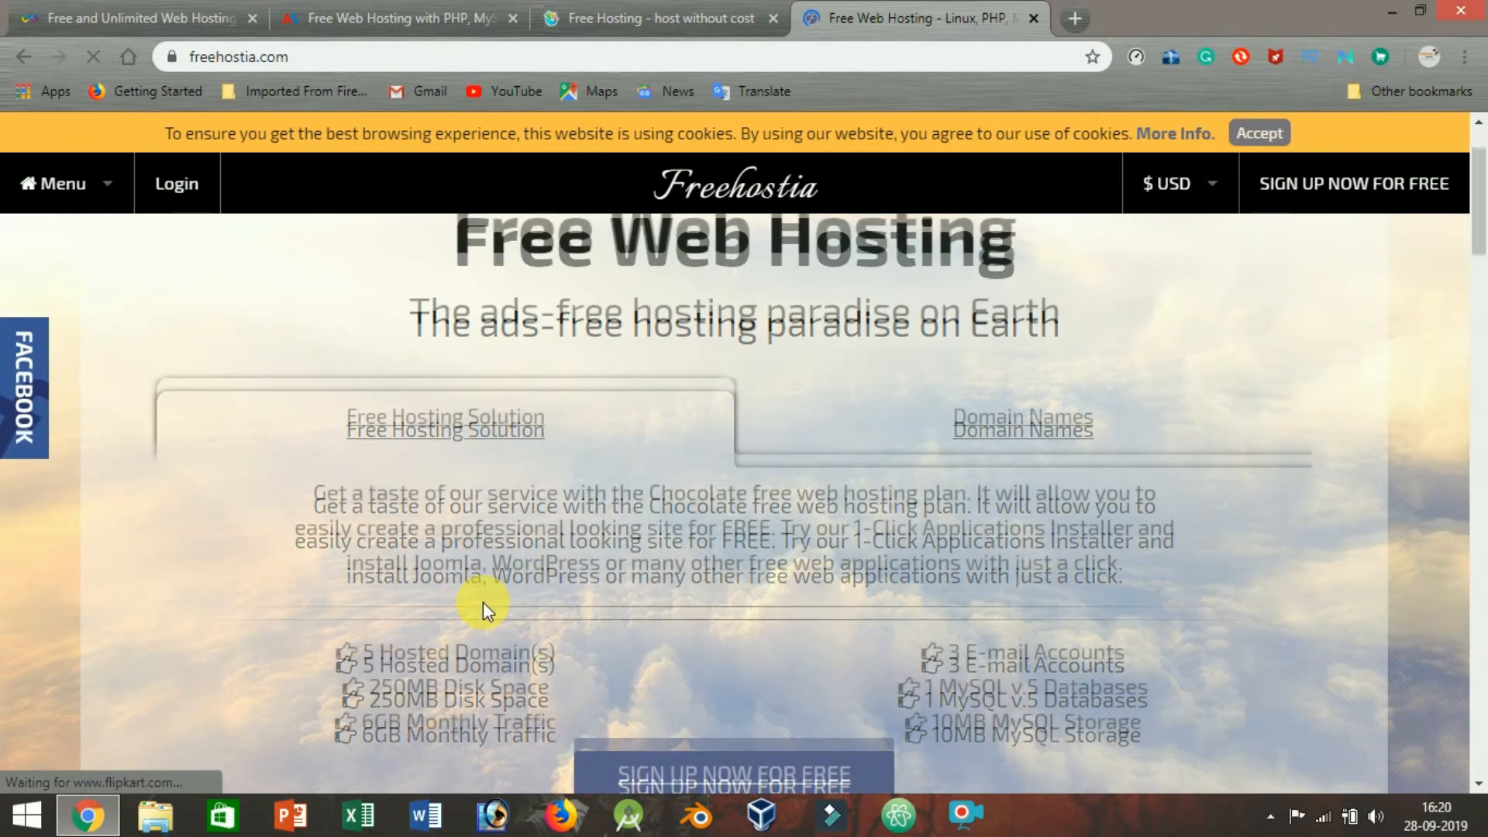
Scroll Freehostia down to the free Chocolate plan limits, like 250MB disk and 6GB traffic
scroll(down, 3)
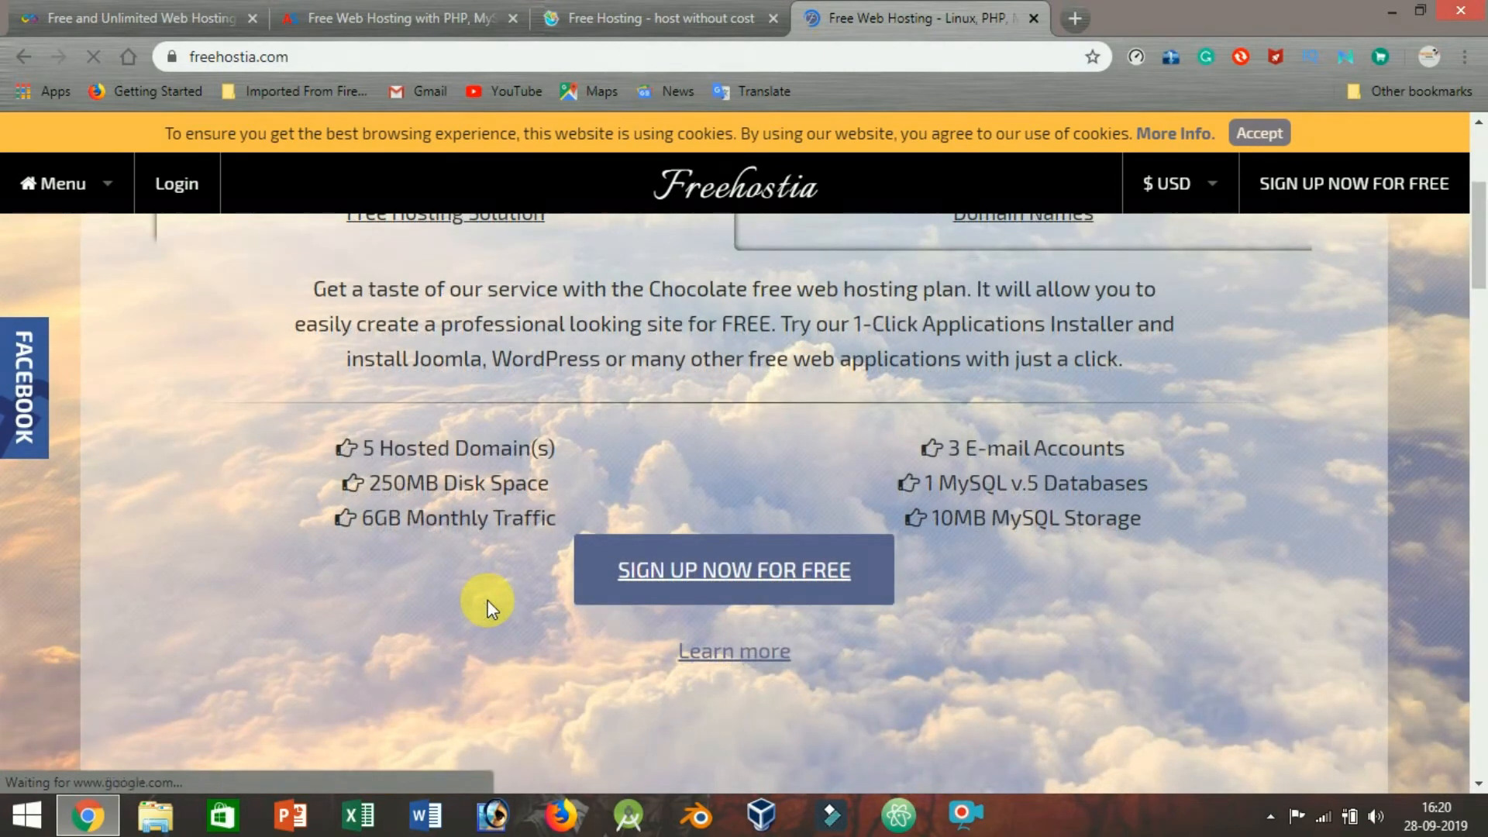
mouse_move(484, 598)
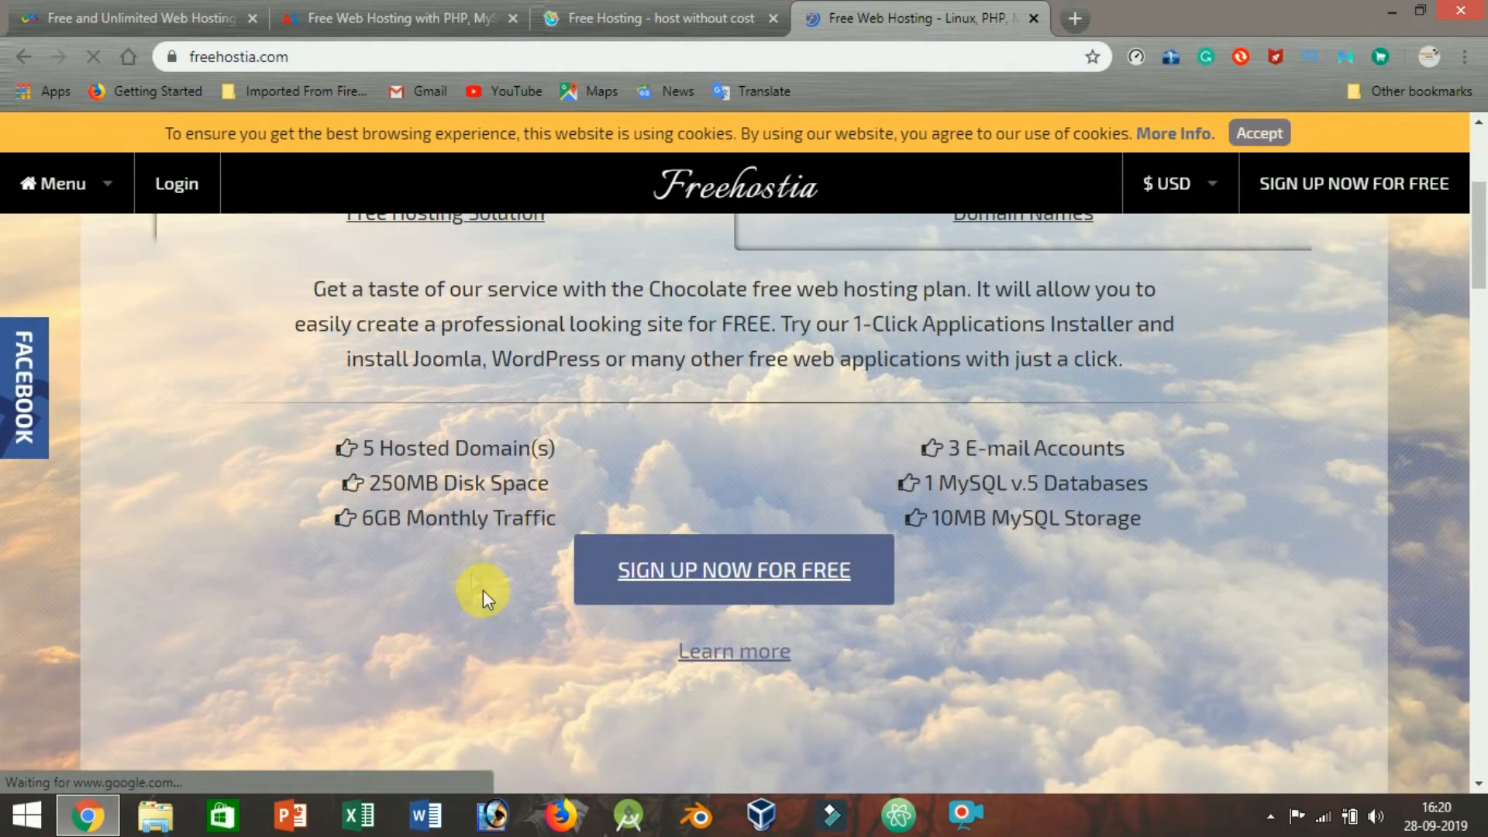
mouse_move(475, 582)
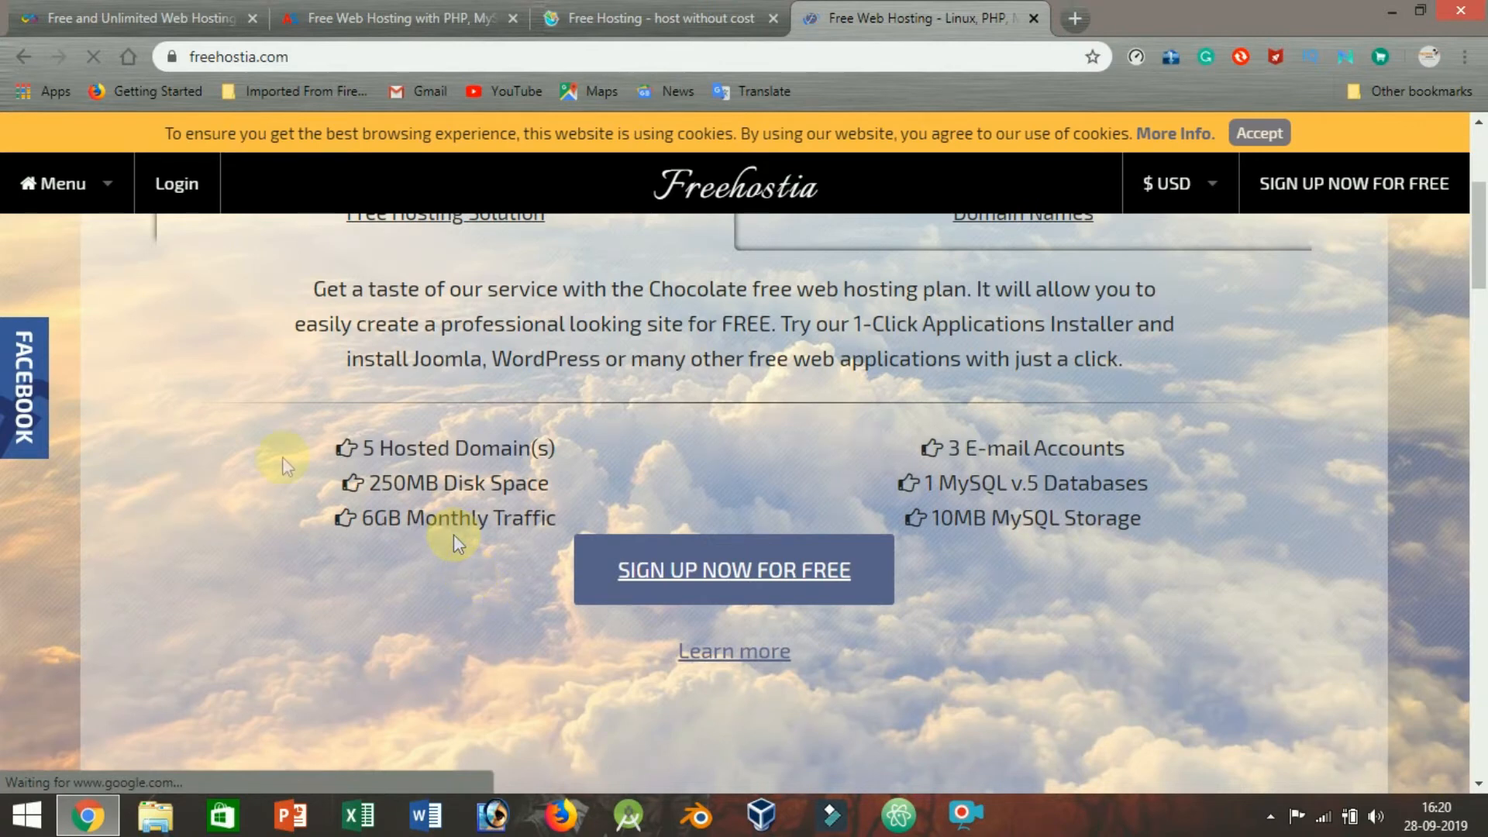
mouse_move(232, 383)
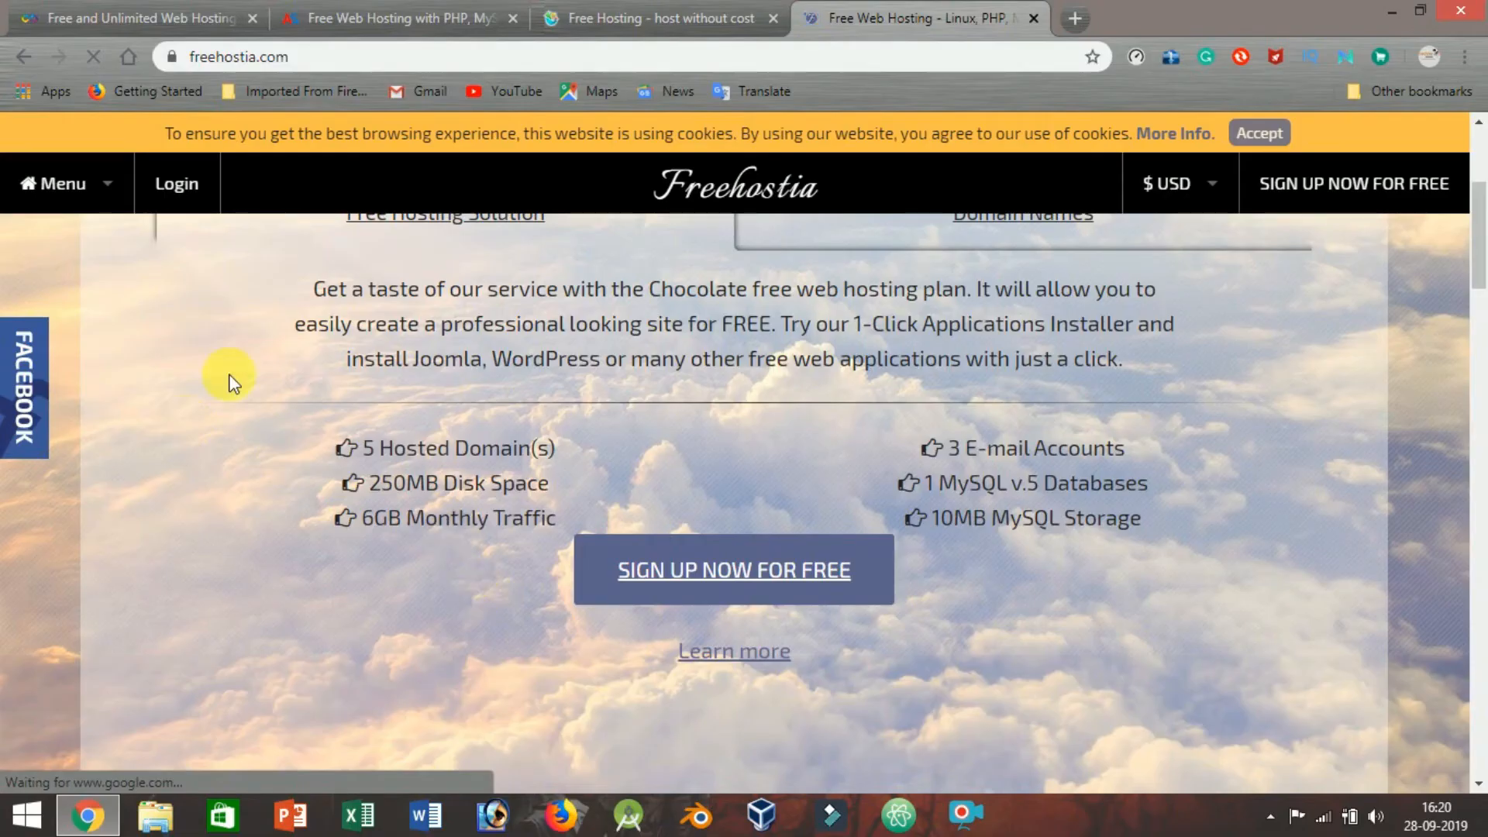
mouse_move(371, 534)
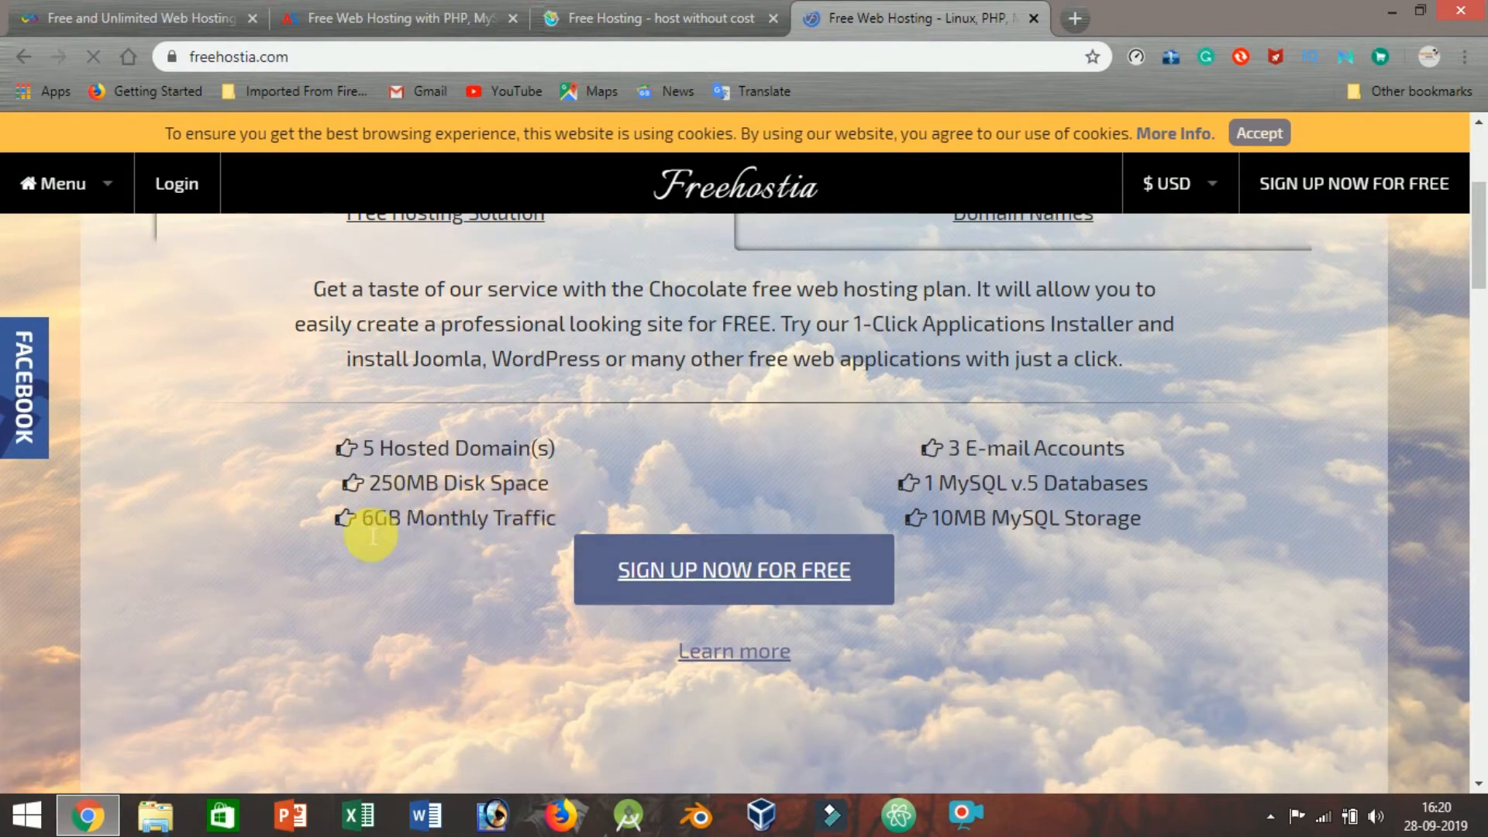
mouse_move(1057, 603)
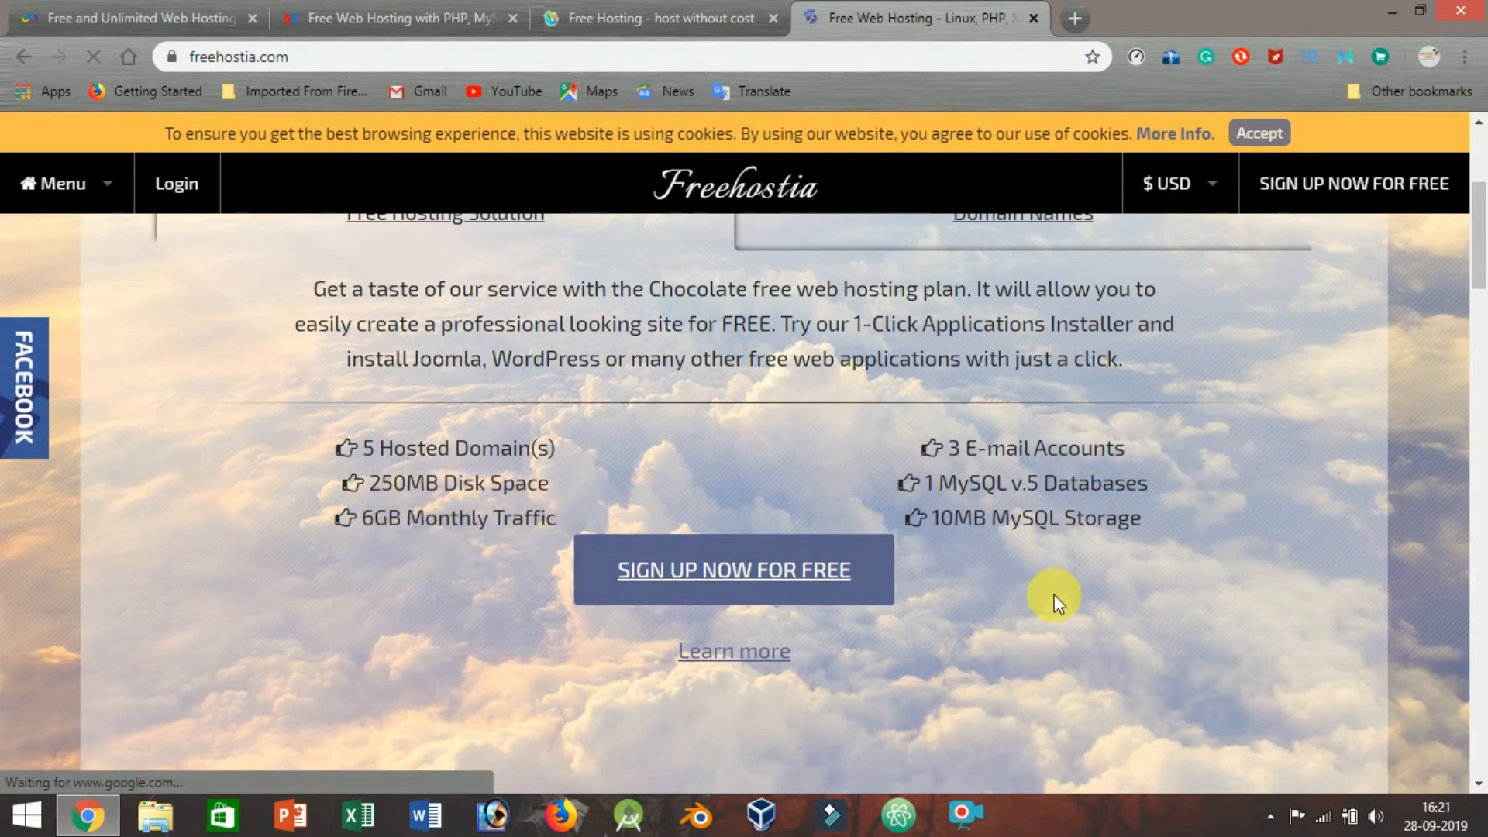
Scroll Freehostia past VPS offers, data center and testimonials to the footer, then back up
scroll(down, 3)
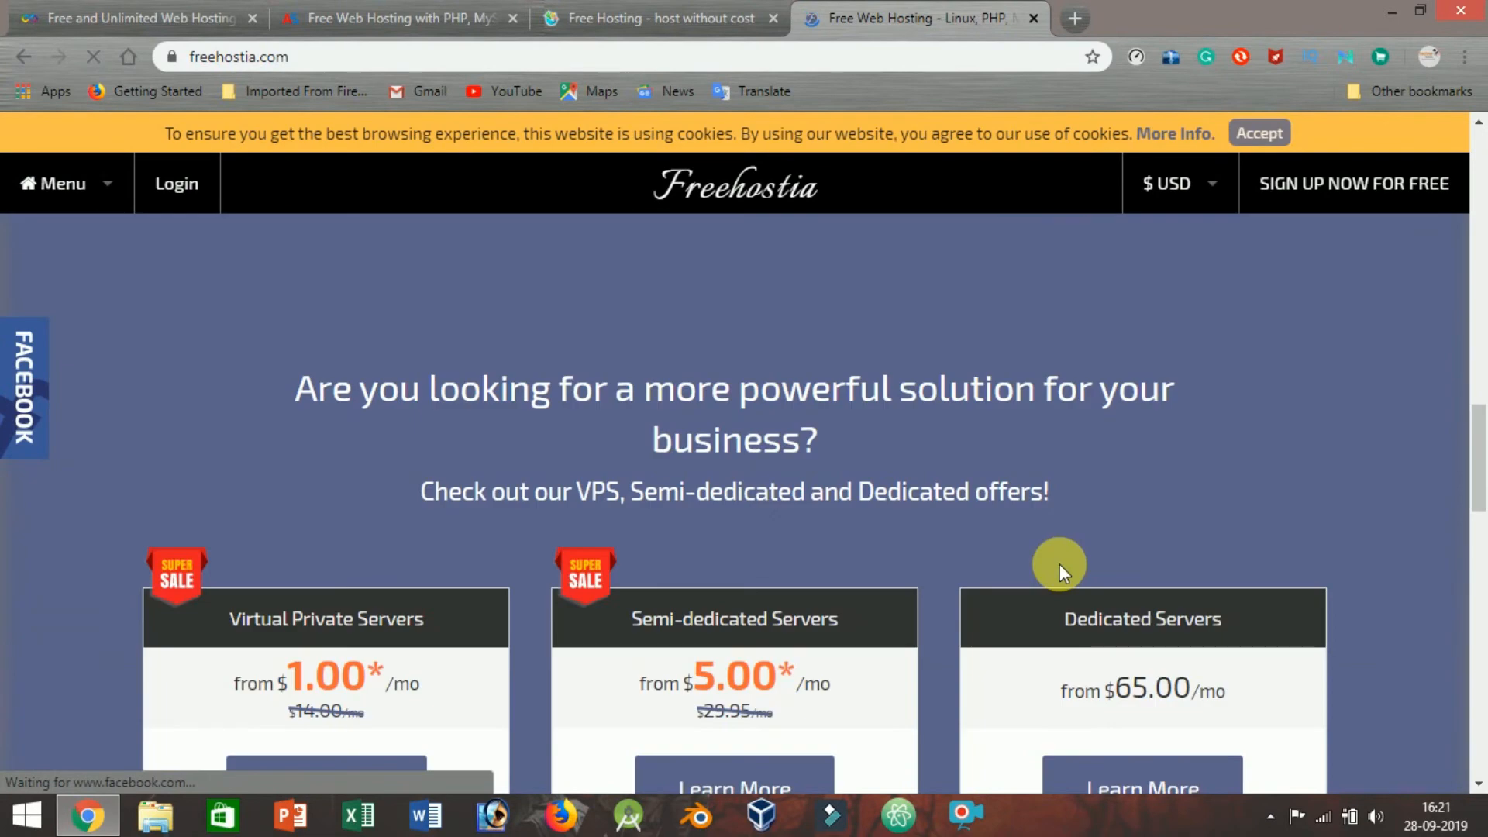
scroll(down, 3)
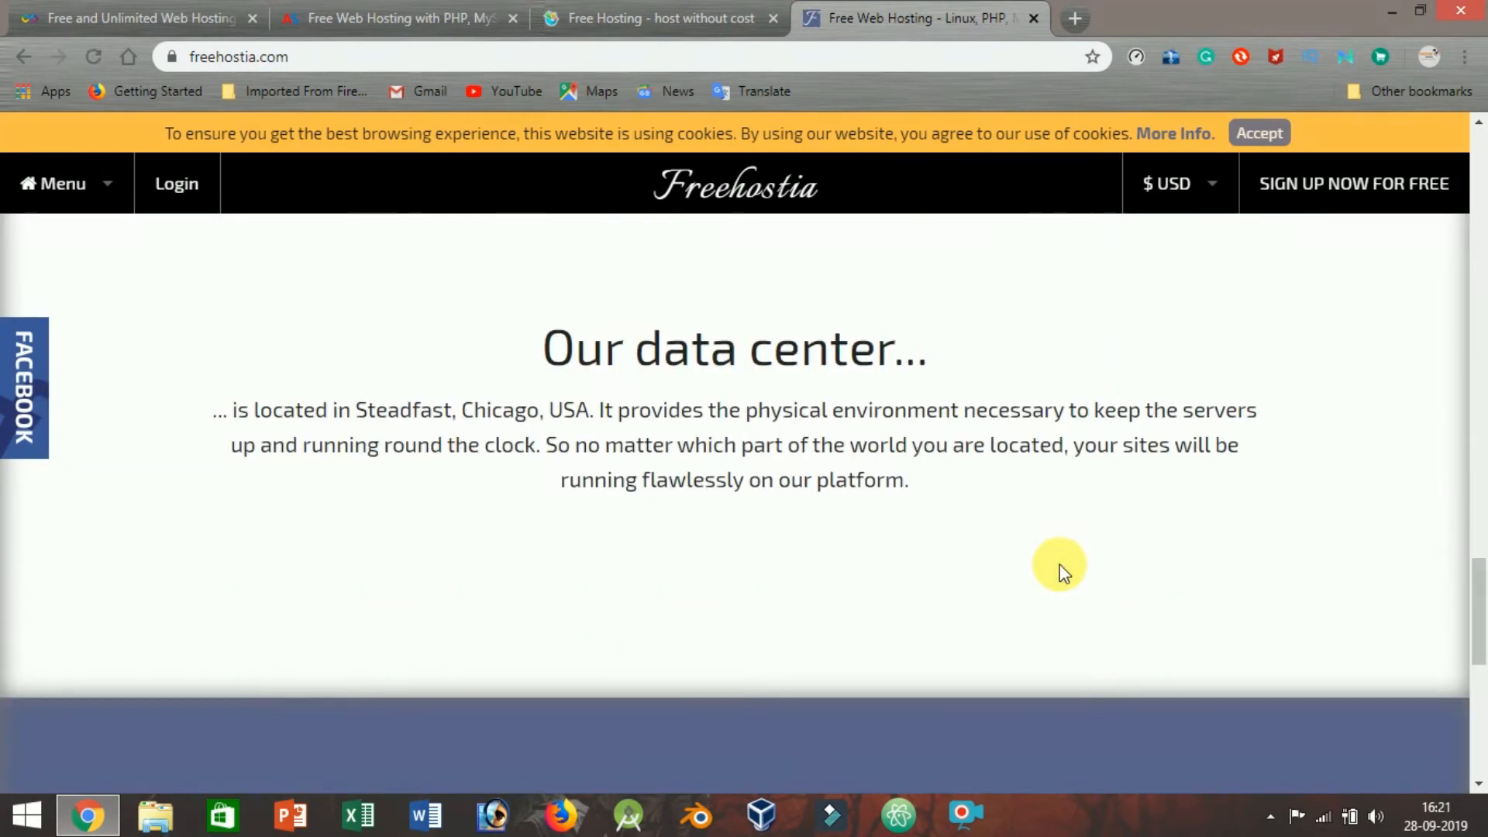
scroll(down, 3)
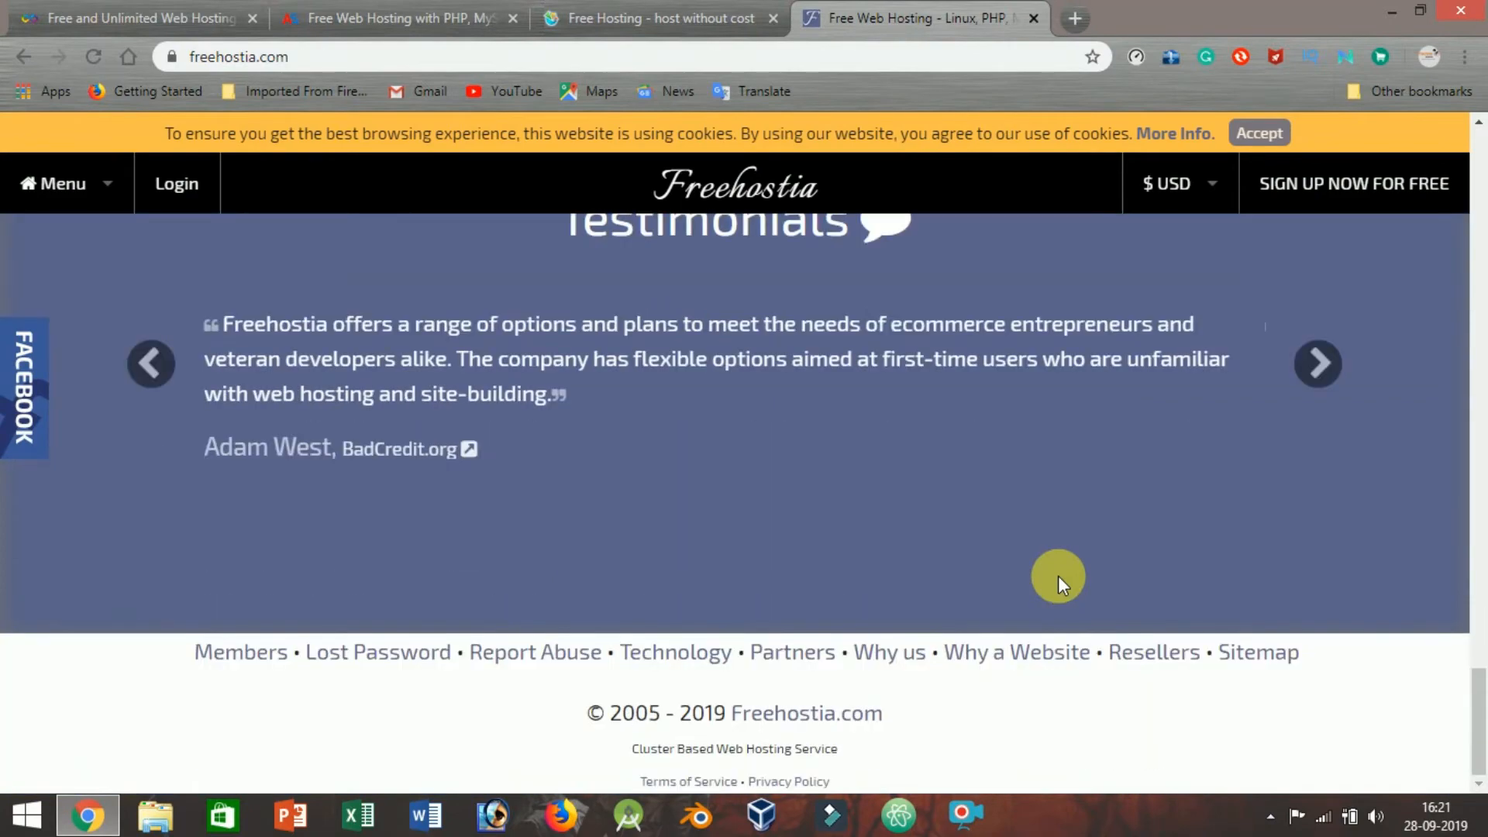
scroll(up, 3)
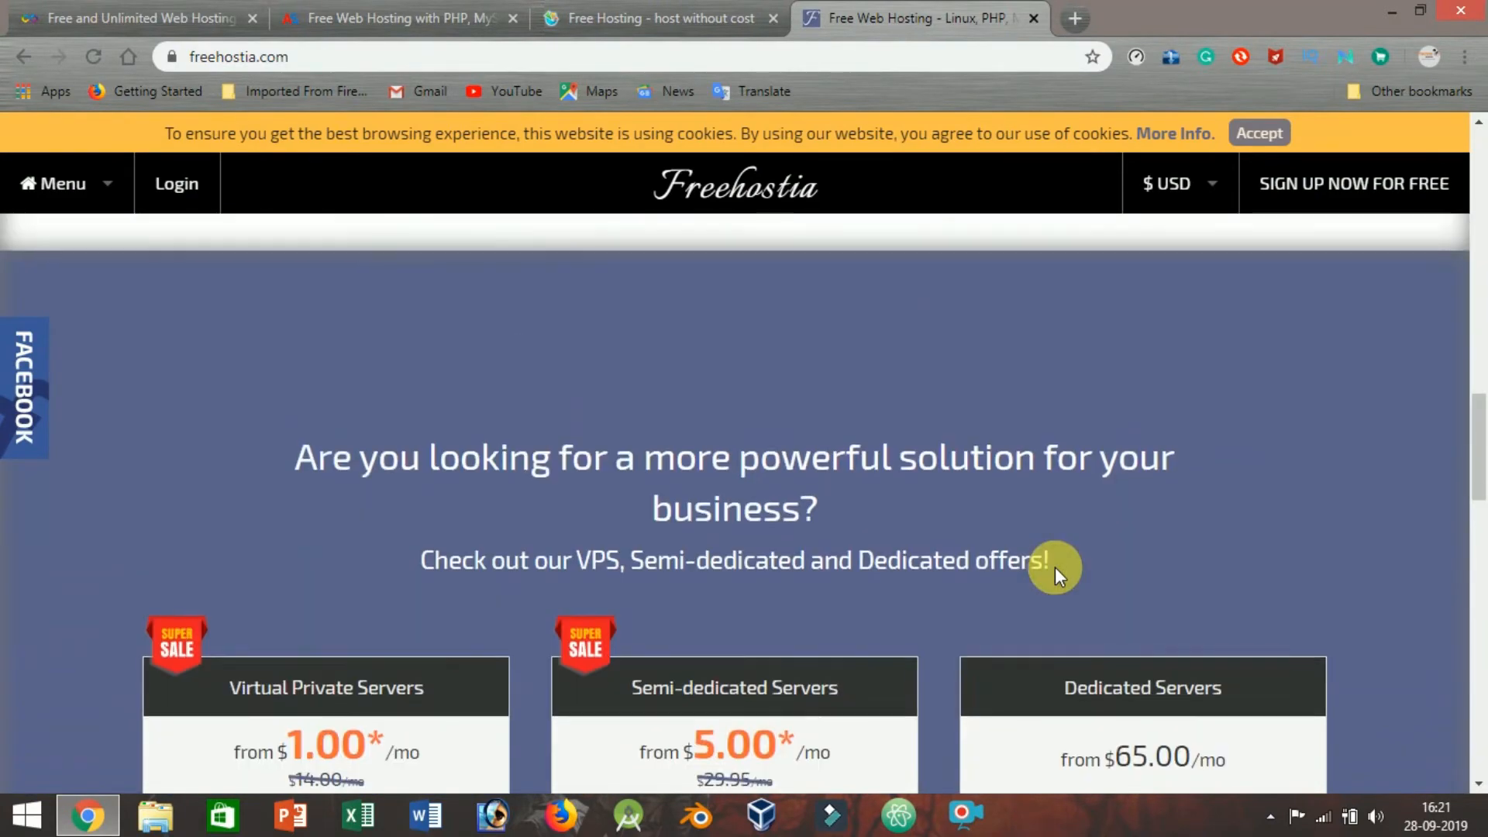
scroll(up, 3)
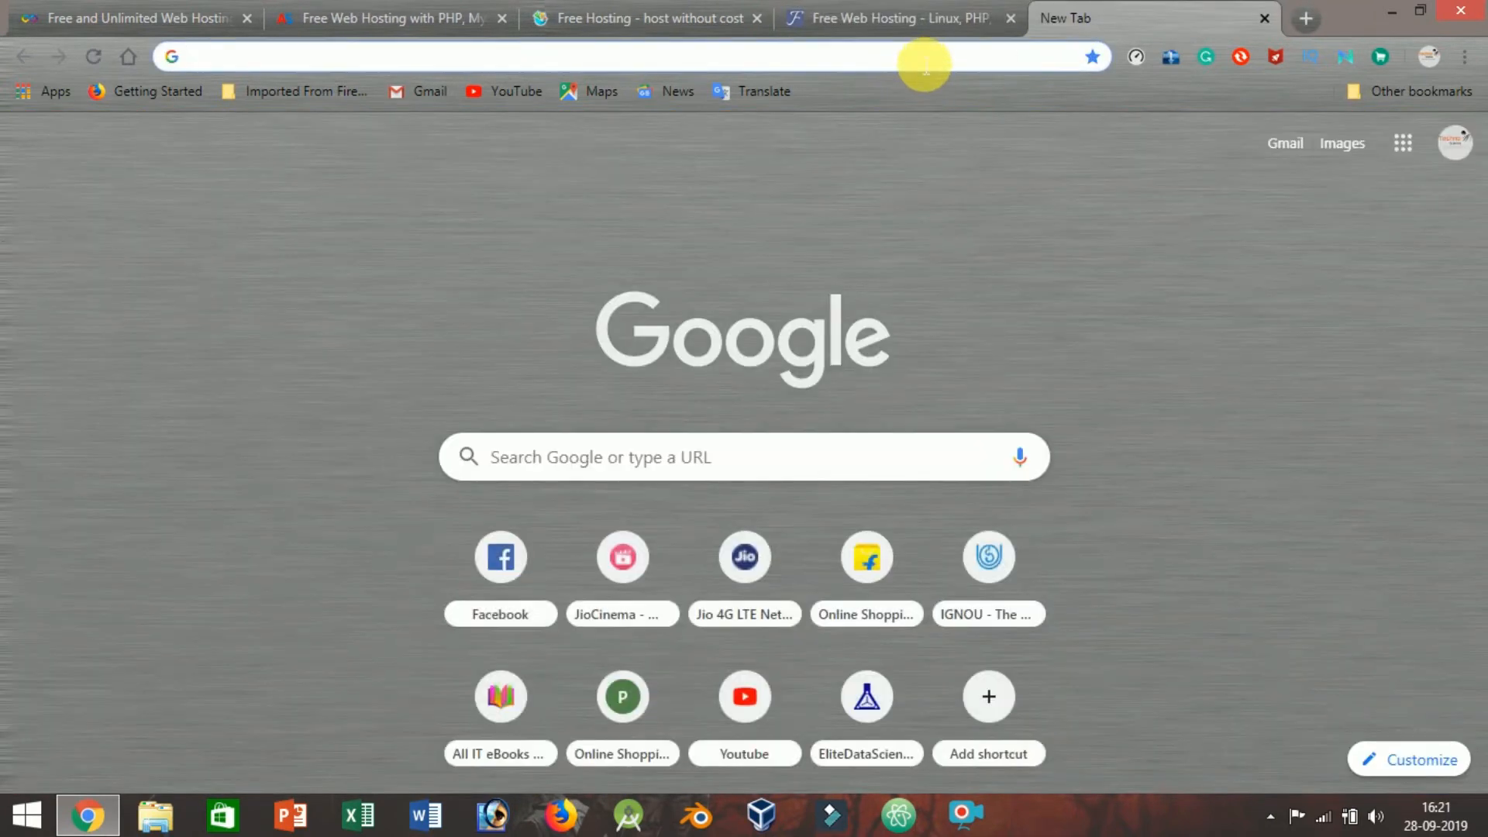
Load 000webhost and scroll from its zero-cost banner to Free Fantastic Features
text(000webhost.com)
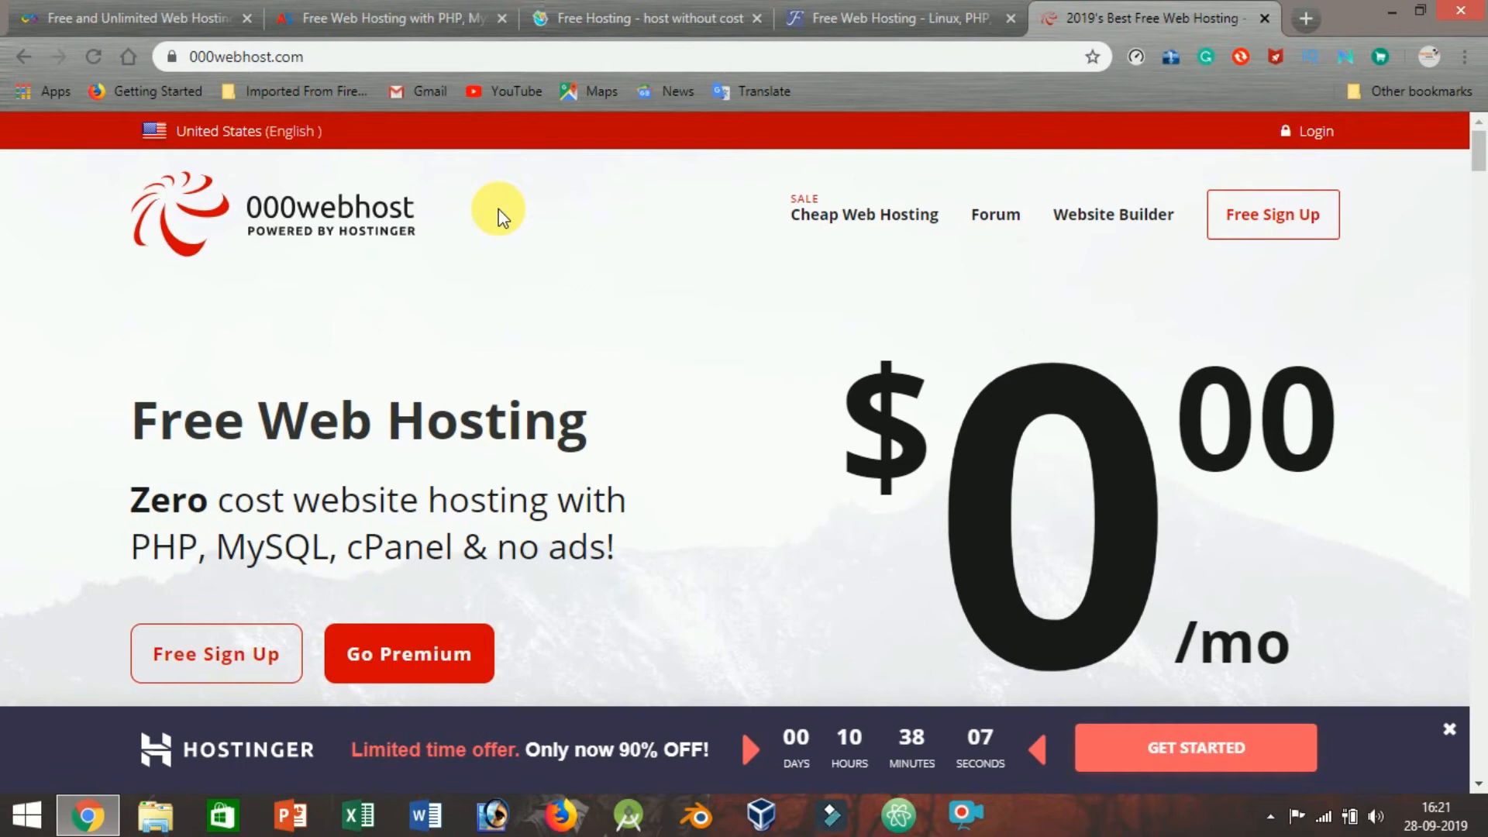
scroll(down, 3)
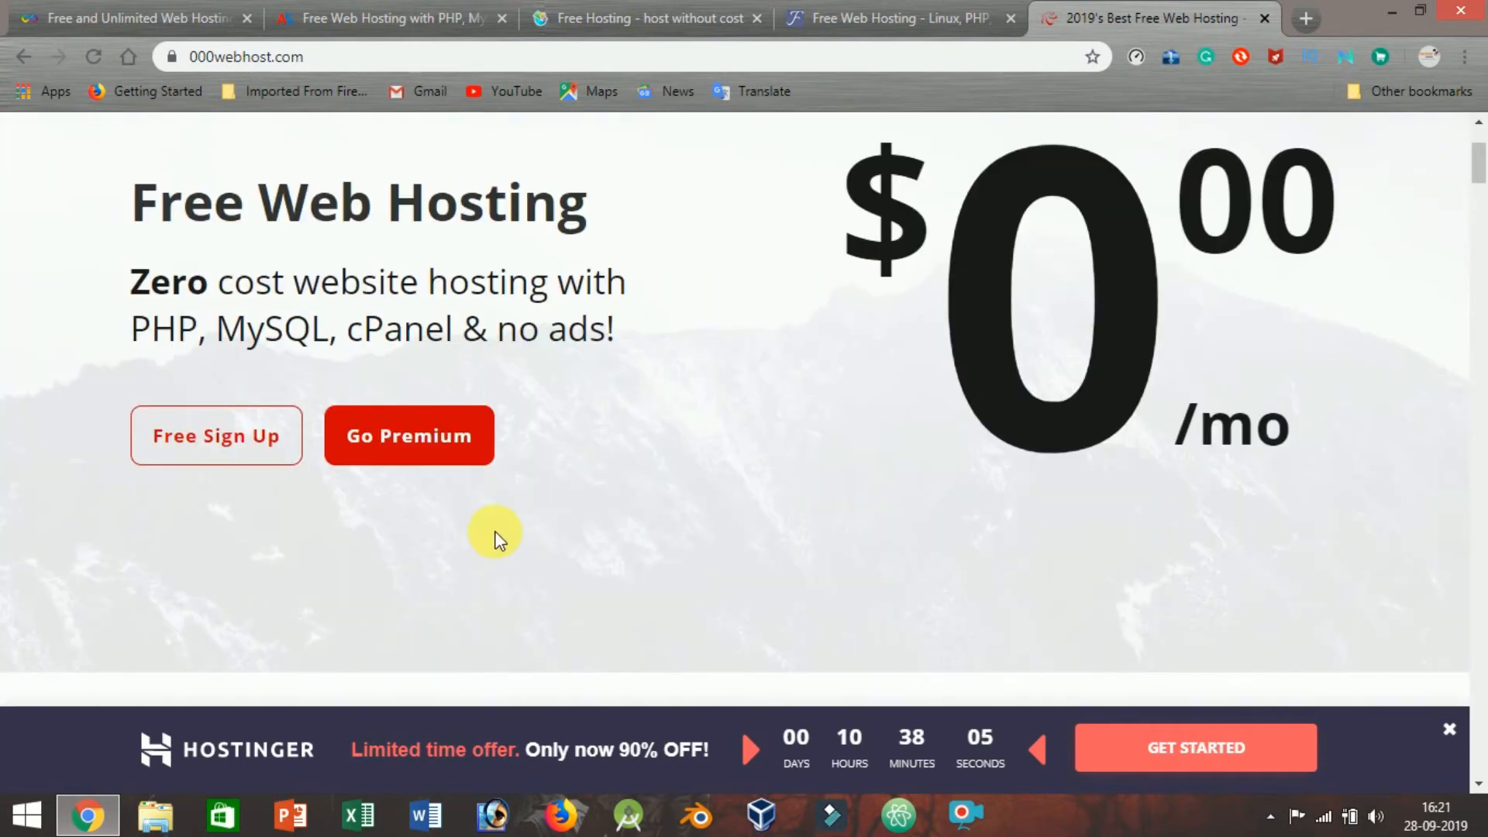
scroll(down, 3)
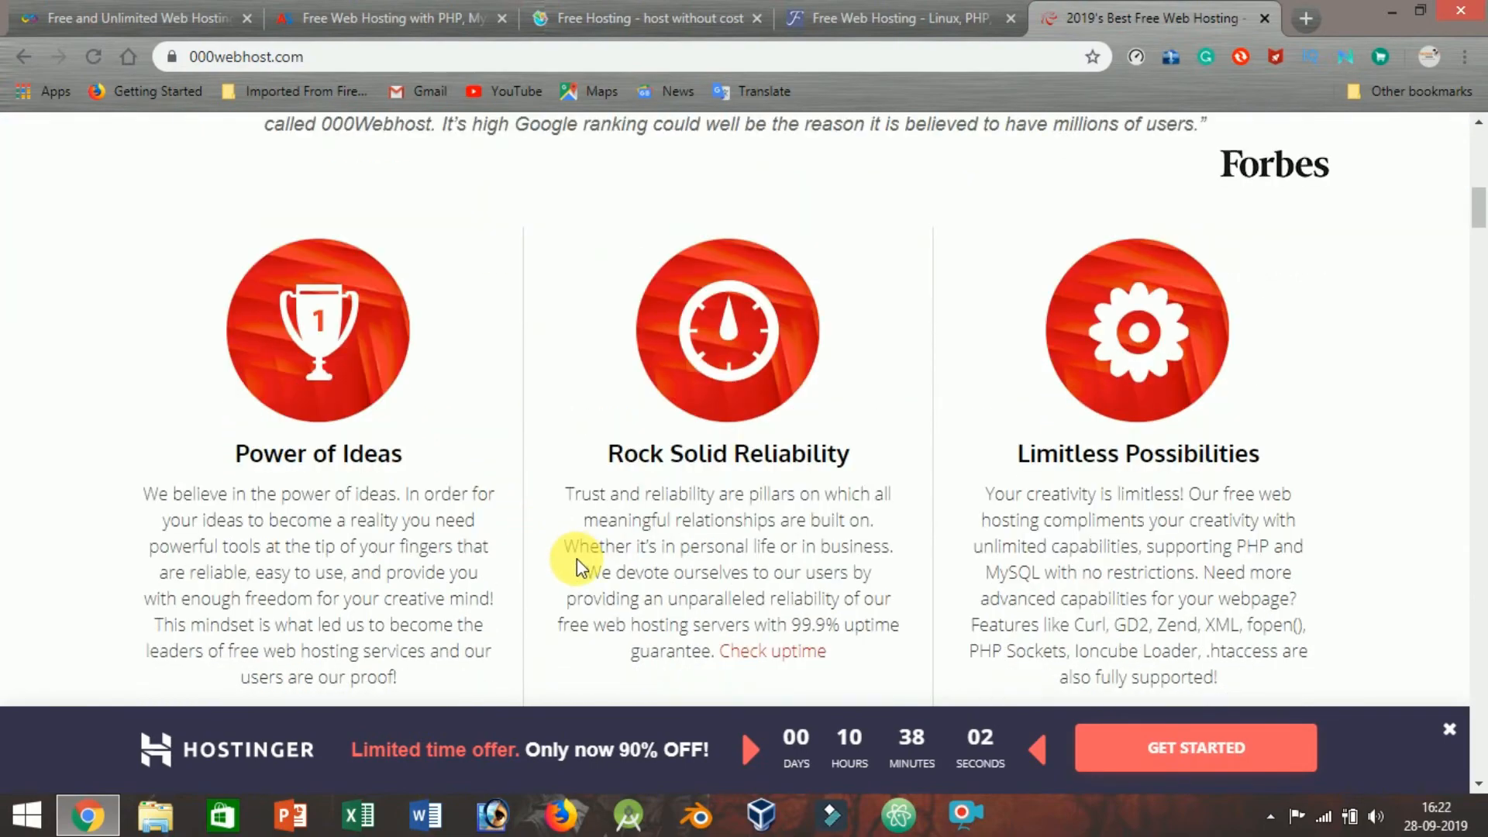
scroll(up, 3)
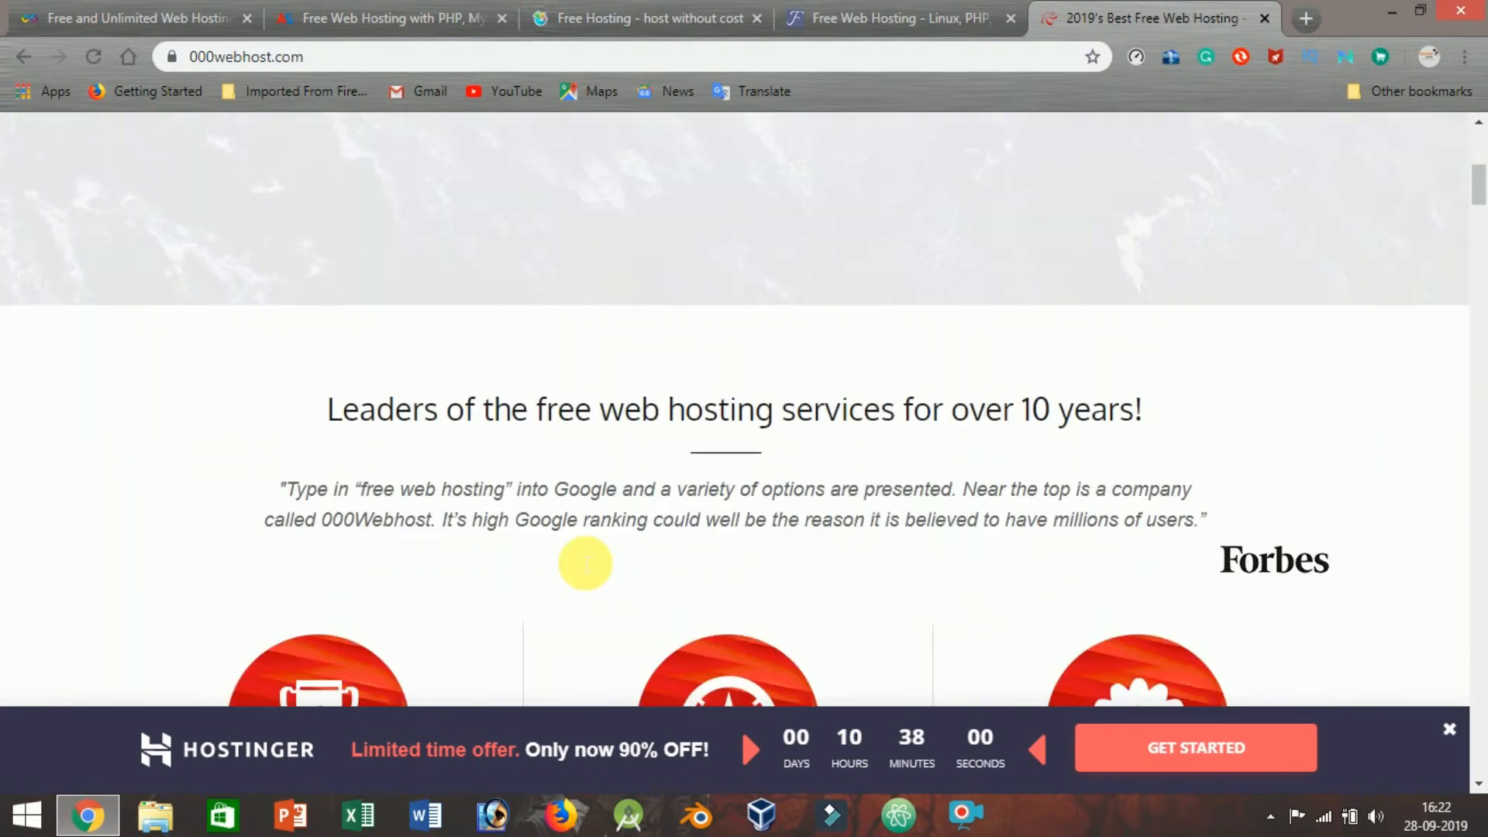
scroll(down, 3)
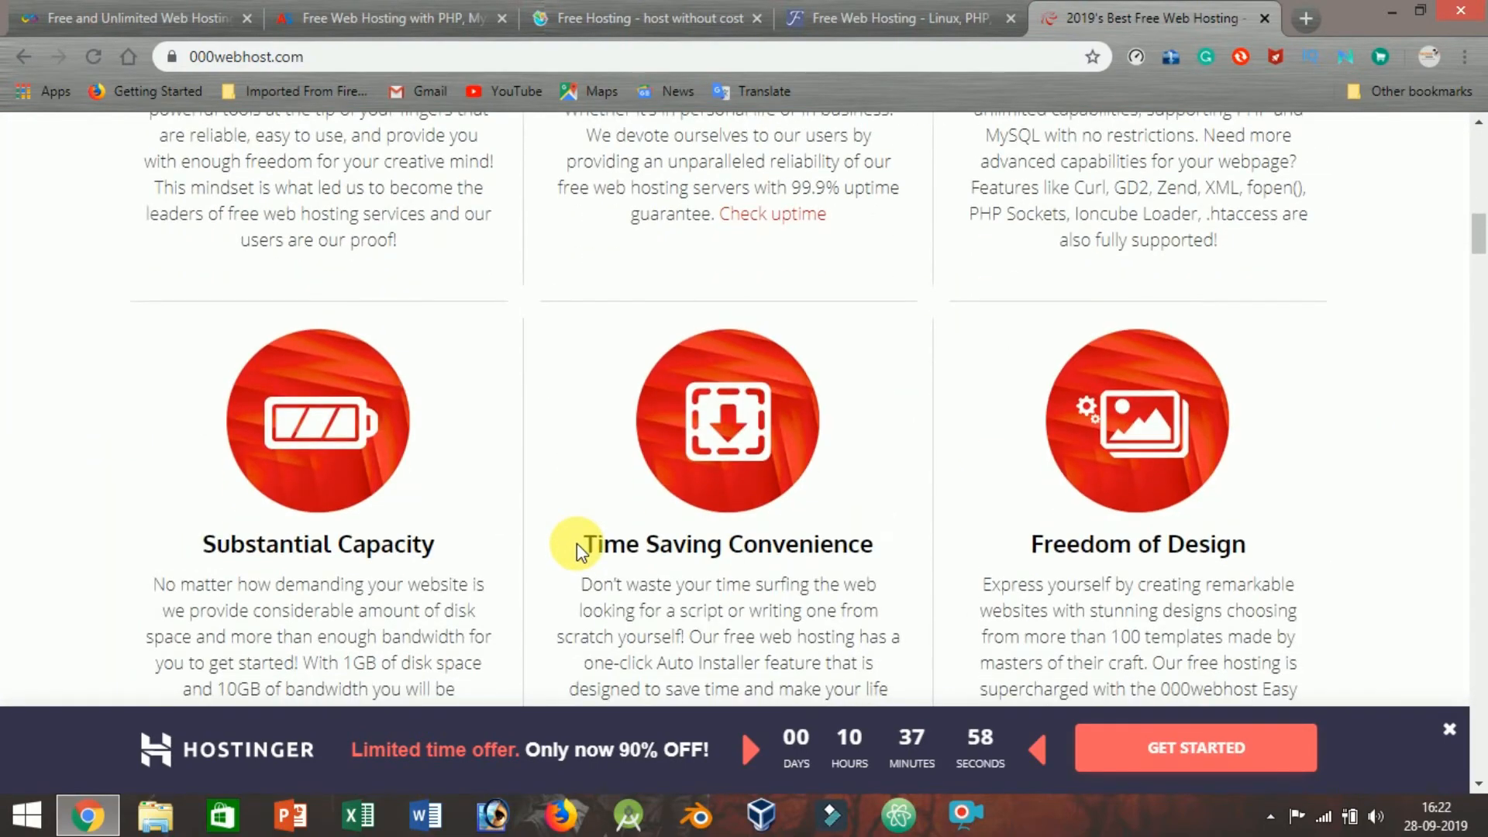
scroll(up, 3)
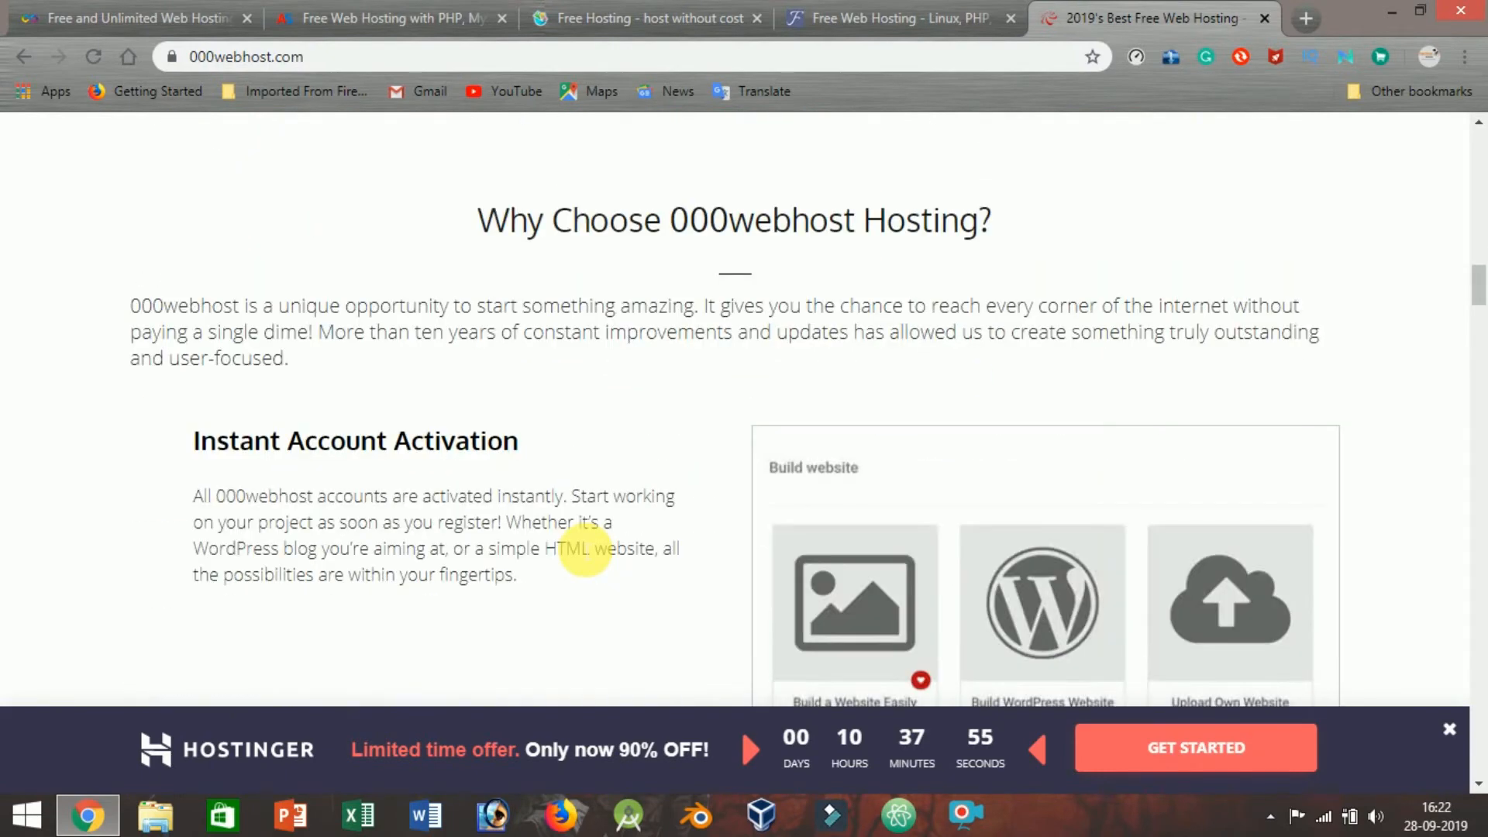
scroll(down, 3)
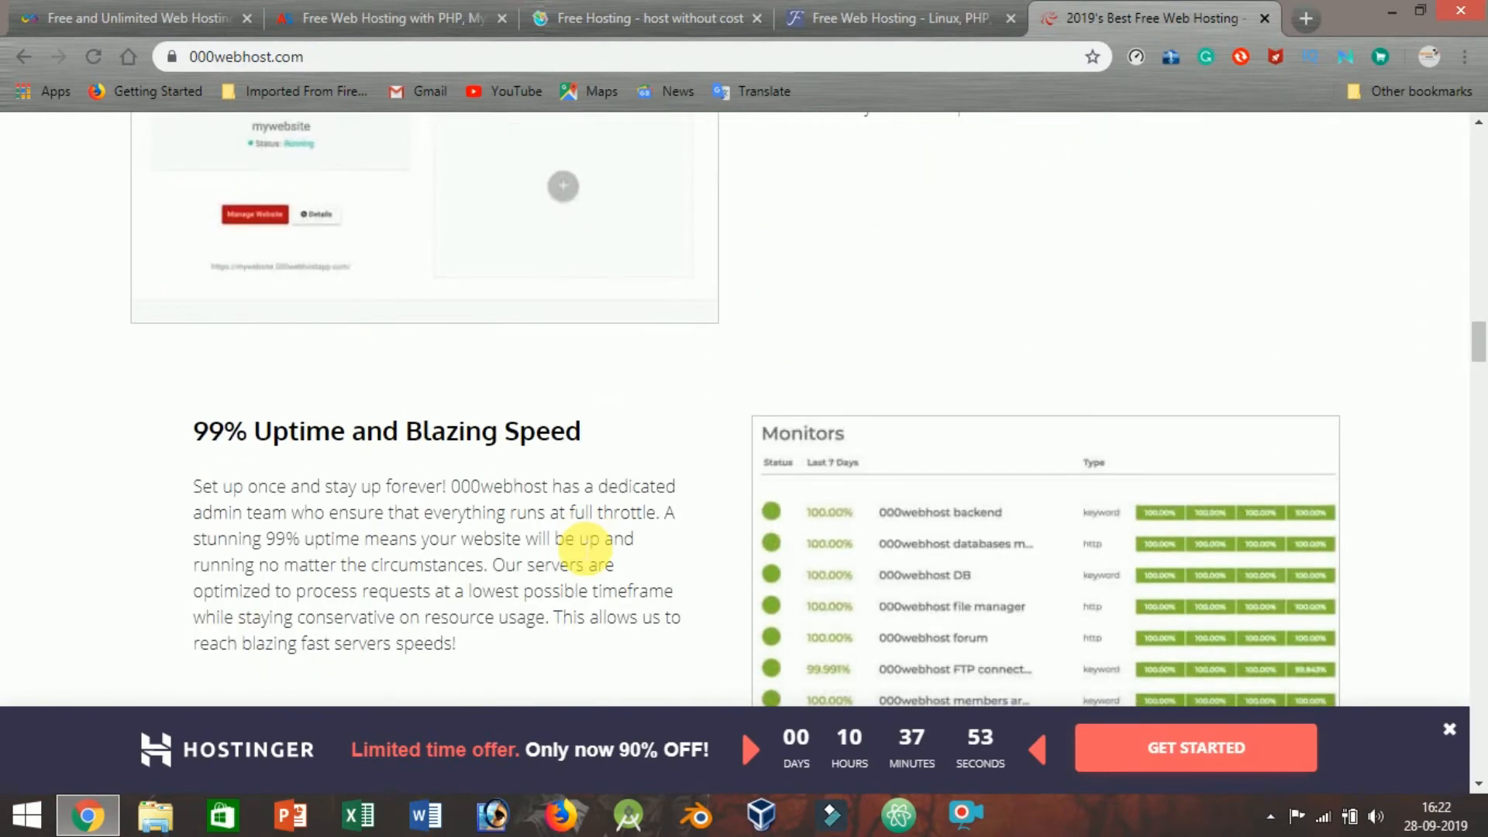
scroll(down, 3)
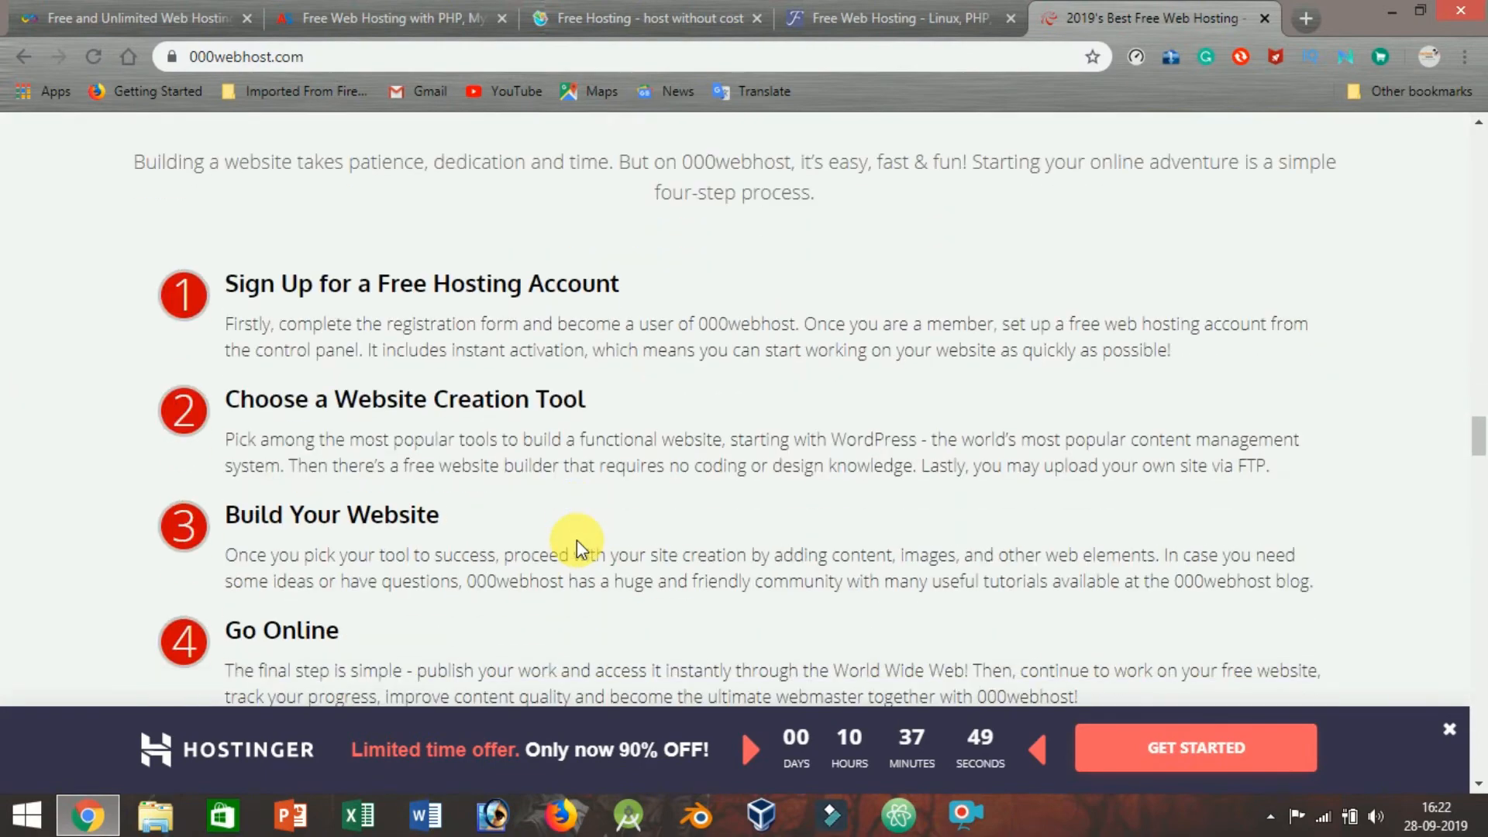
scroll(down, 3)
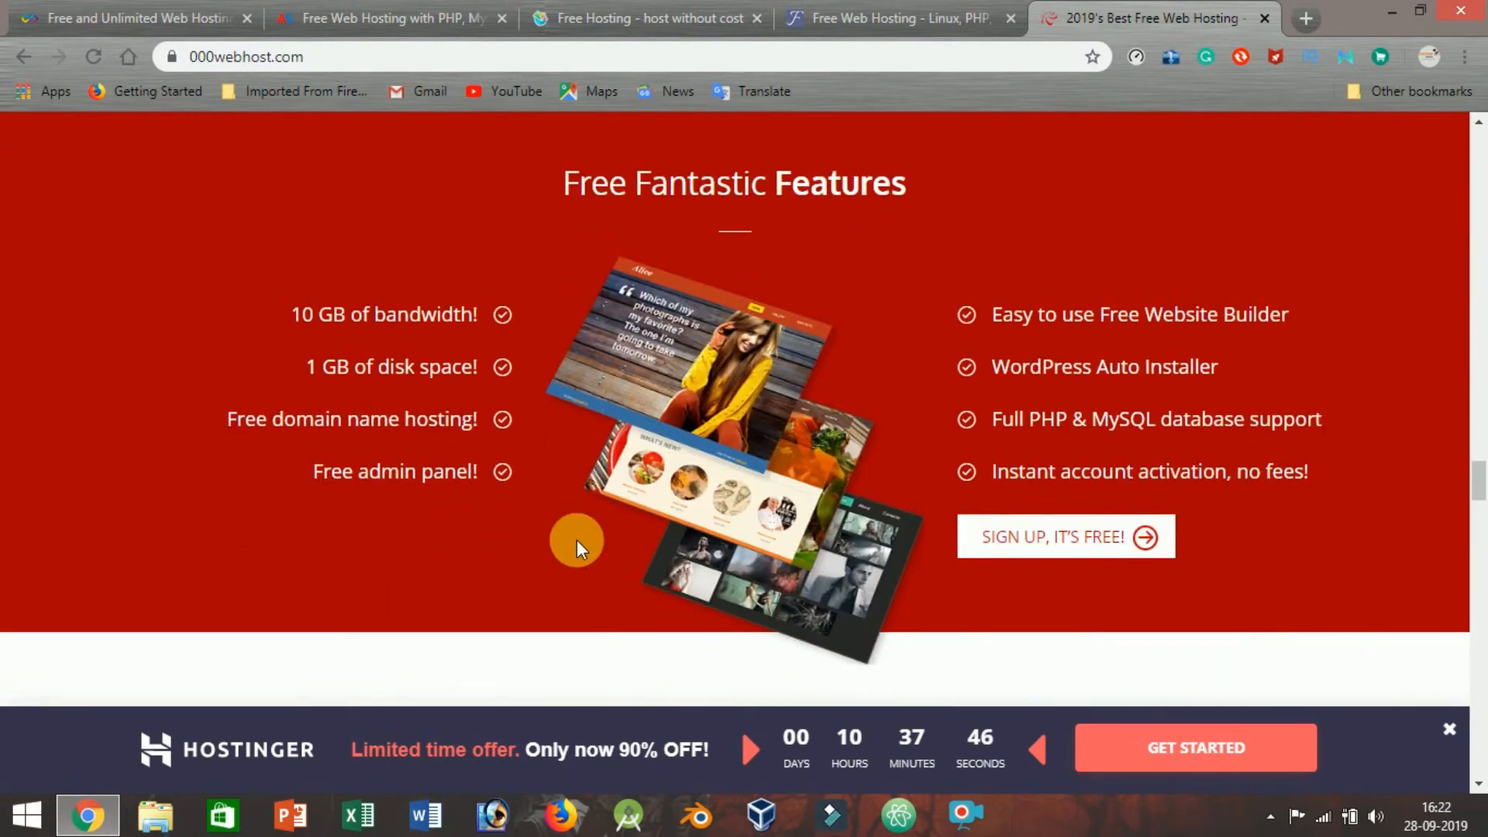
mouse_move(579, 523)
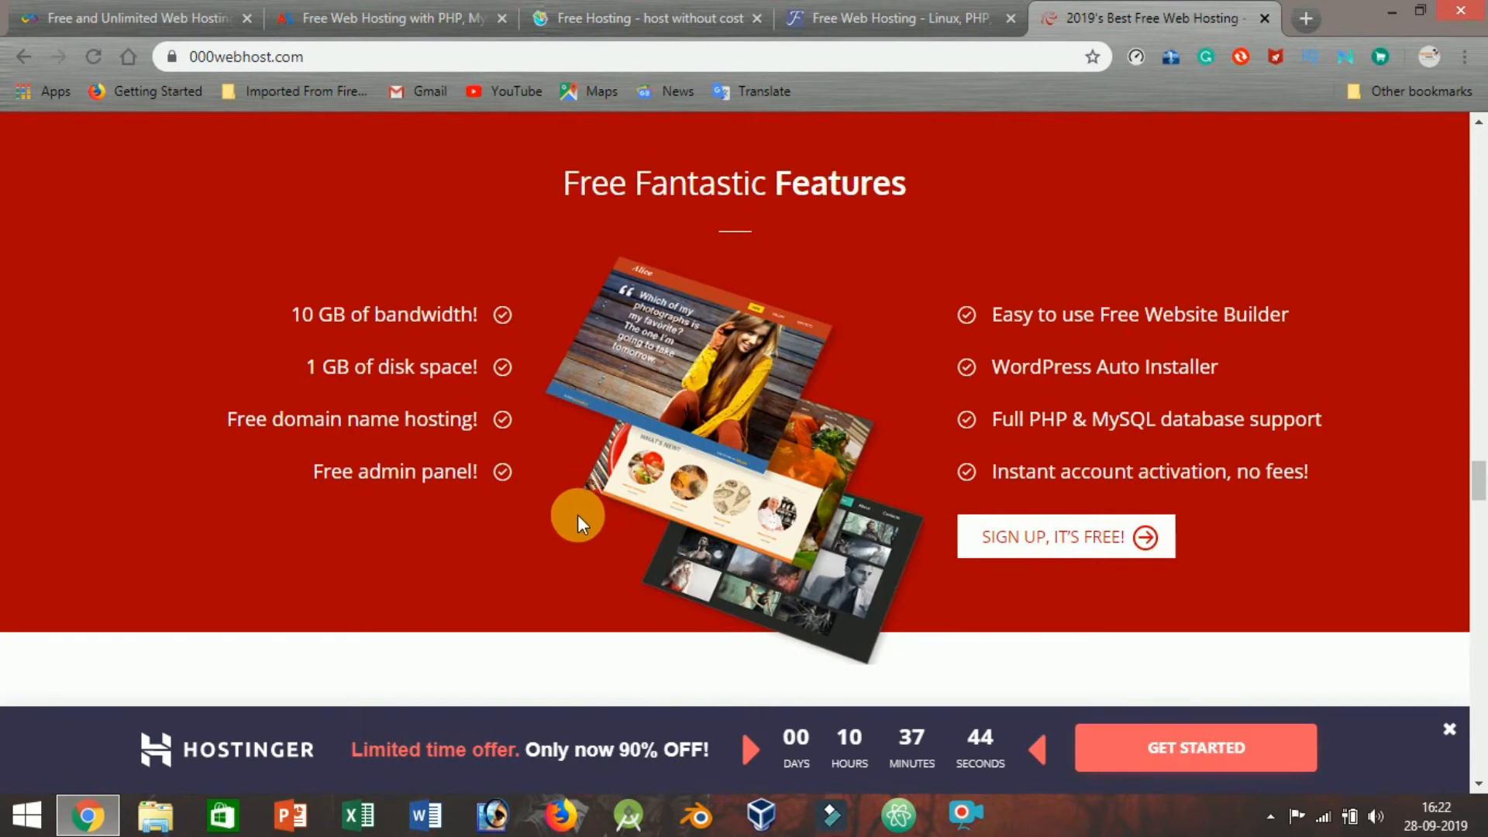
mouse_move(508, 447)
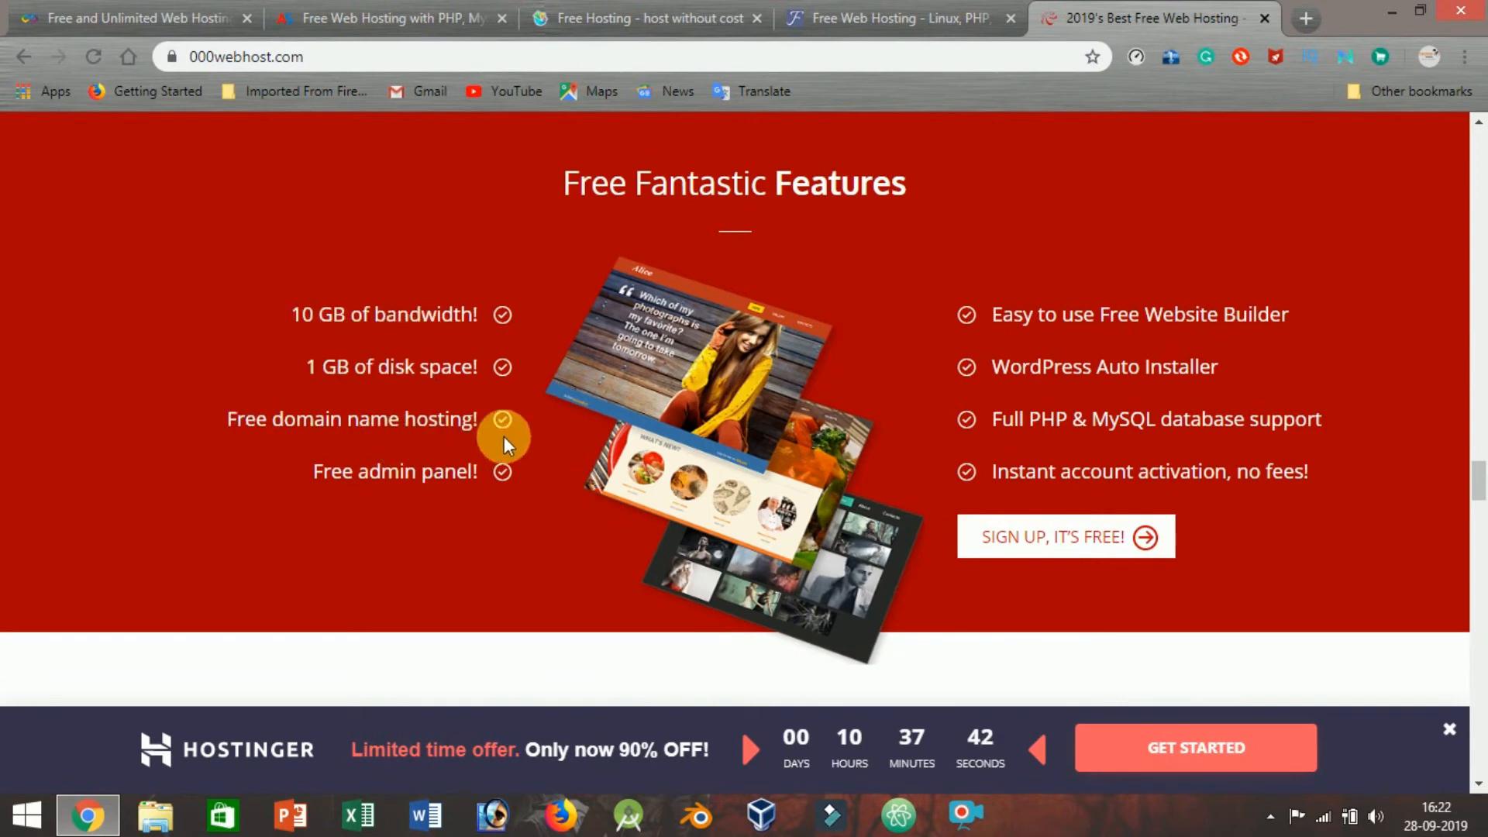
mouse_move(1218, 299)
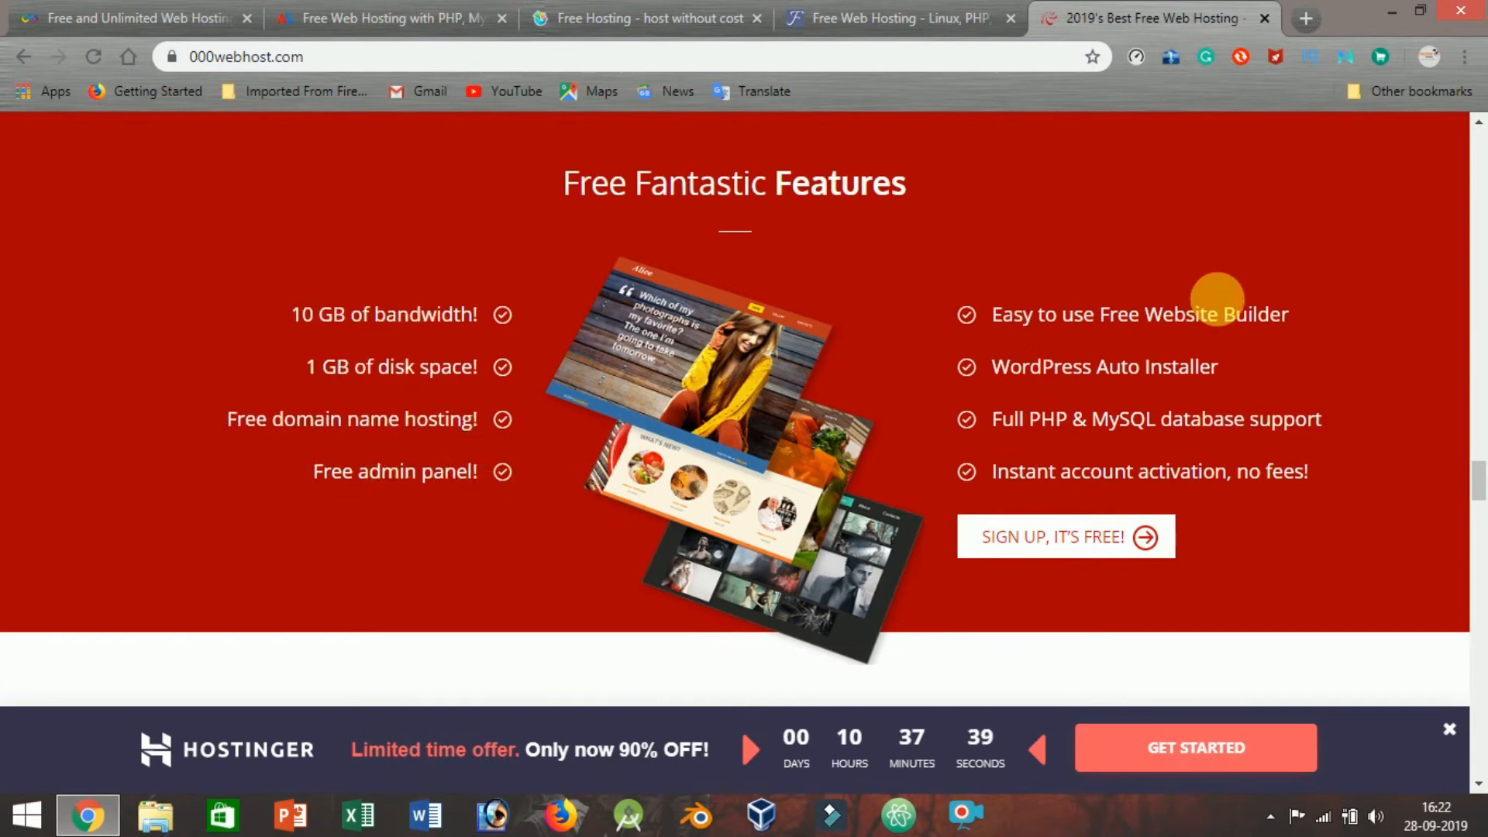
mouse_move(1138, 258)
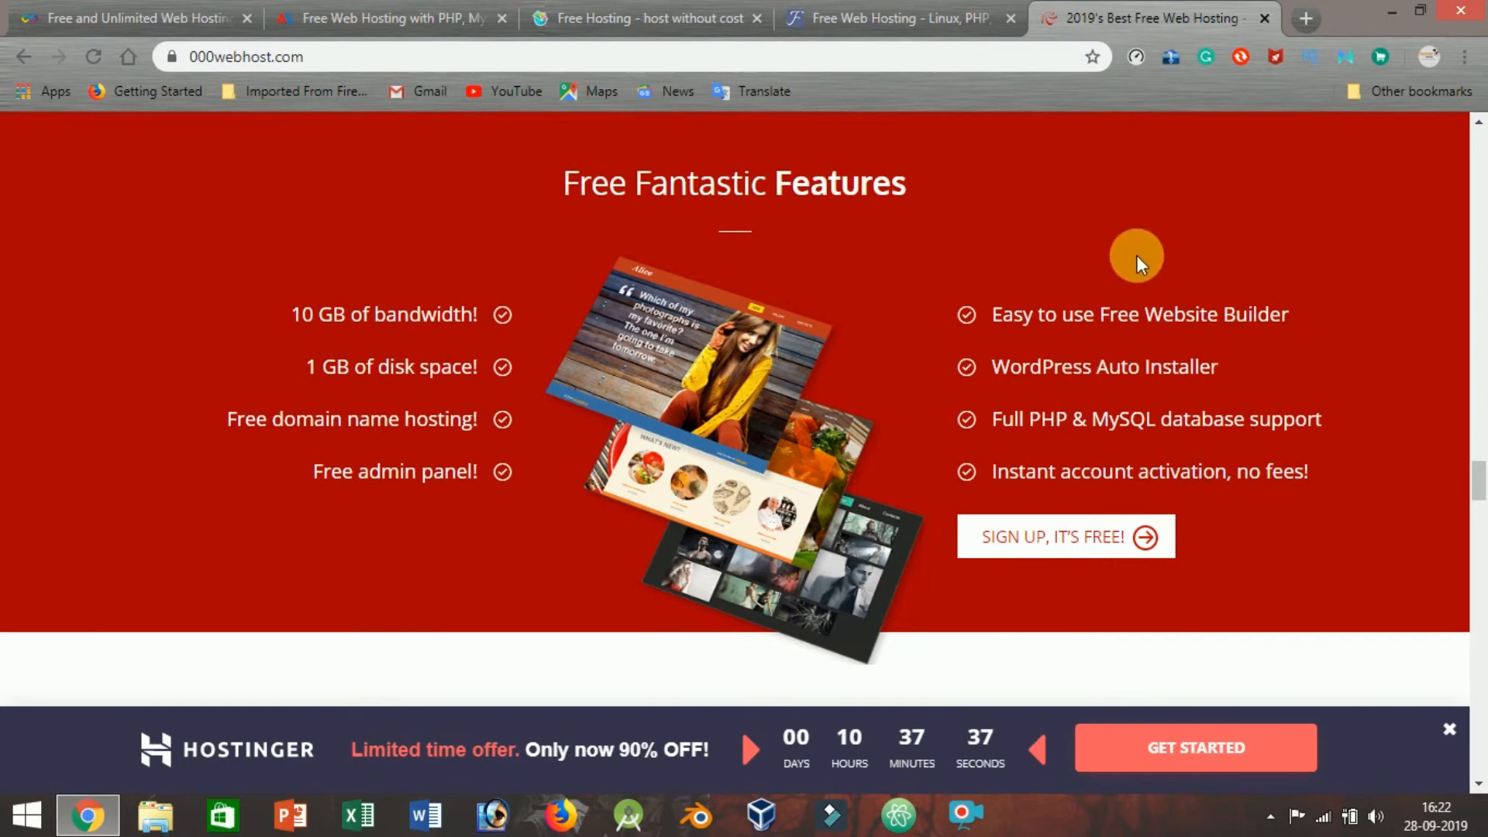
mouse_move(983, 441)
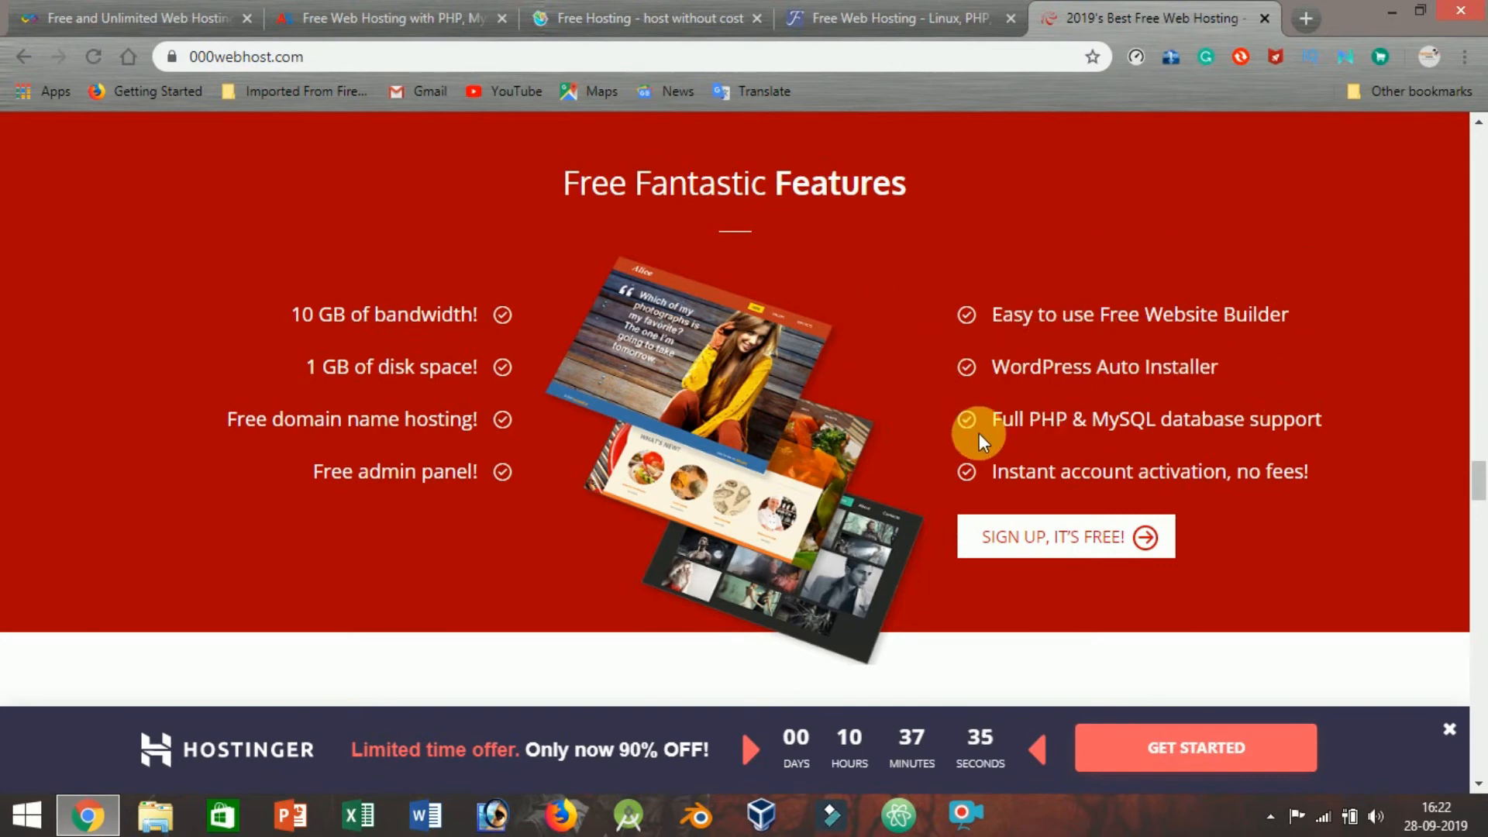
mouse_move(1177, 516)
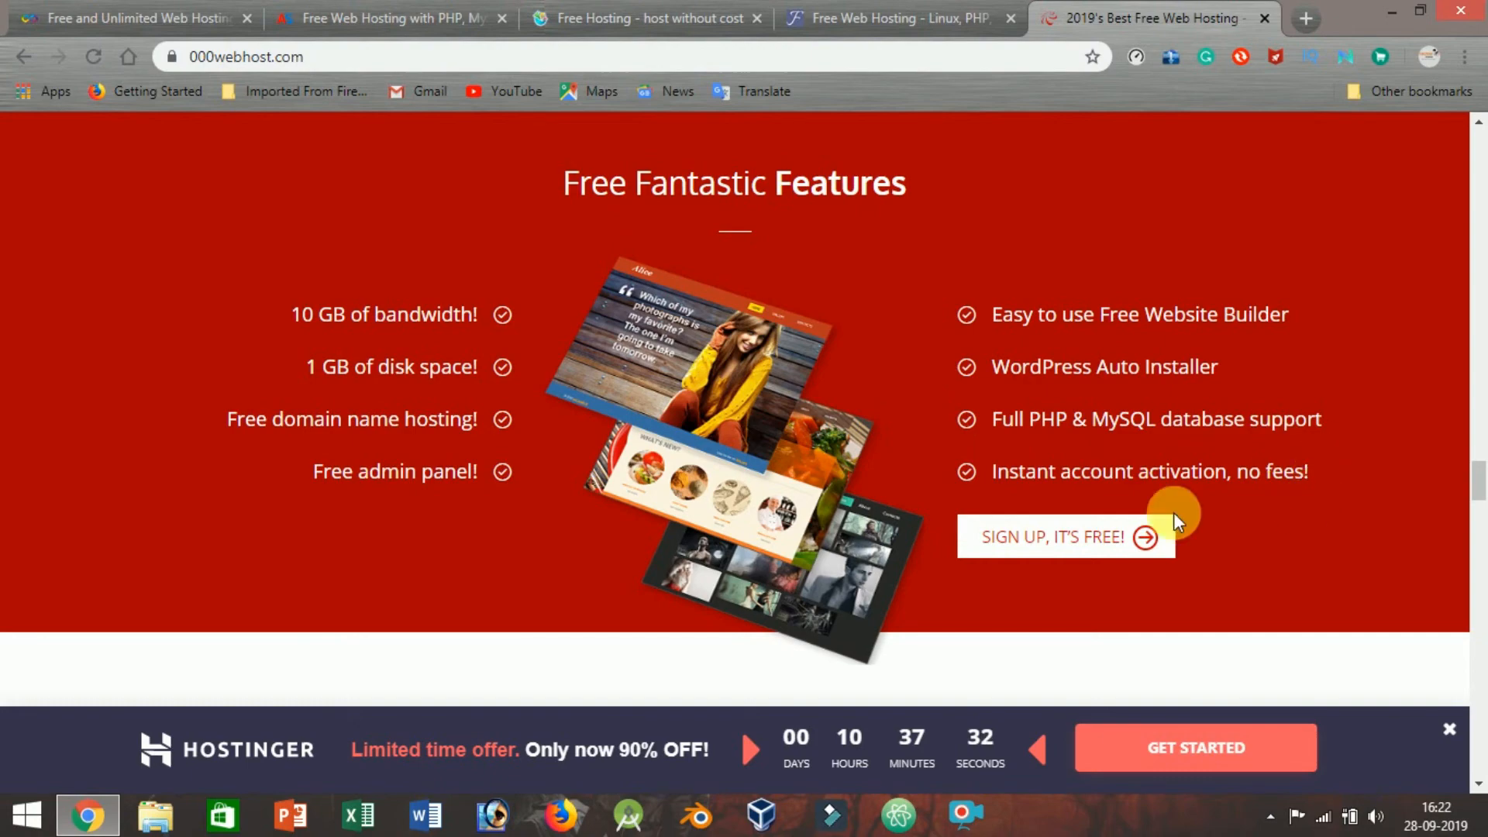
Browse back and forth through the 000webhost pricing plans table
scroll(down, 3)
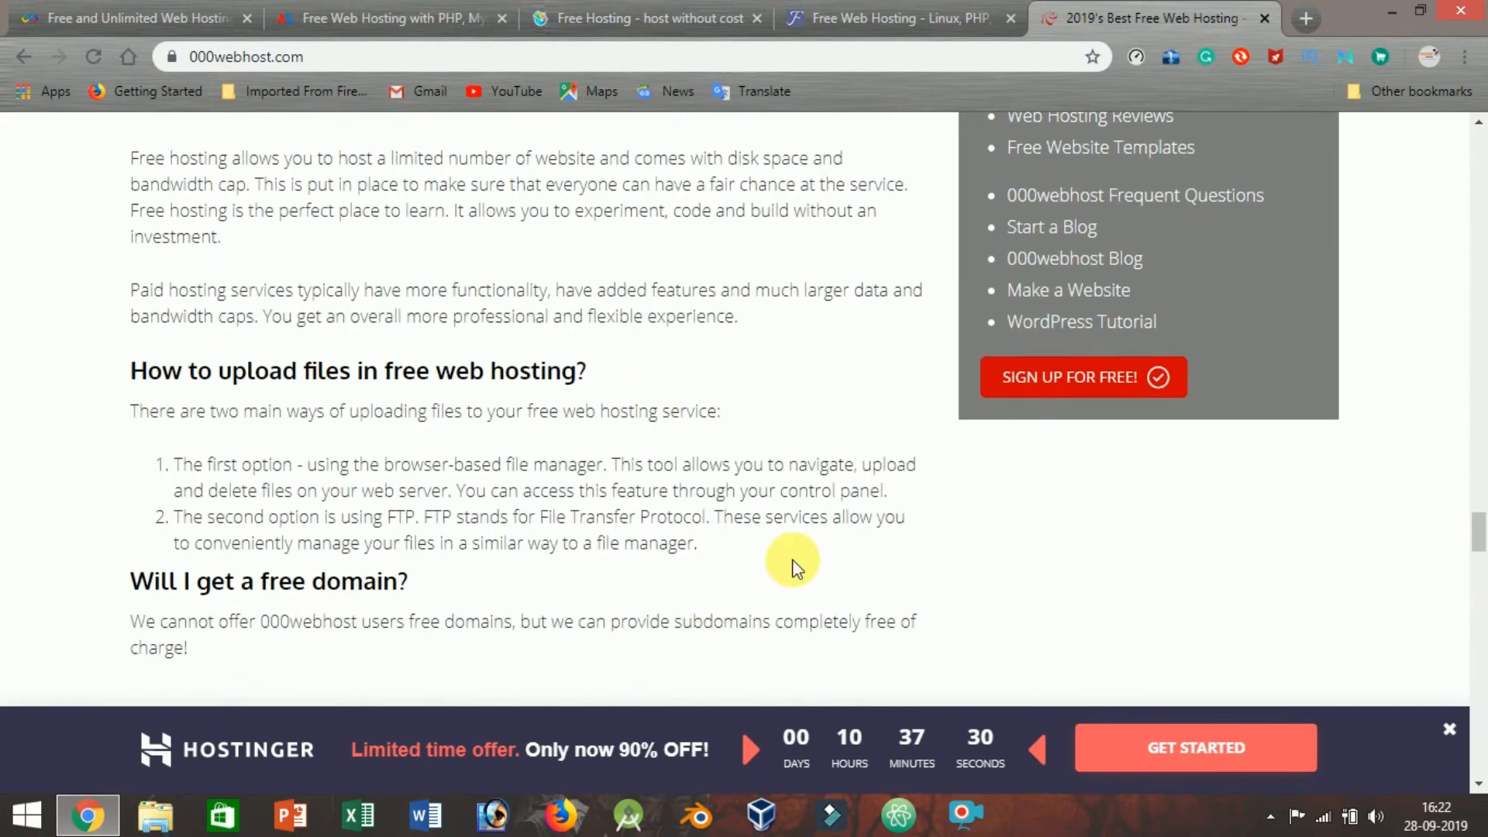
scroll(up, 3)
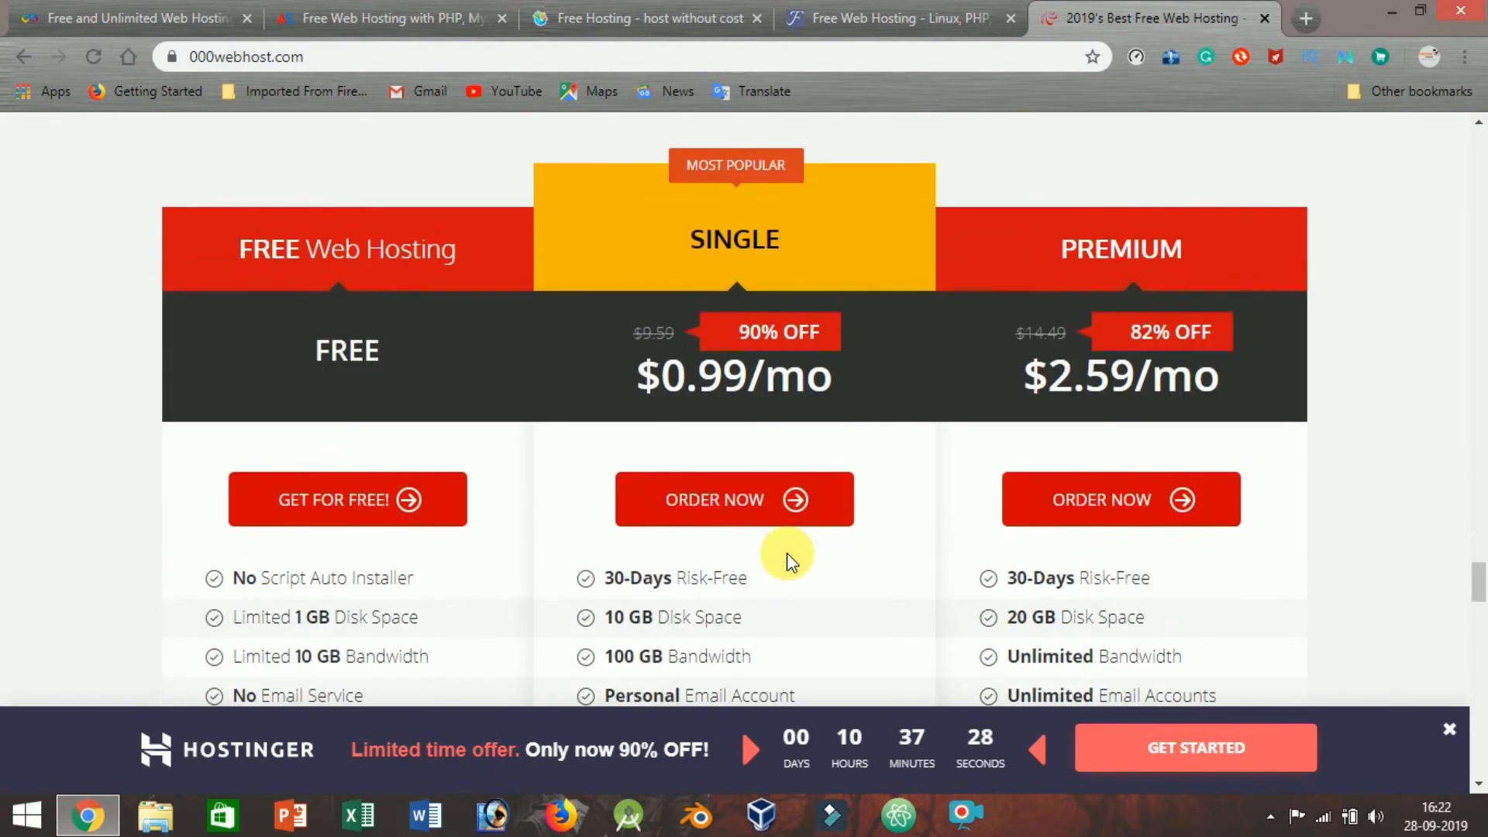
scroll(down, 3)
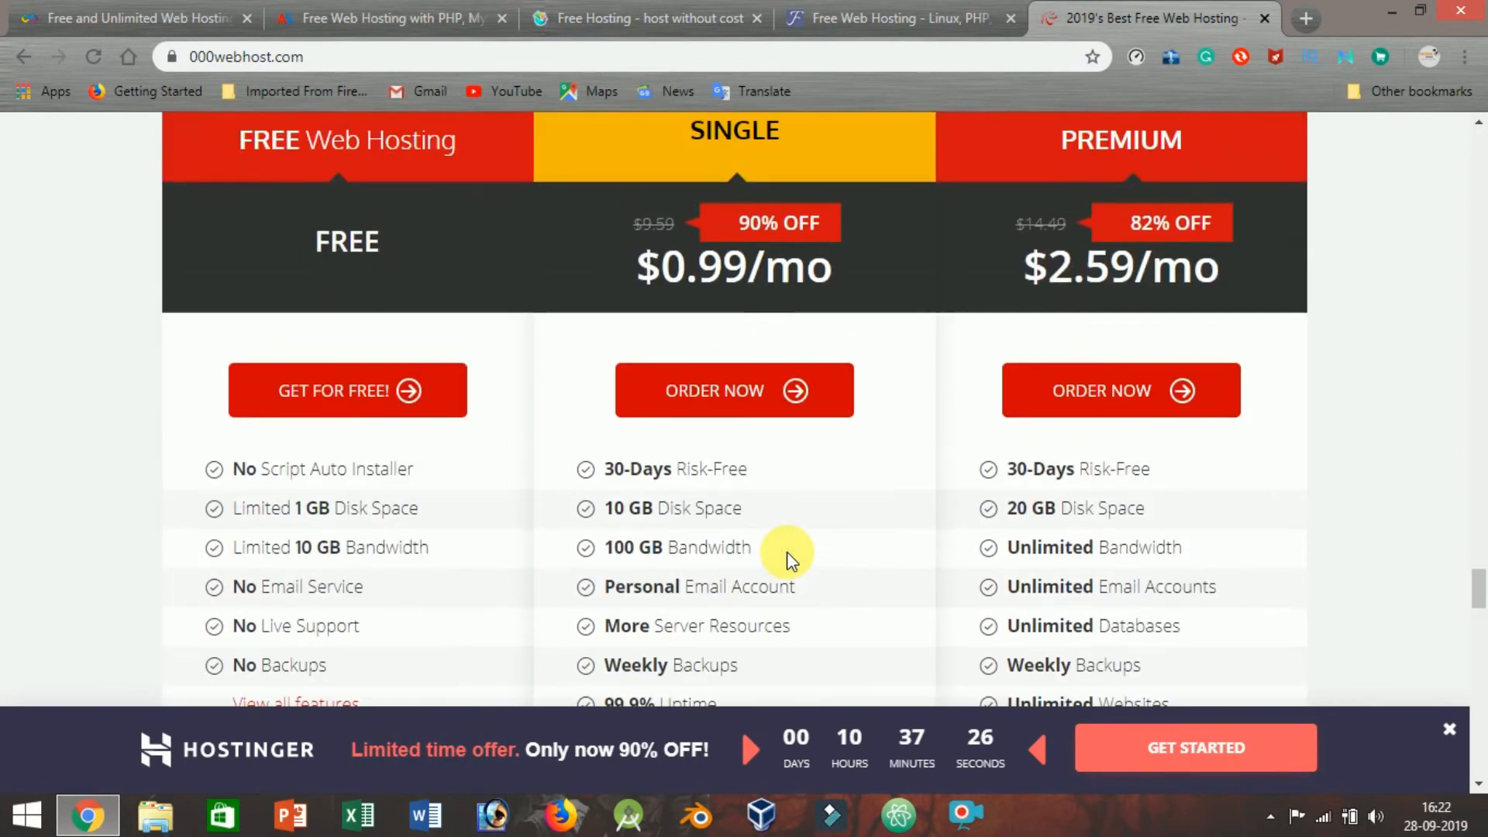
scroll(up, 3)
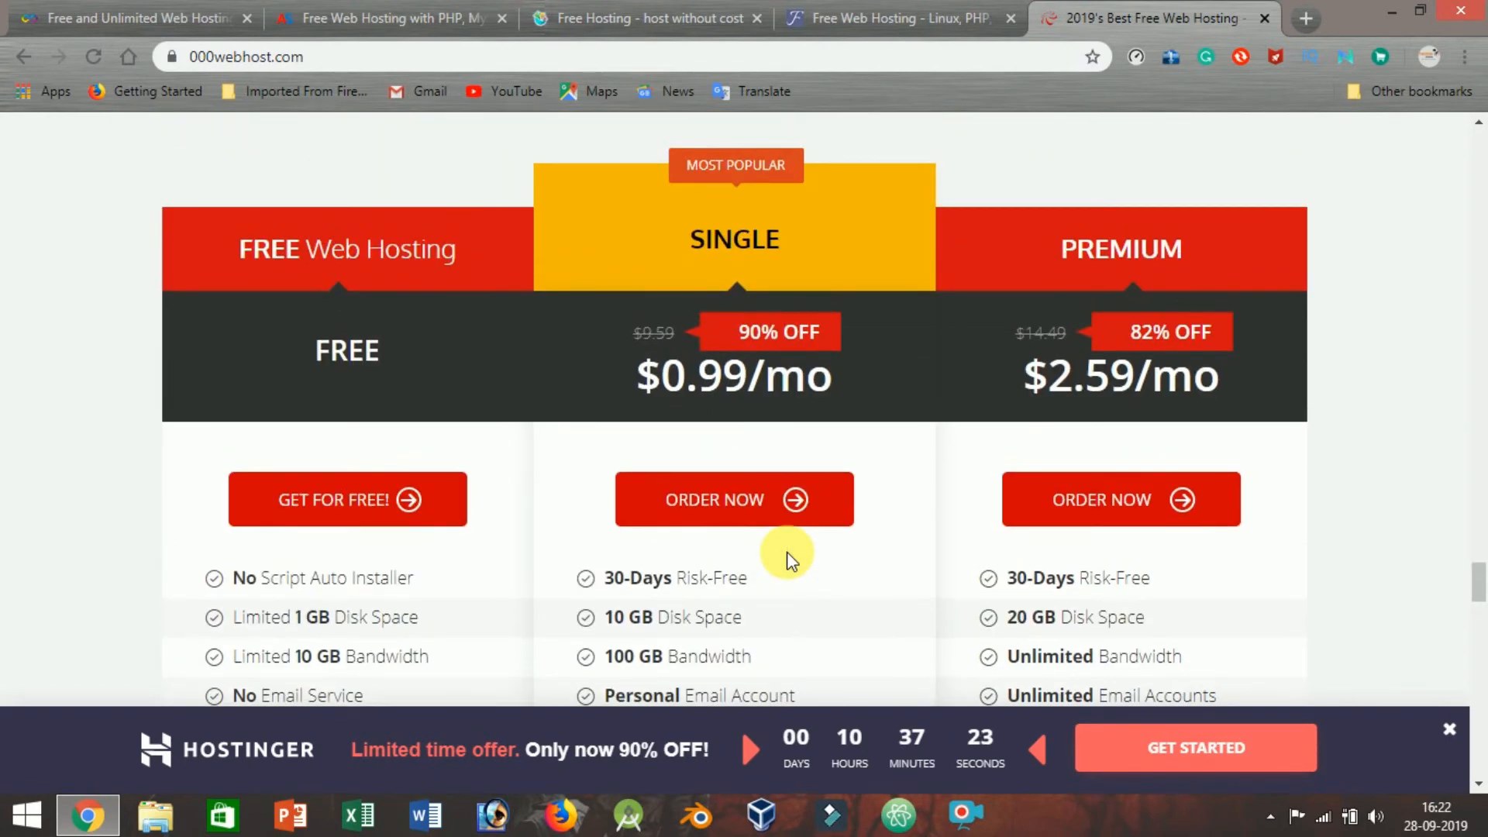
mouse_move(778, 555)
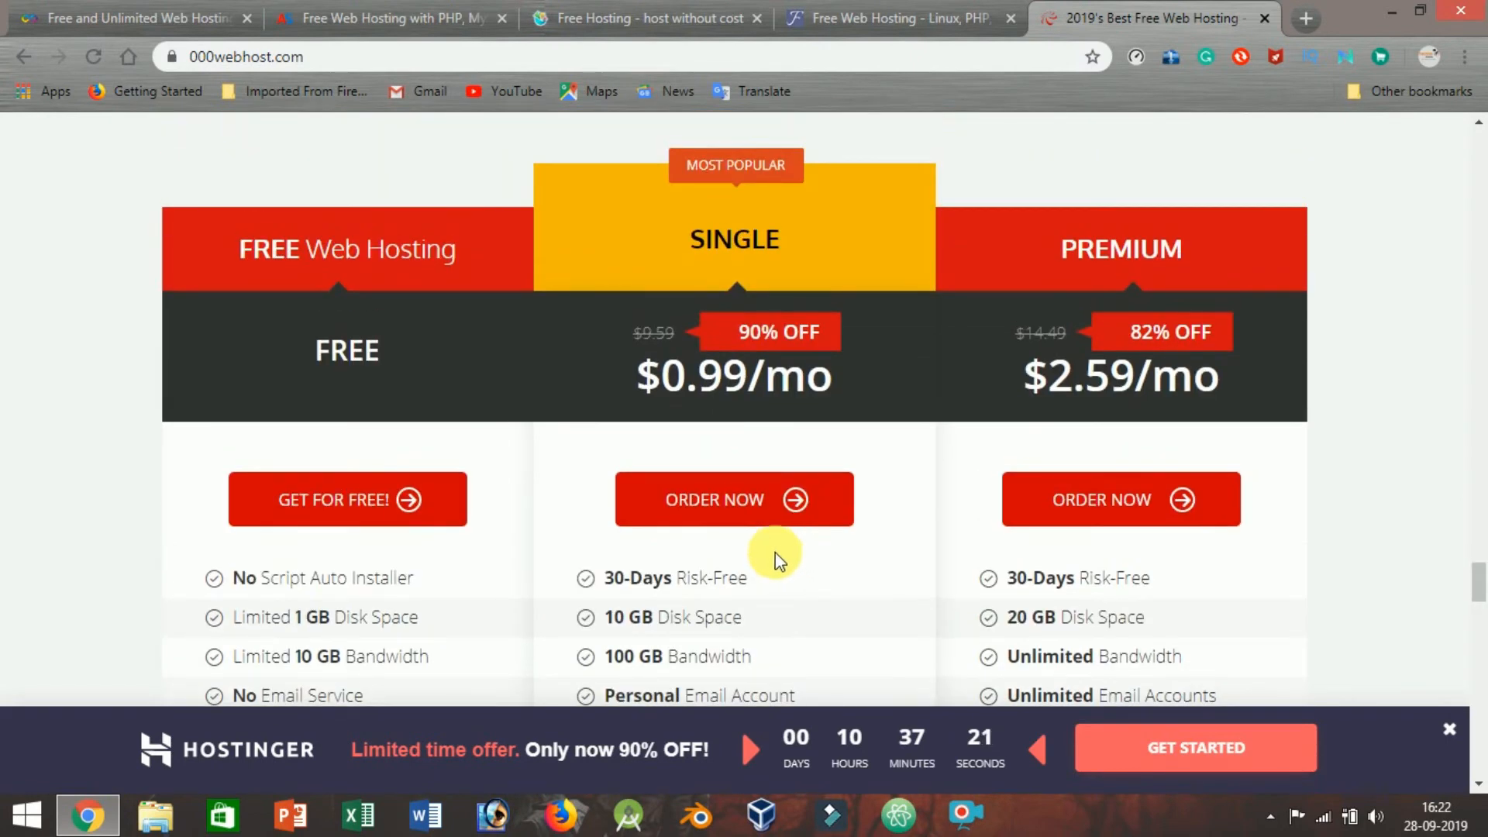
scroll(down, 3)
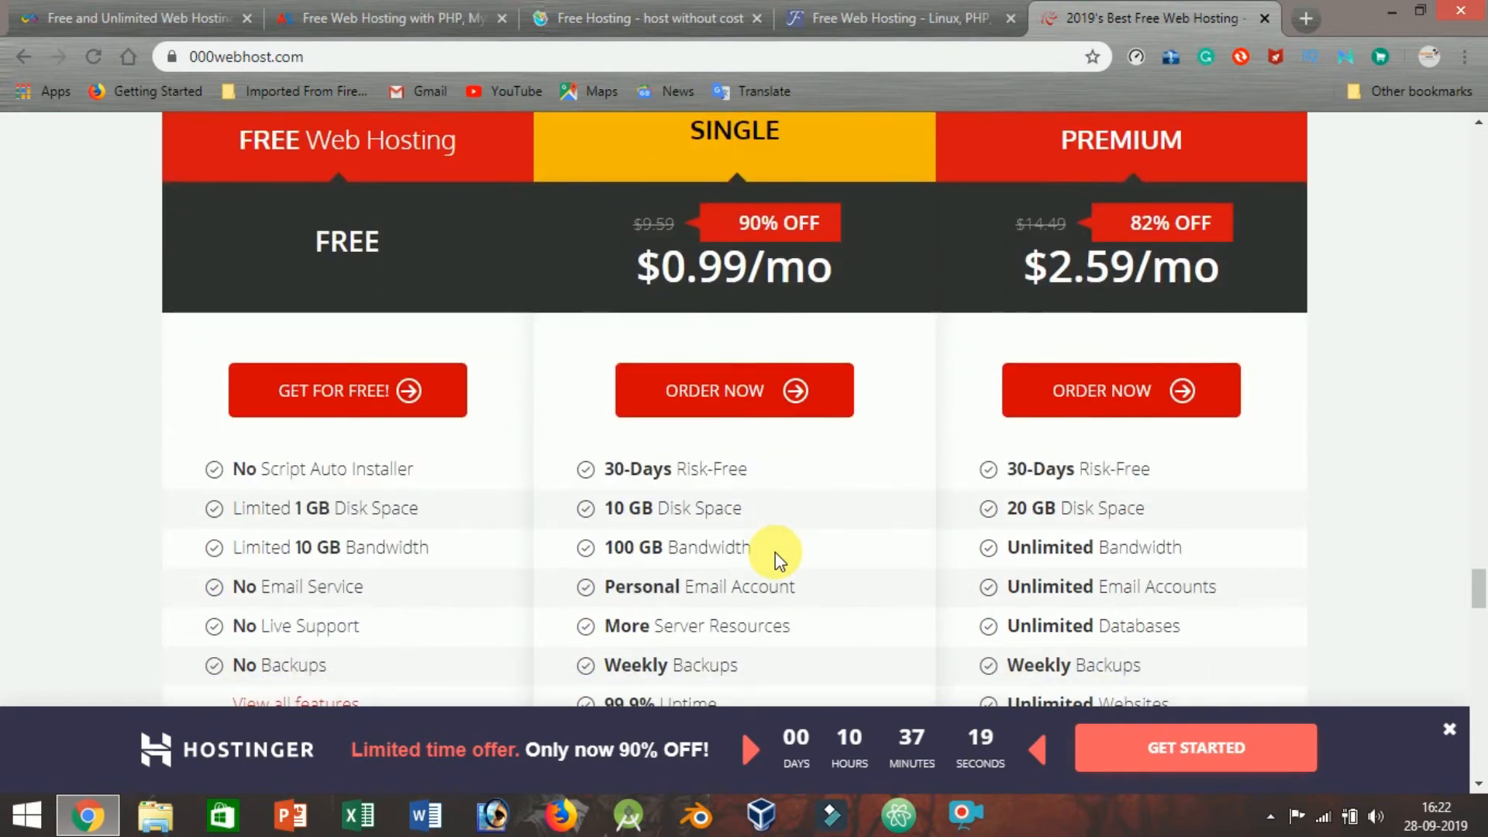
scroll(up, 3)
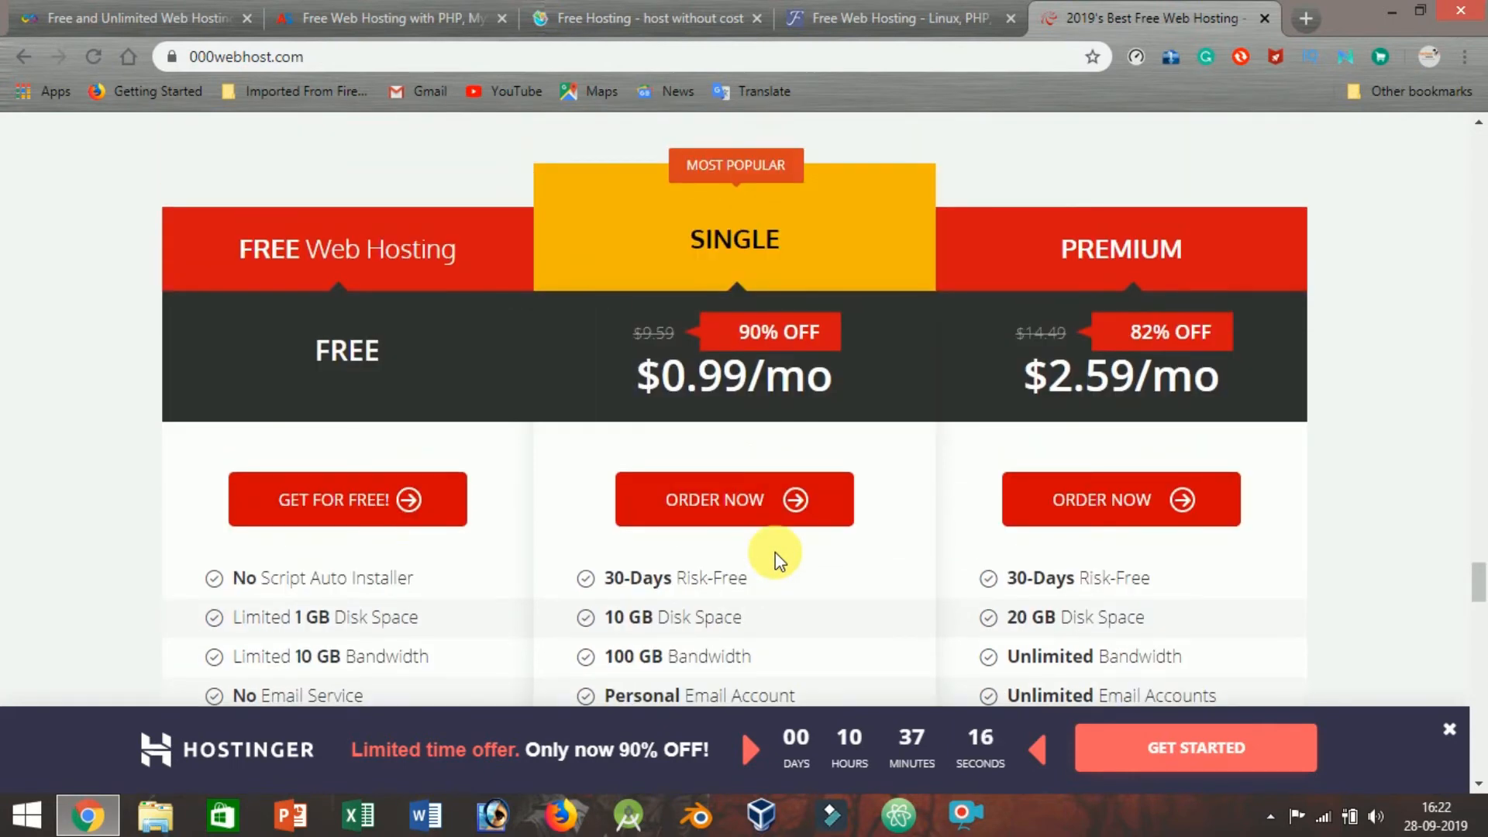
Scroll down through the FAQ to the footer, then head back toward the top
scroll(down, 3)
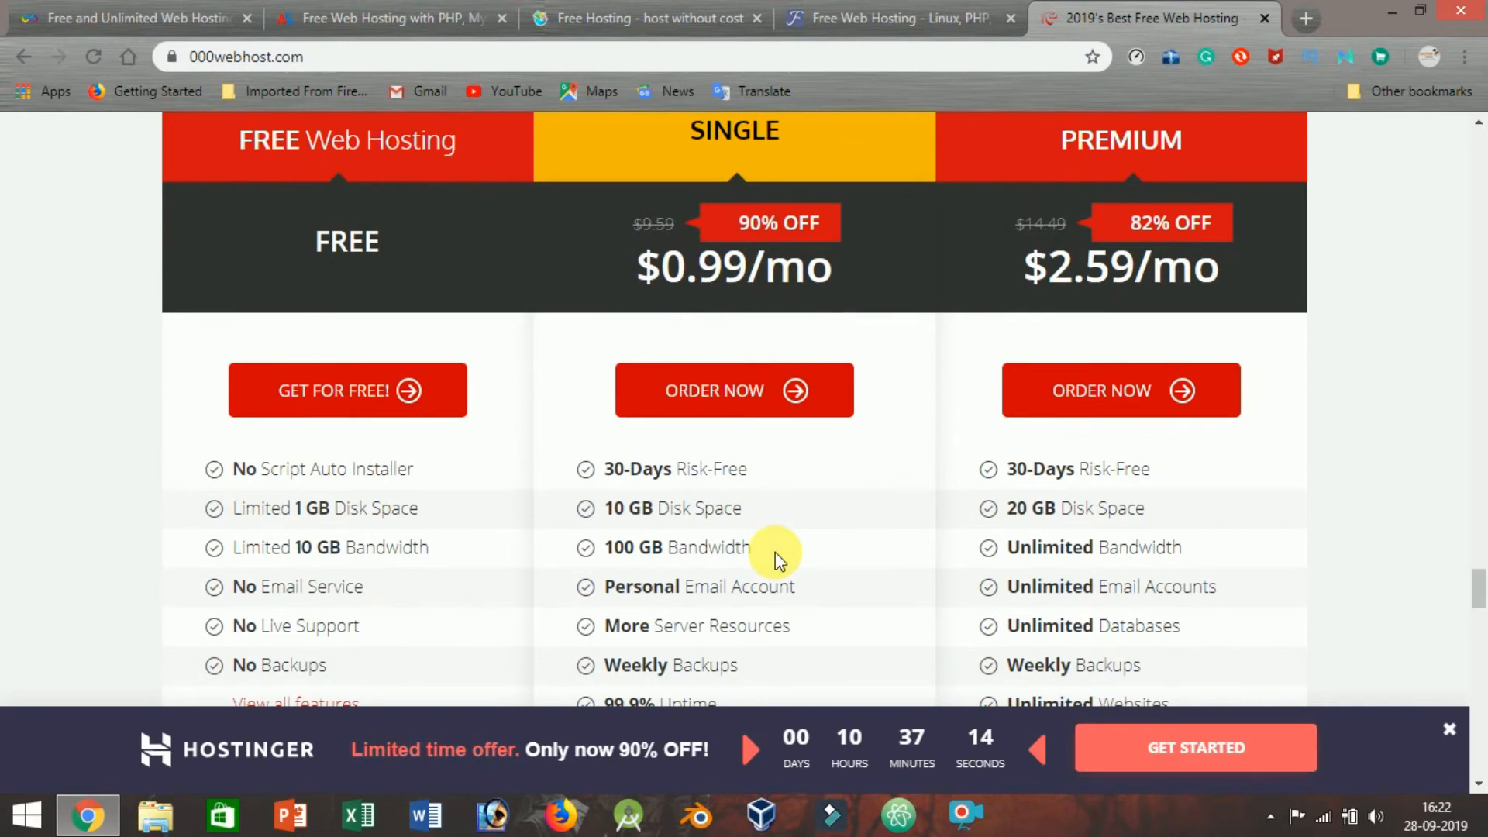
scroll(down, 3)
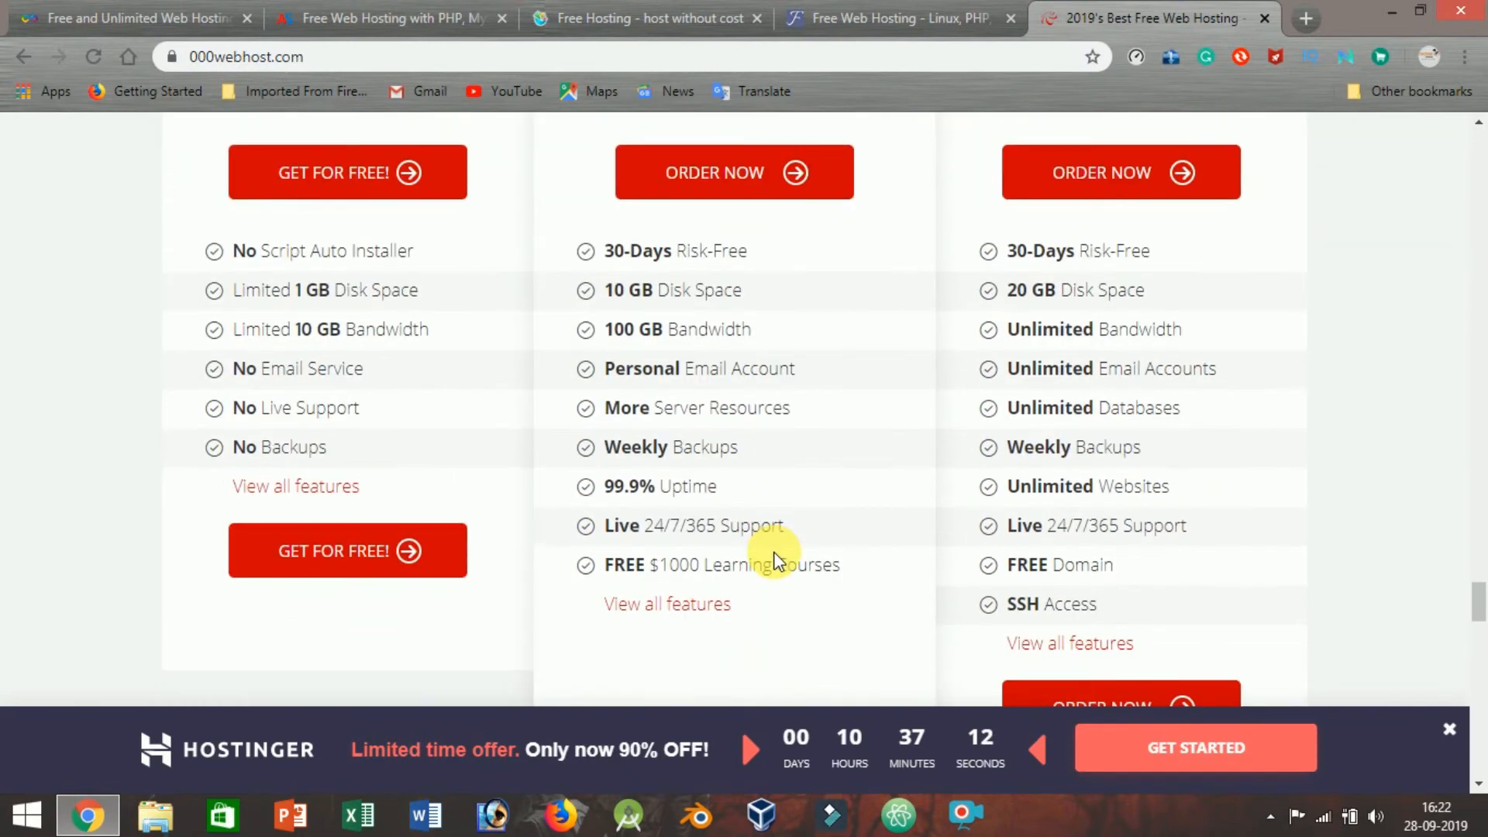
scroll(down, 3)
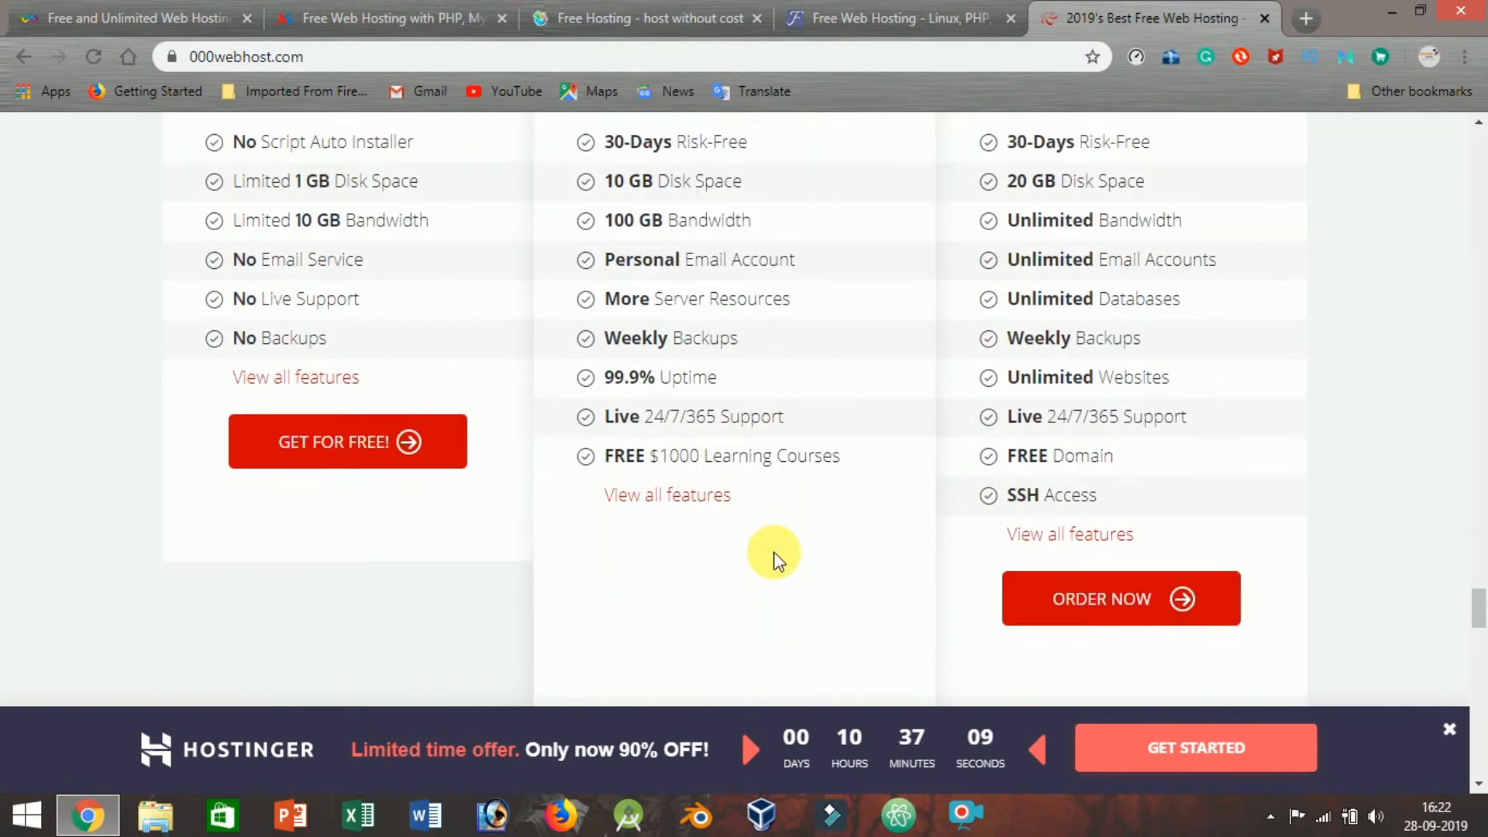
scroll(down, 3)
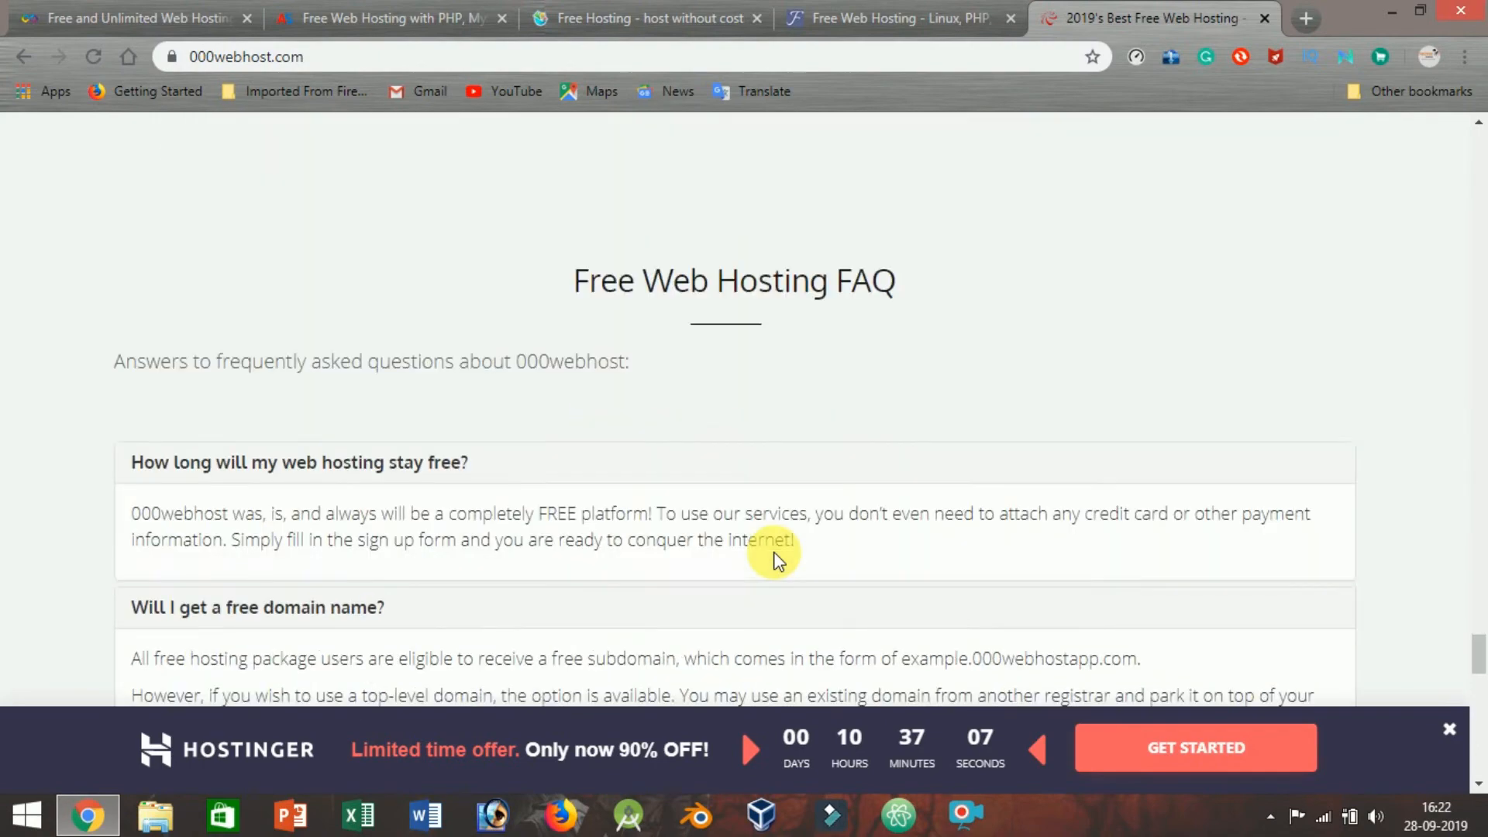
scroll(down, 3)
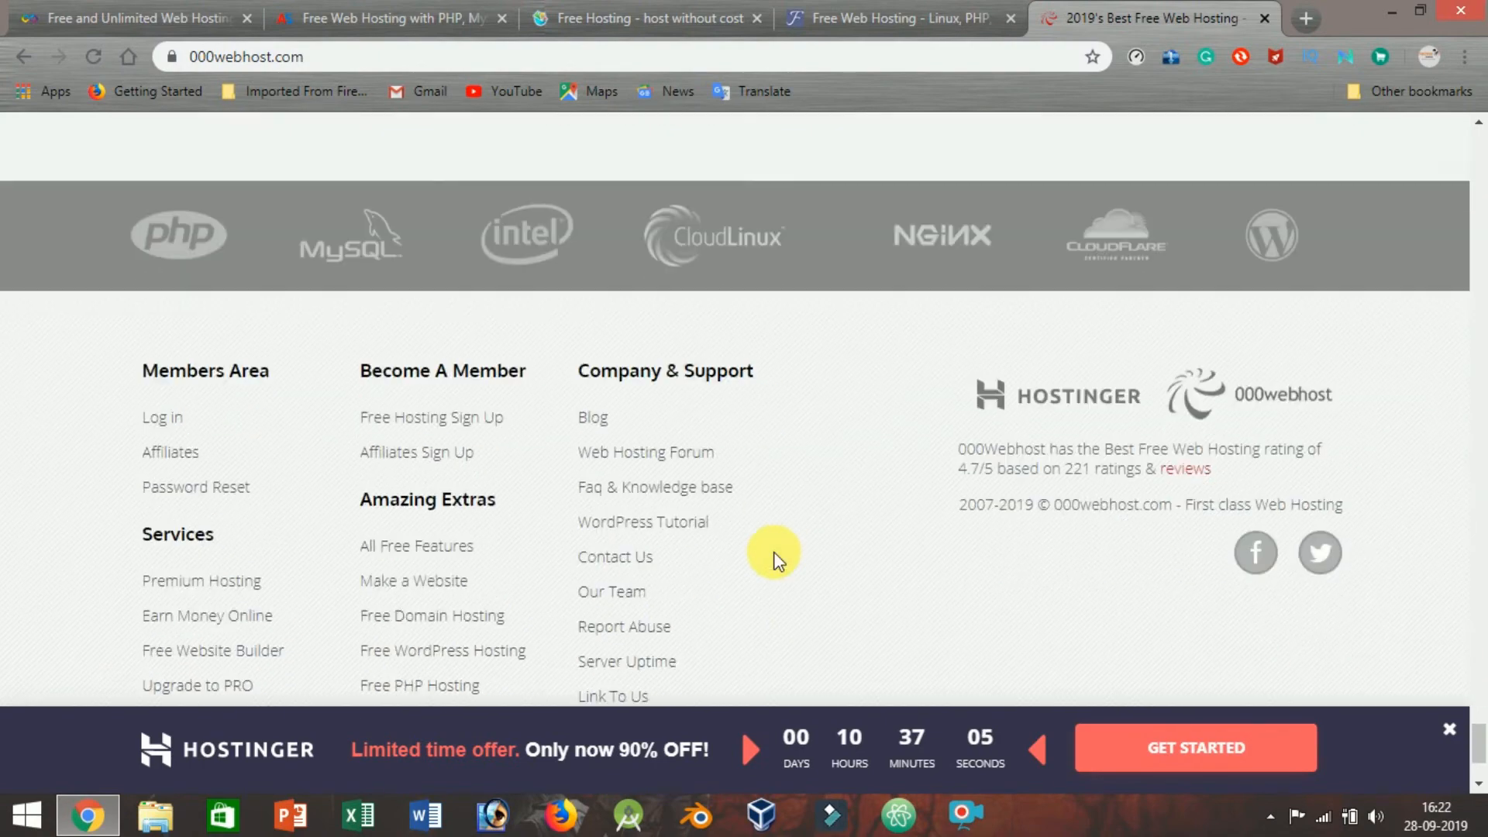
scroll(up, 3)
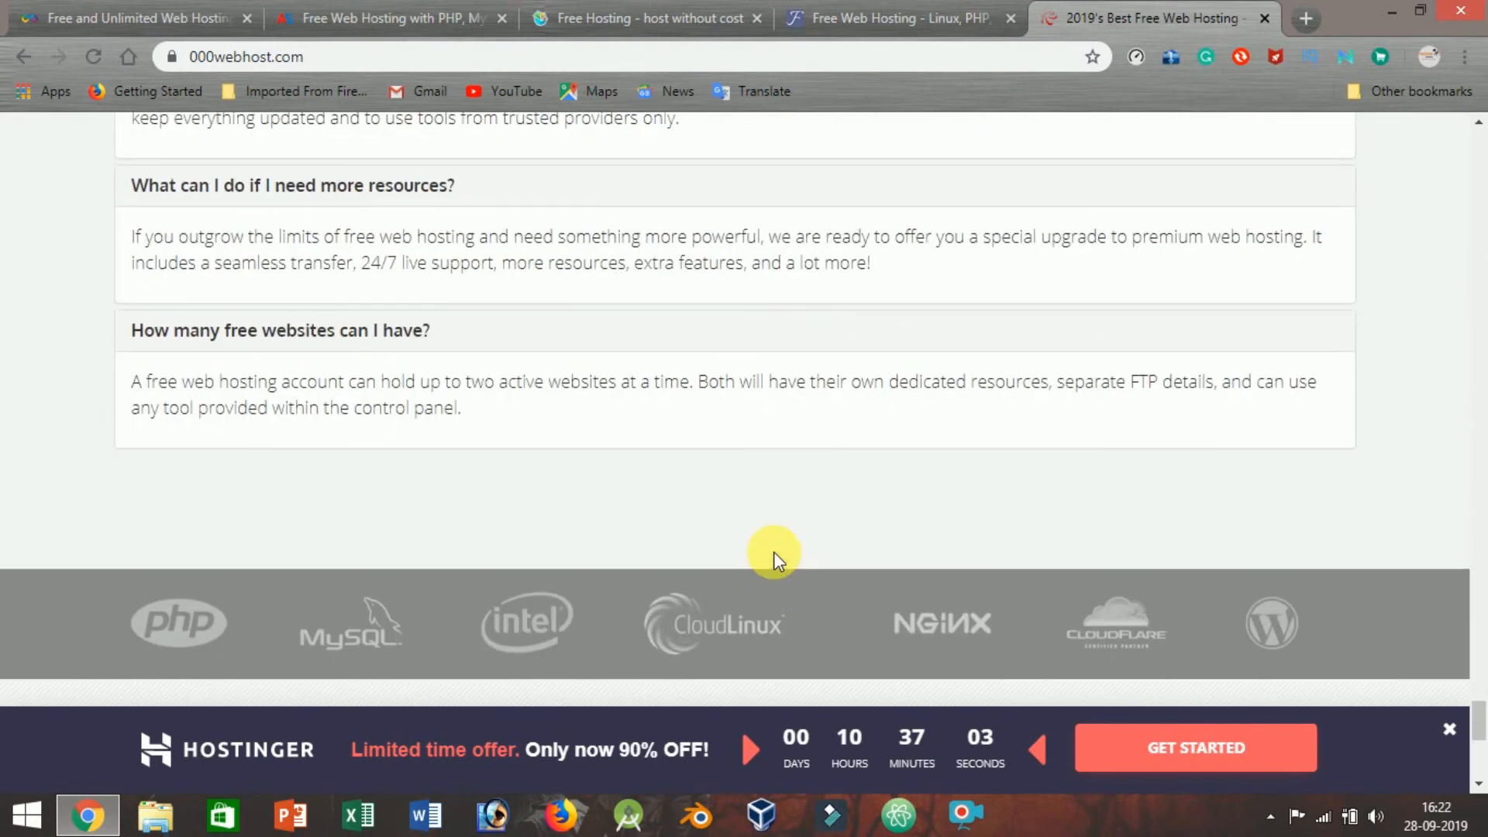
scroll(up, 3)
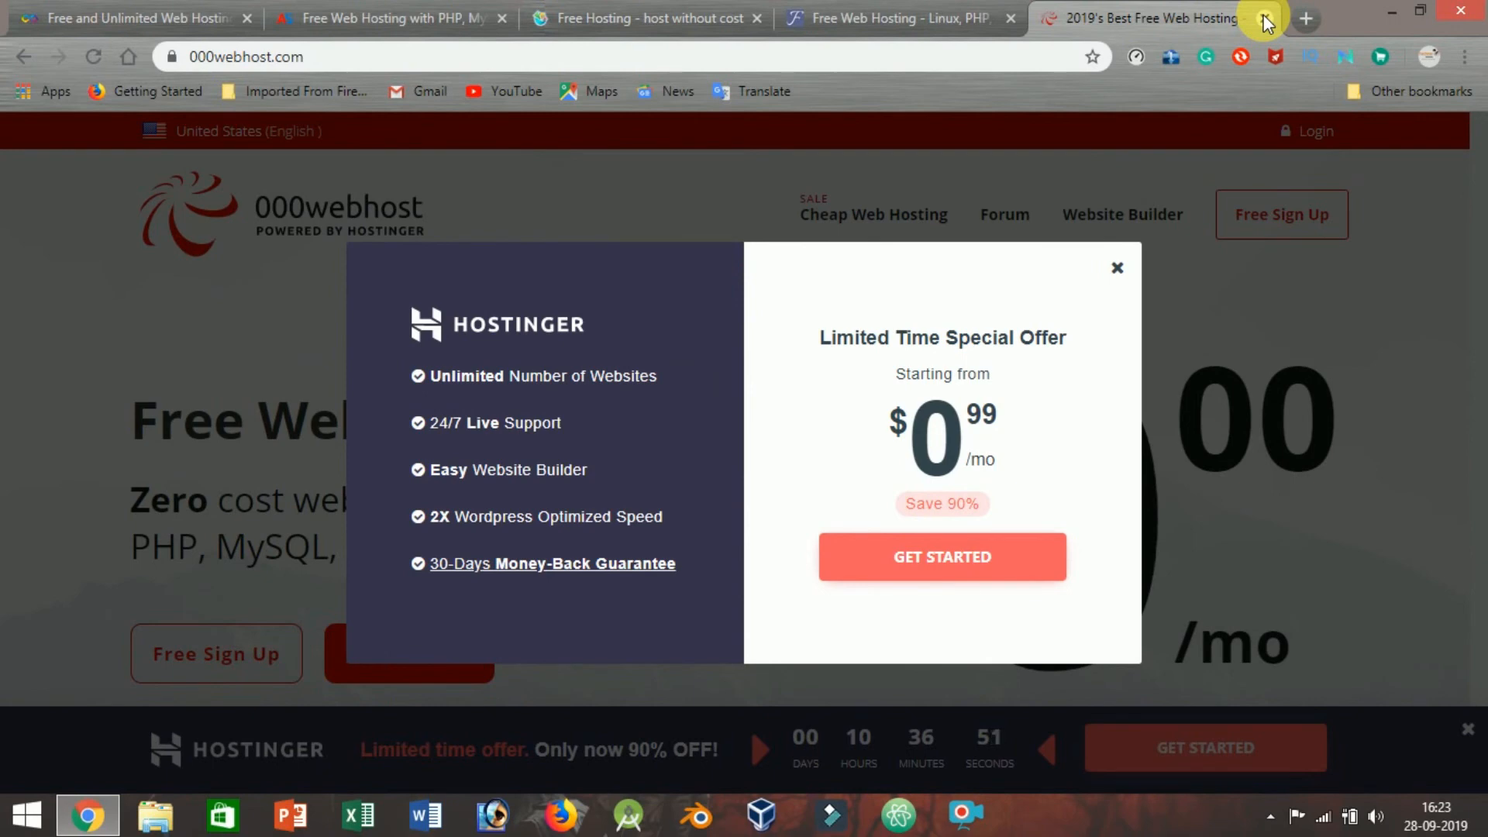
Close the Hostinger special-offer popup and start a sixth browser tab
click(1117, 268)
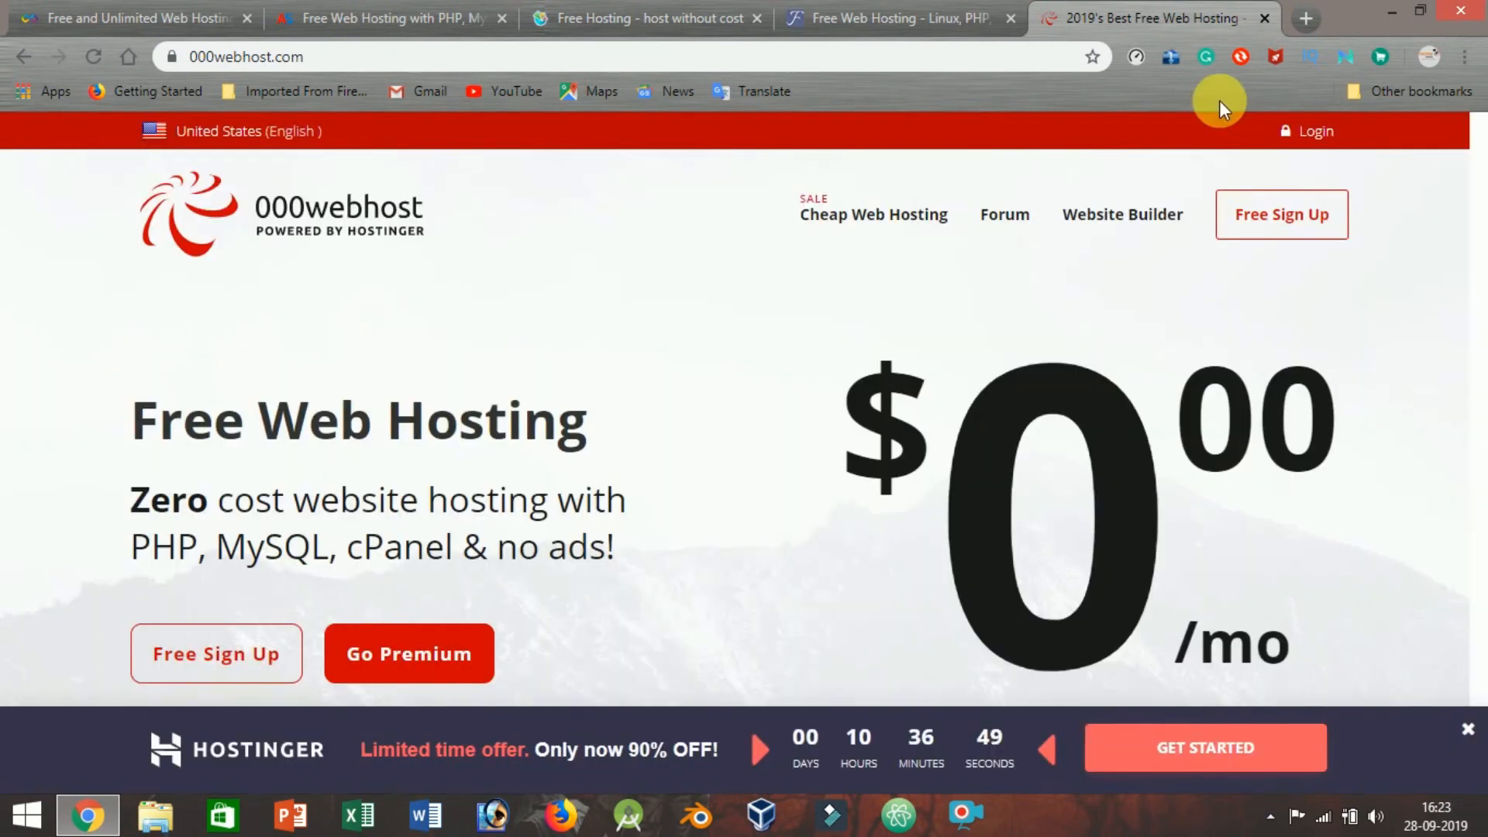
click(1306, 18)
text(googieho)
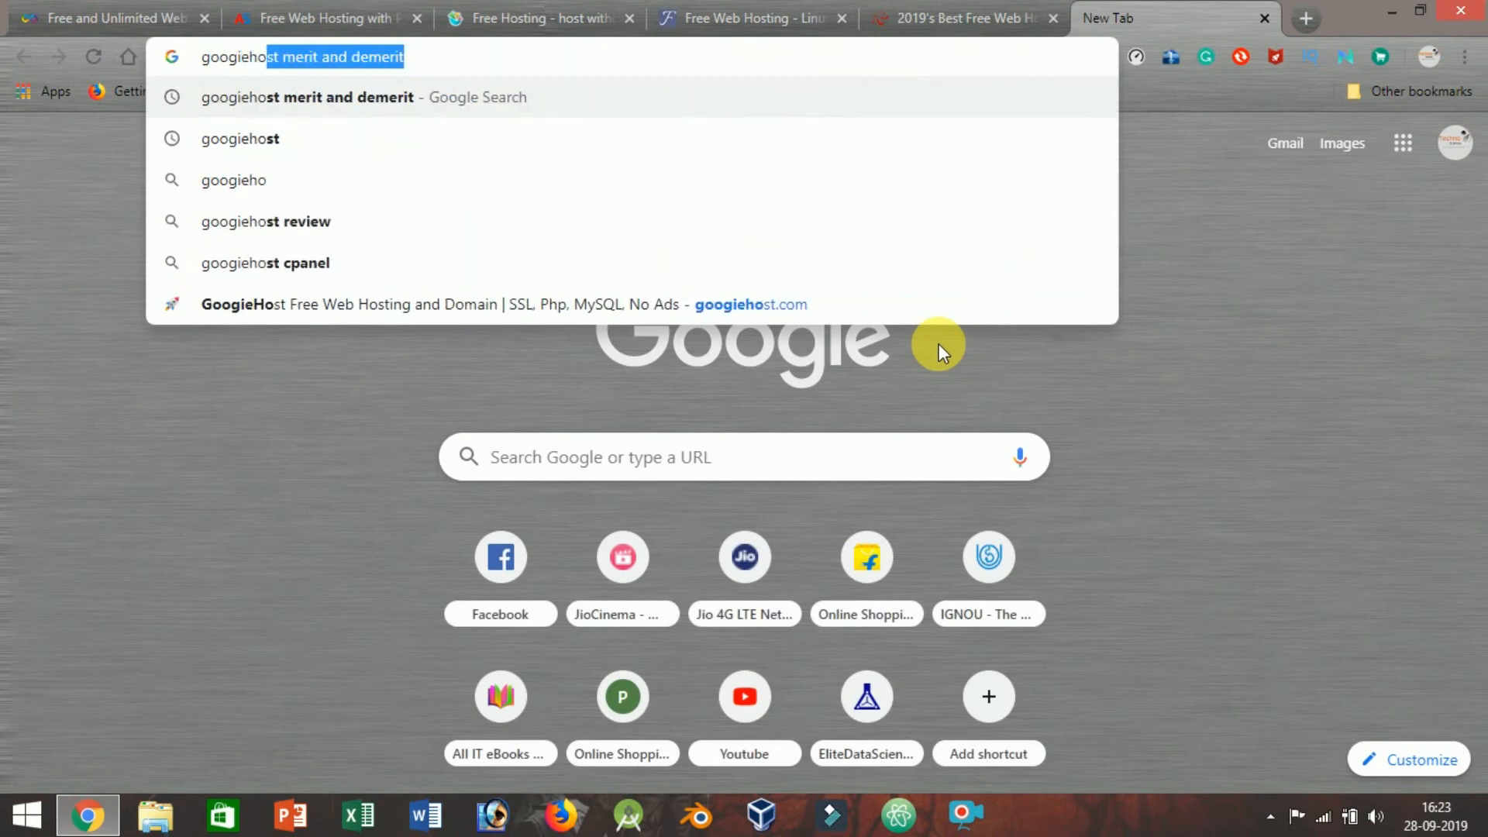
Load googiehost.com in the sixth tab, scroll through its features, comparison and setup sections, then back up
key(Backspace)
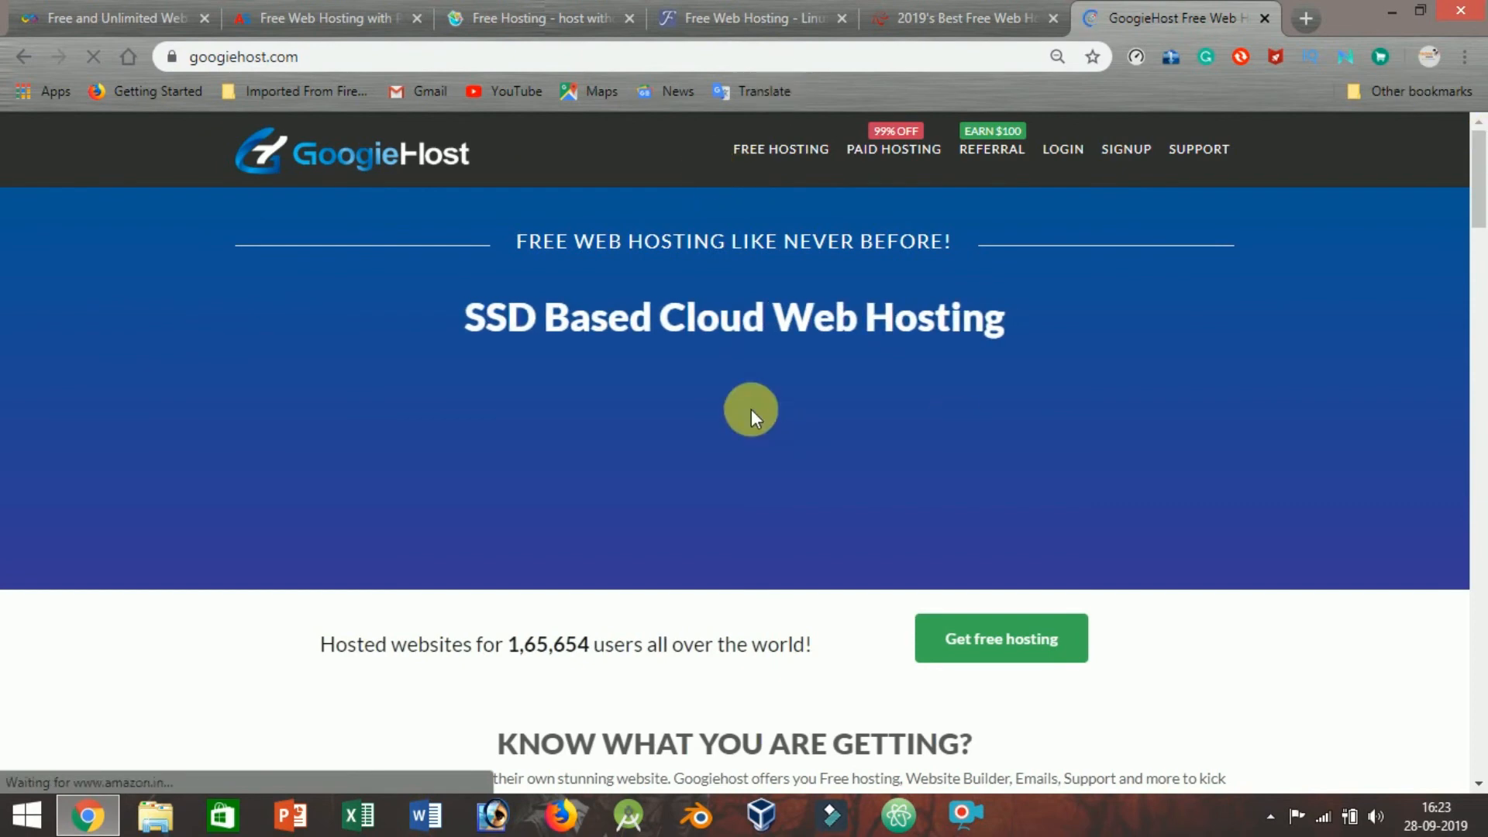
mouse_move(745, 579)
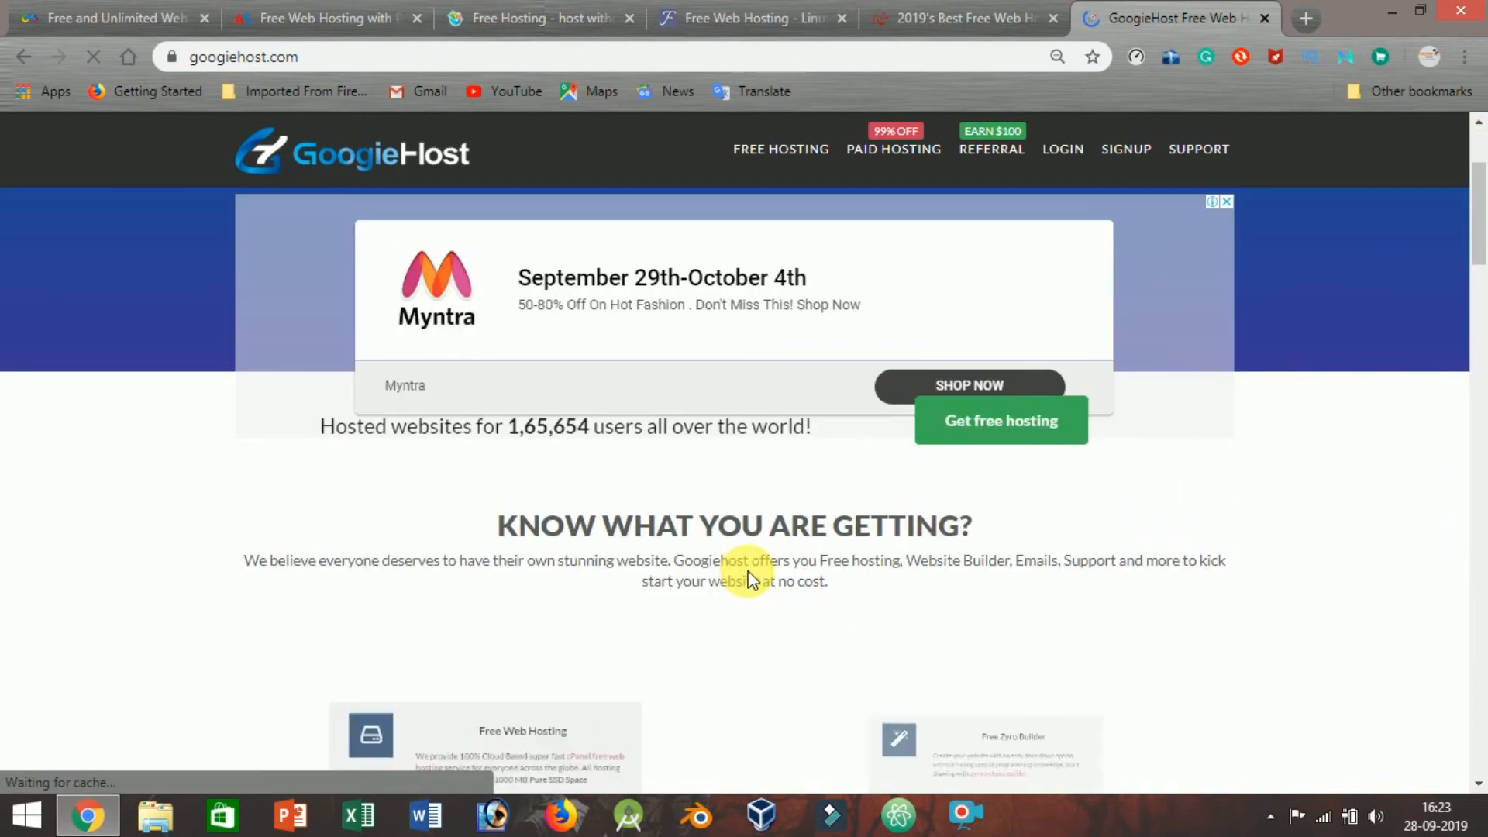
scroll(down, 3)
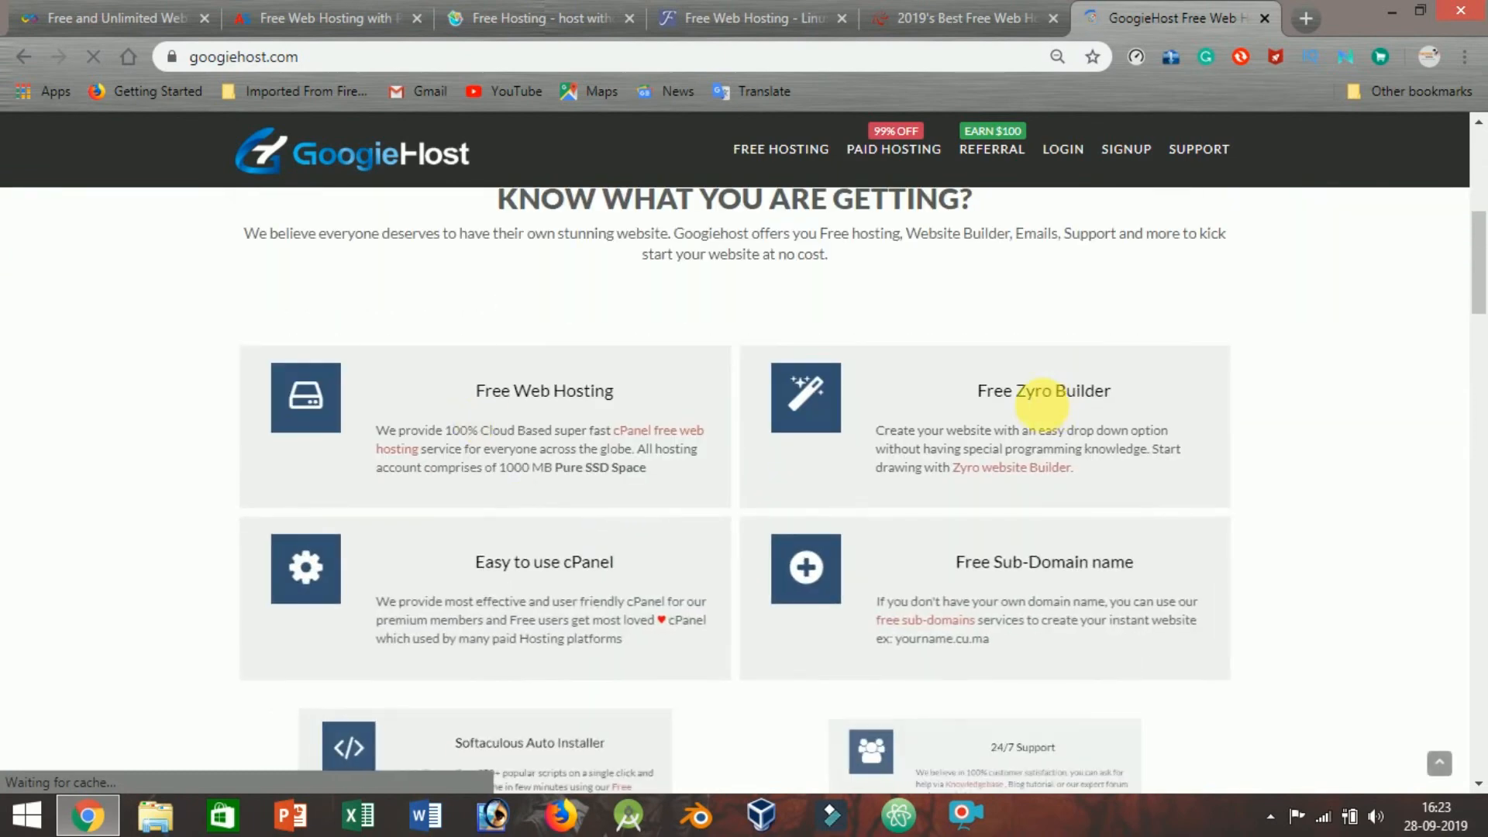
scroll(down, 3)
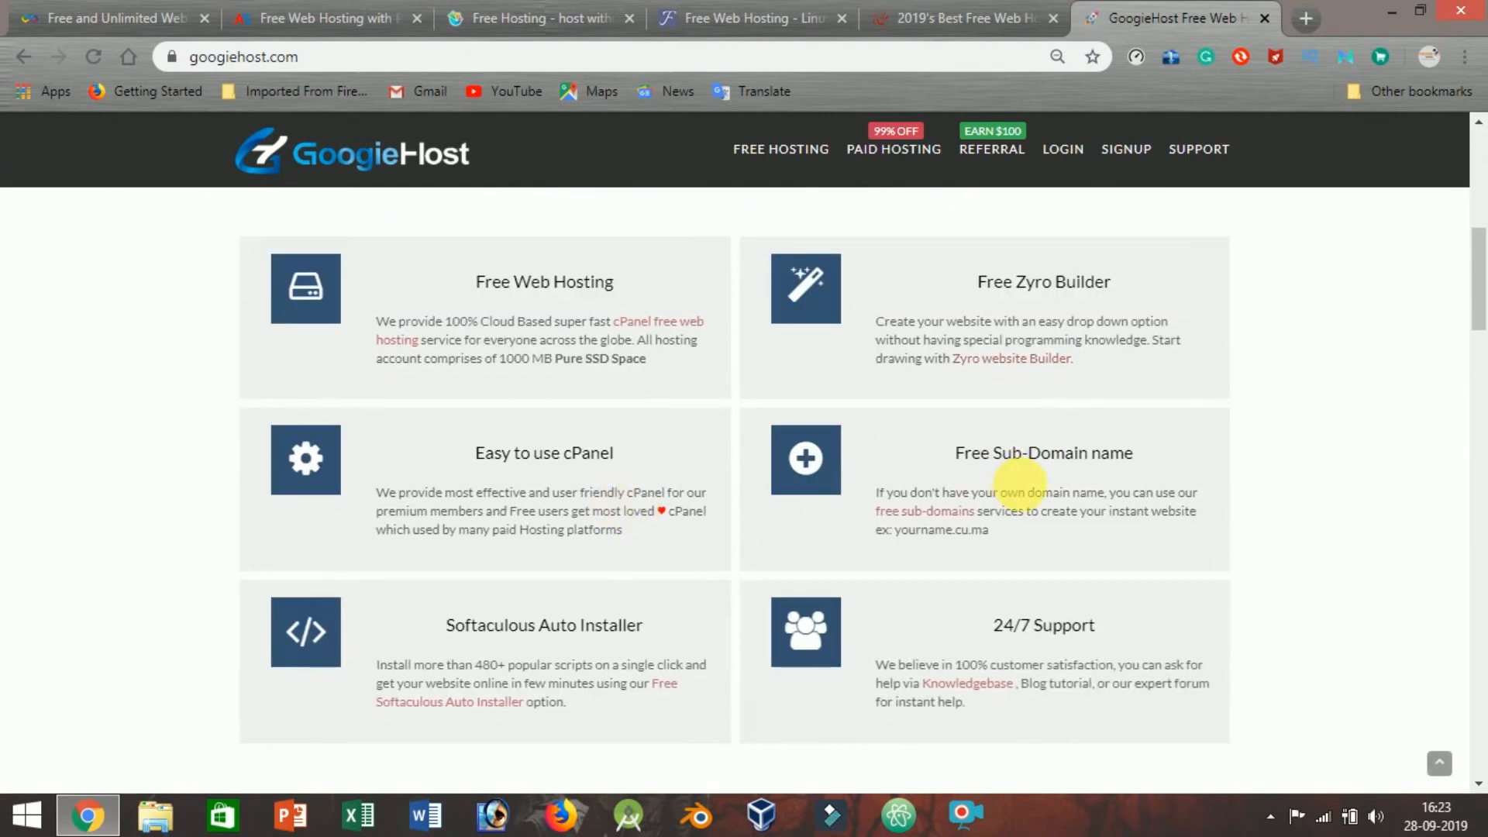
scroll(down, 3)
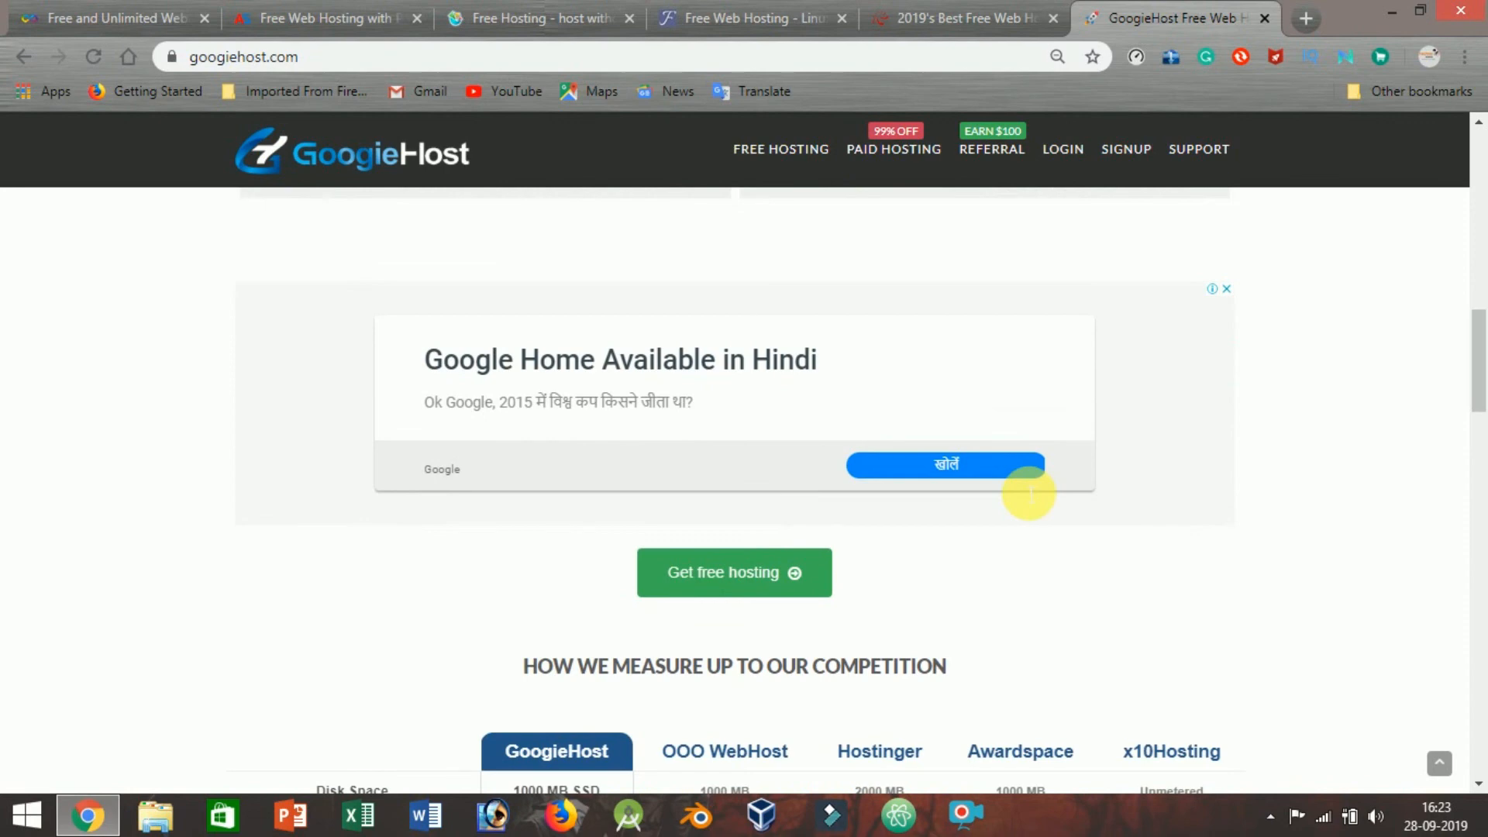
scroll(down, 3)
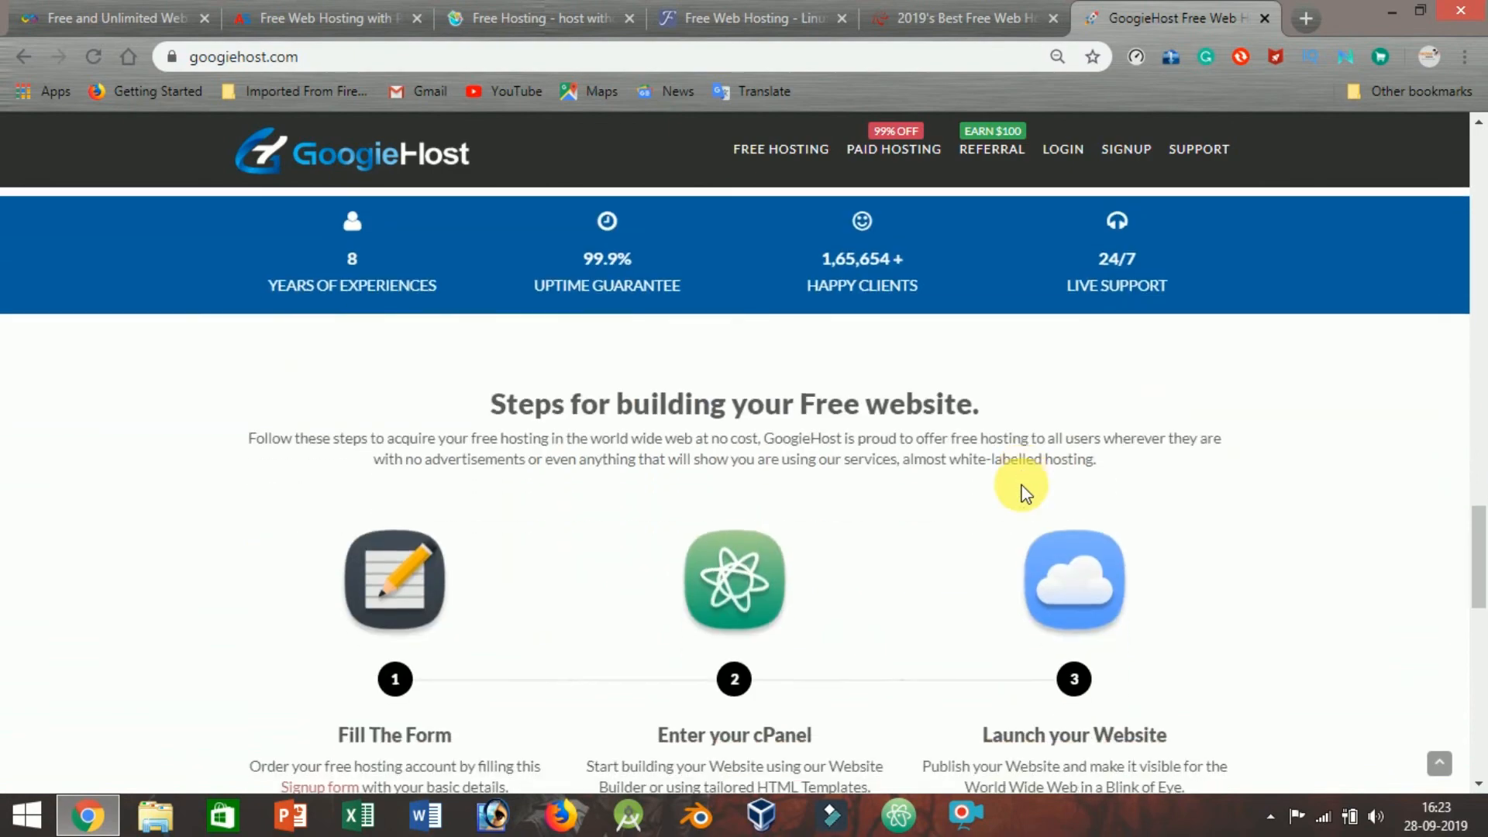
scroll(down, 3)
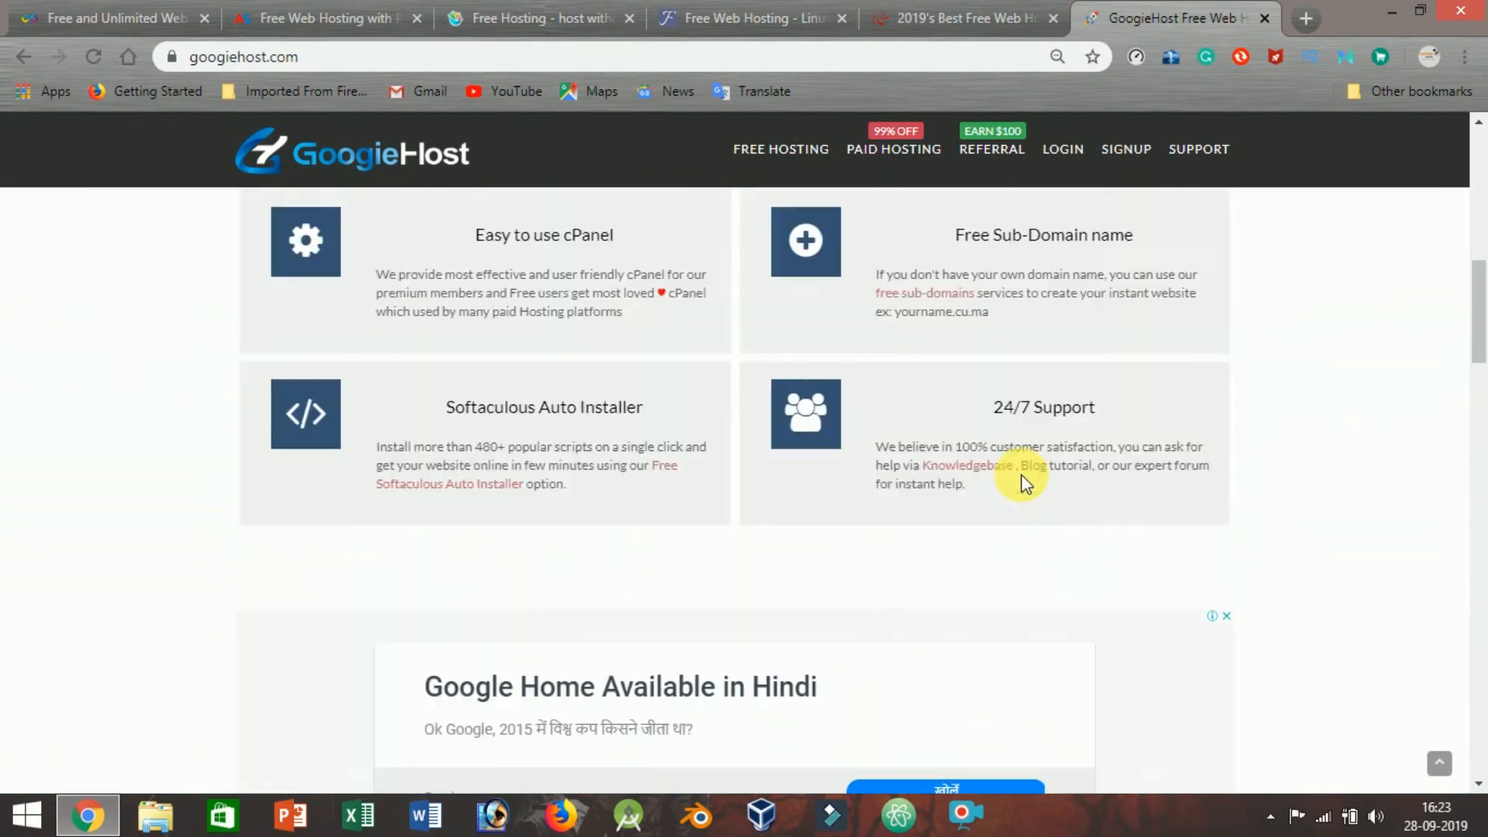
scroll(up, 3)
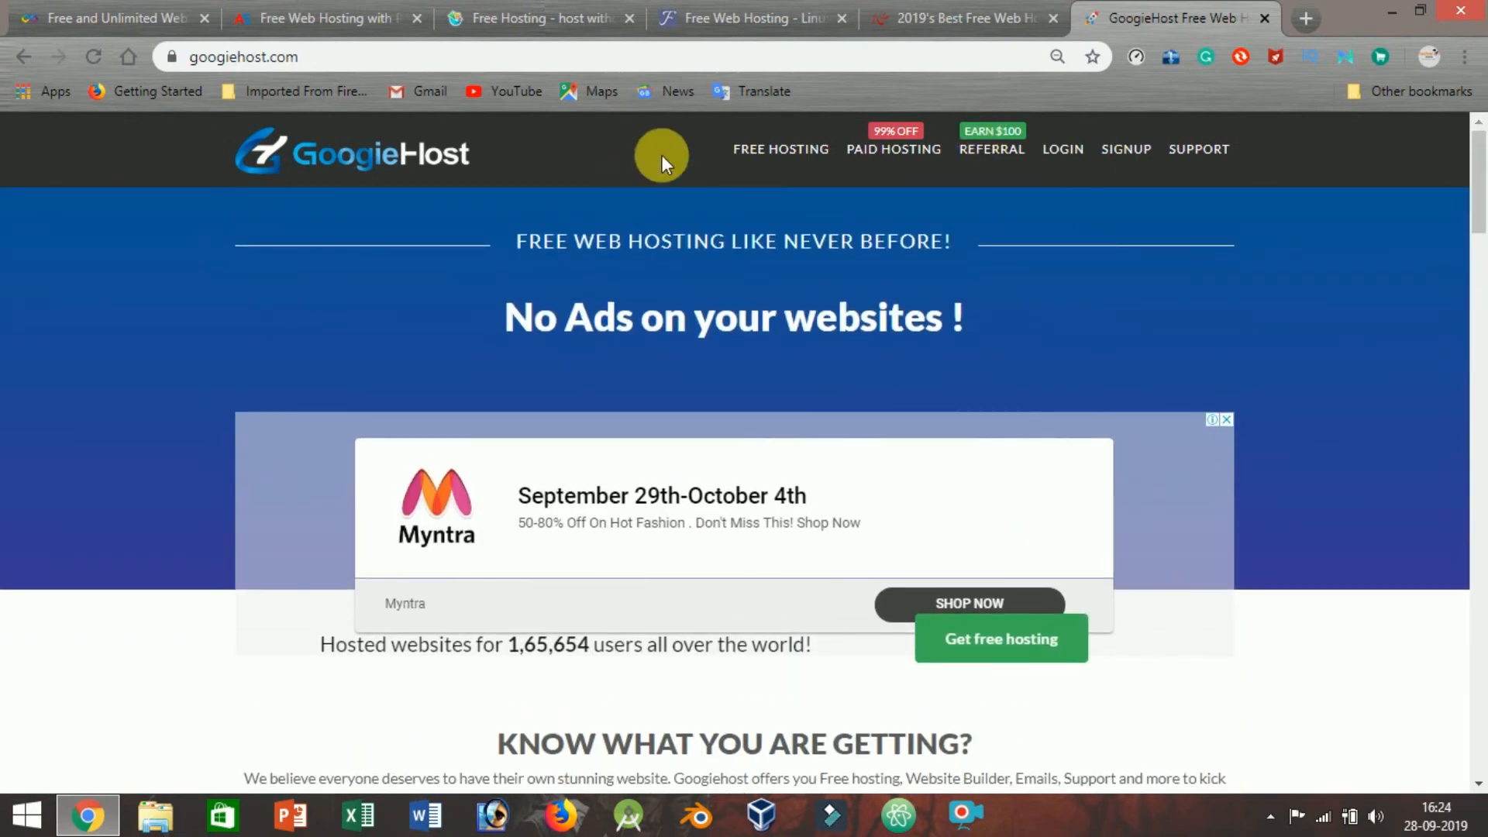